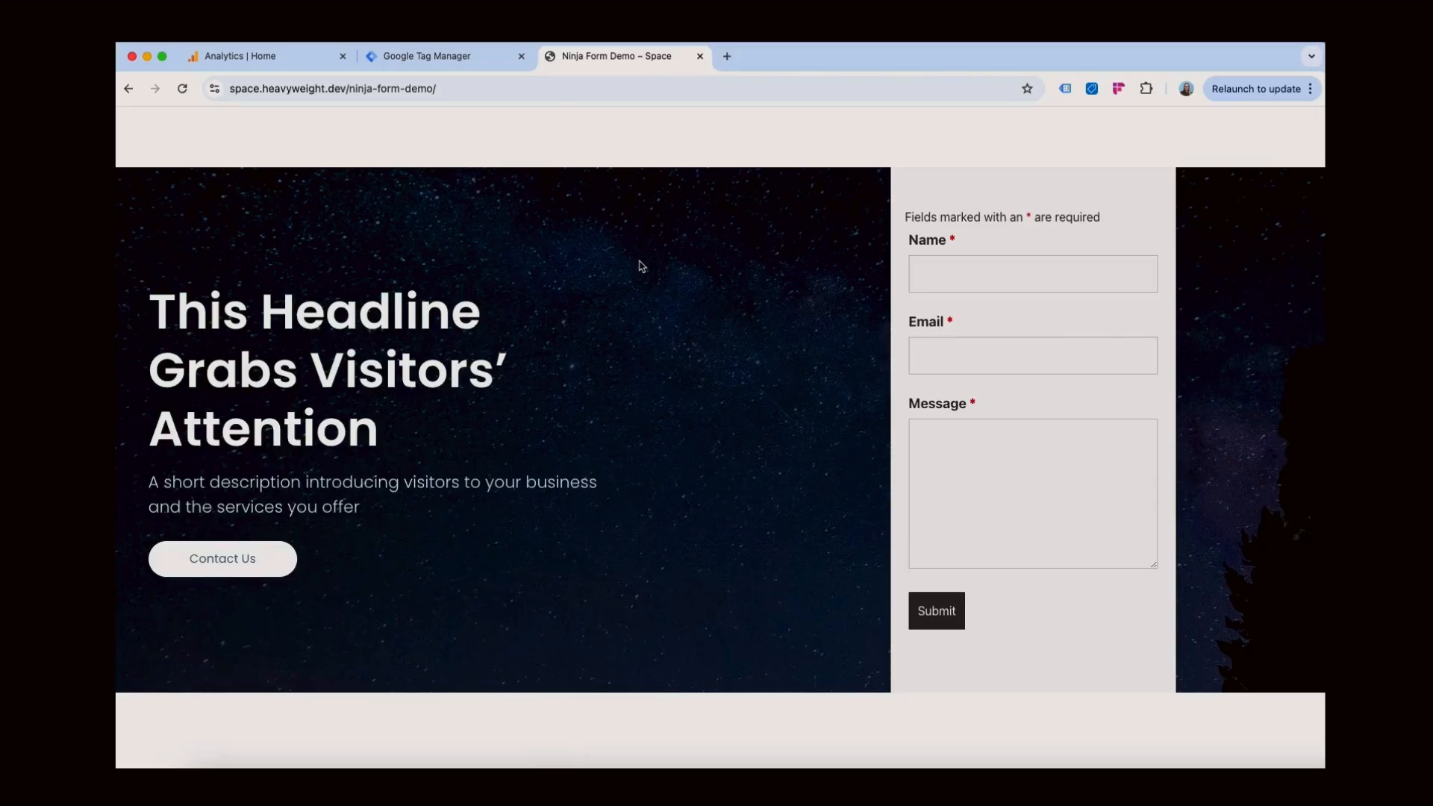
mouse_move(561, 197)
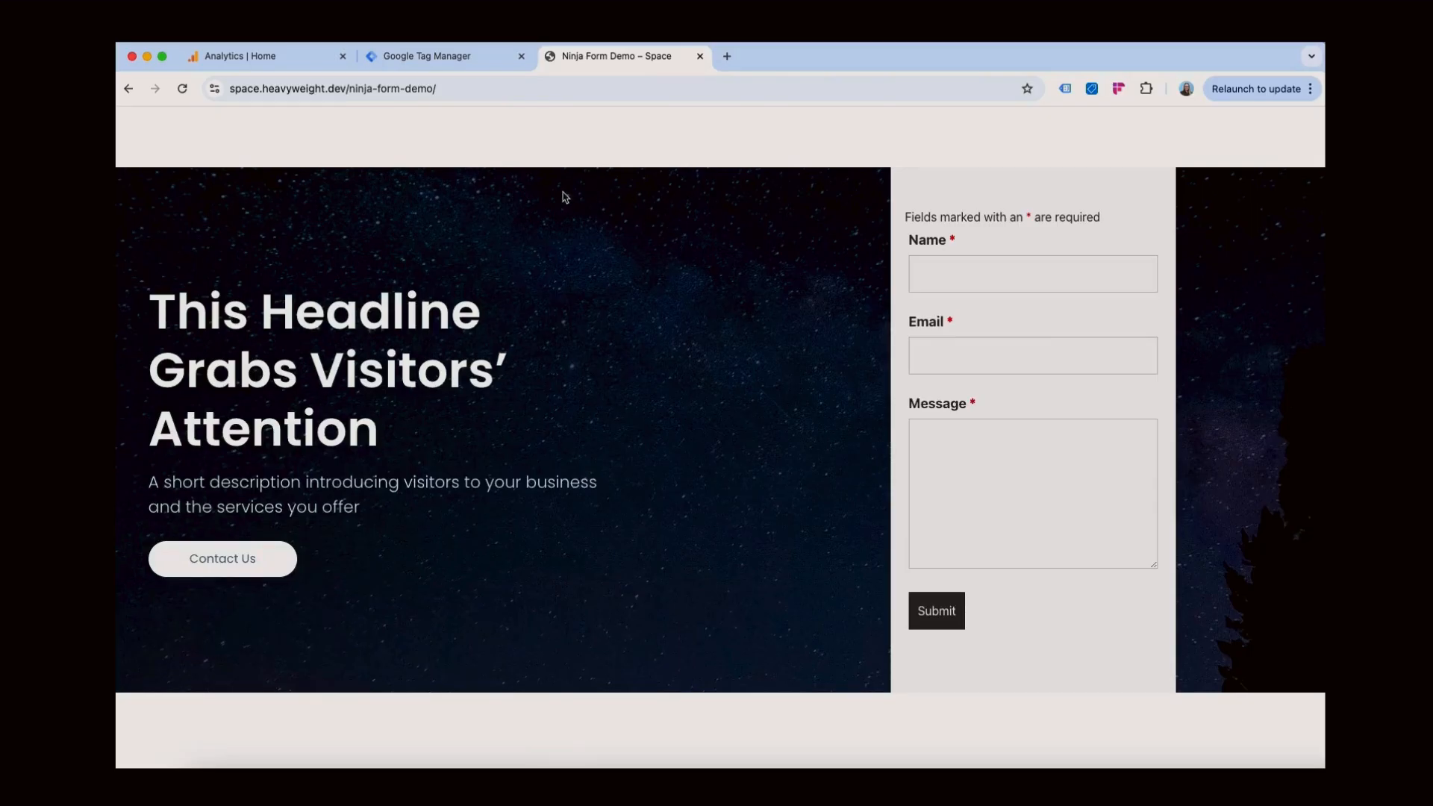
mouse_move(796, 284)
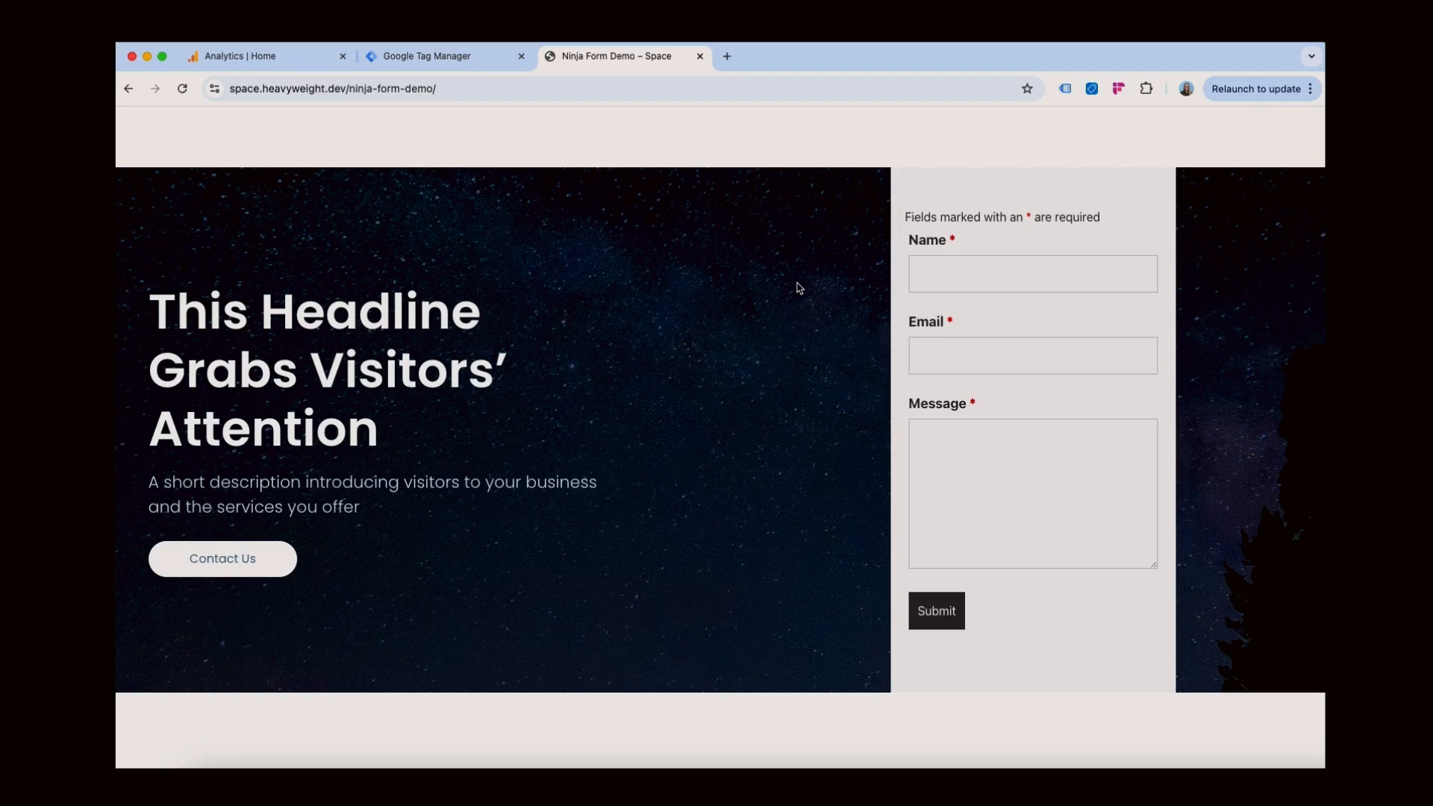
mouse_move(788, 272)
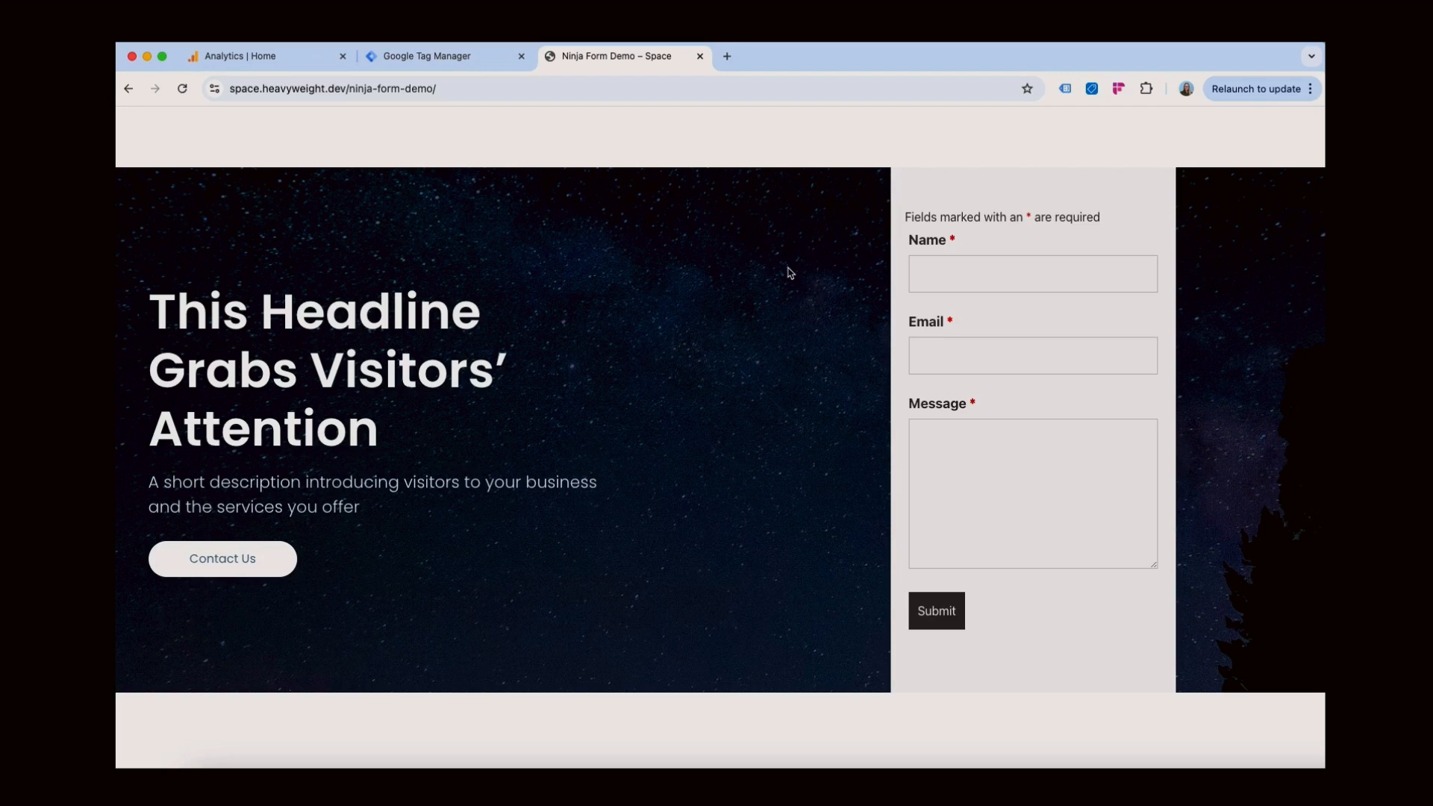
Step: Review the Analytics home and Ninja Form demo page, then return to Tag Manager's empty tag list
click(427, 56)
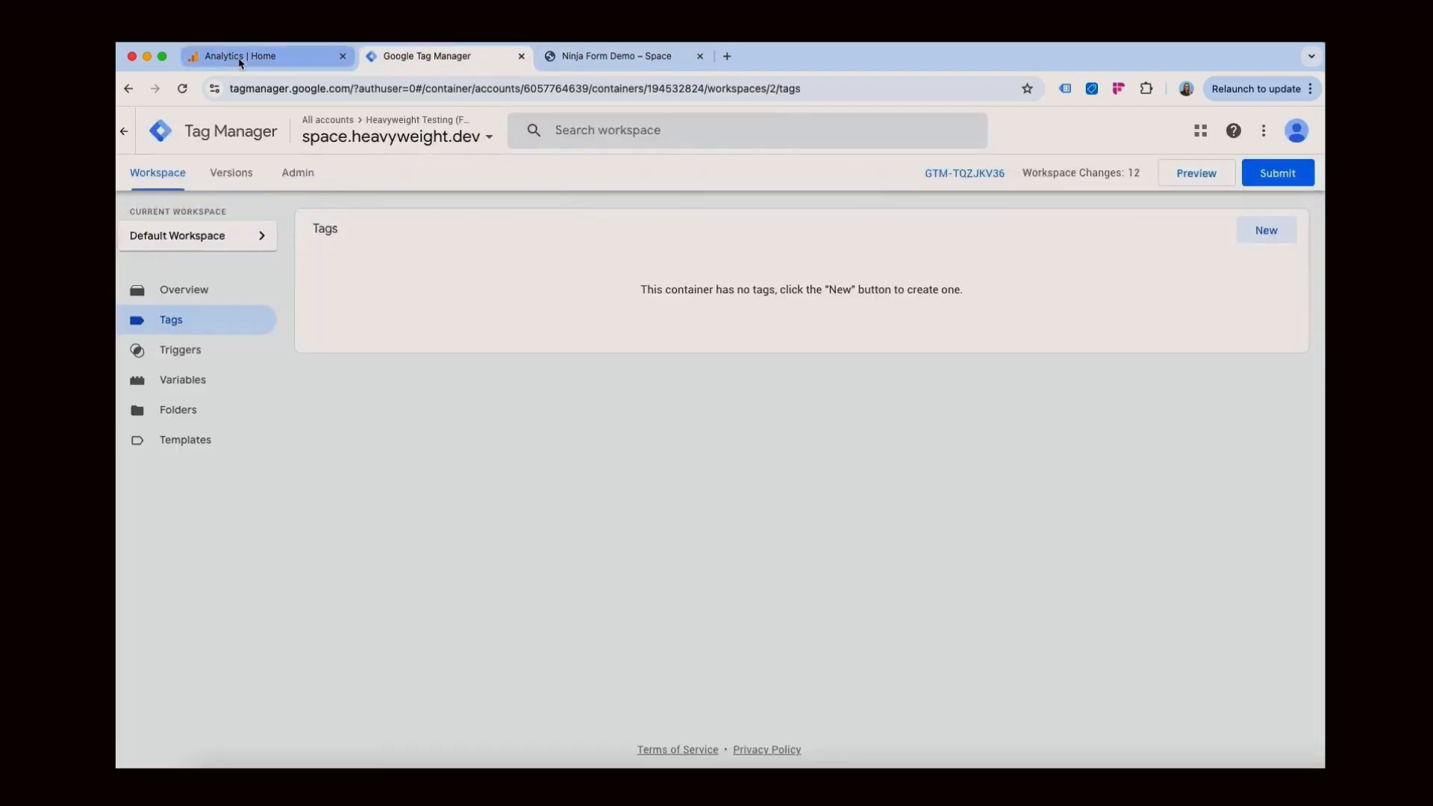
click(266, 55)
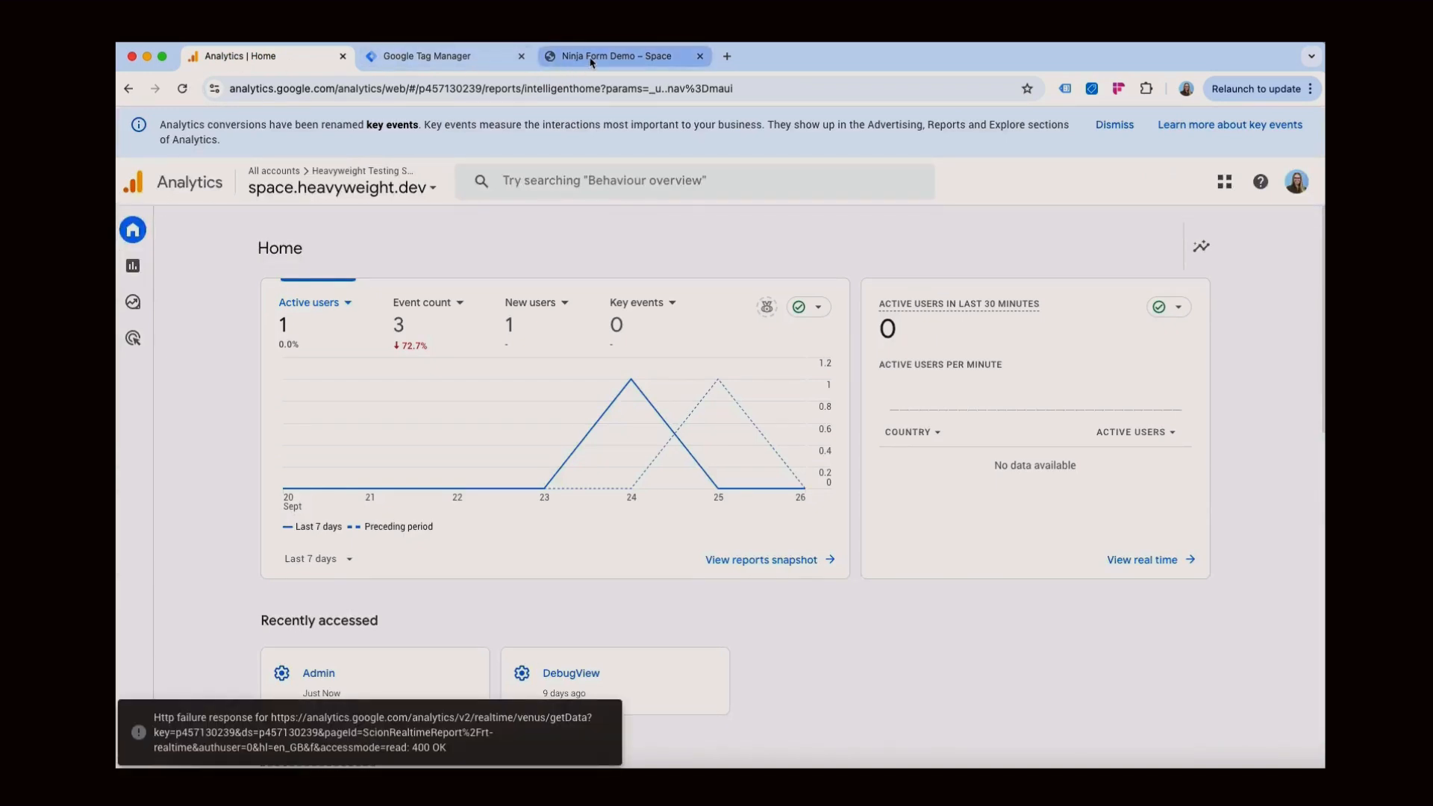
click(621, 55)
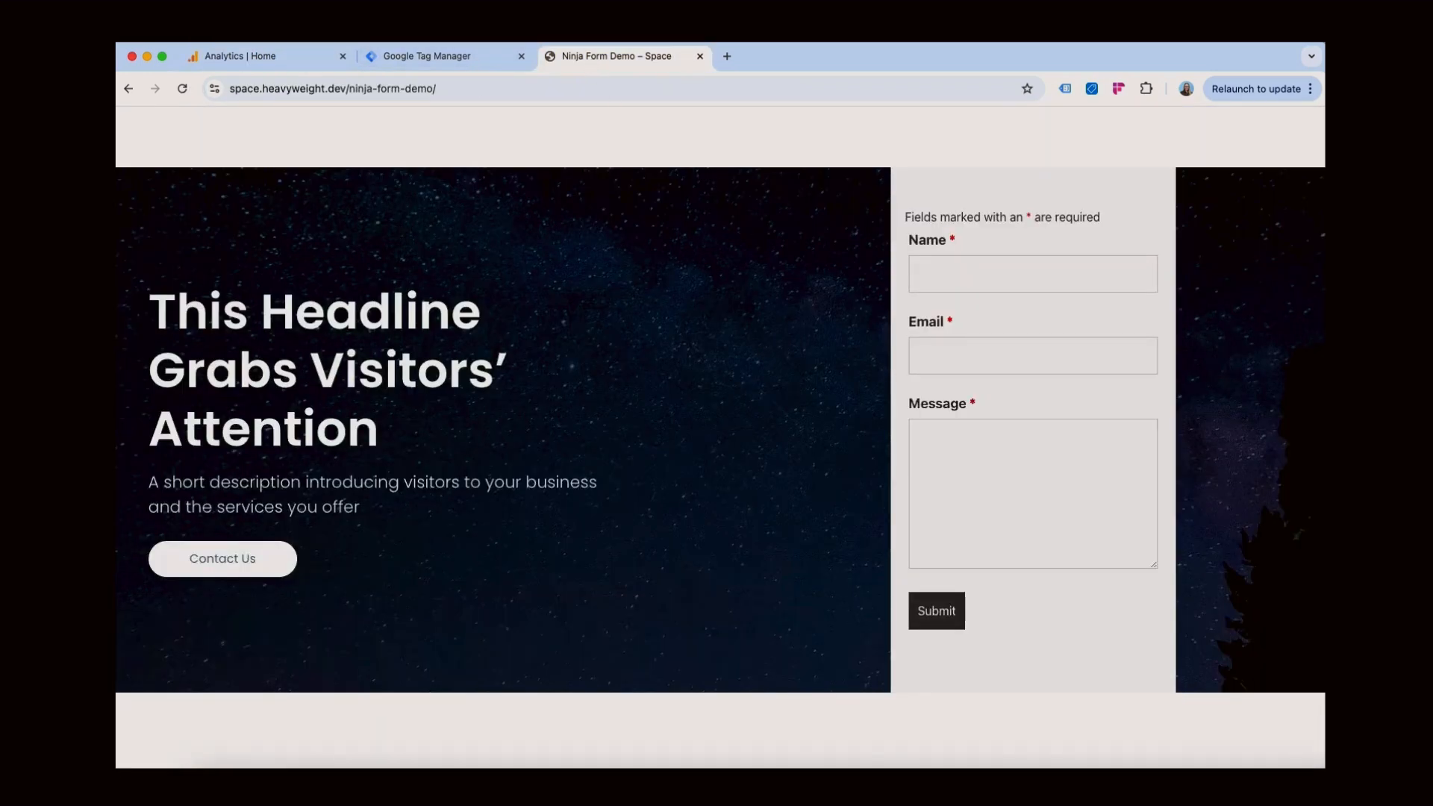
click(426, 55)
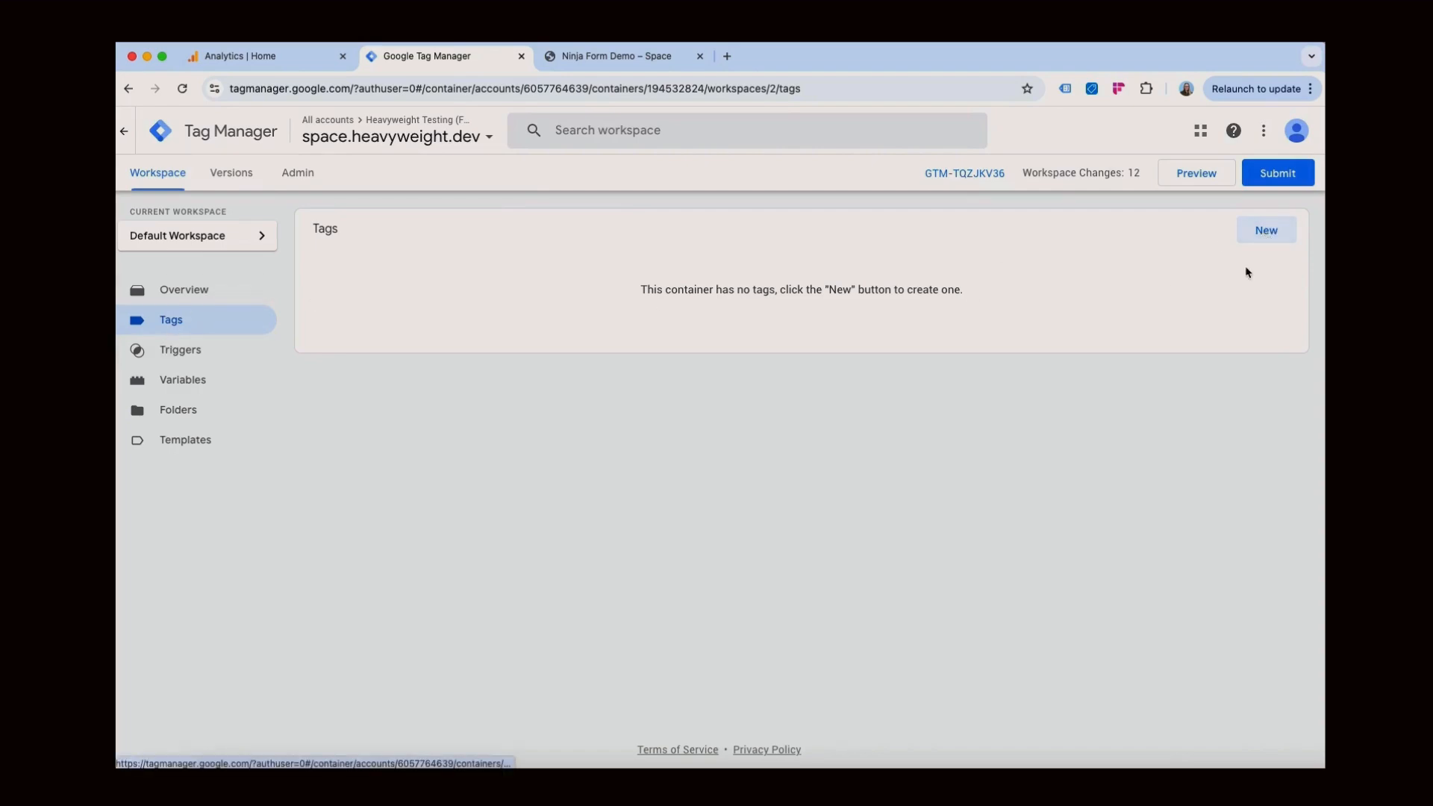
Step: Create a new tag of type Custom HTML
click(1266, 230)
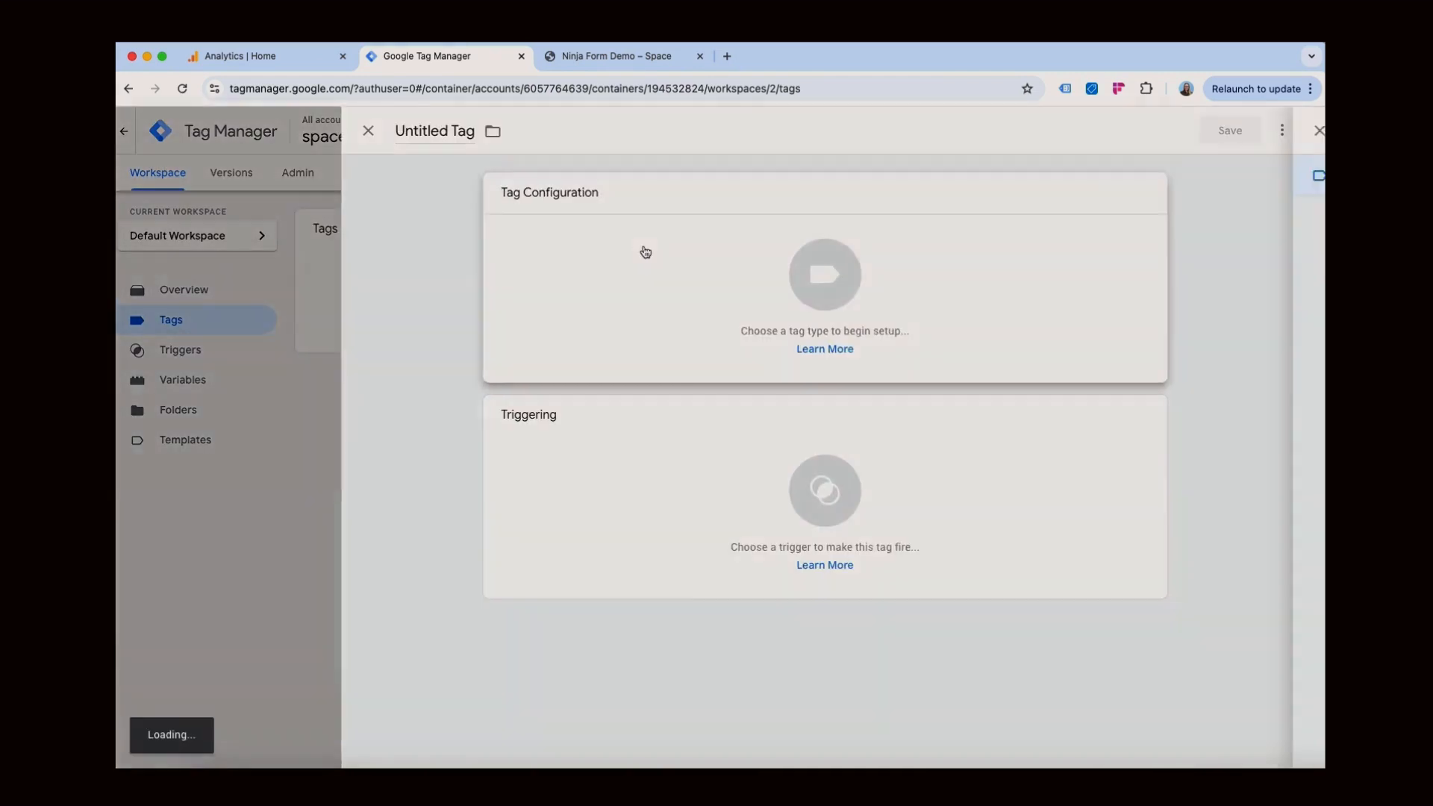
click(824, 274)
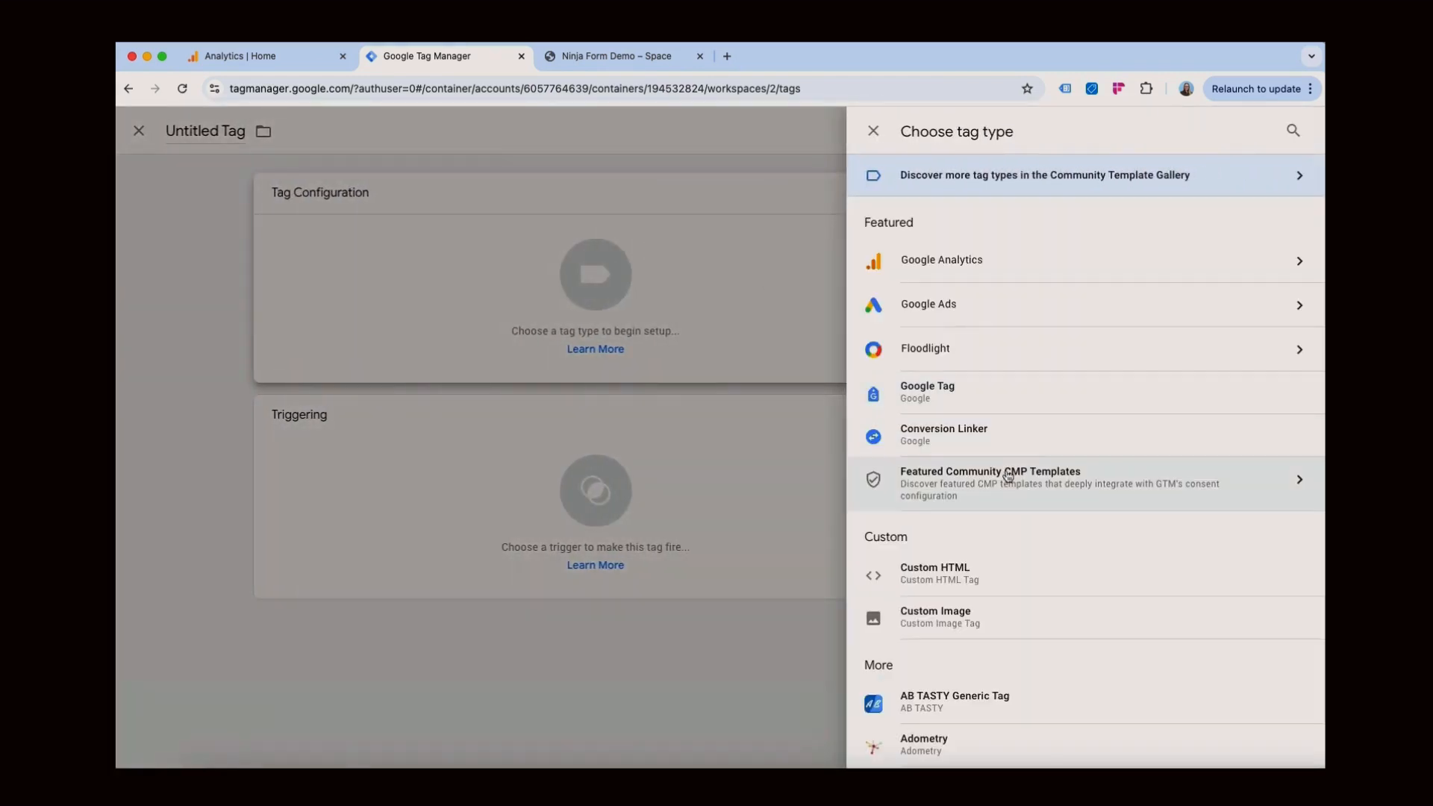
click(935, 568)
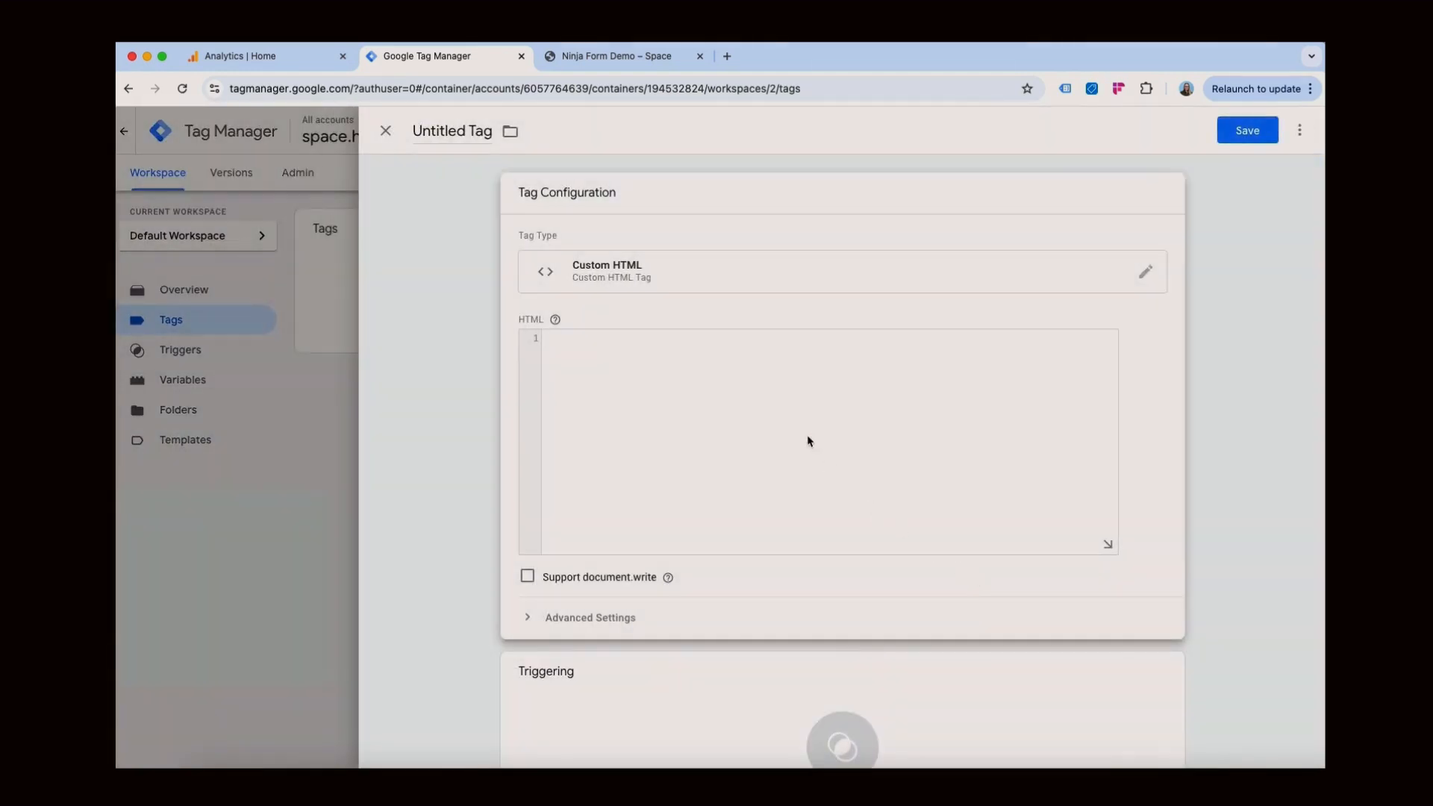
mouse_move(592, 367)
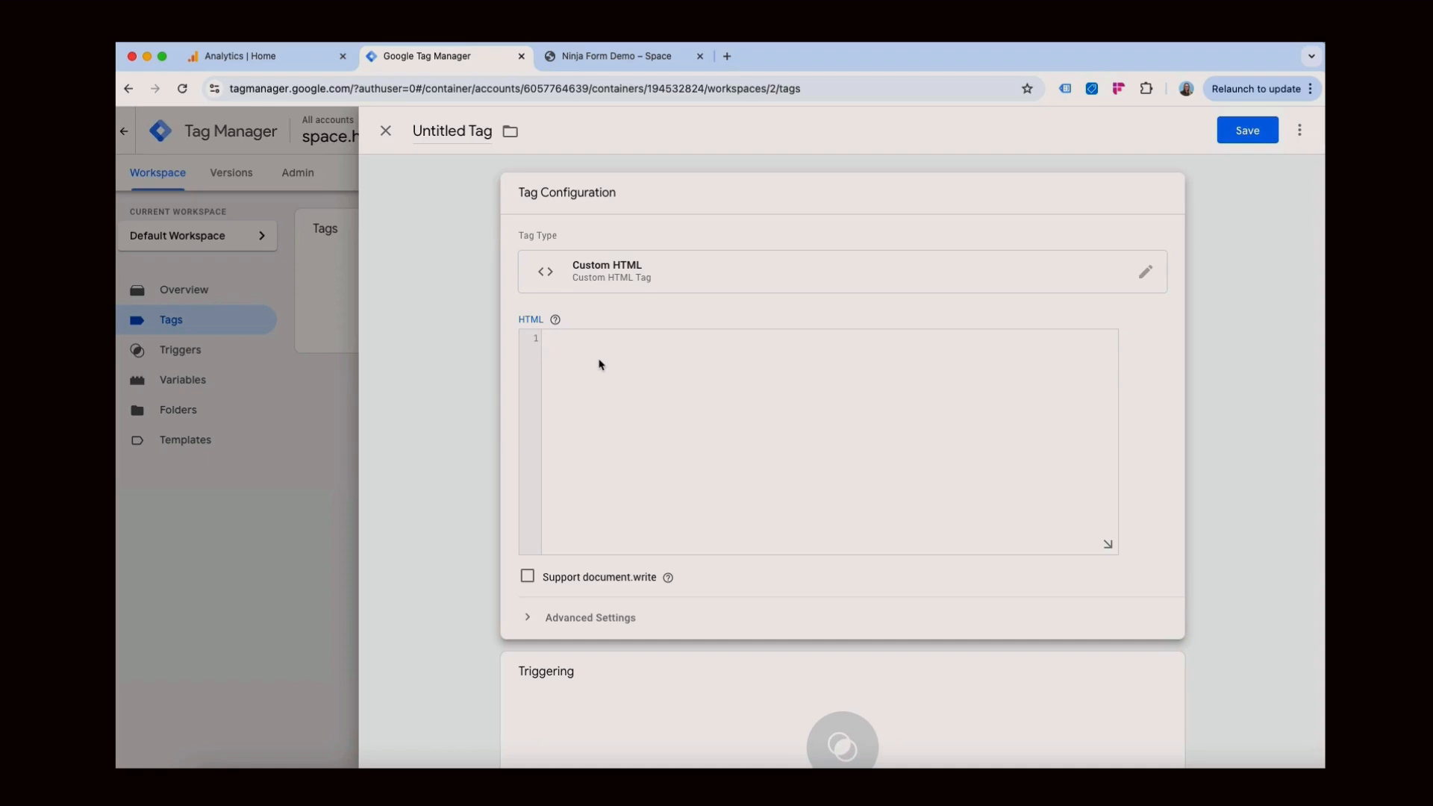
mouse_move(603, 375)
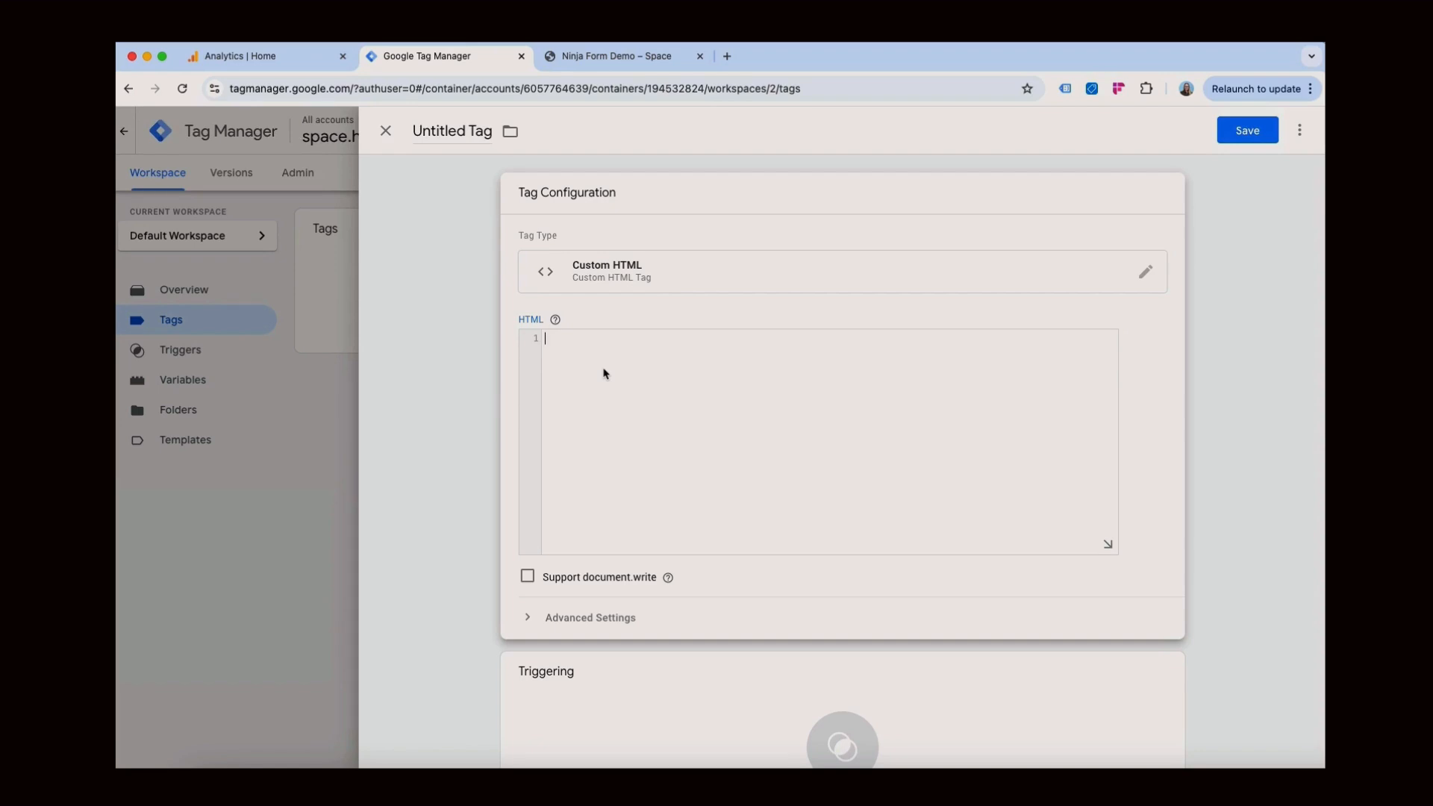
mouse_move(612, 381)
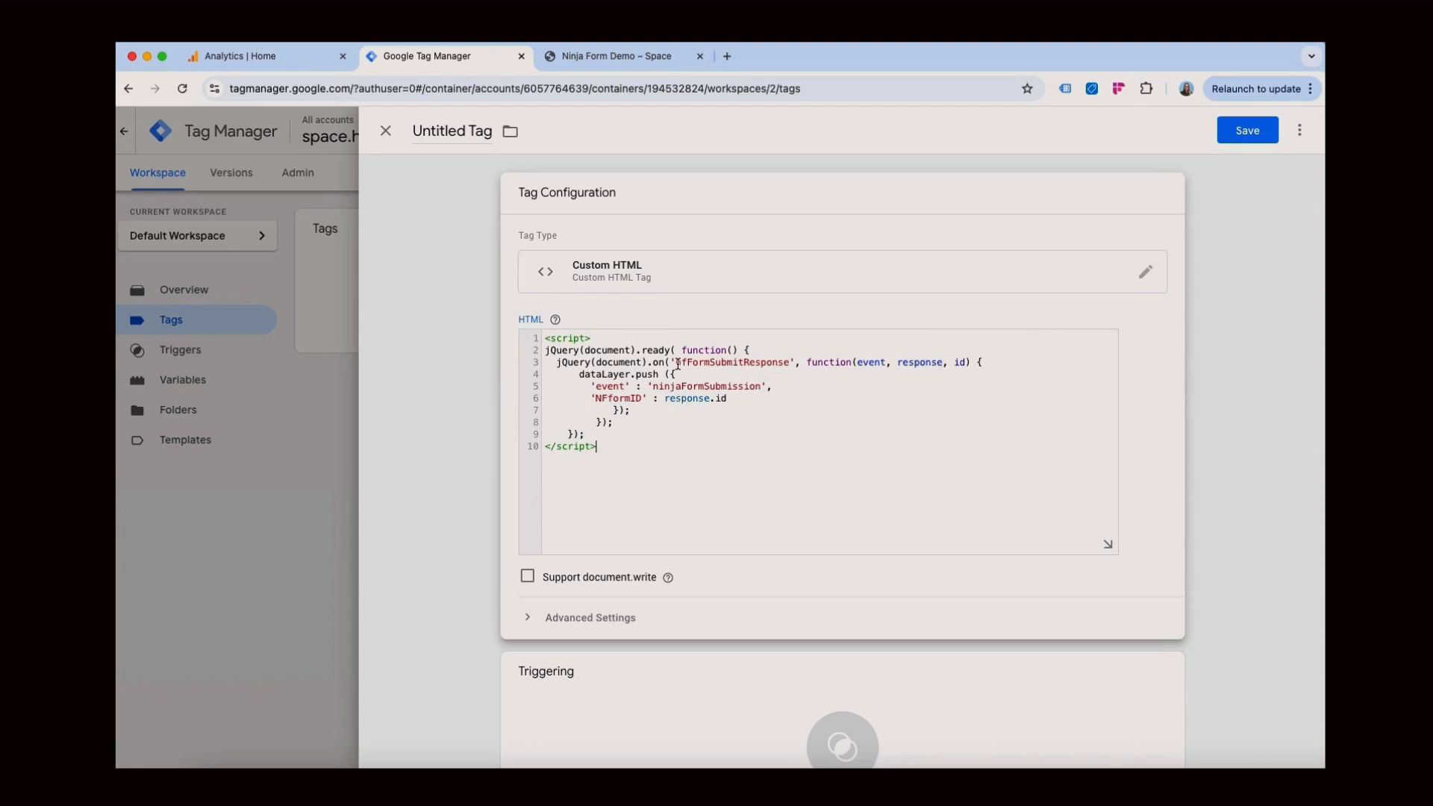
Step: Add the jQuery nfFormSubmitResponse listener script that pushes ninjaFormSubmission to the dataLayer
double_click(731, 362)
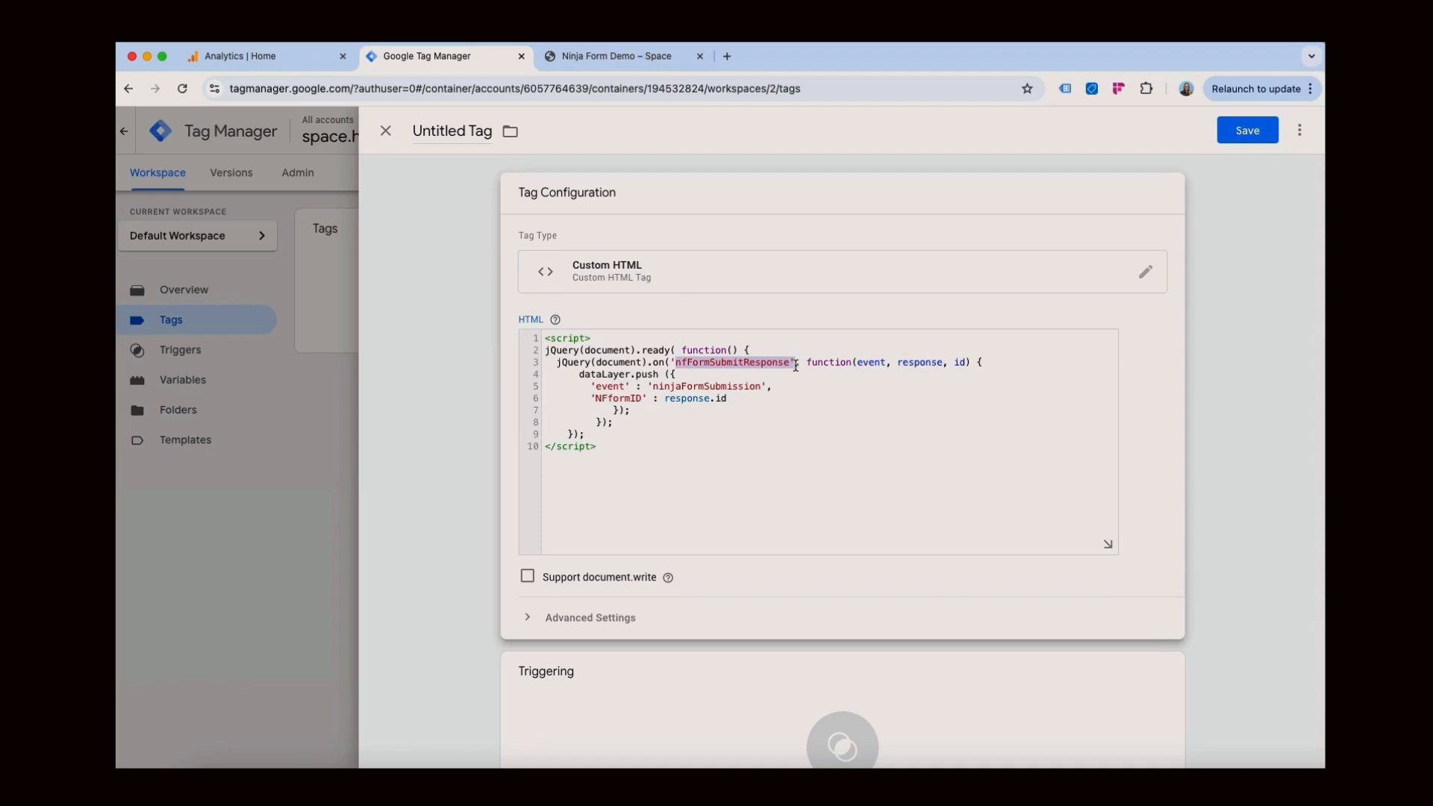
mouse_move(783, 403)
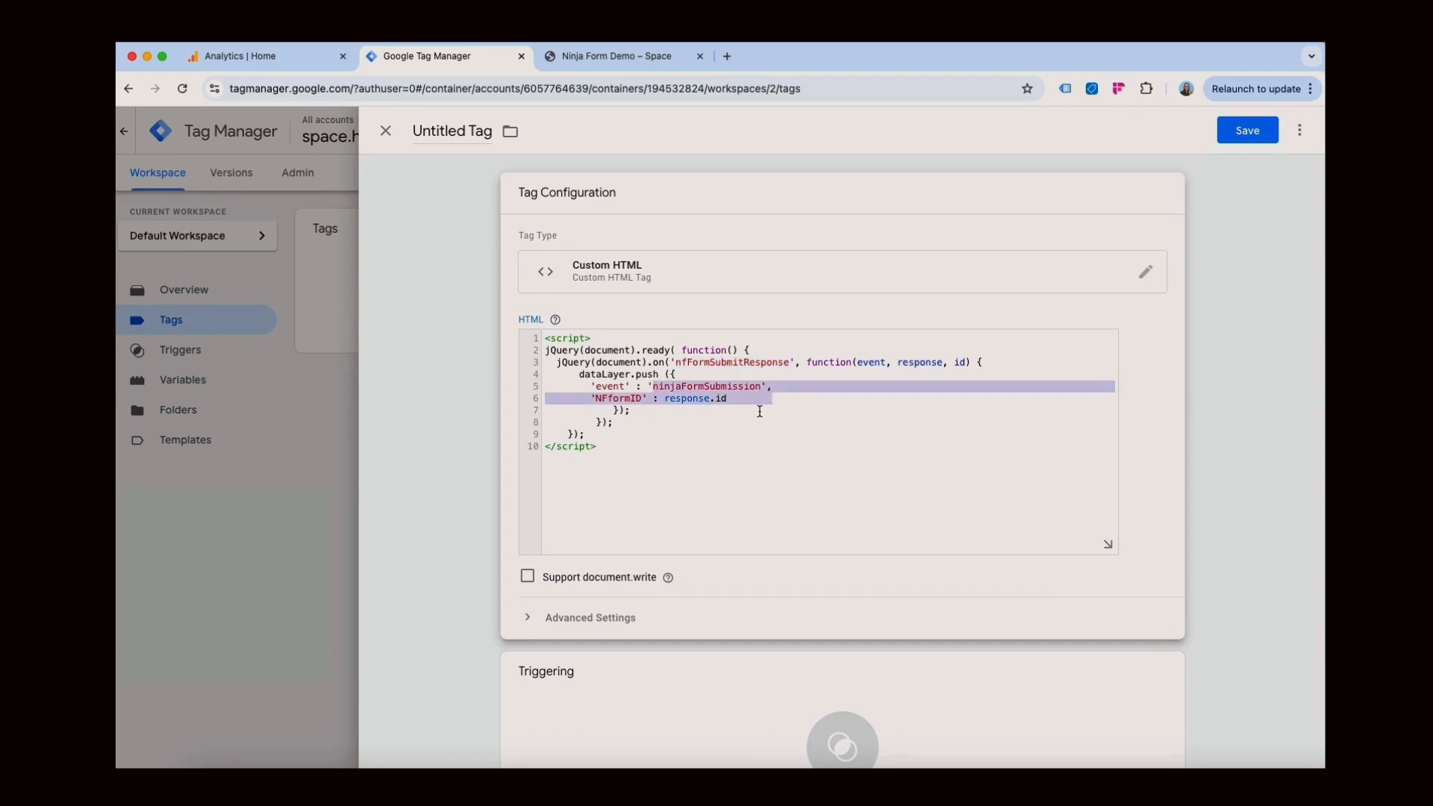
click(630, 398)
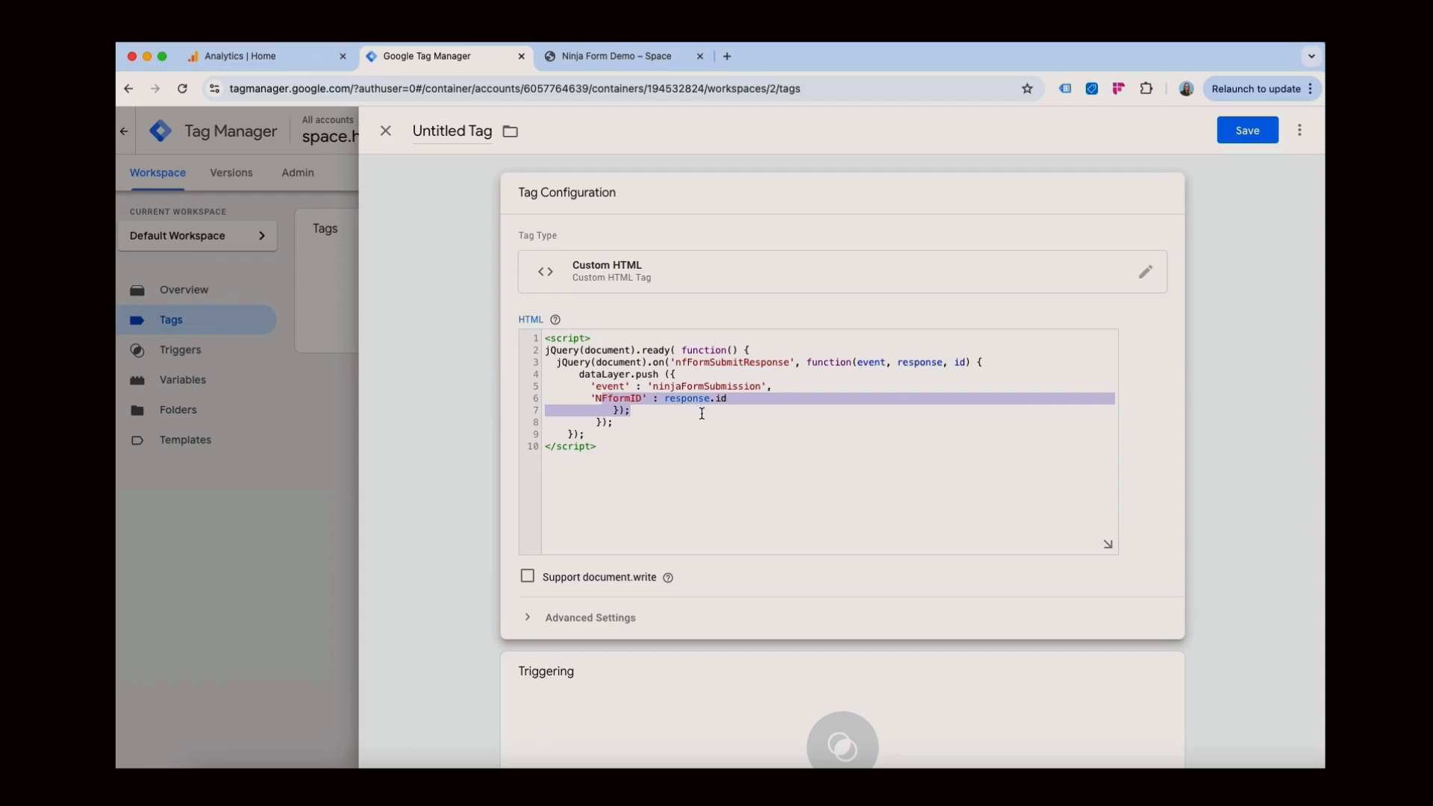
mouse_move(751, 429)
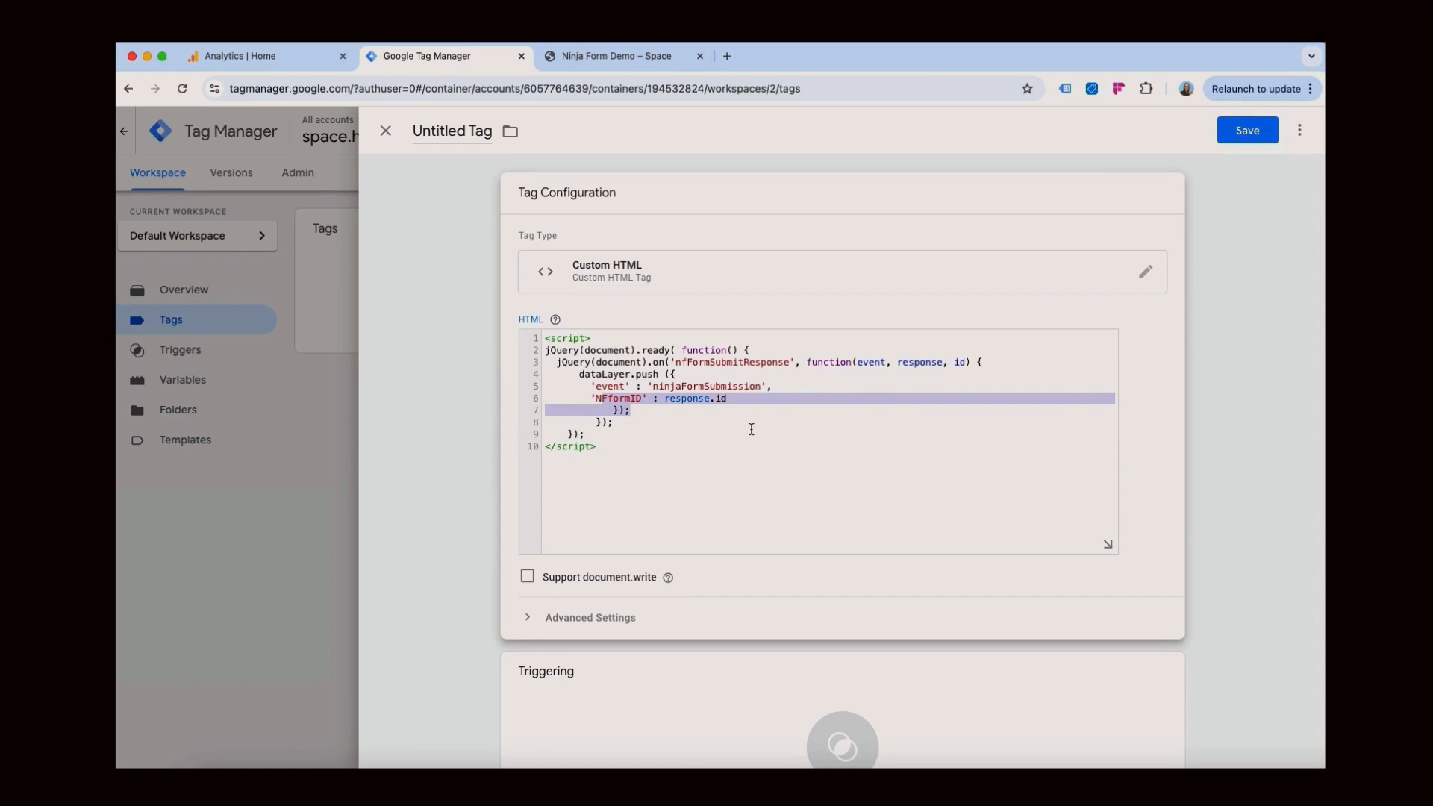
click(751, 434)
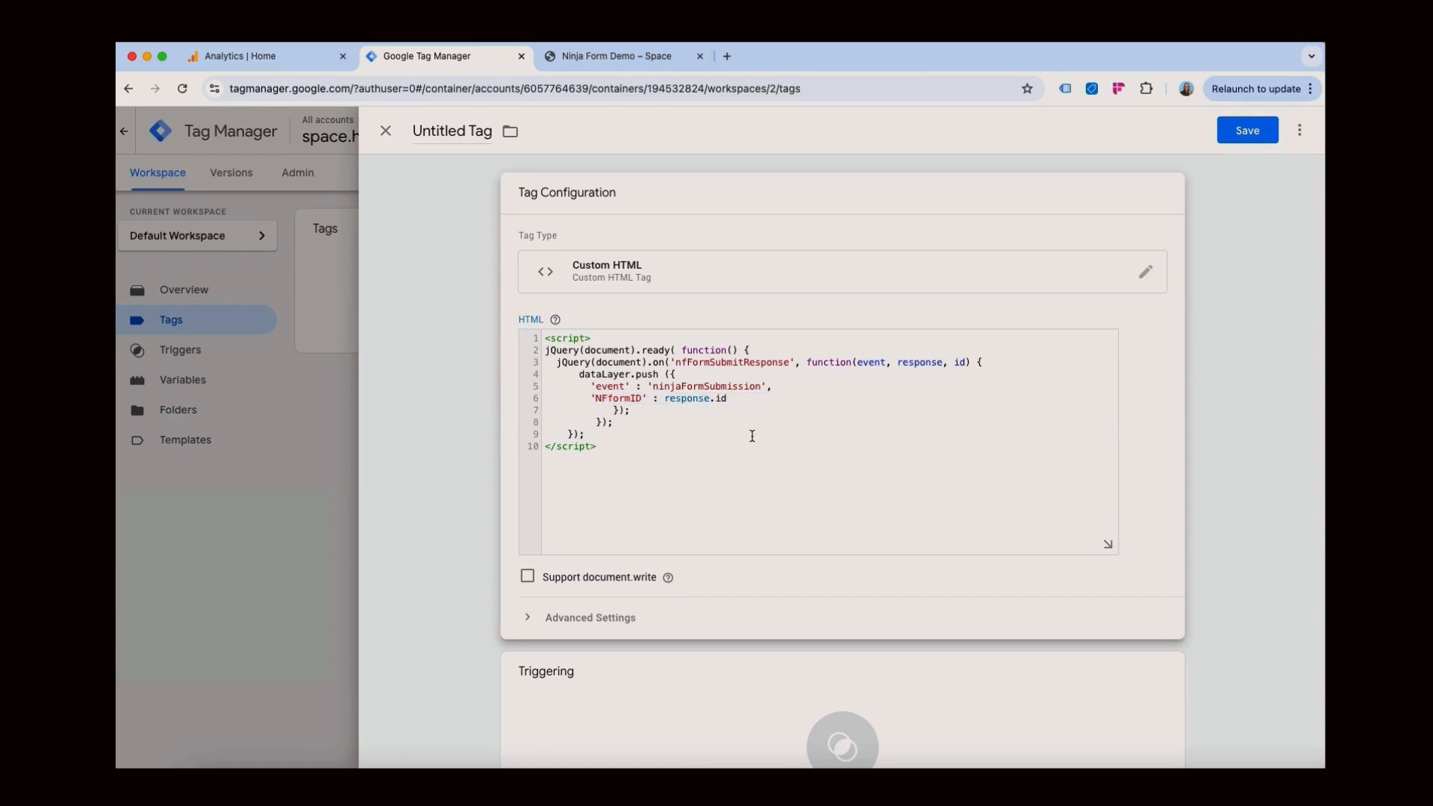
click(584, 433)
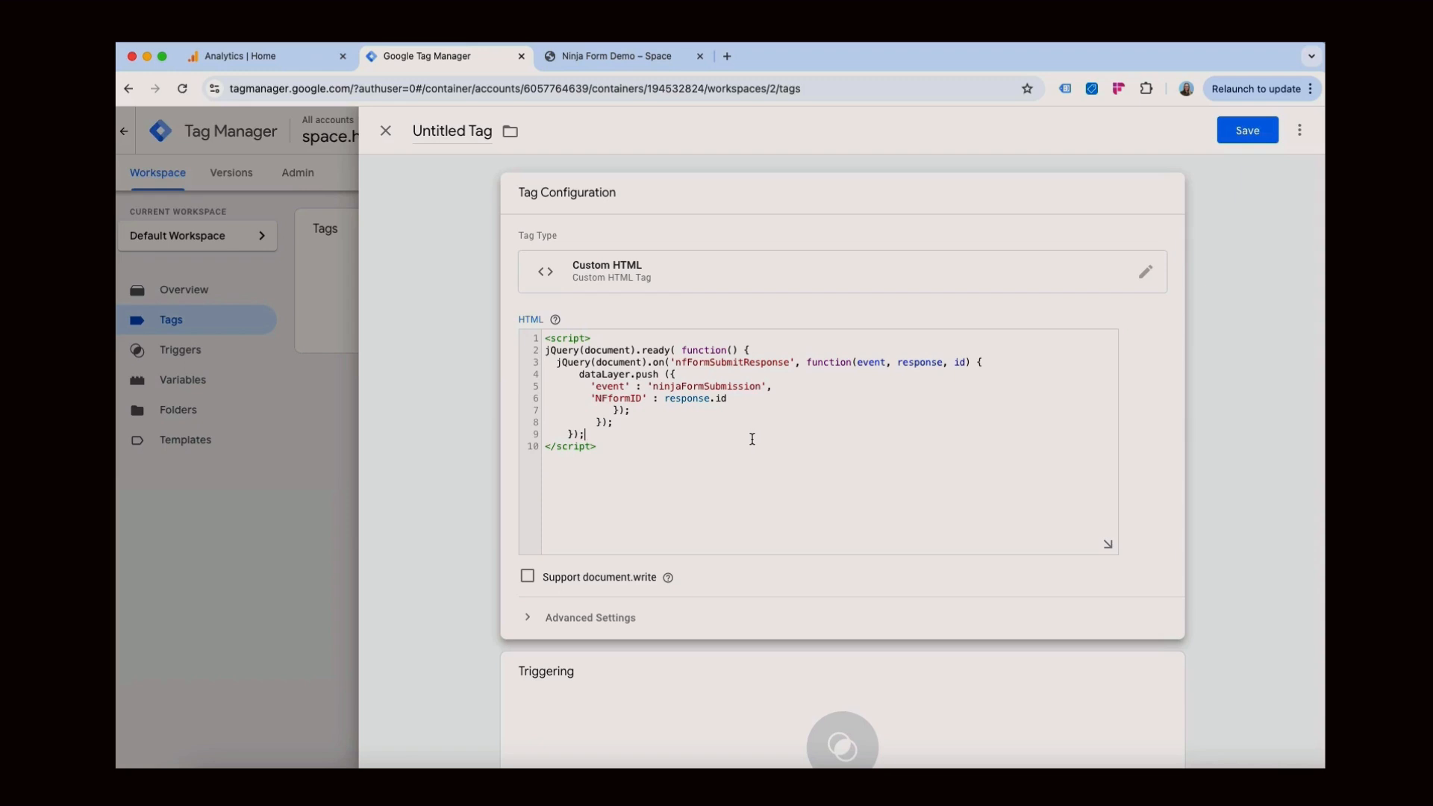
mouse_move(667, 576)
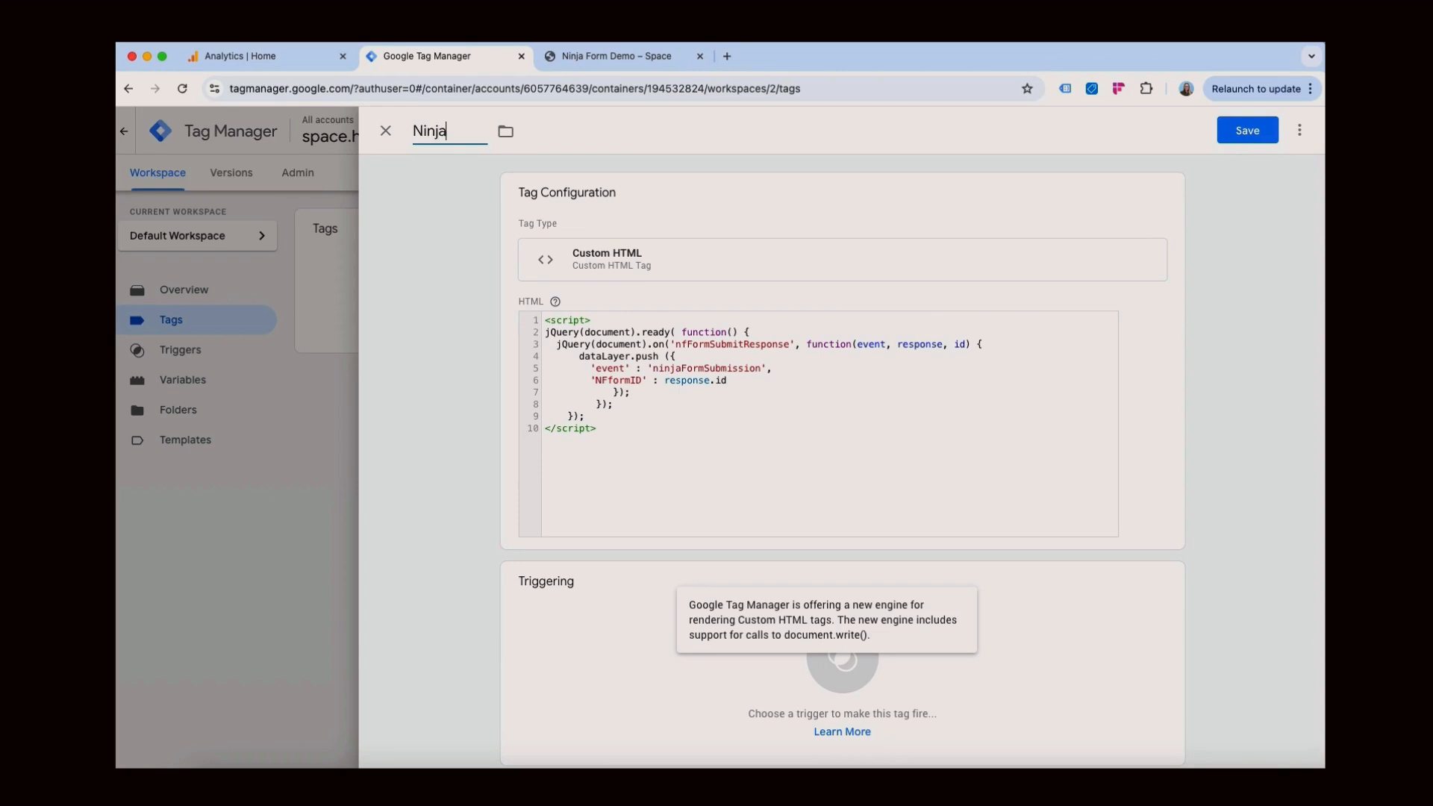
Step: Name the tag 'Ninja Forms Listener', fire it on All Pages, and save it
text(Forms Listener)
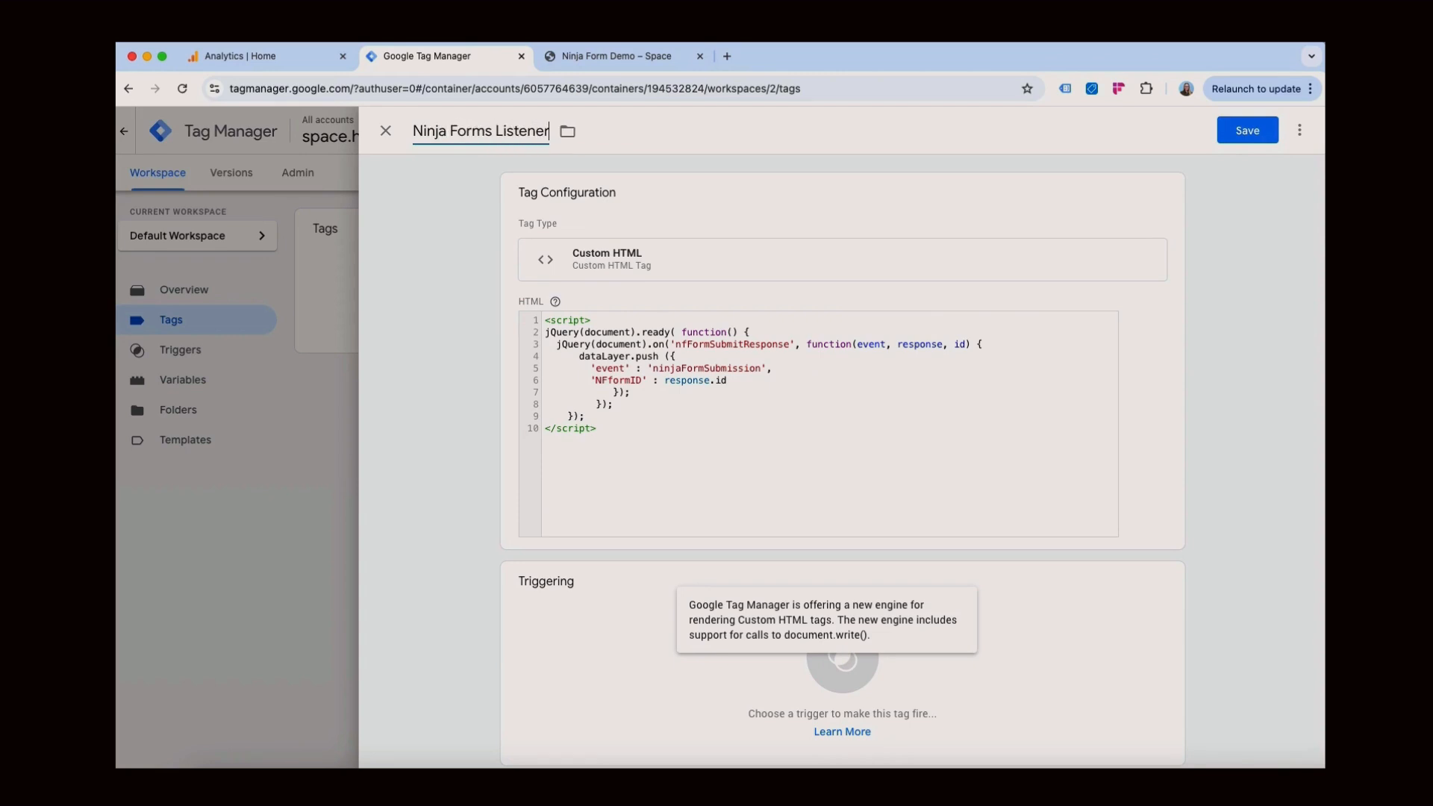
click(840, 667)
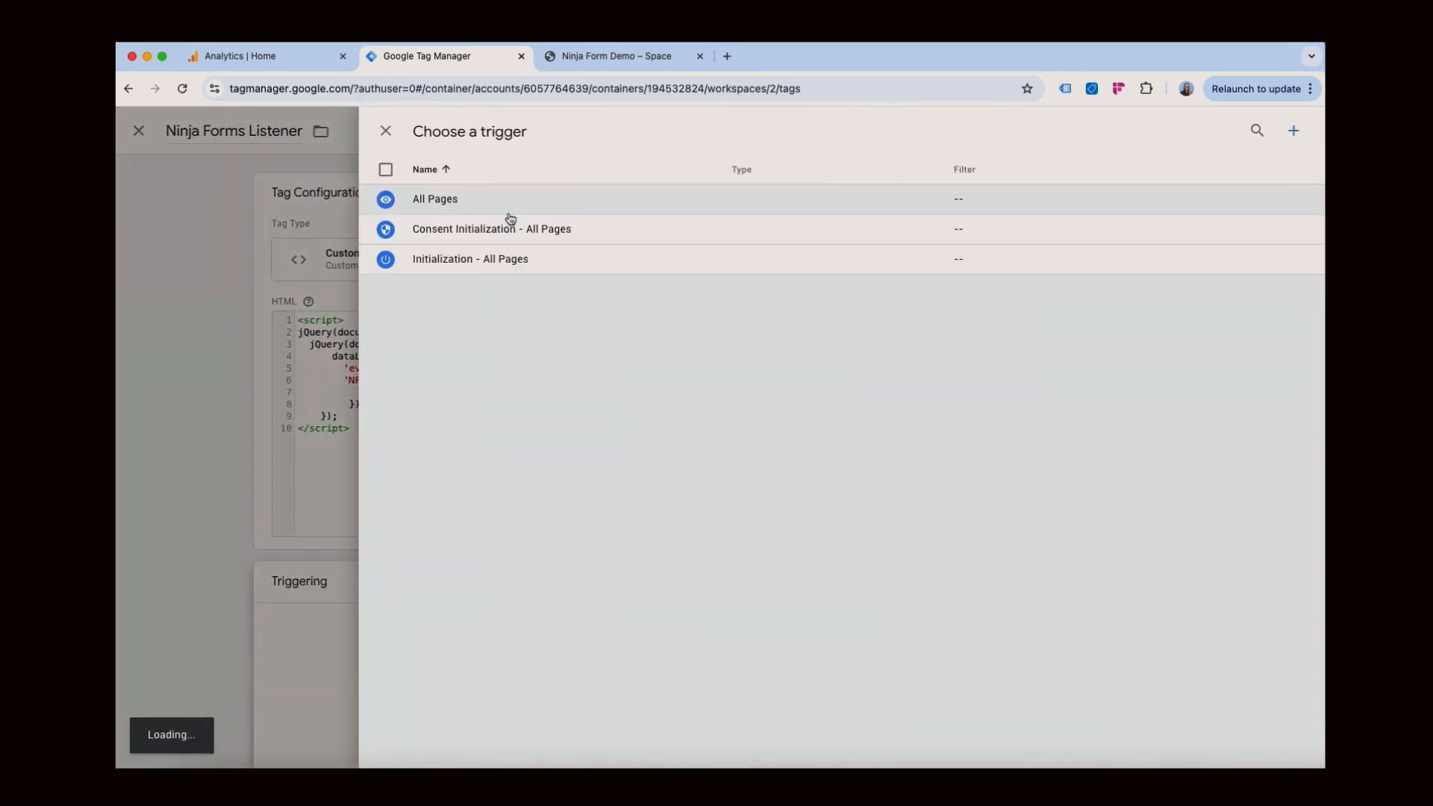
click(434, 199)
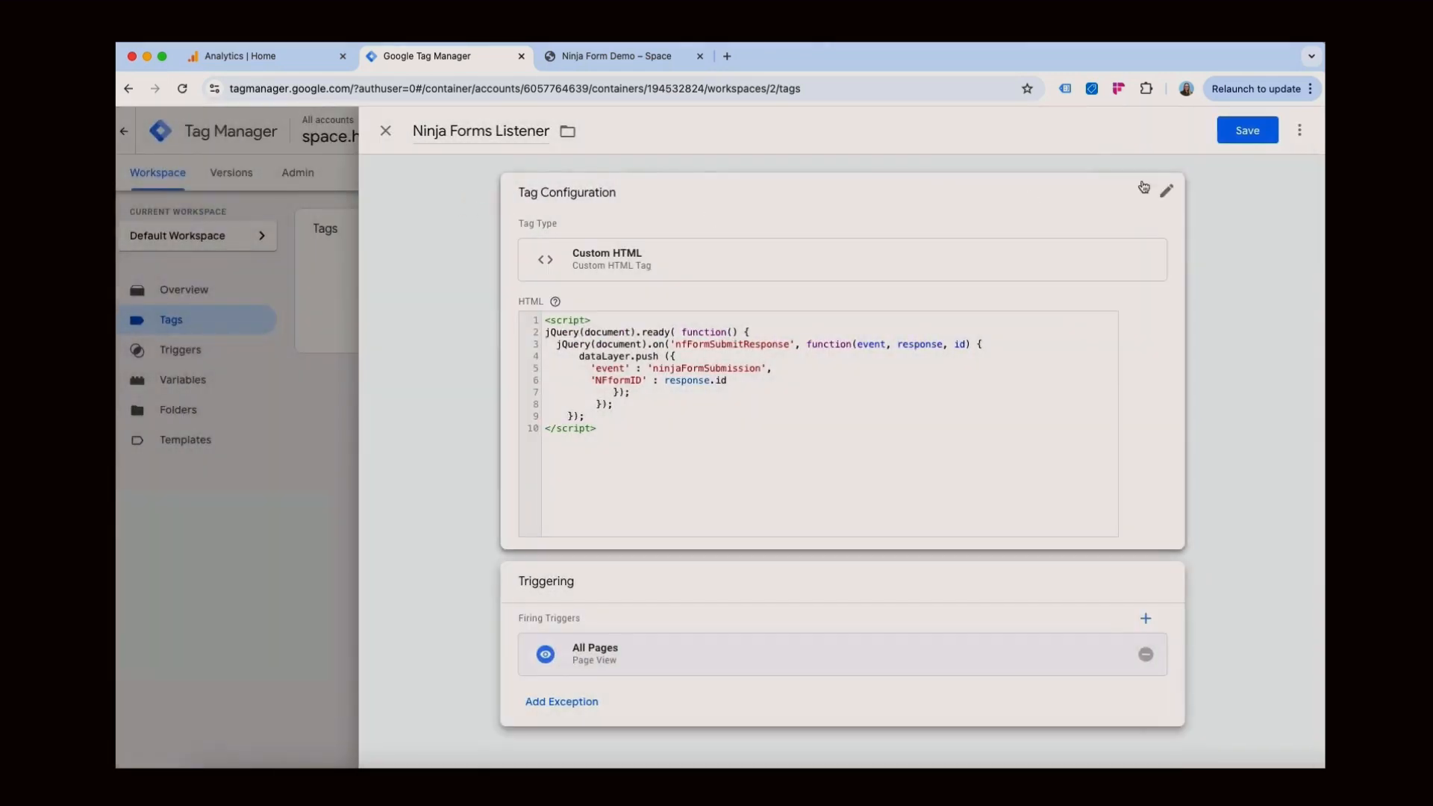
click(1247, 130)
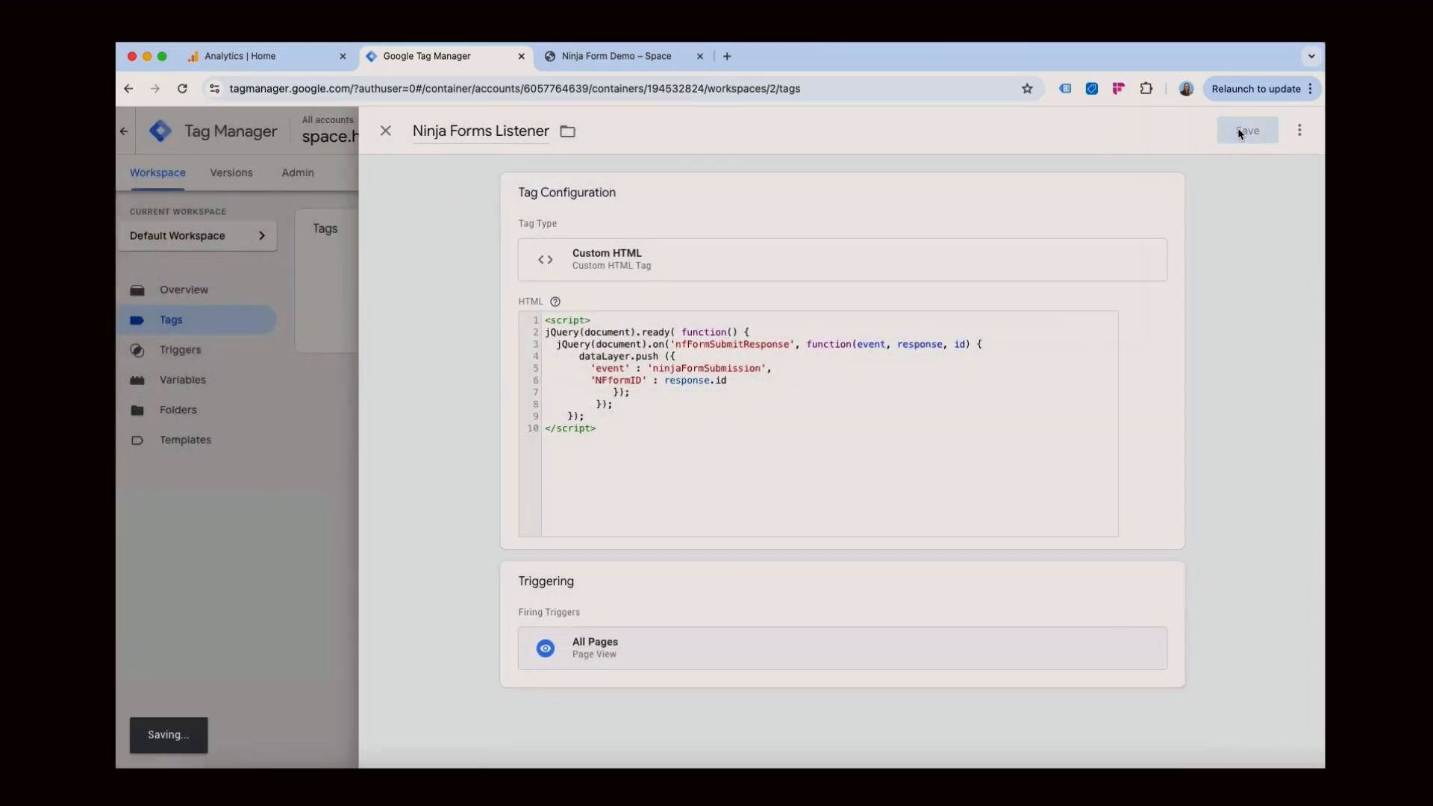
click(1247, 129)
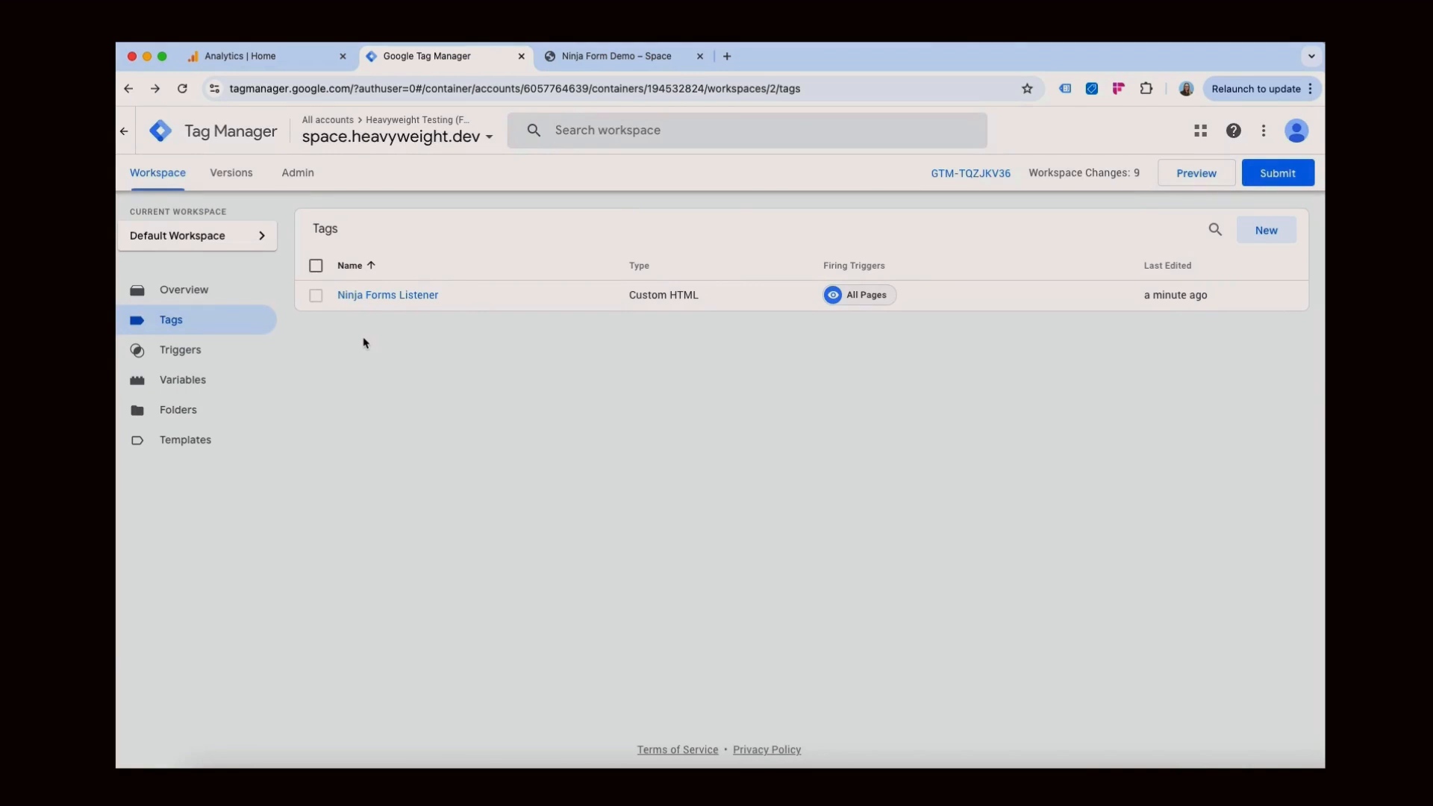
mouse_move(315, 356)
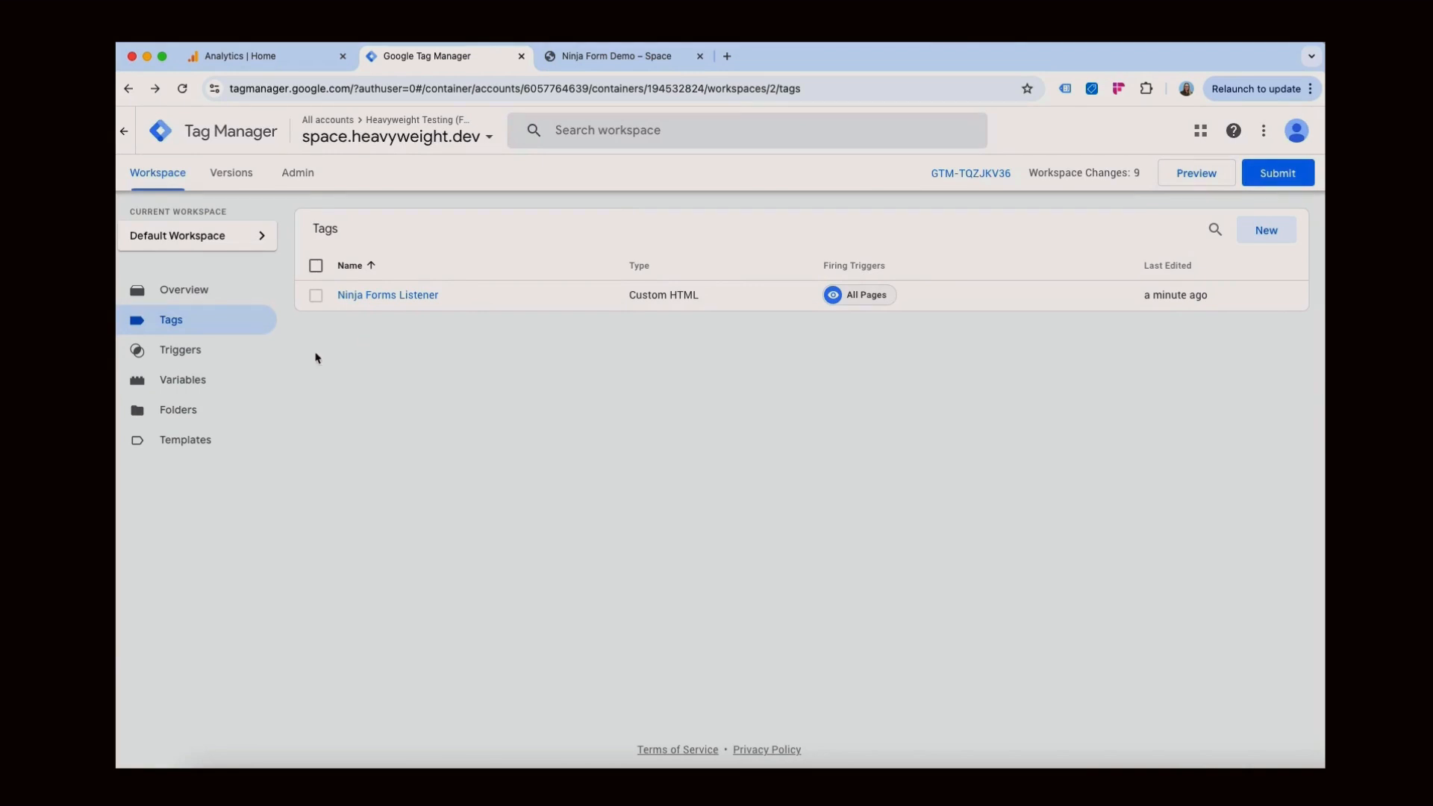
Step: Start a new user-defined variable named 'Ninja Form ID'
click(182, 379)
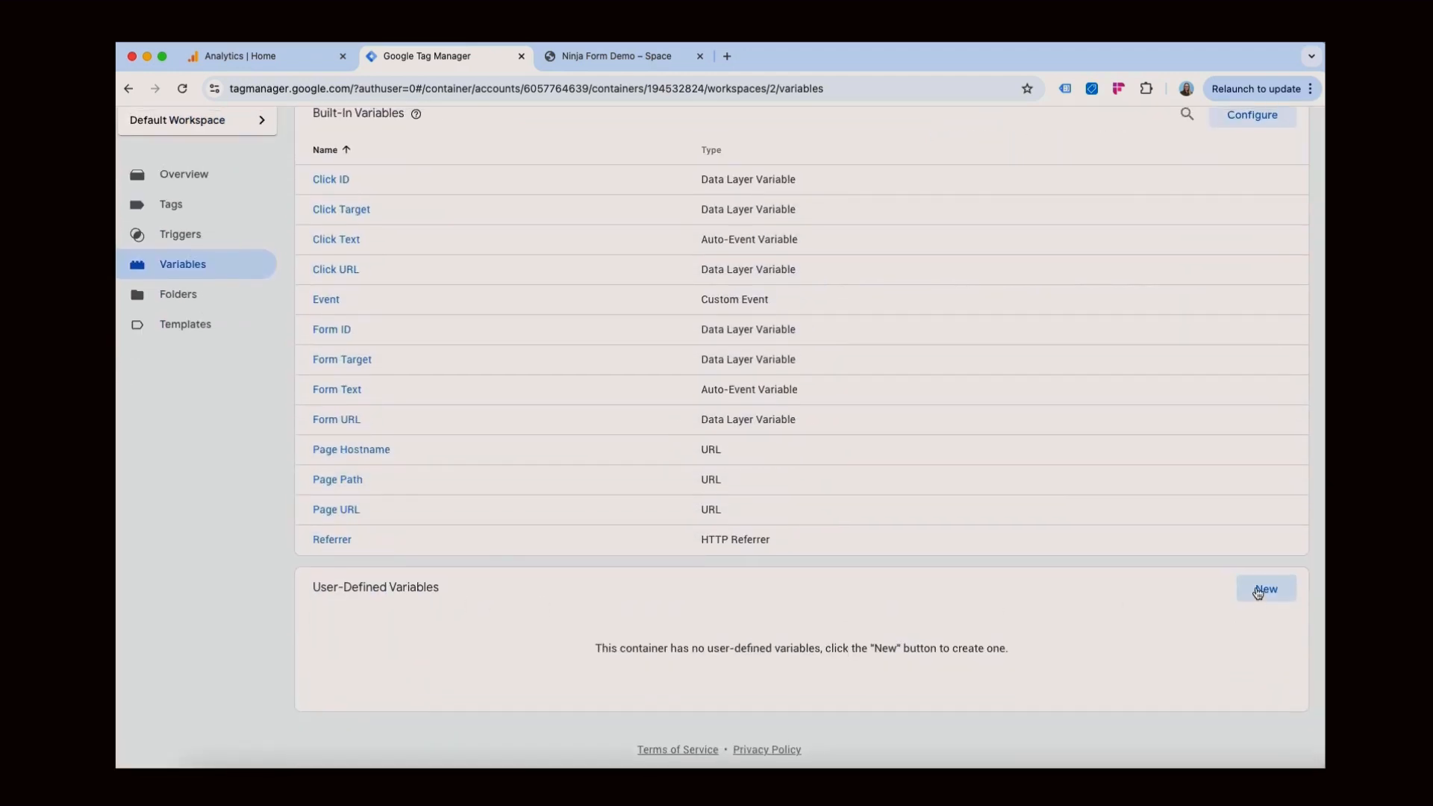
click(1264, 588)
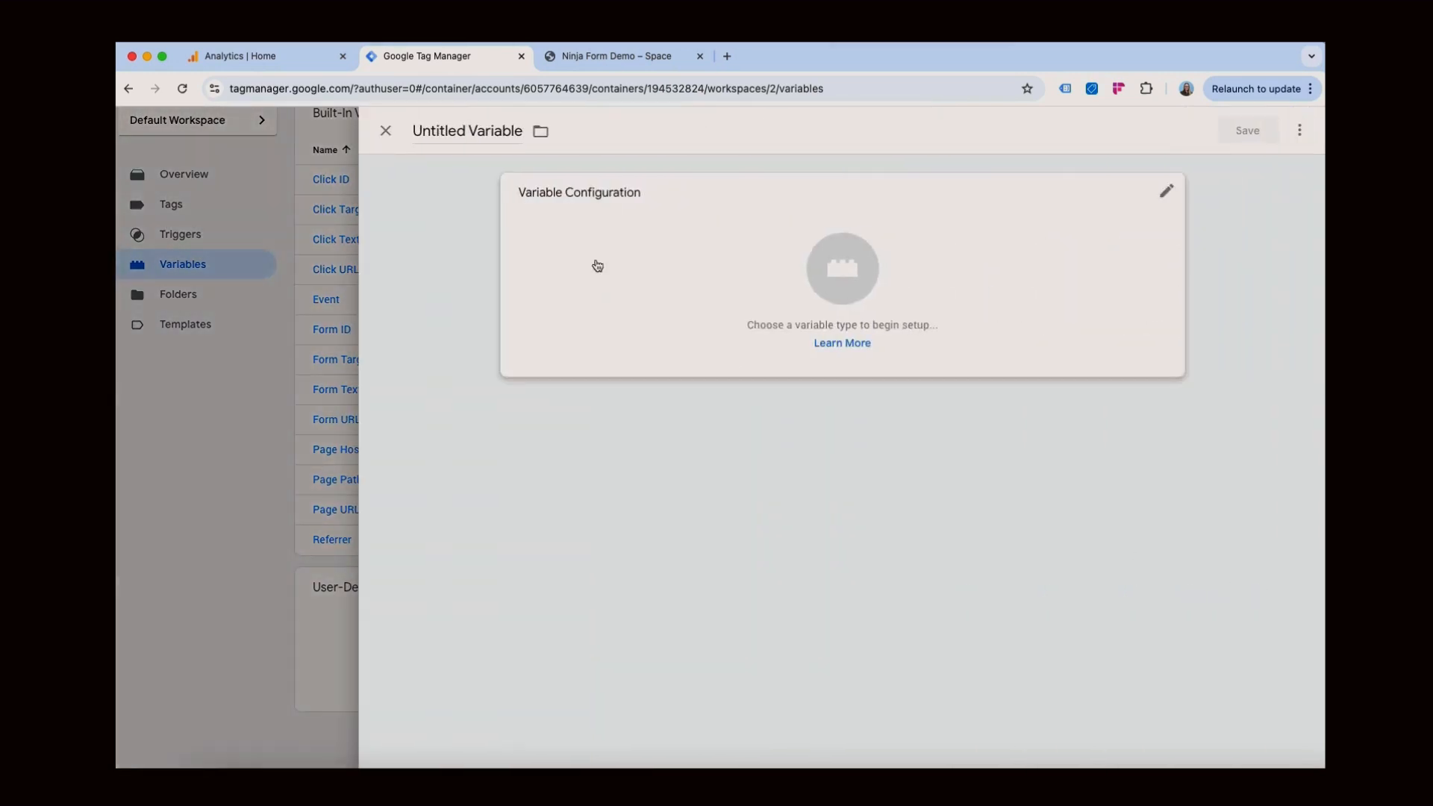
double_click(467, 131)
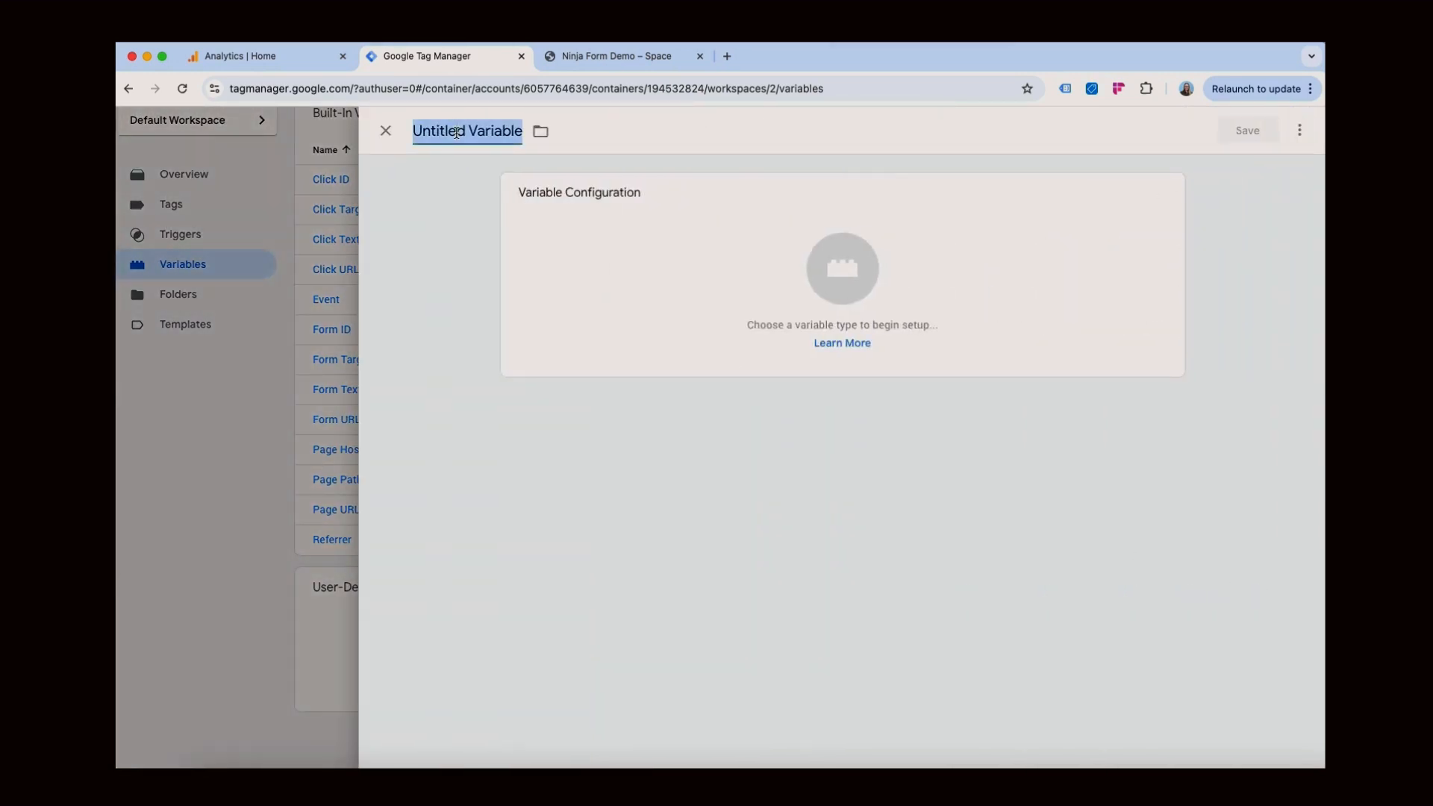
text(Ninjk)
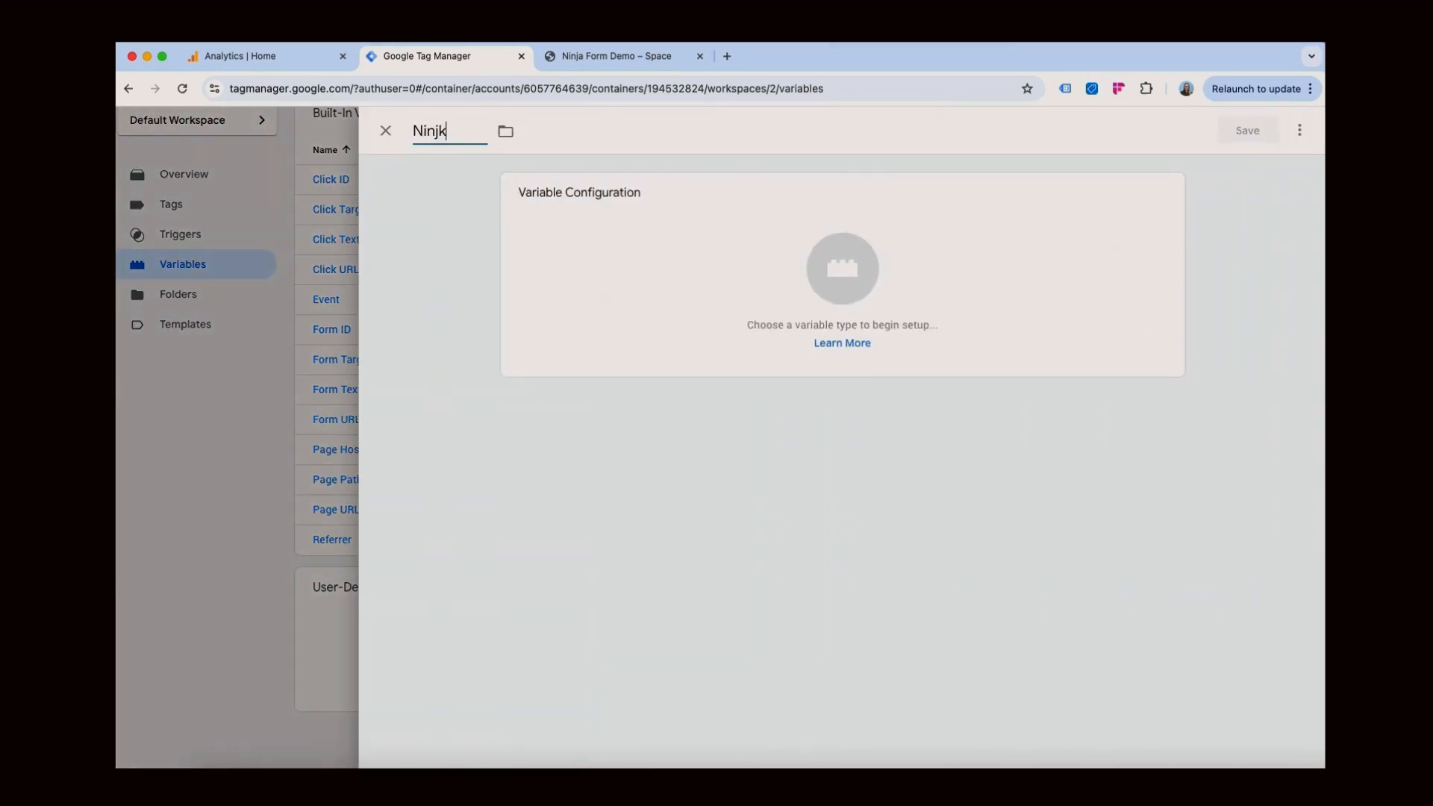
text(Ninja Form)
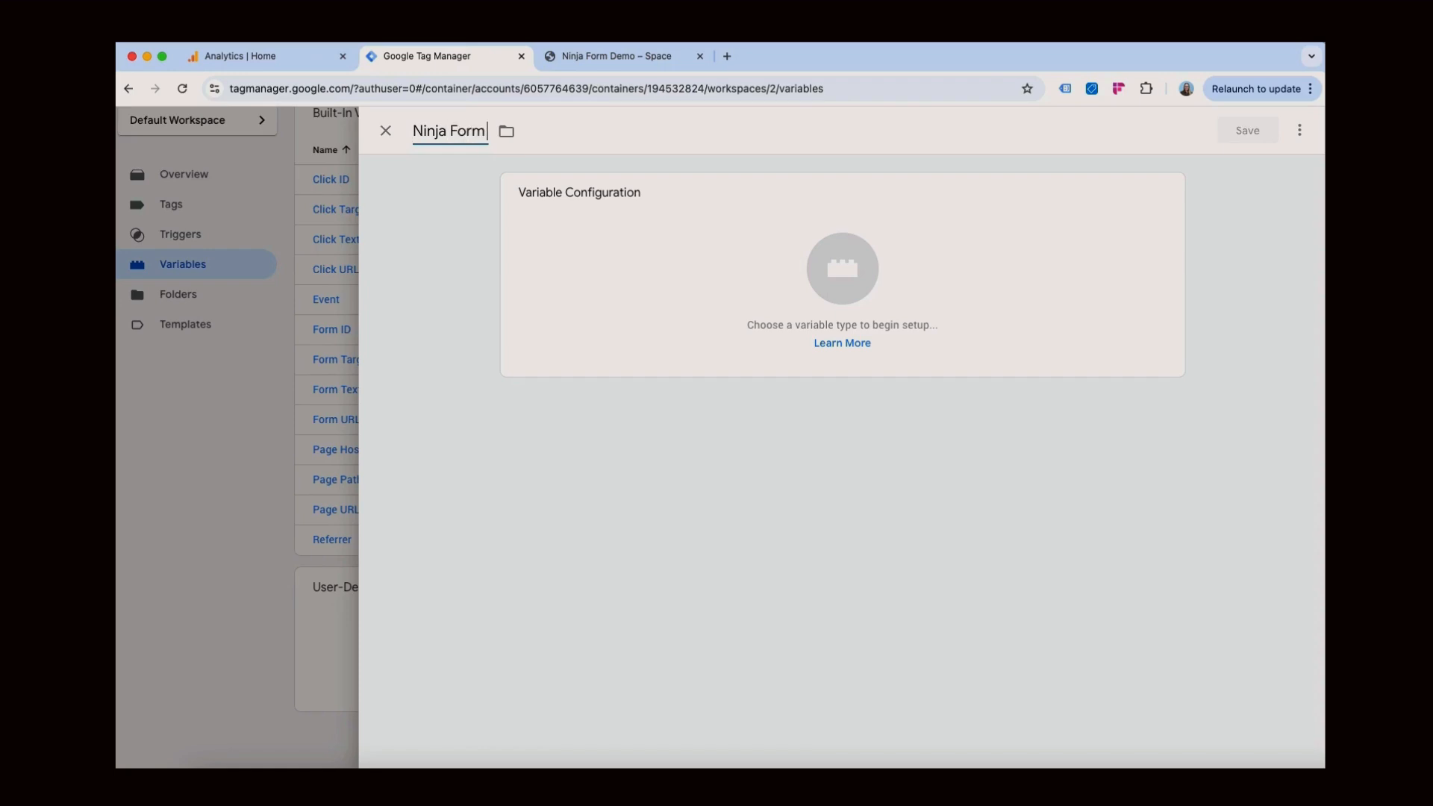
text(ID)
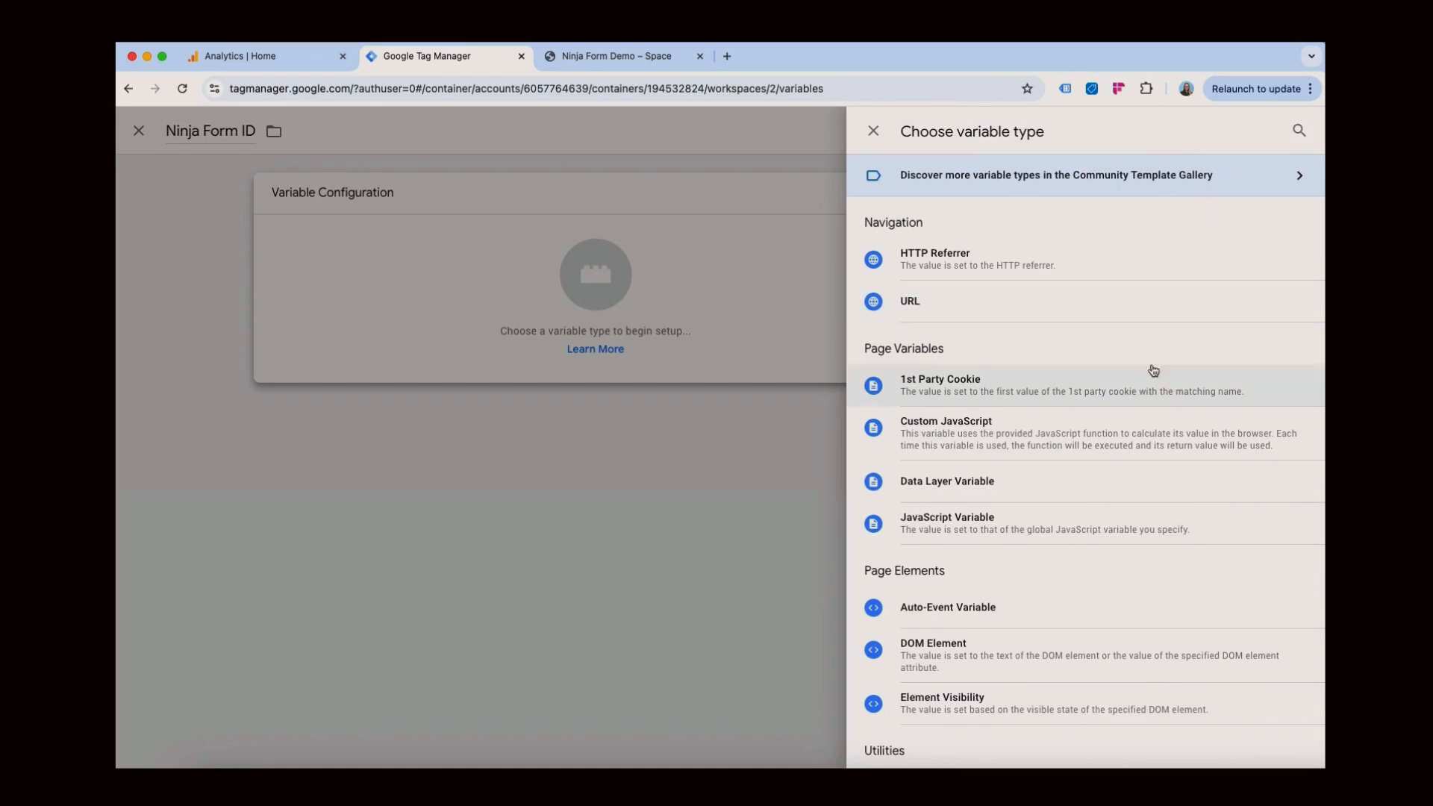
Step: Make it a Data Layer Variable reading NFformID and save it
scroll(down, 3)
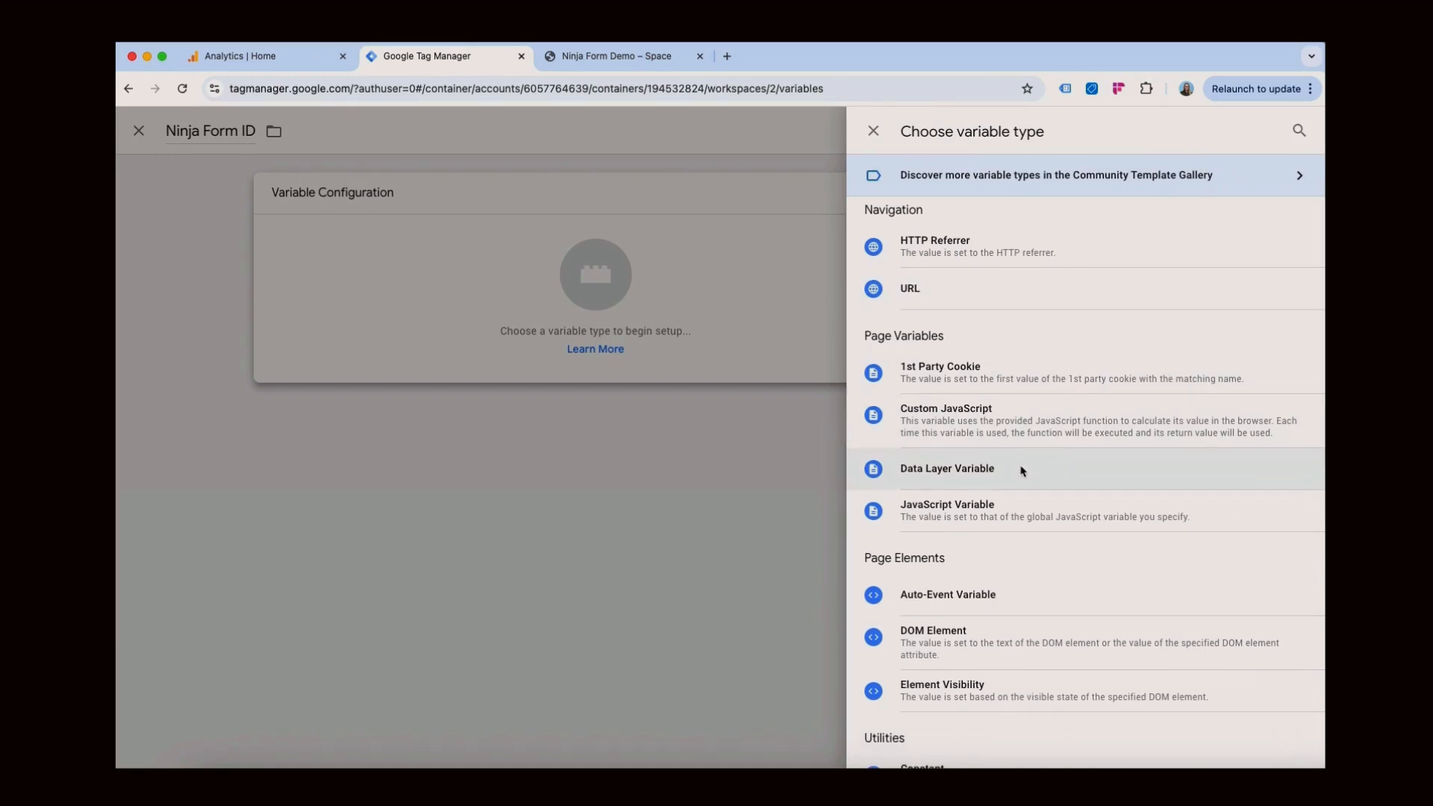
click(946, 467)
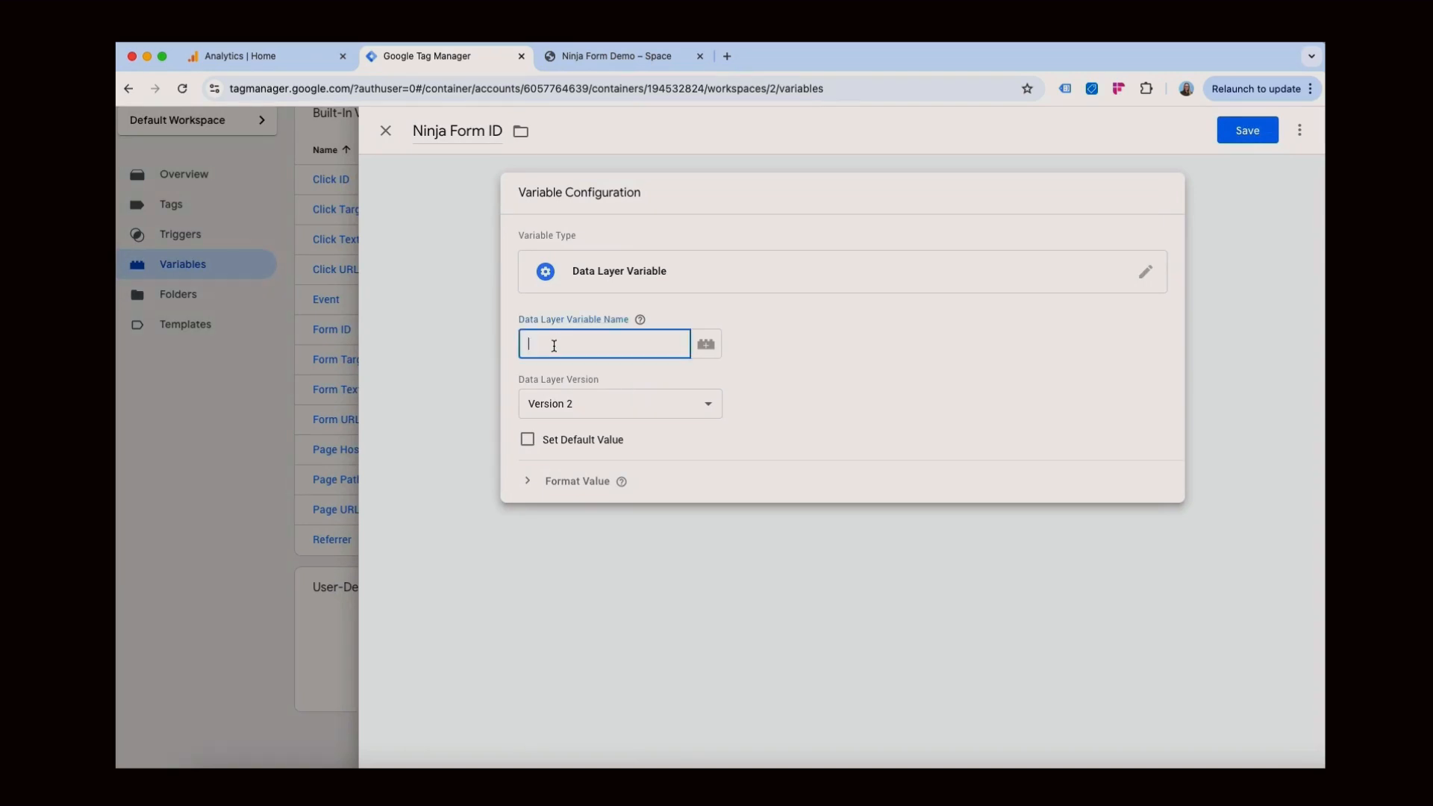
text(NF)
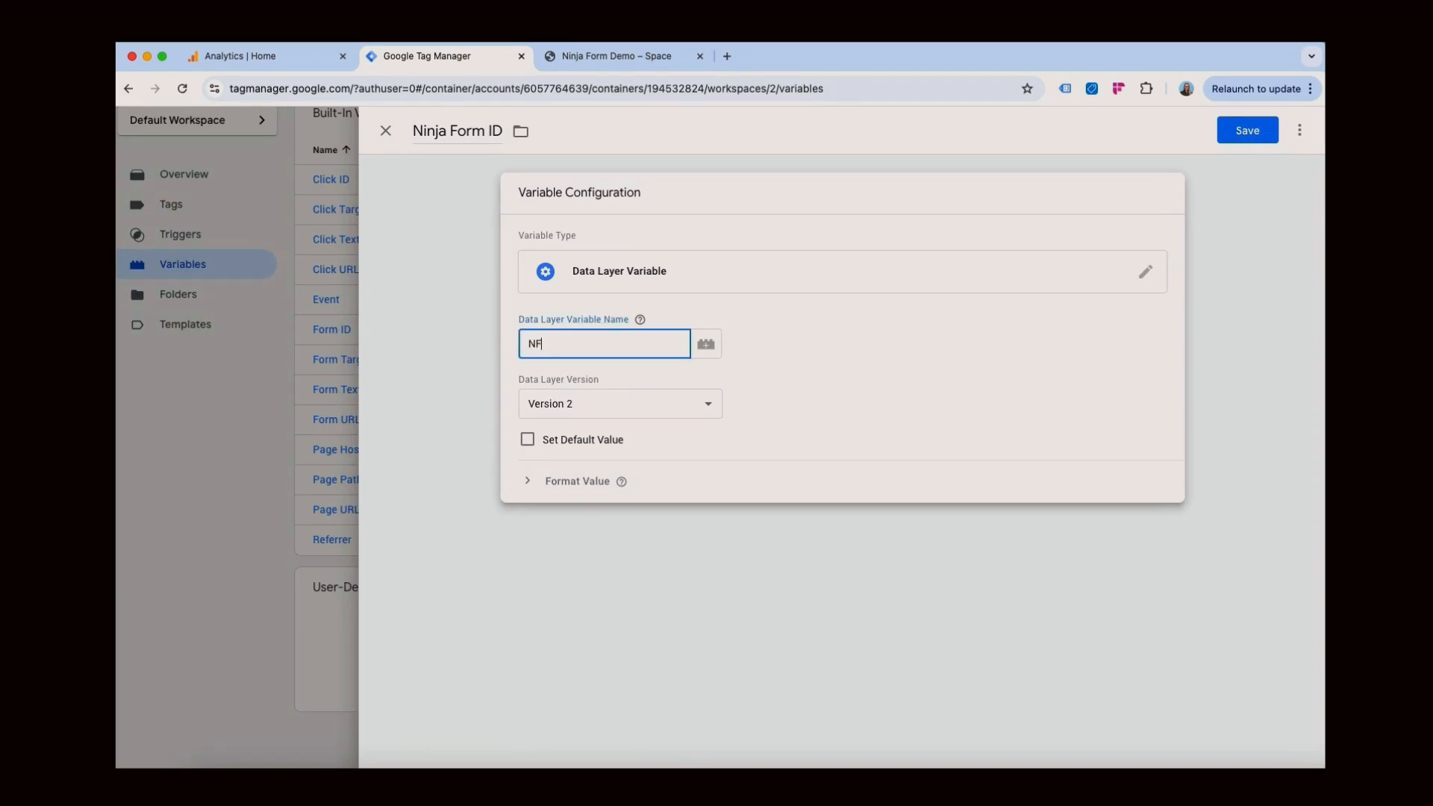
text(form)
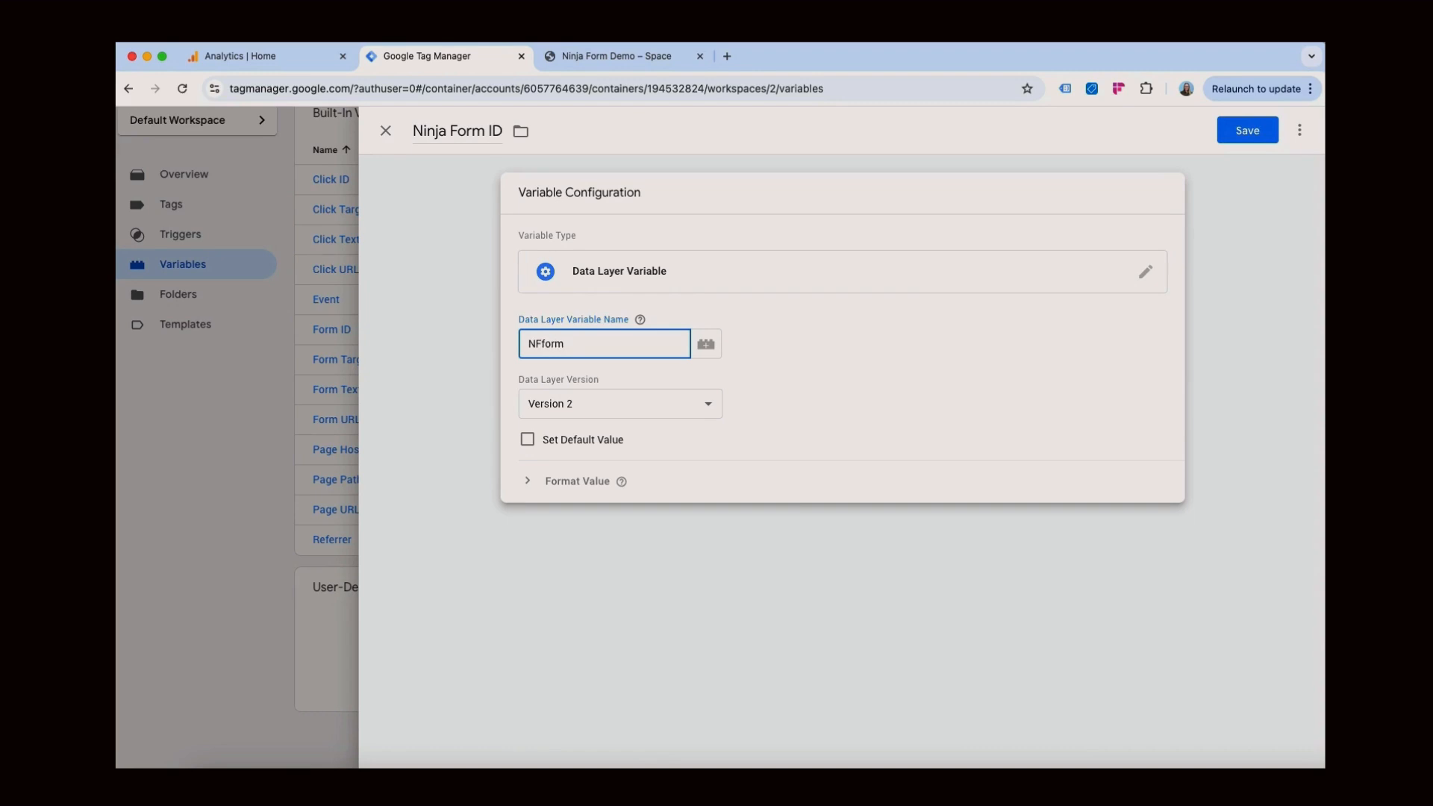
text(ID)
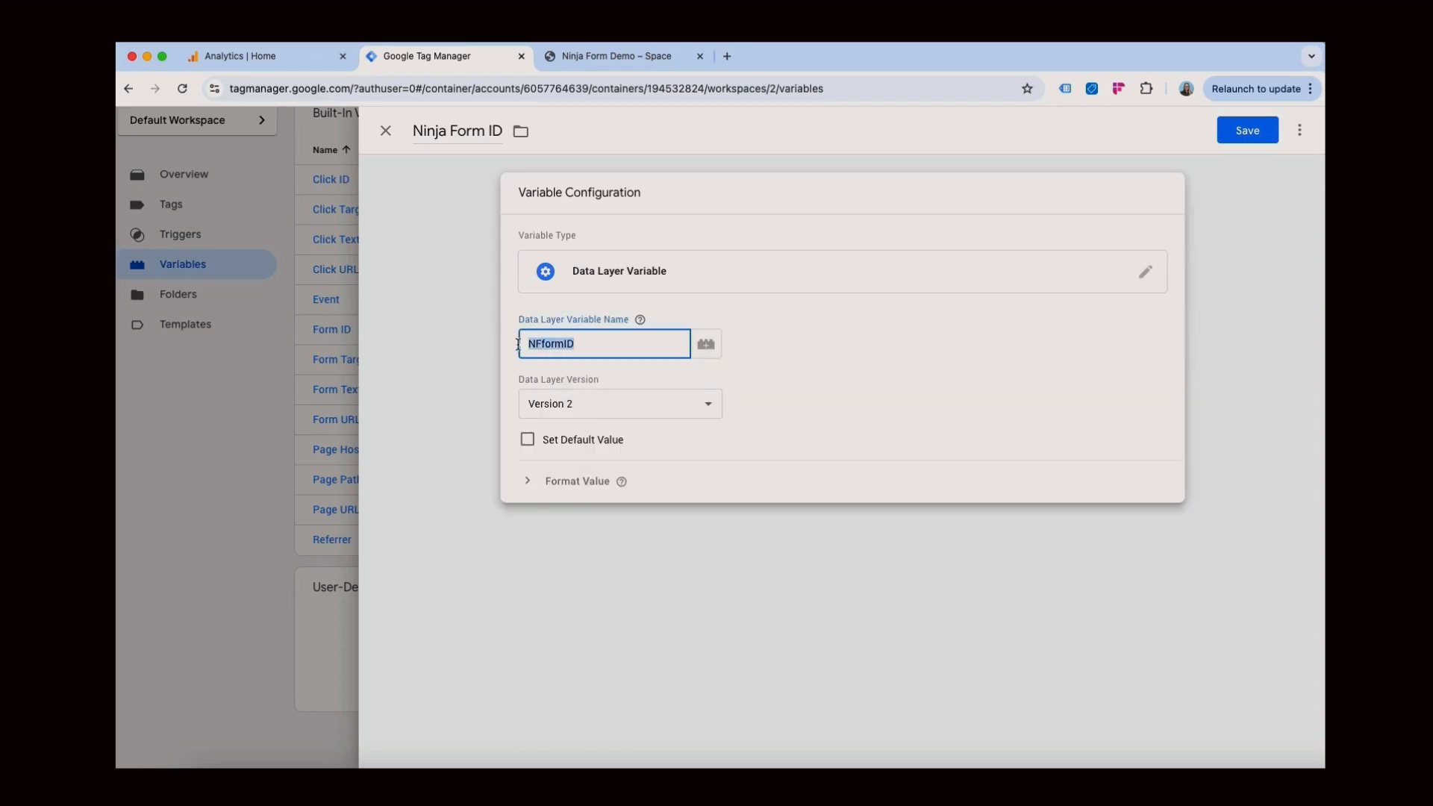
click(1245, 129)
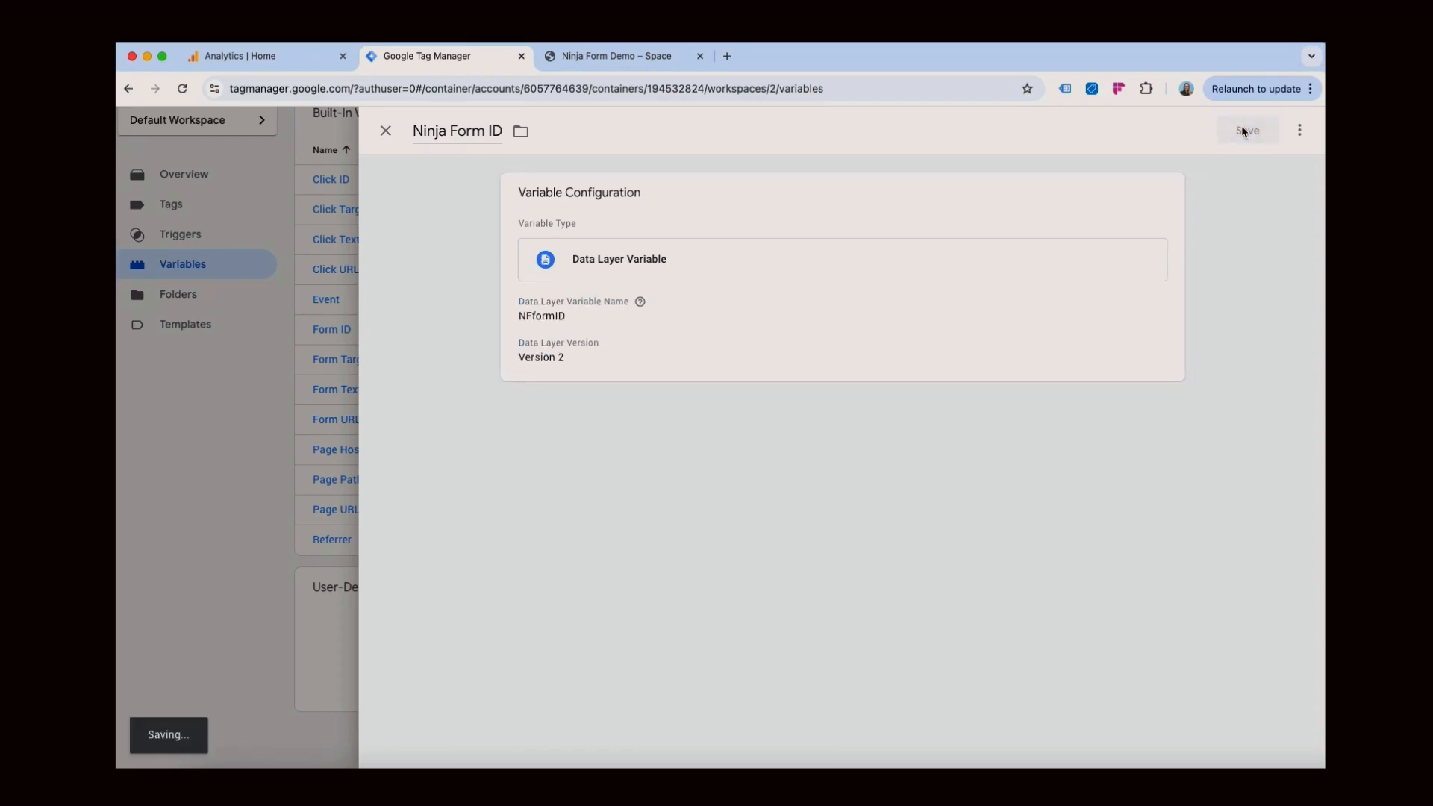
click(1246, 129)
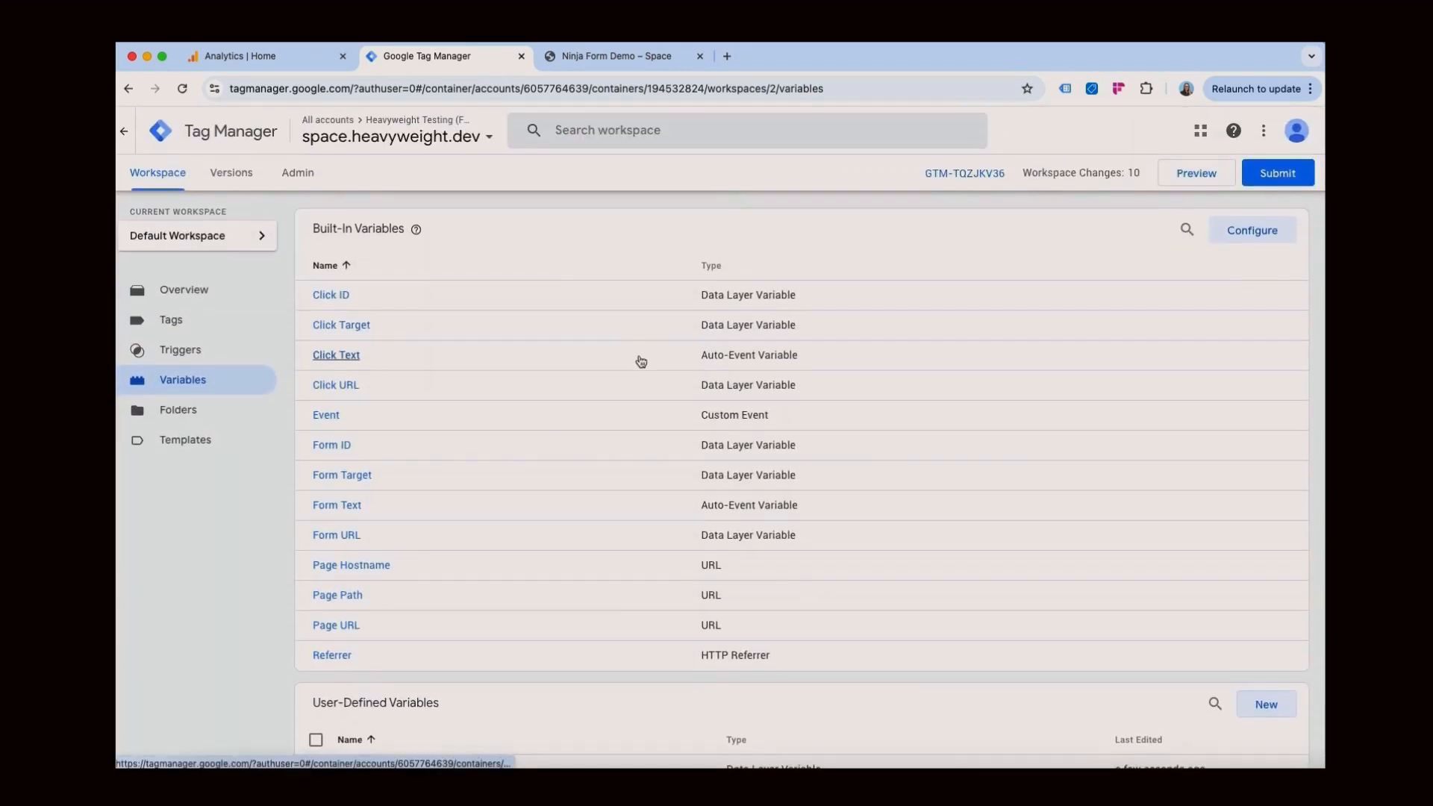
mouse_move(1101, 302)
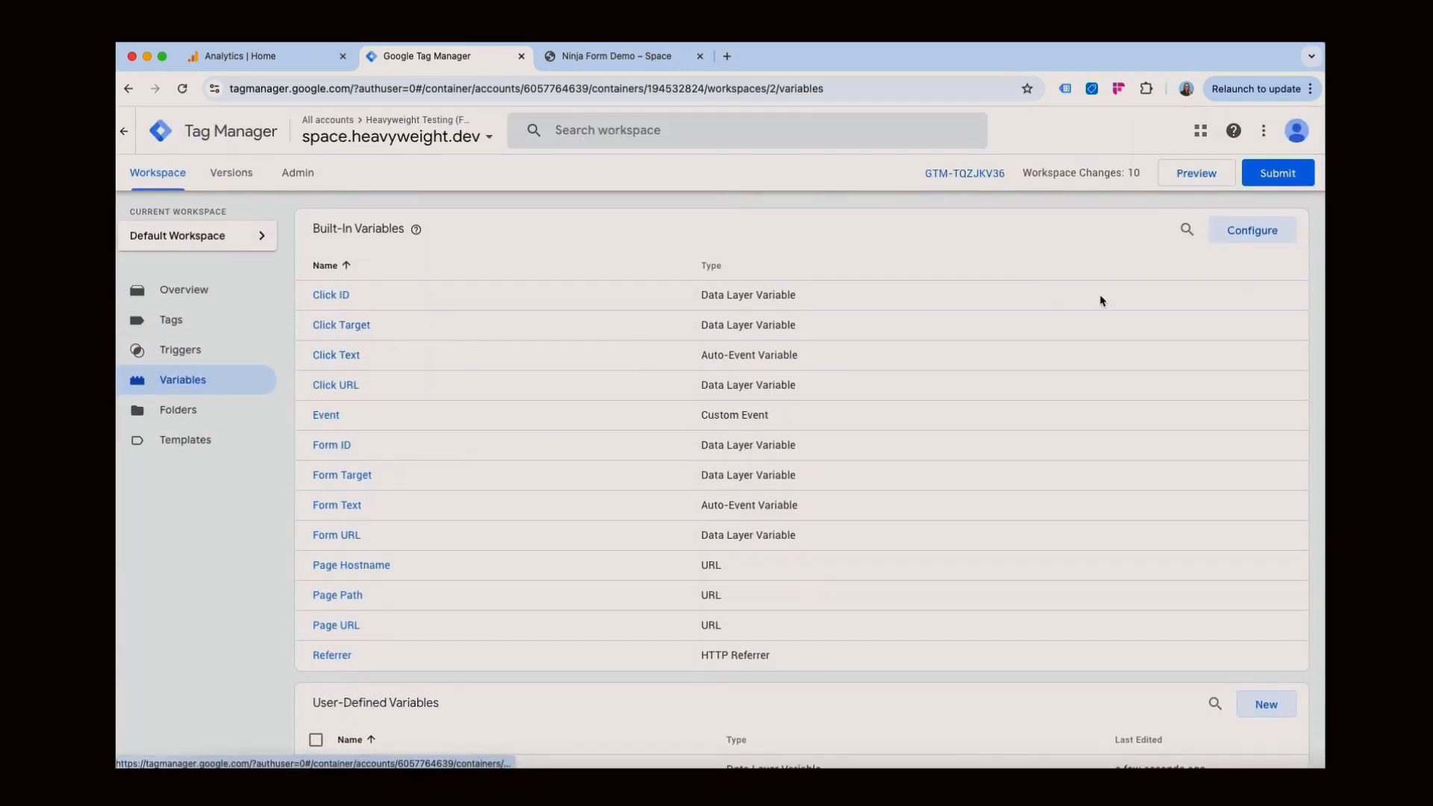
Step: Start a GTM preview session and connect Tag Assistant to the Ninja Form demo page
click(616, 55)
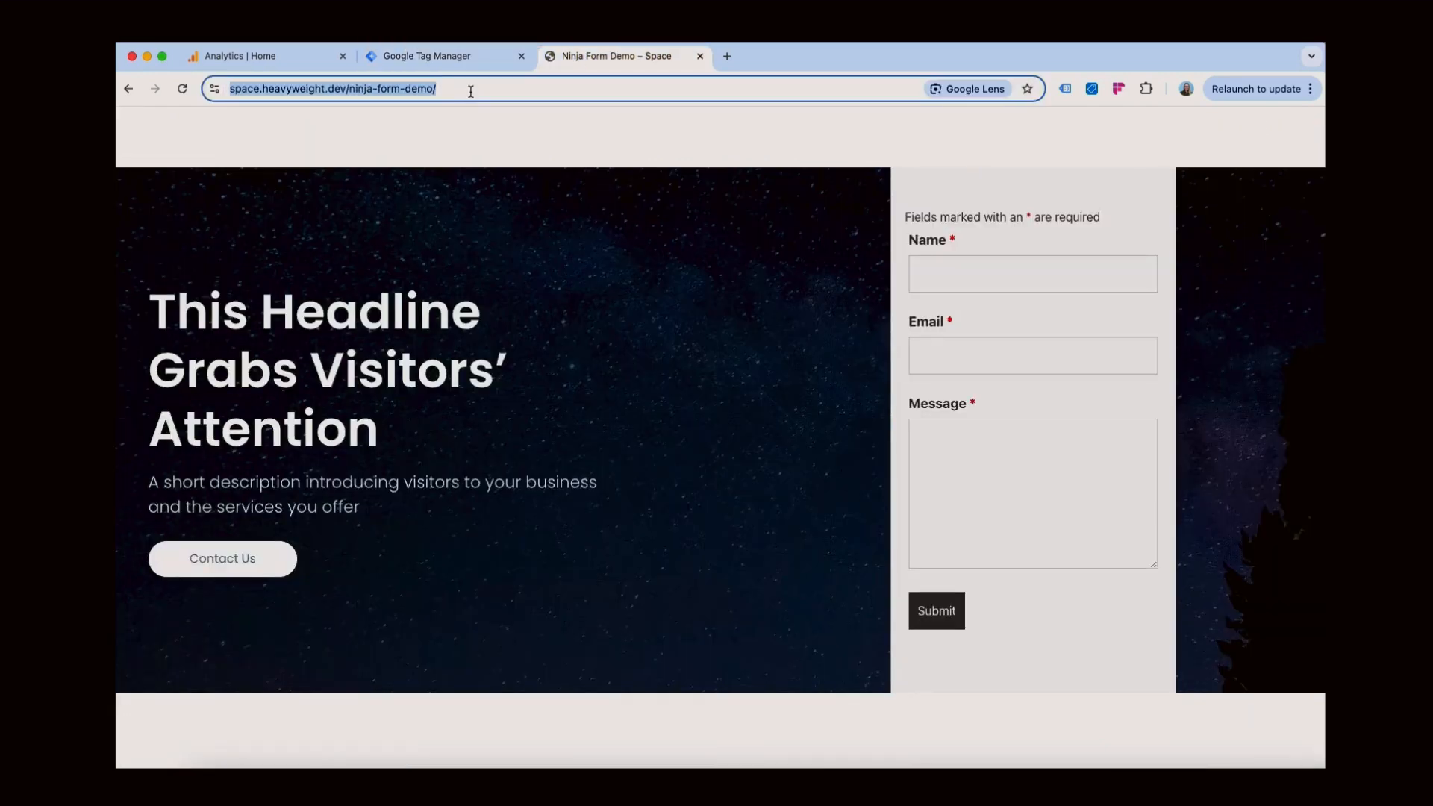
click(426, 56)
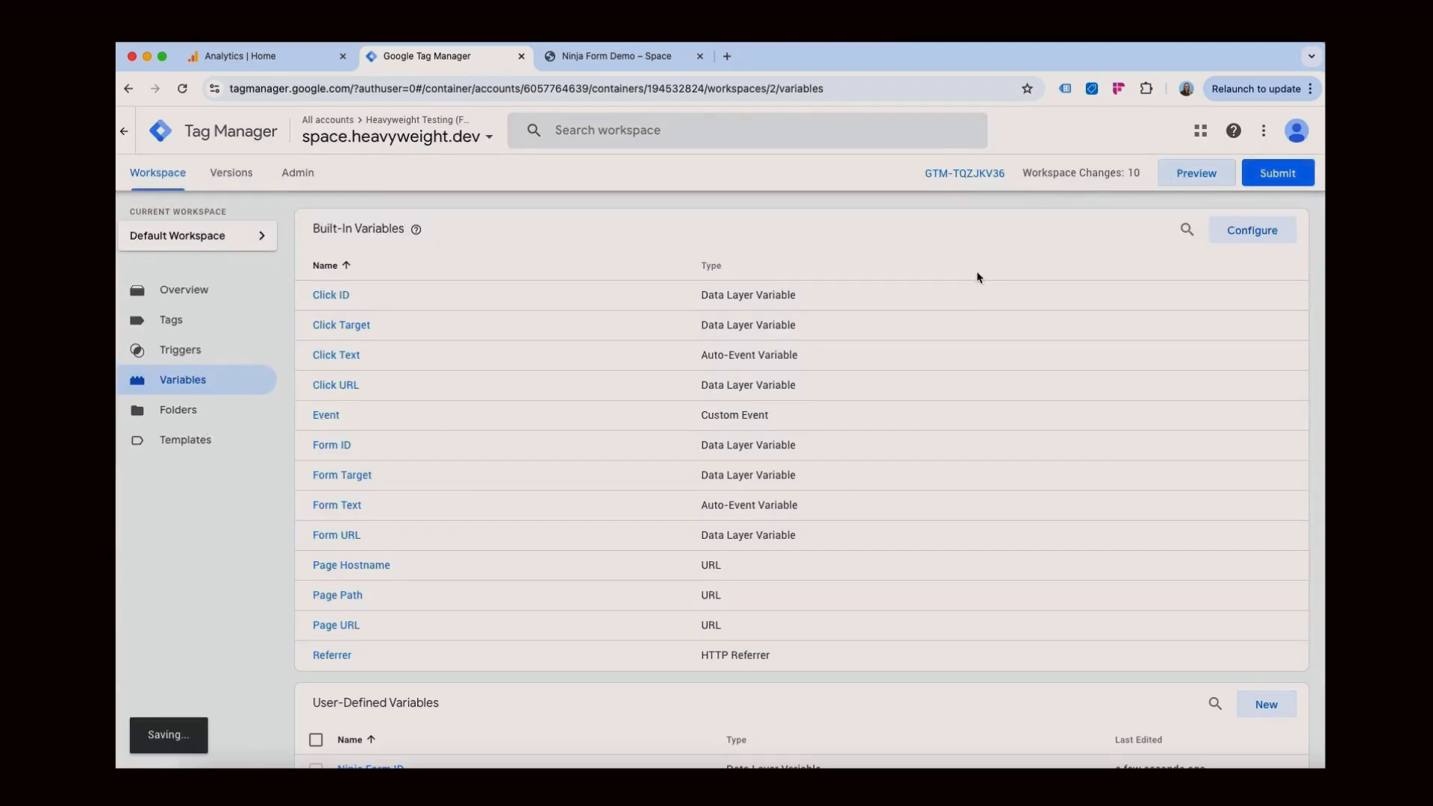
click(1196, 173)
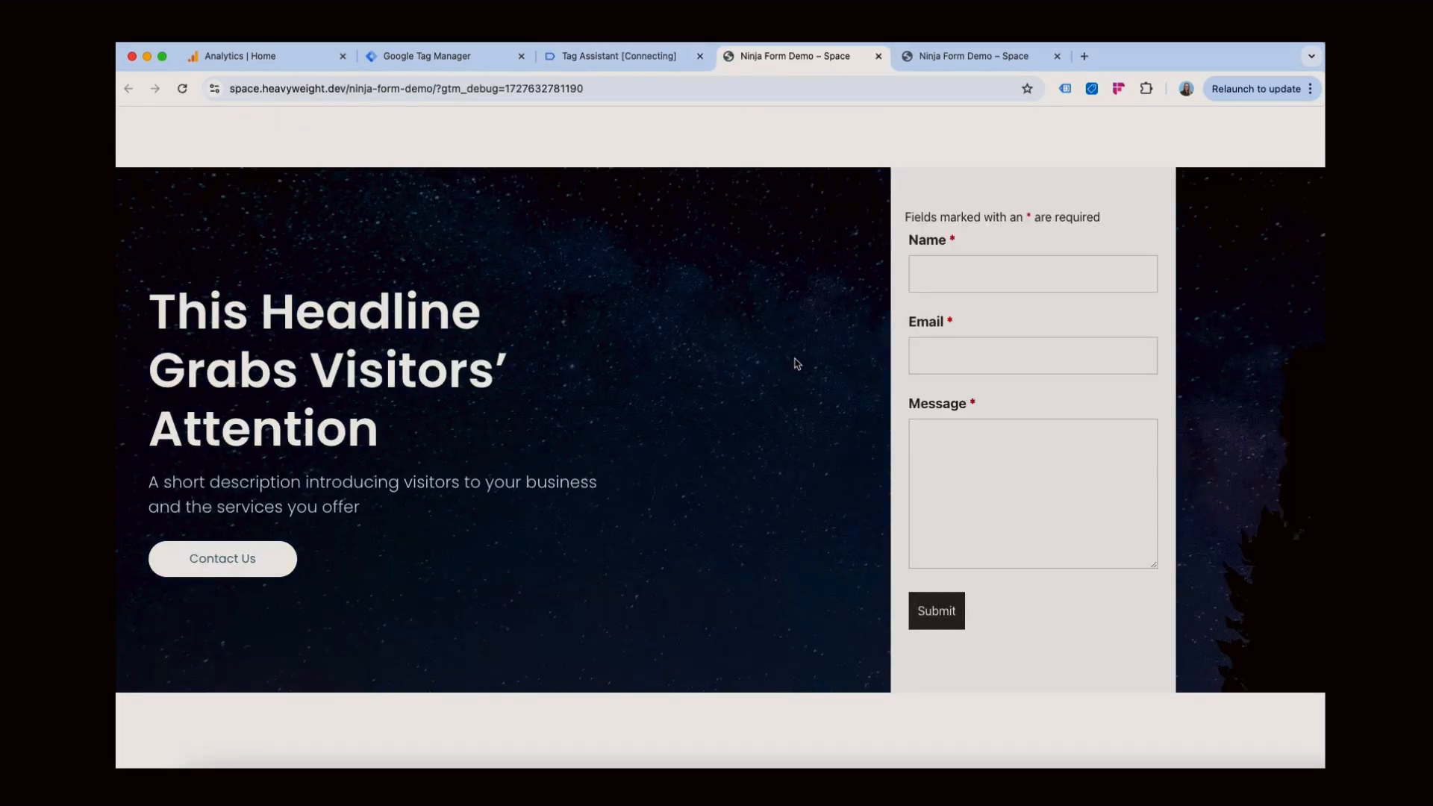
click(624, 56)
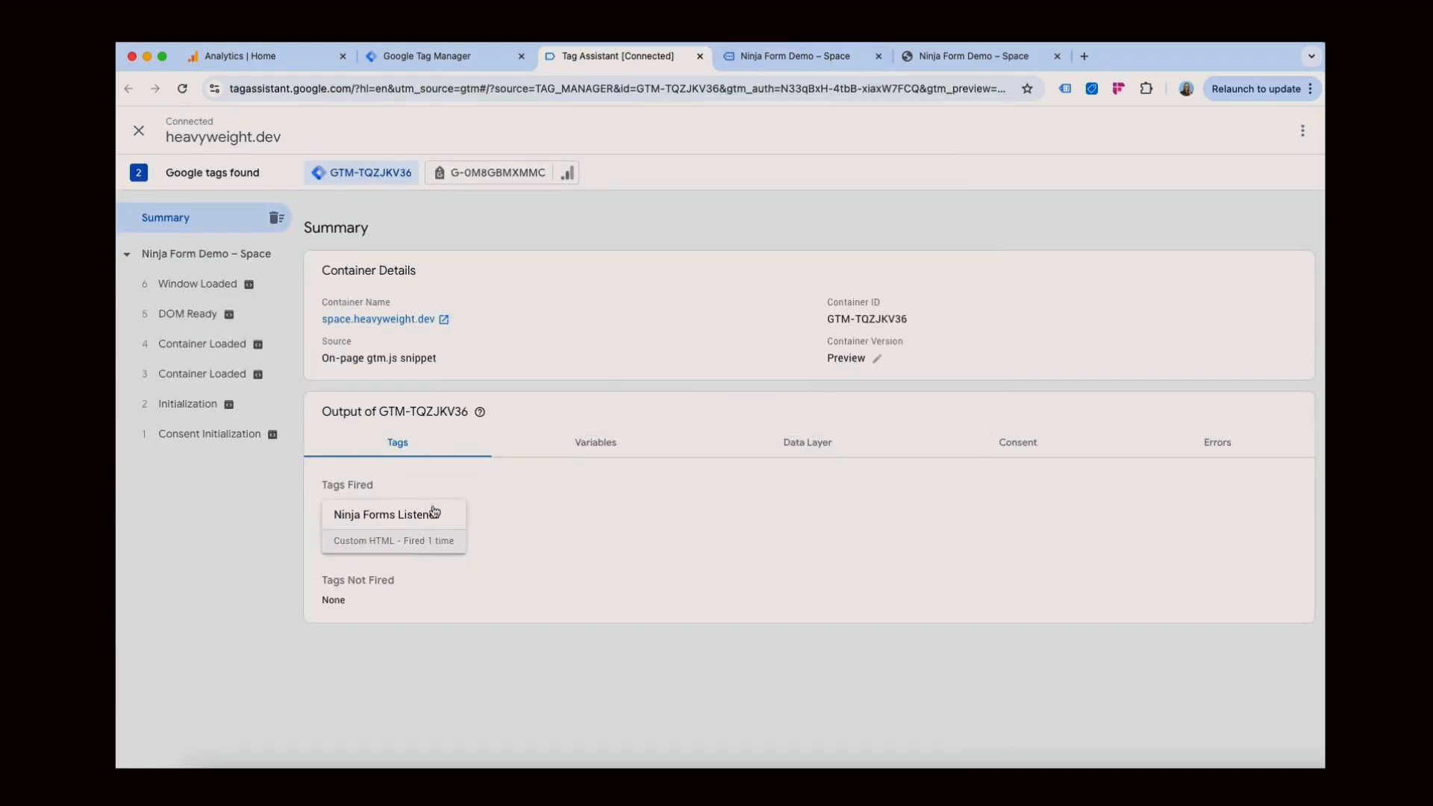
Step: Submit a test entry through the demo page's contact form
click(795, 55)
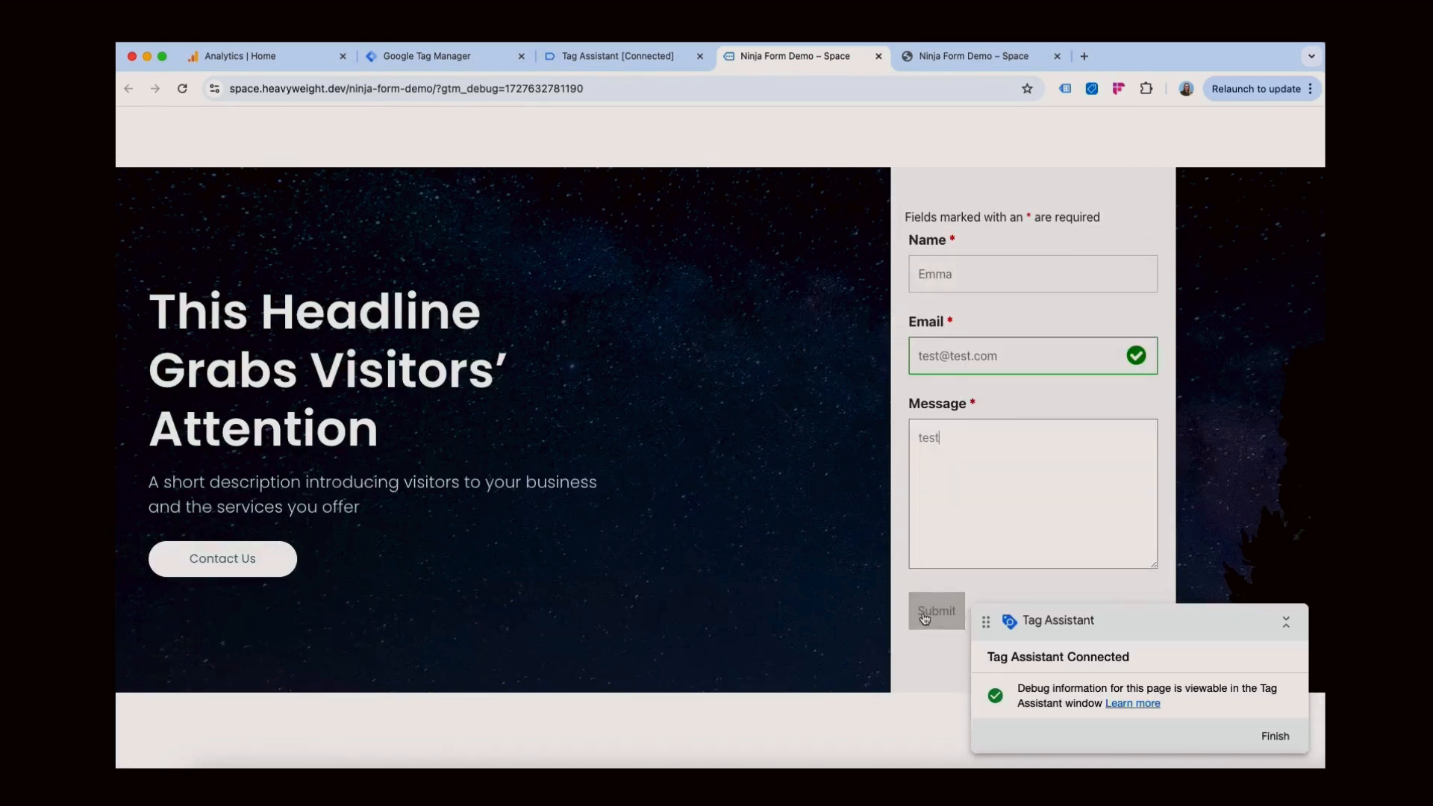
click(934, 611)
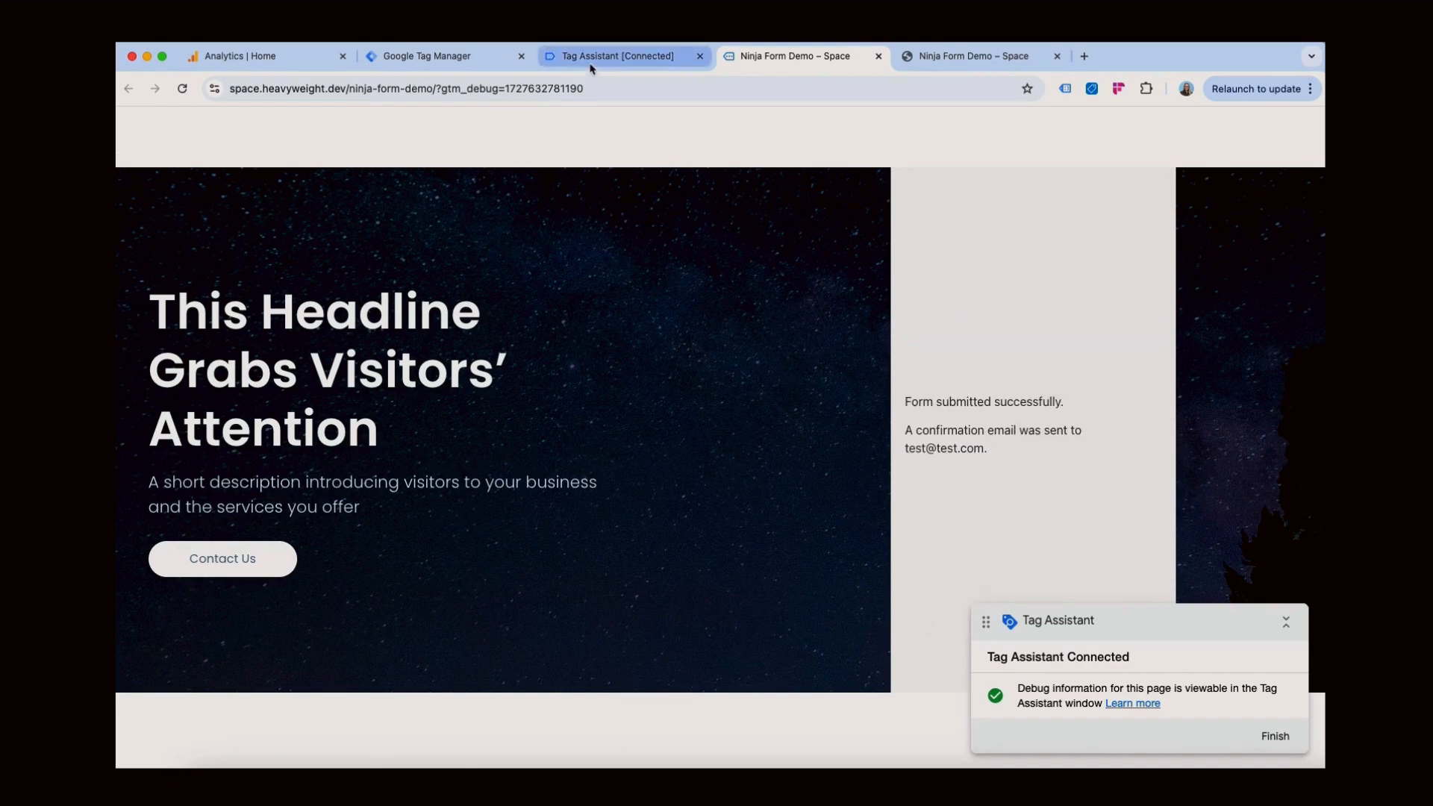
Step: Inspect the ninjaFormSubmission event in Tag Assistant and show its variables, including Ninja Form ID
click(625, 55)
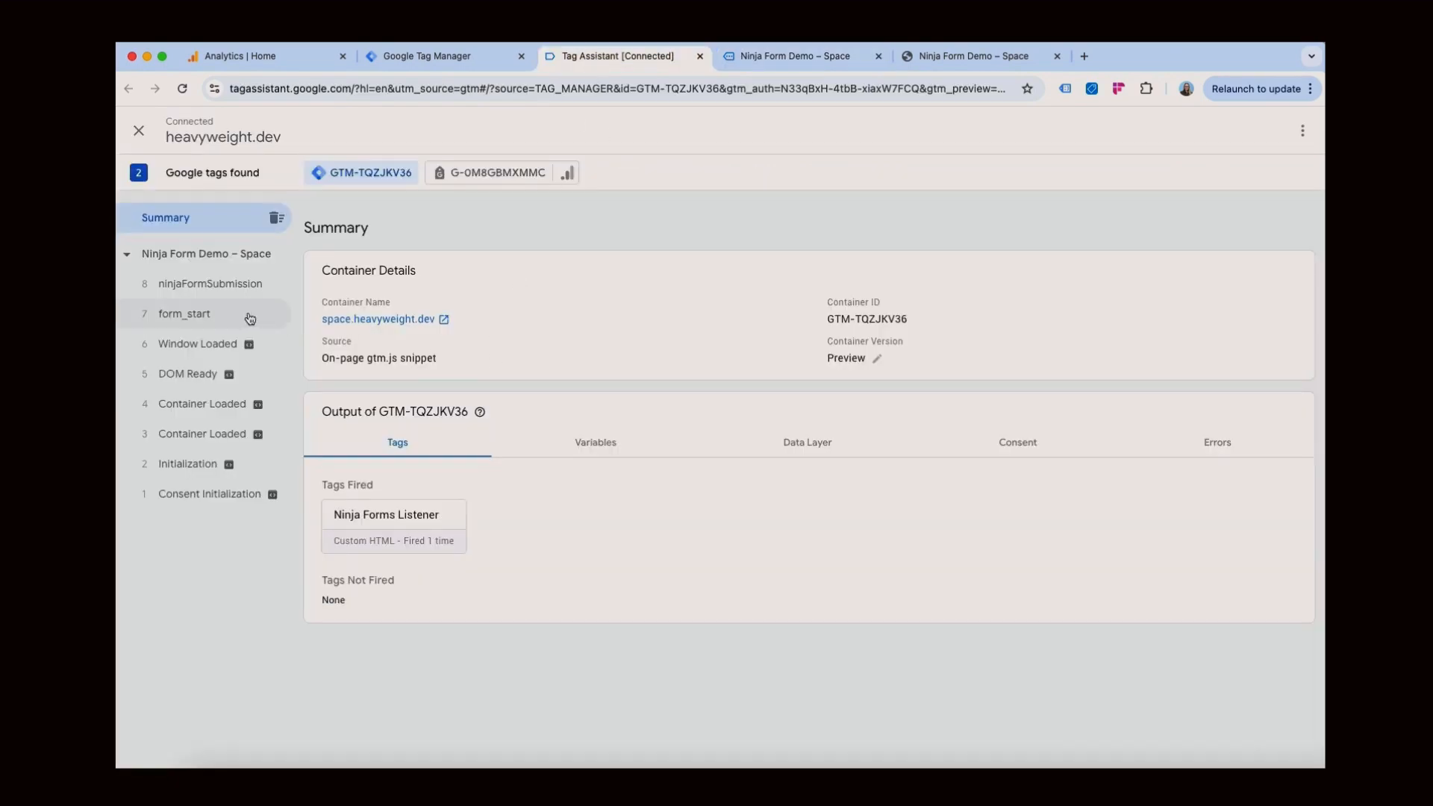
mouse_move(210, 283)
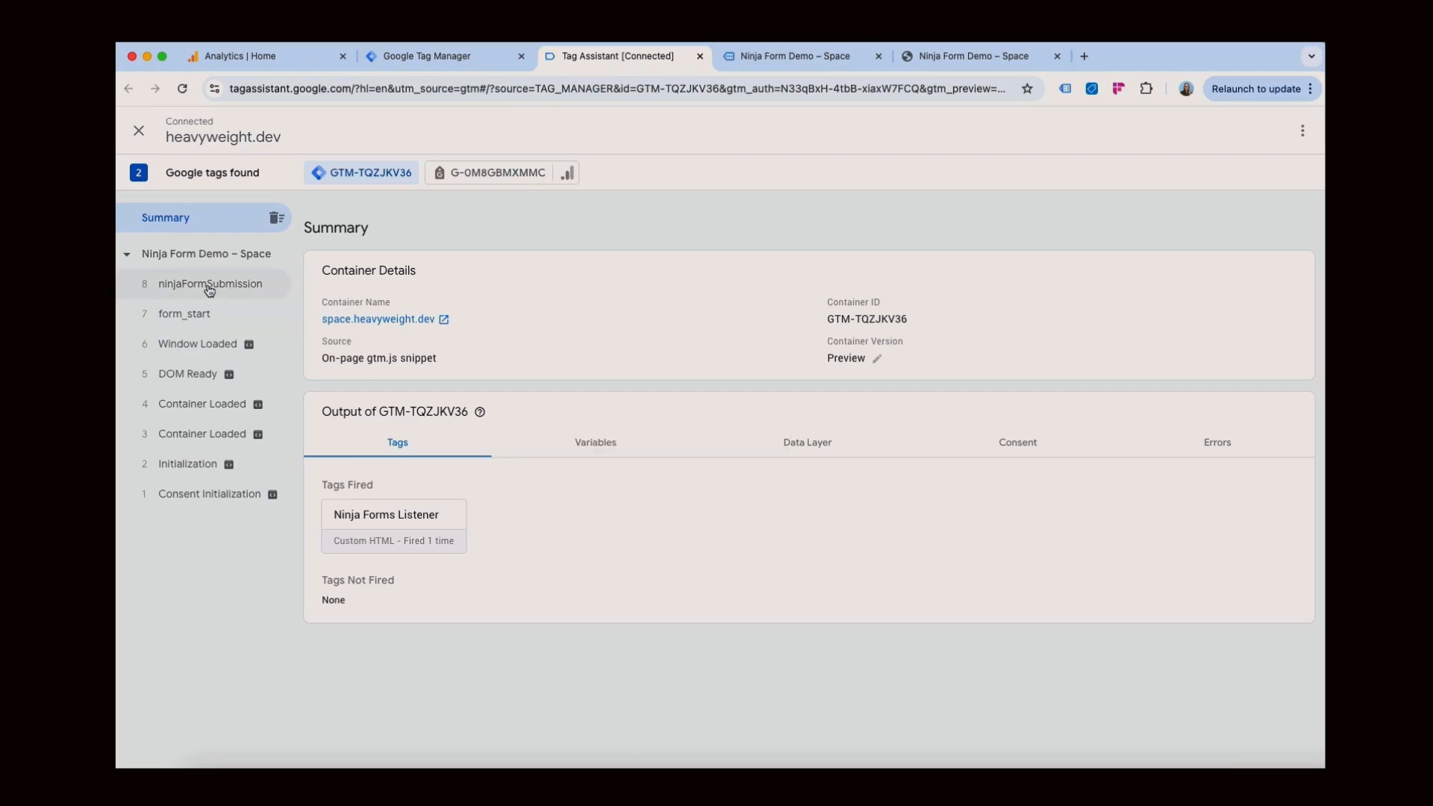
mouse_move(209, 284)
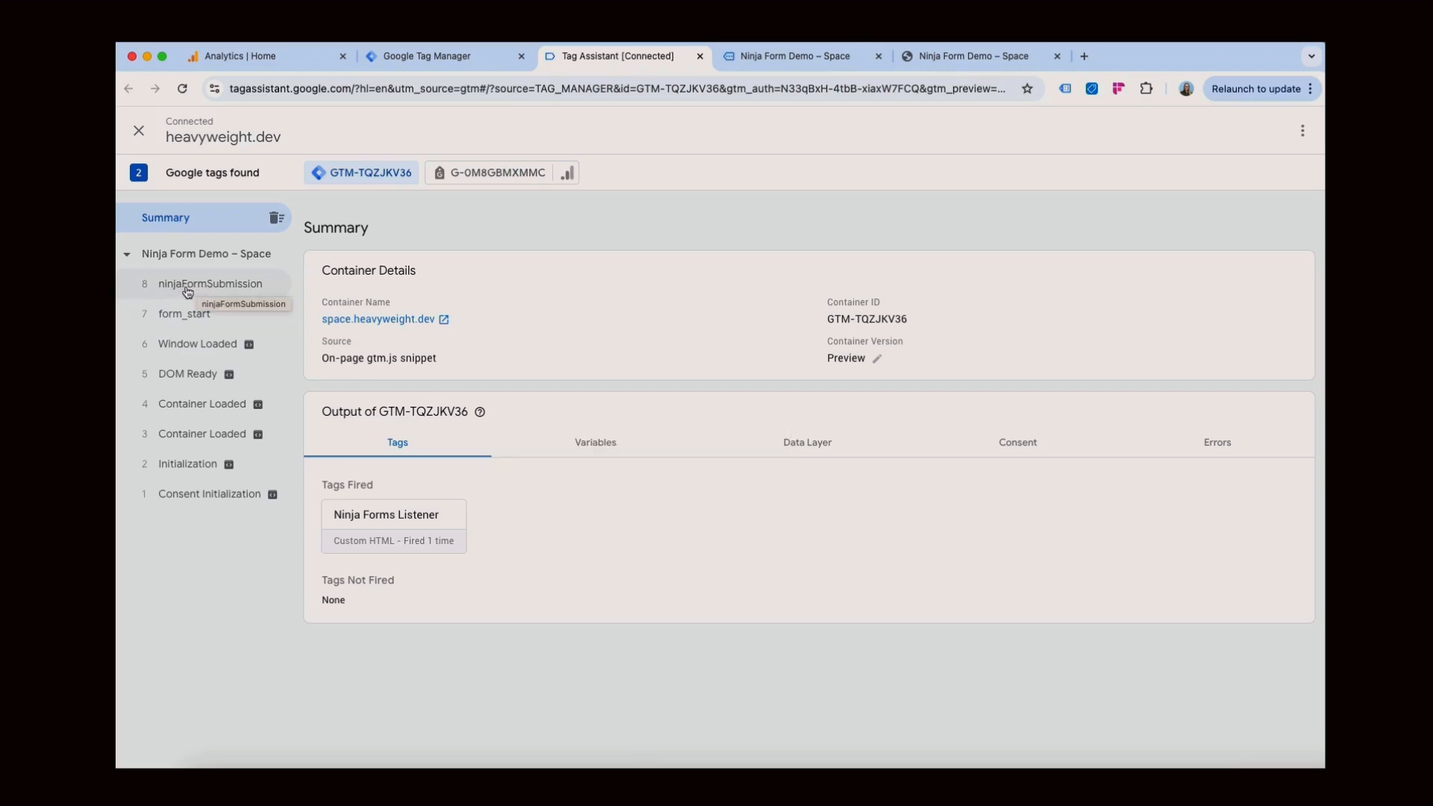
click(209, 283)
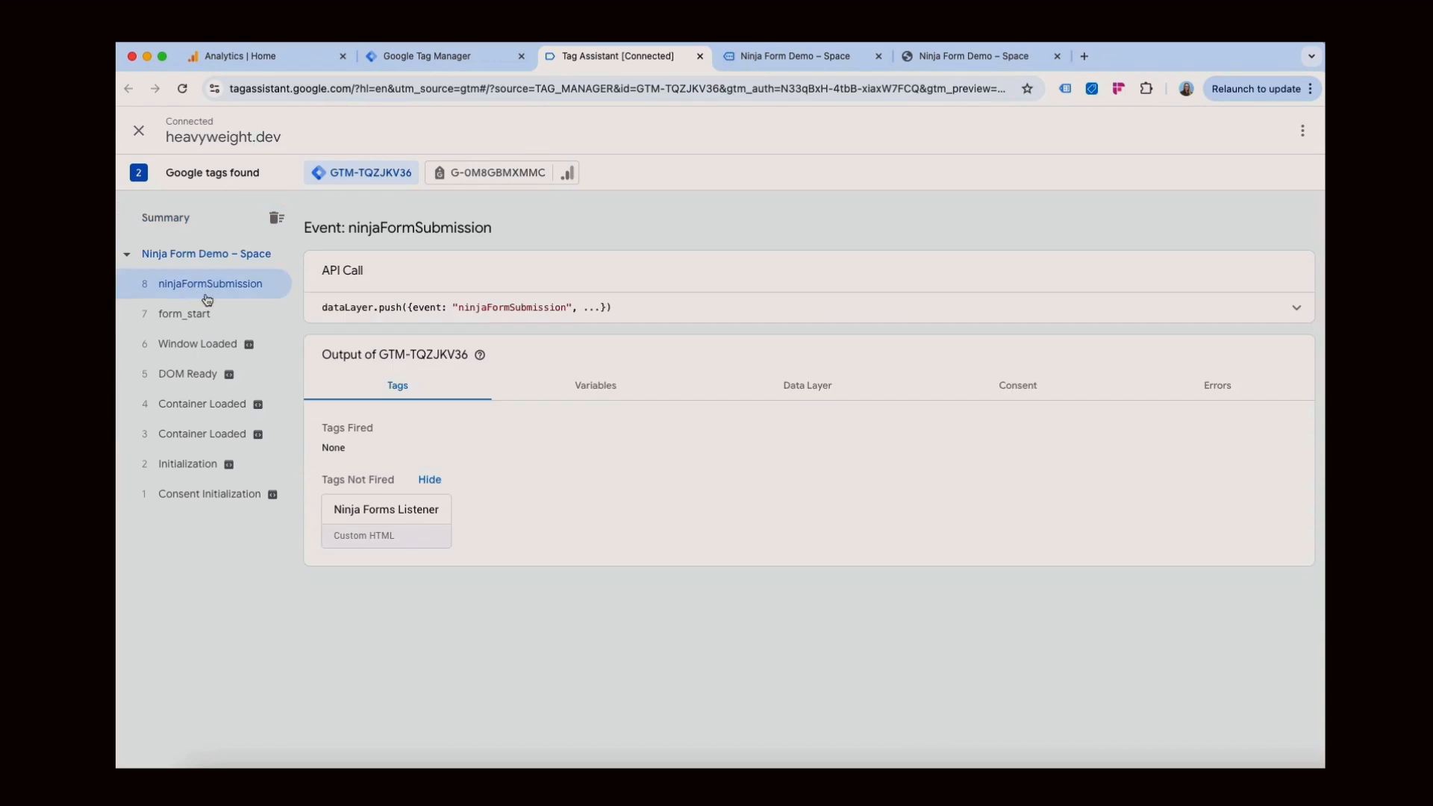
mouse_move(596, 391)
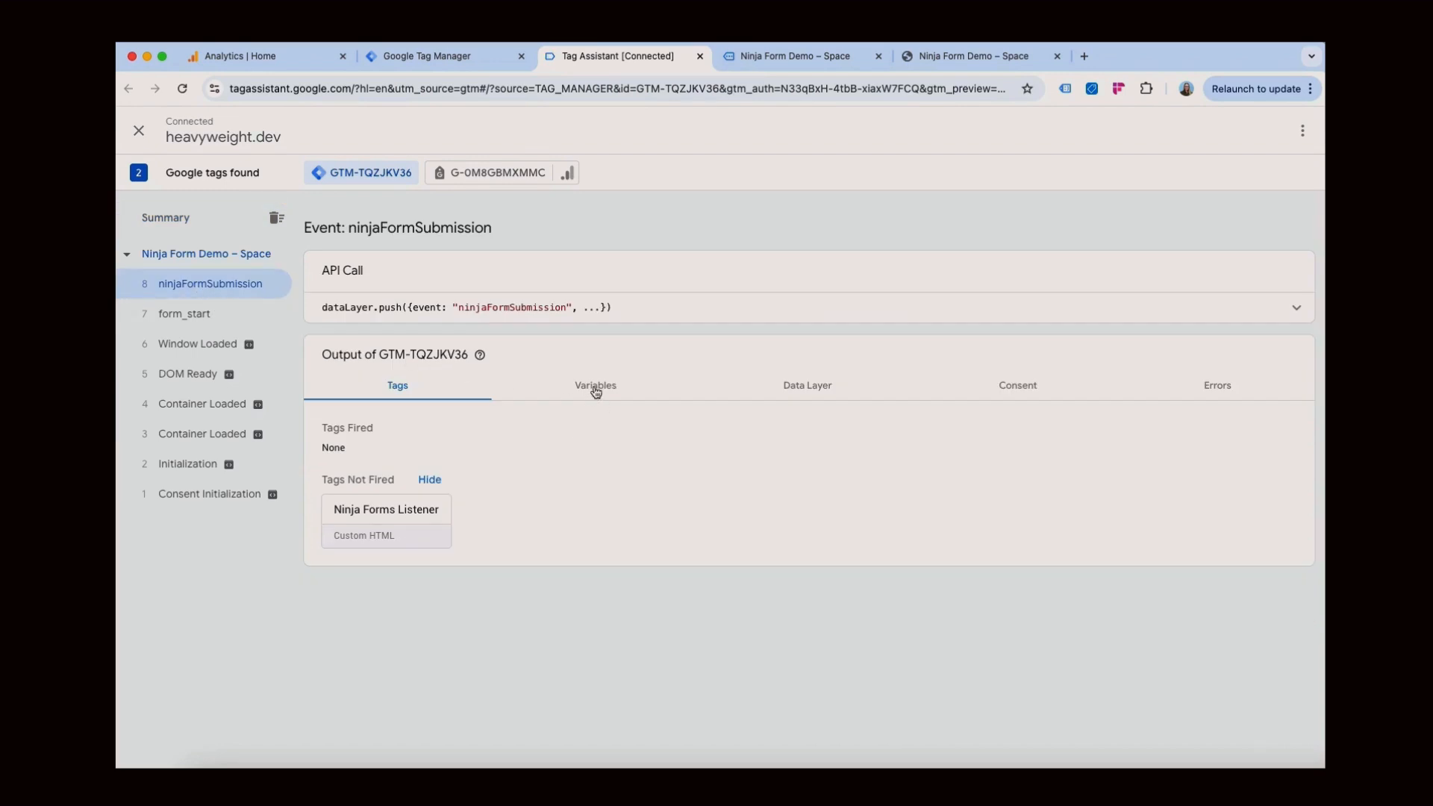
click(596, 385)
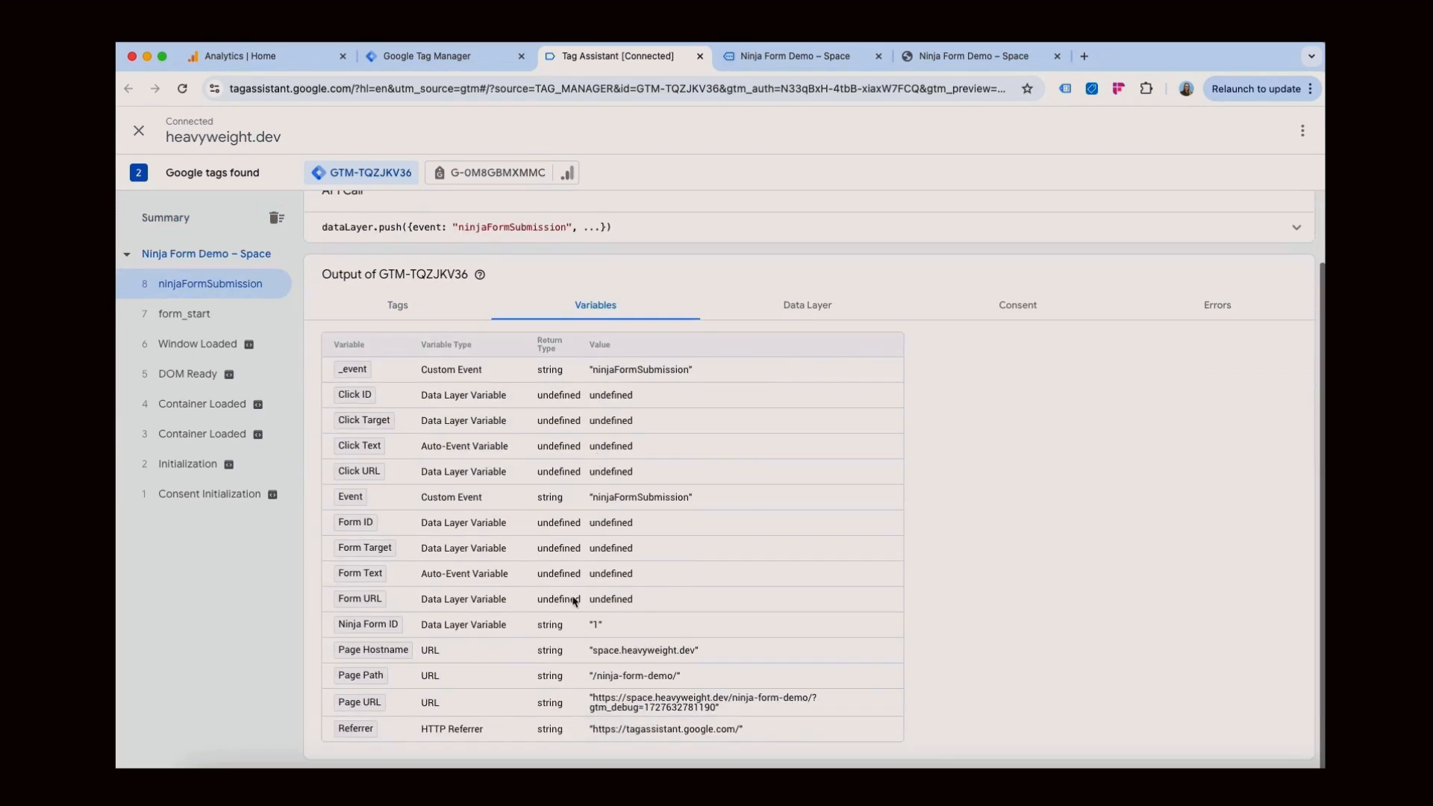
mouse_move(340, 629)
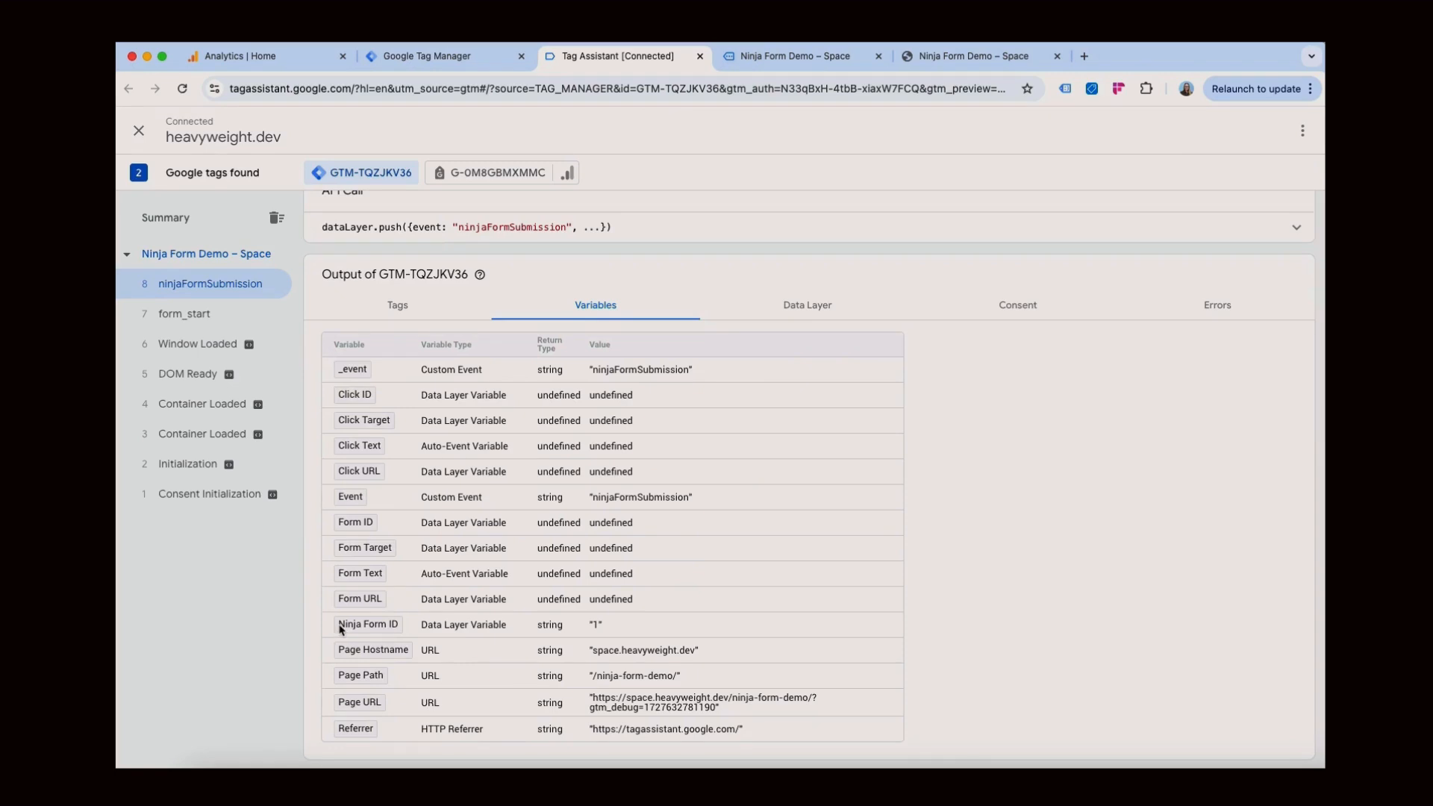
mouse_move(597, 628)
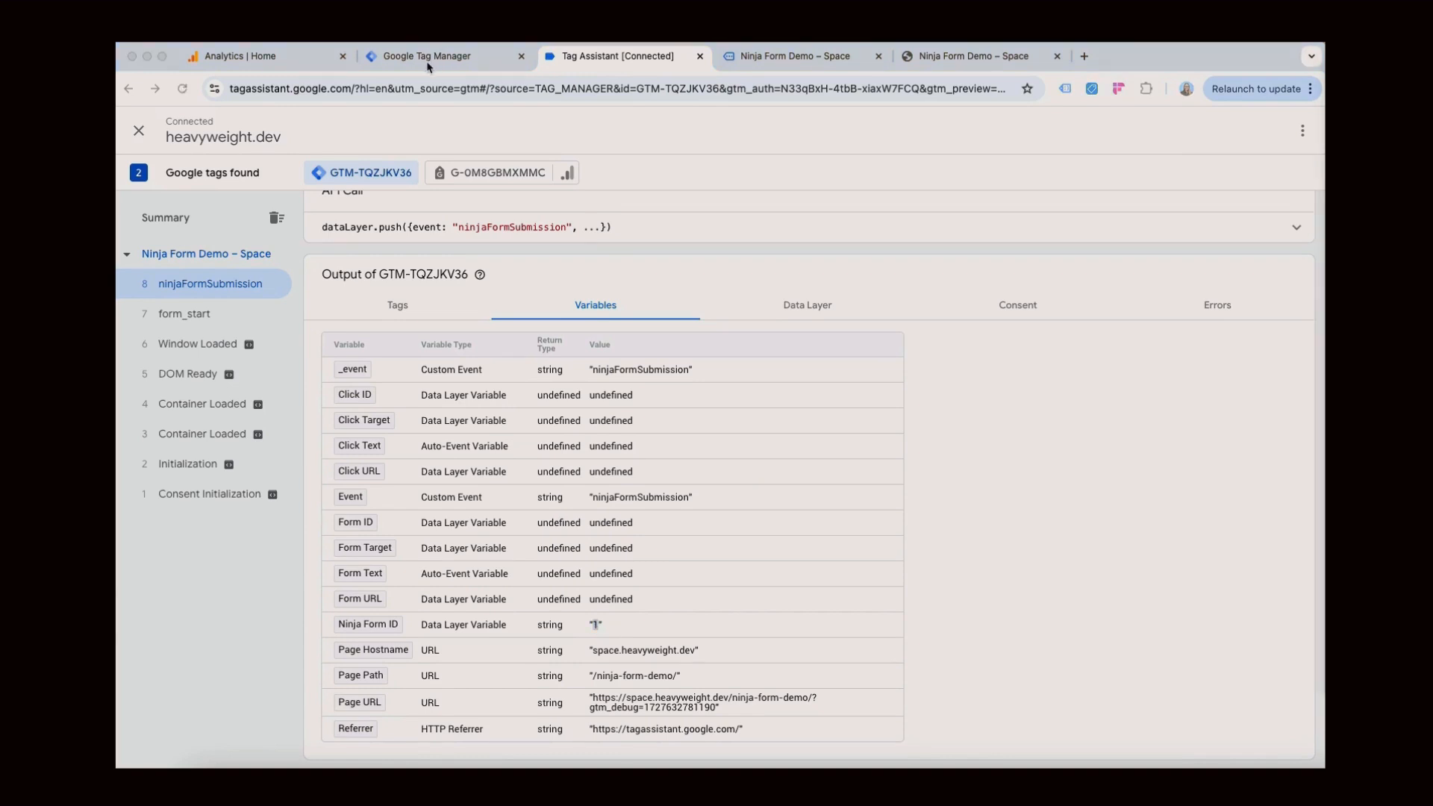
Step: Create a new trigger of type Custom Event
click(427, 56)
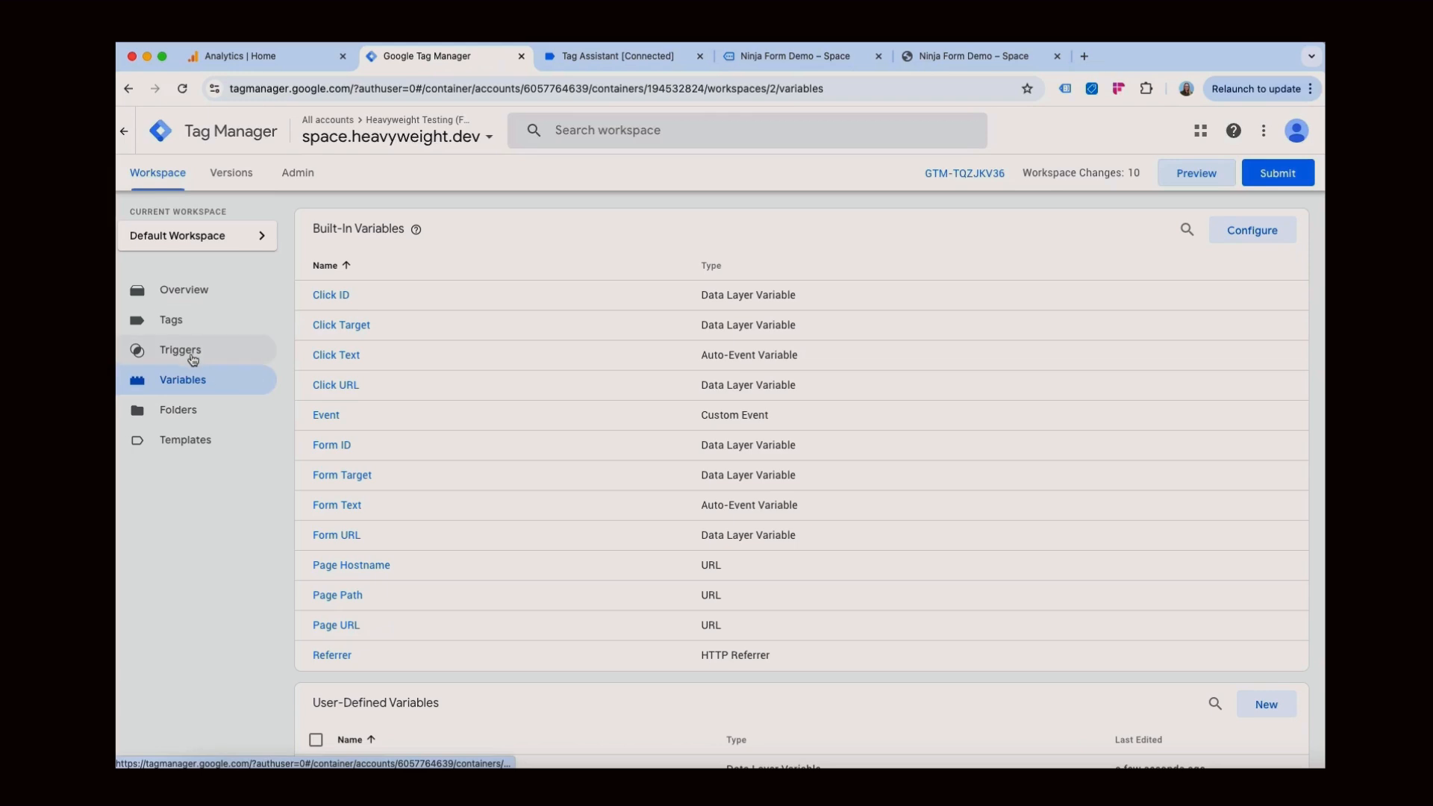
click(180, 350)
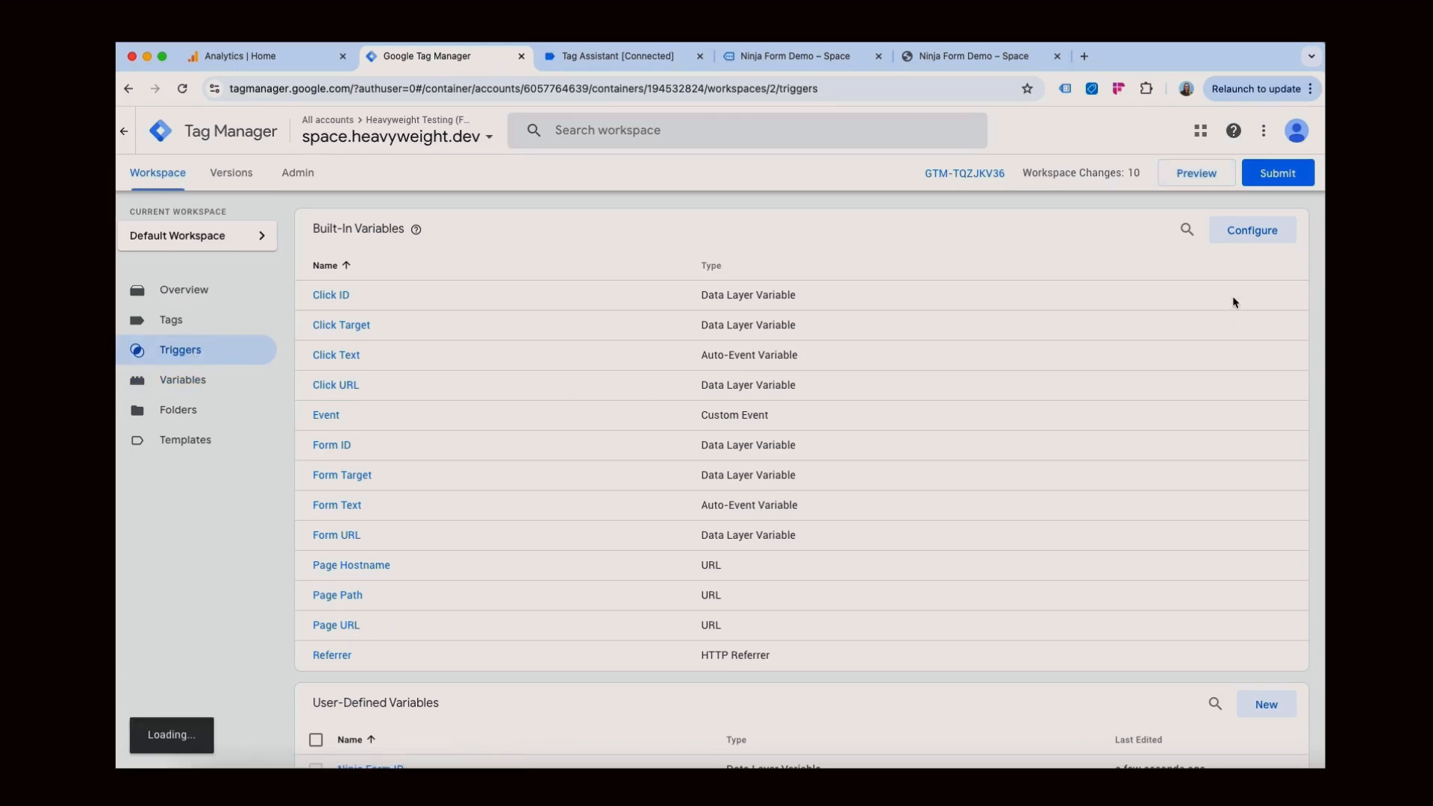
click(181, 349)
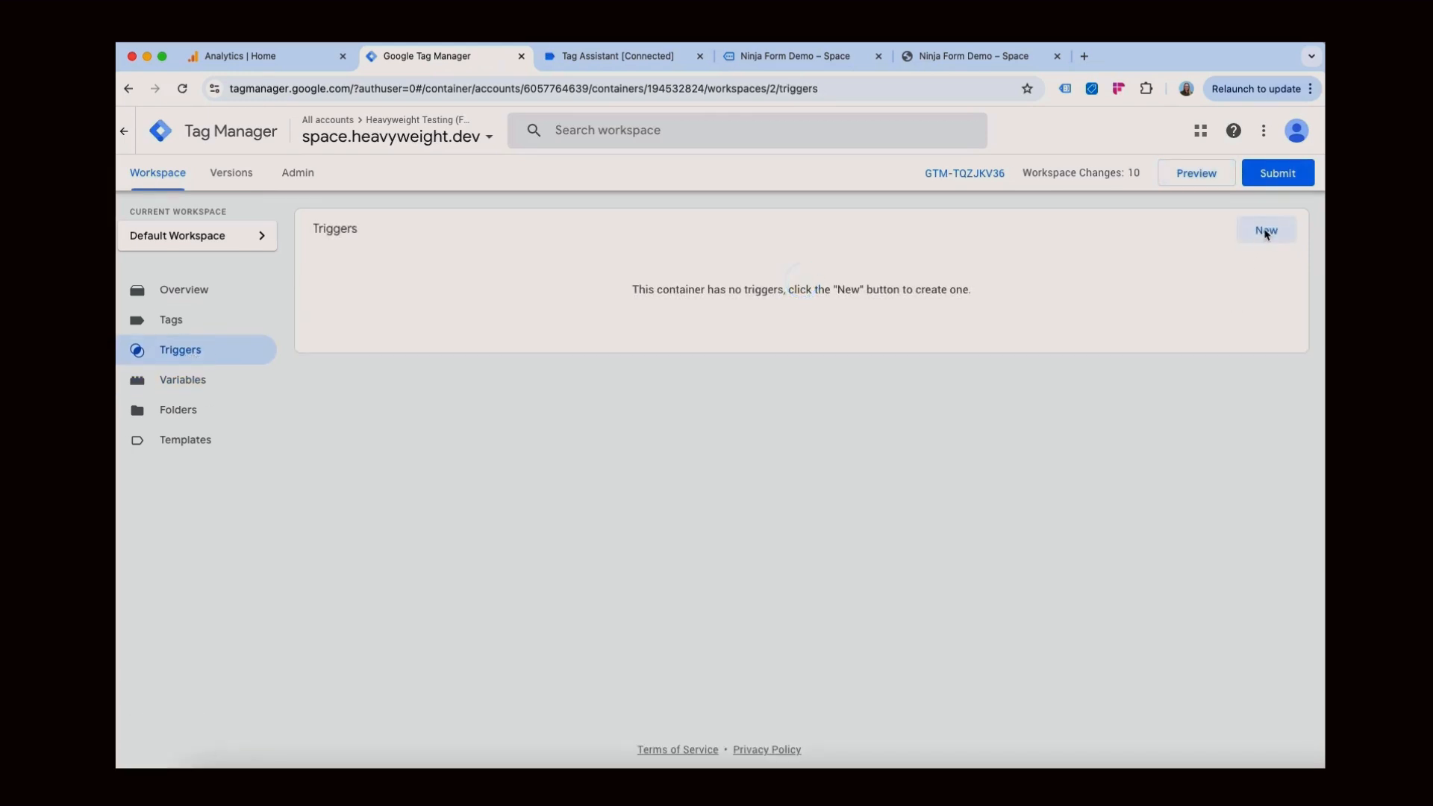
click(1264, 230)
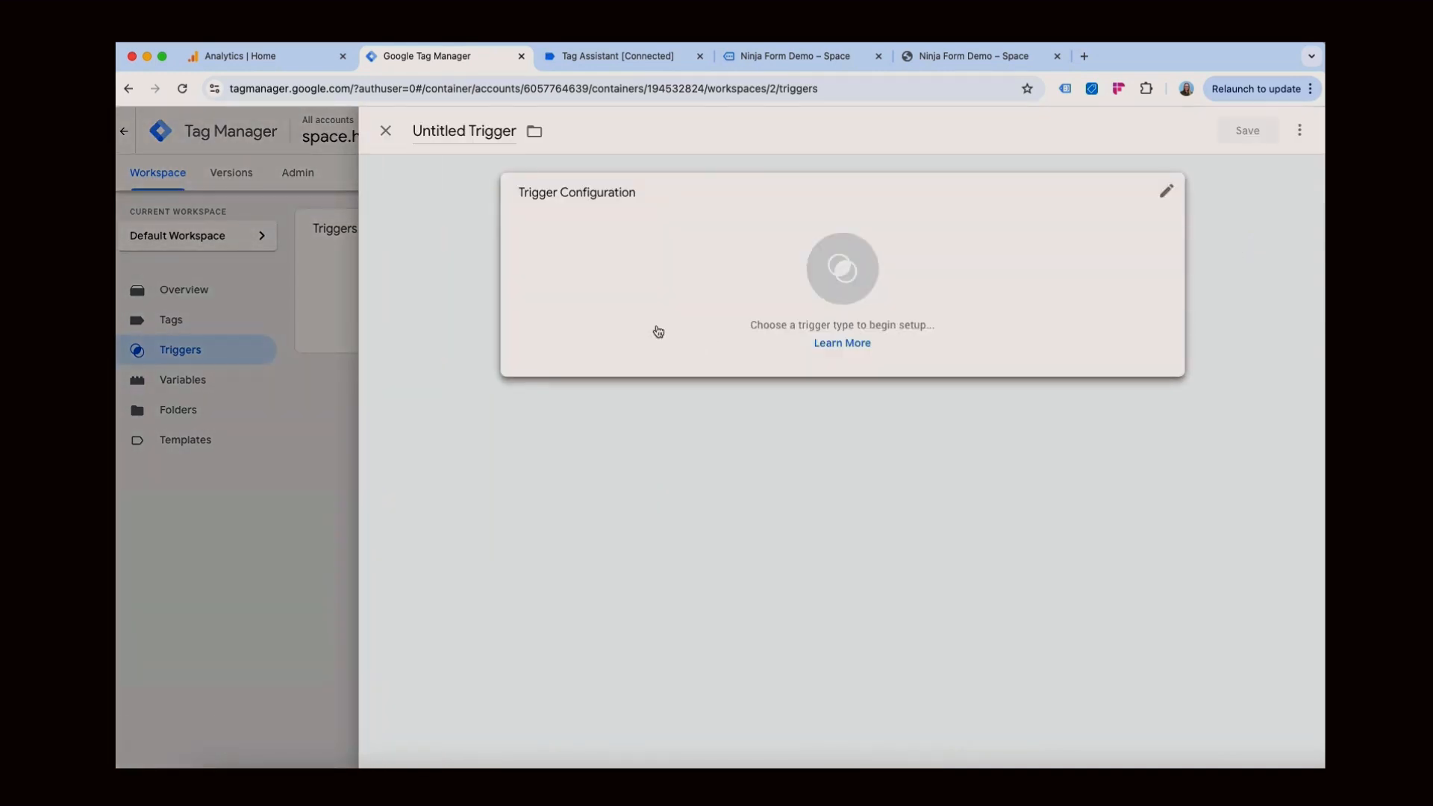
click(1165, 191)
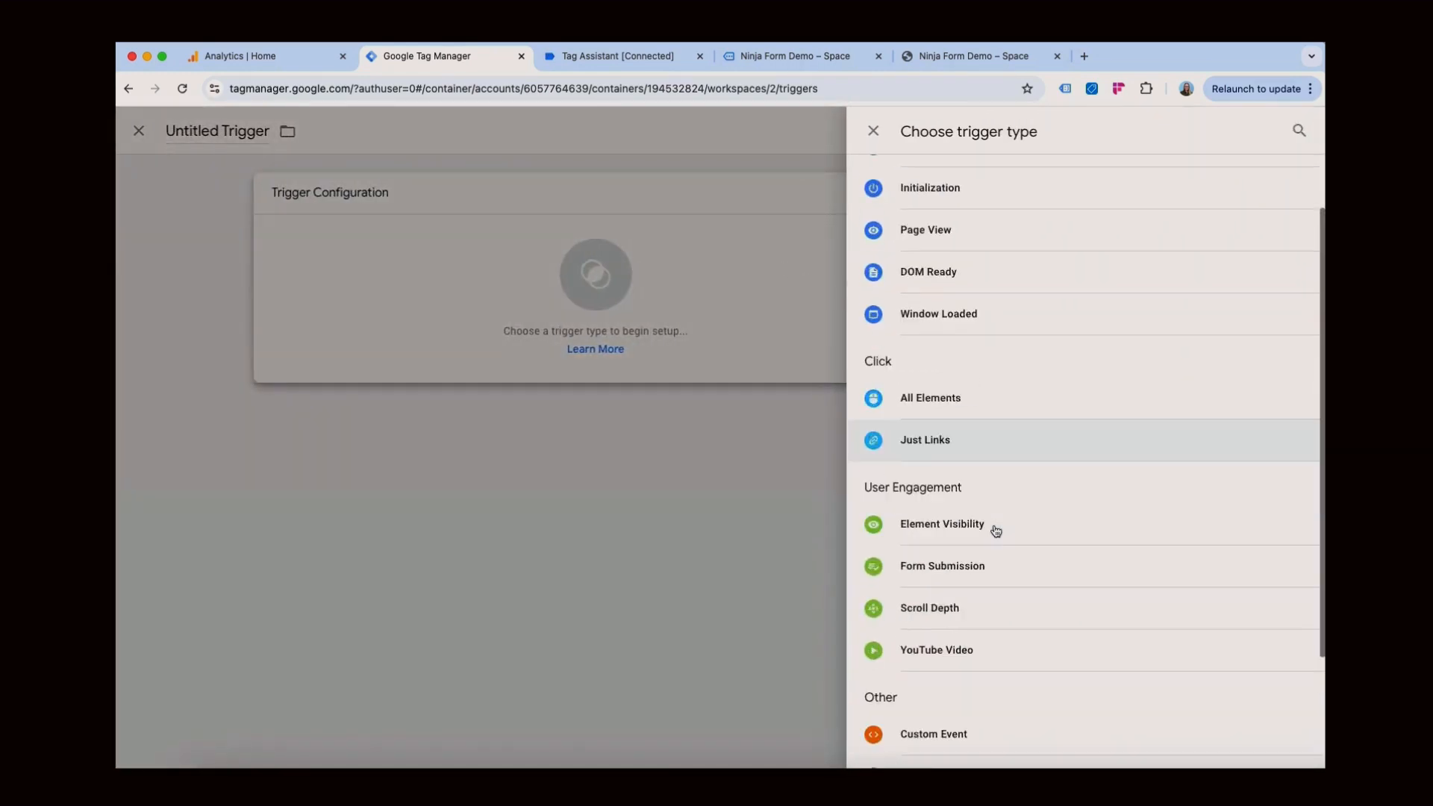
scroll(down, 3)
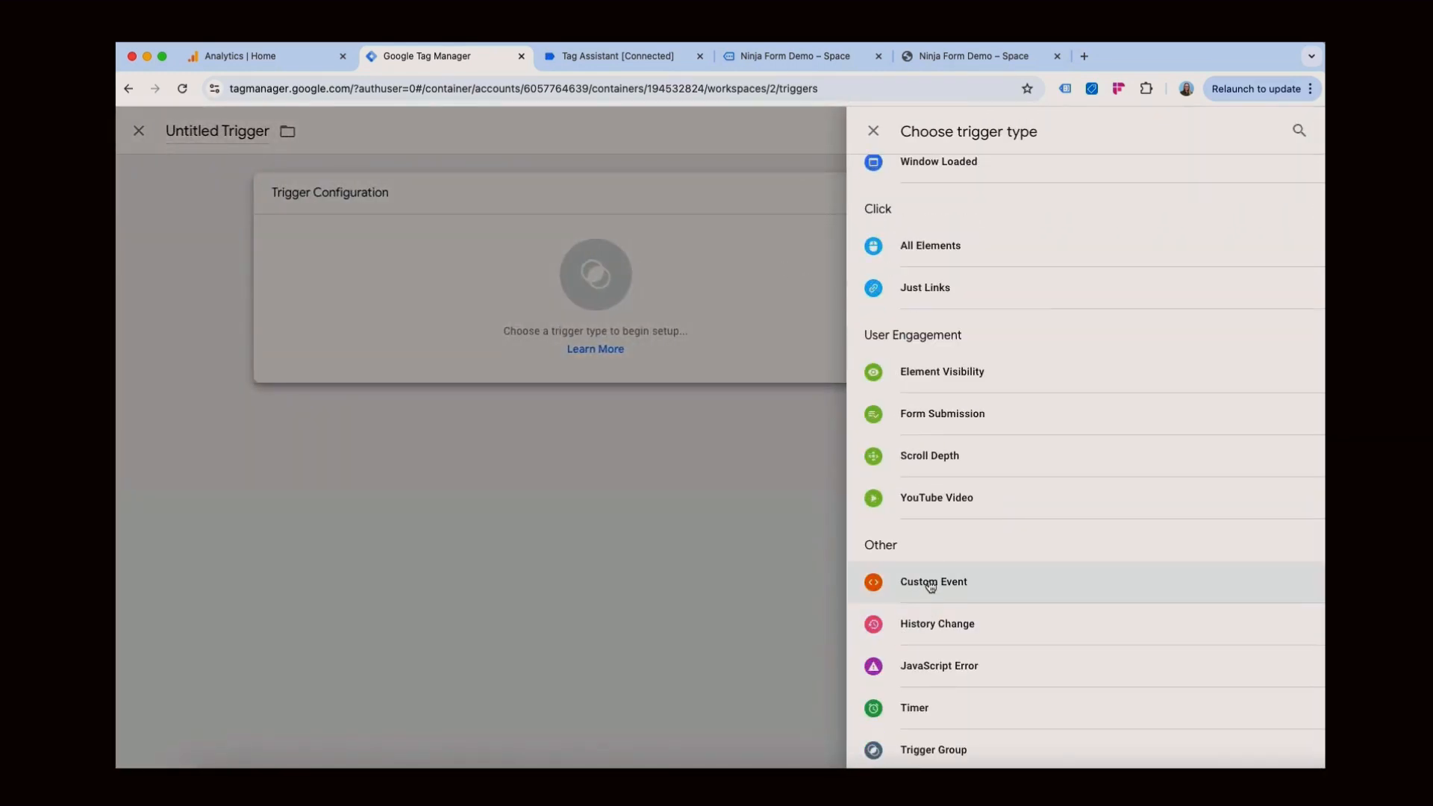
click(931, 582)
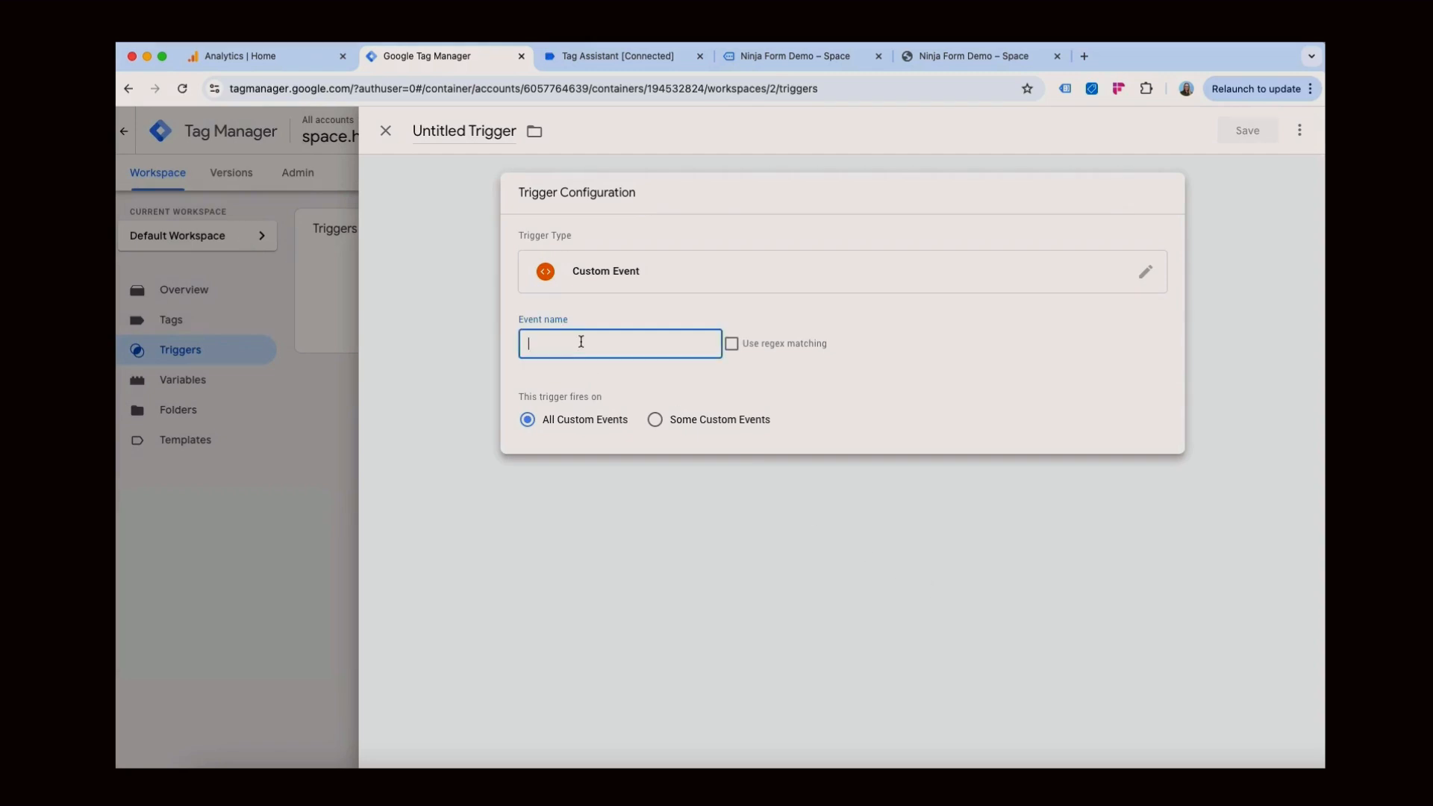
Step: Set the event name to ninjaFormSubmission, checking it against Tag Assistant
text(ninjaFormSubmission)
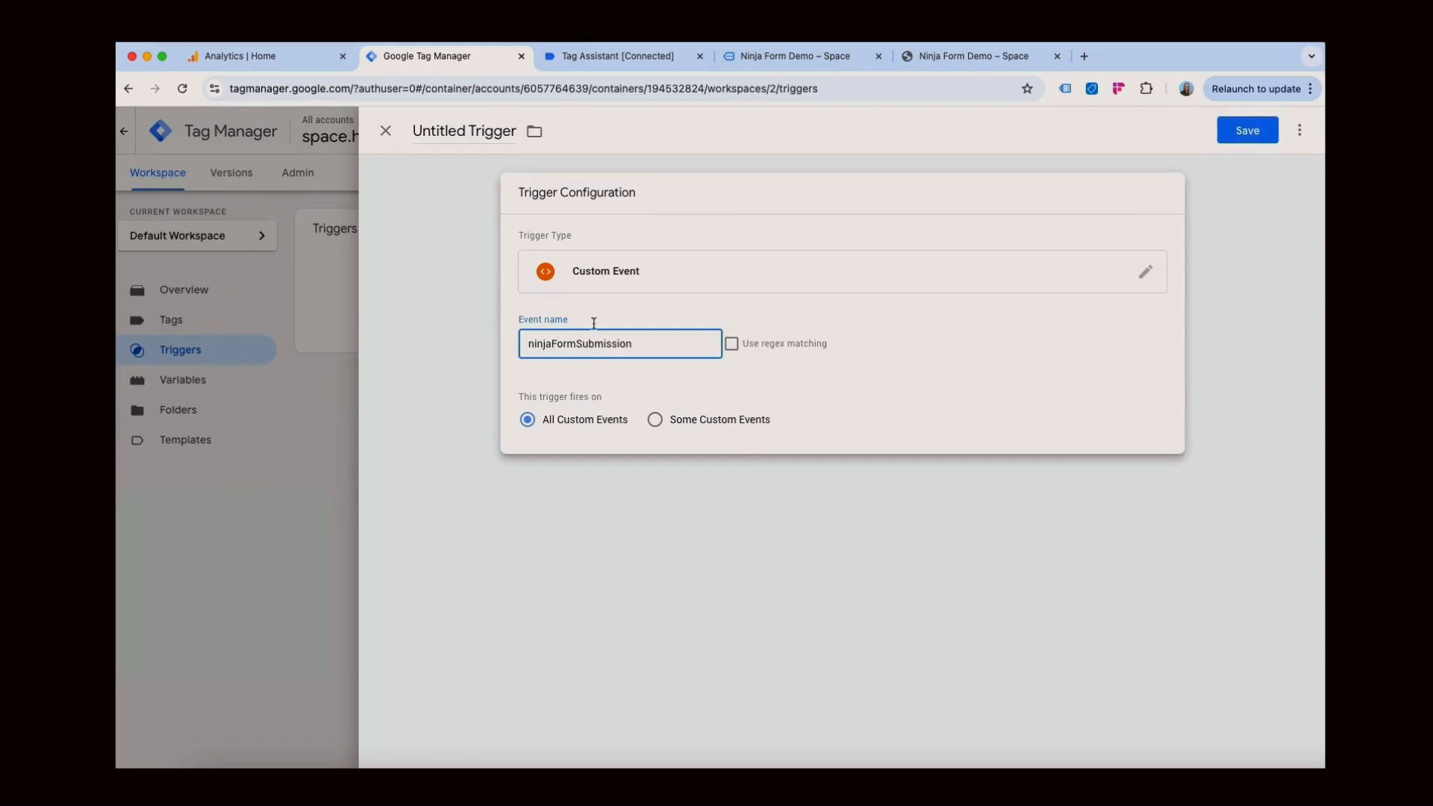
click(618, 56)
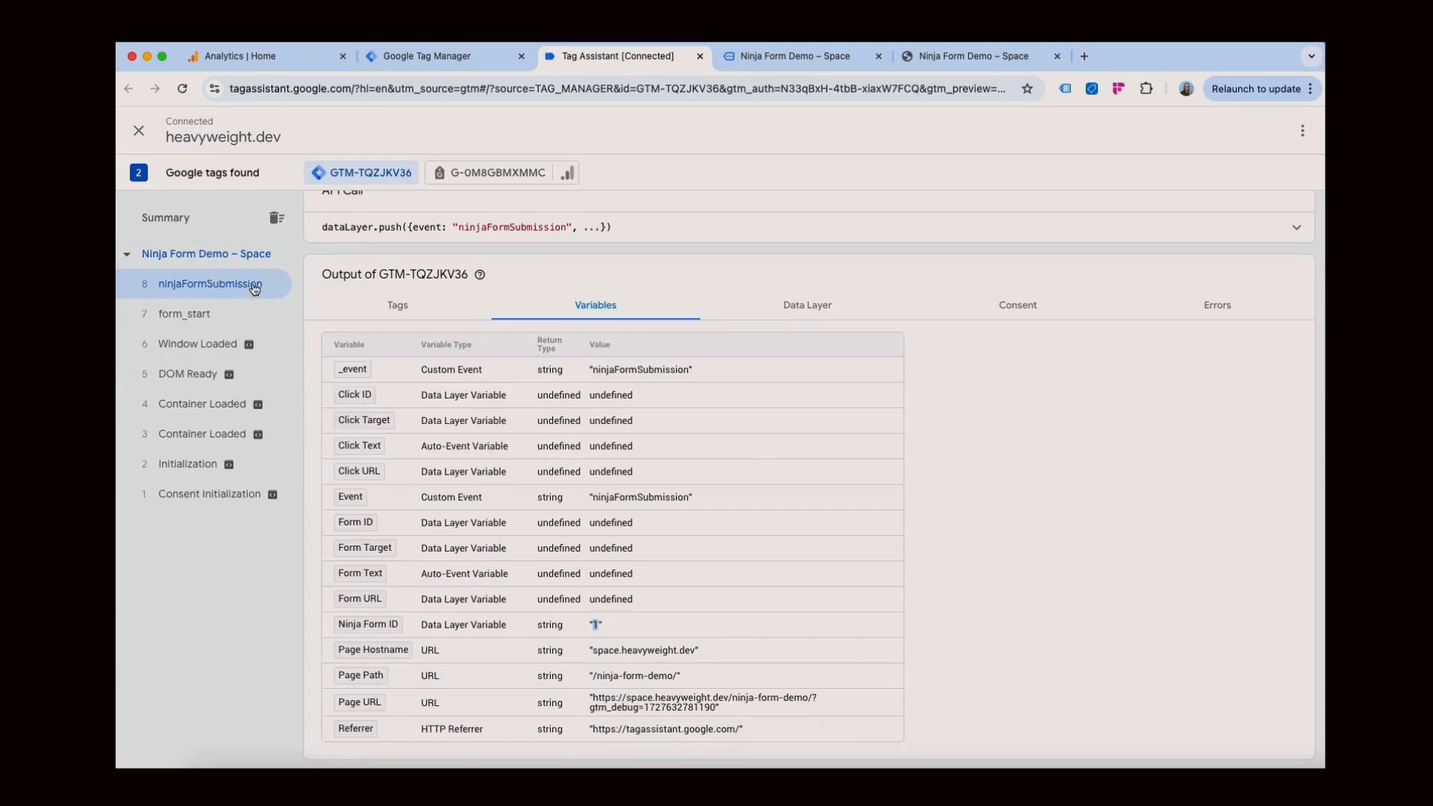
click(426, 55)
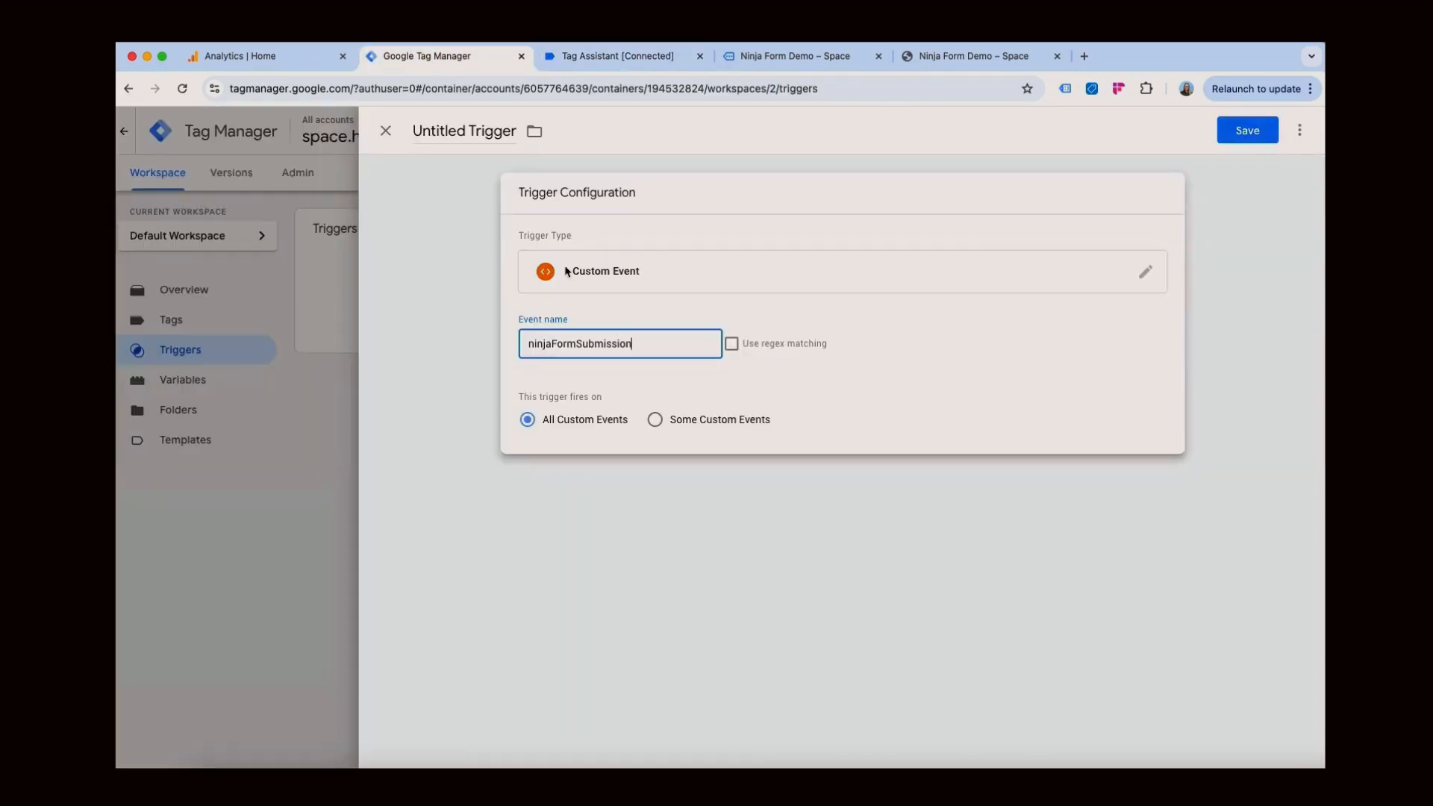
mouse_move(878, 396)
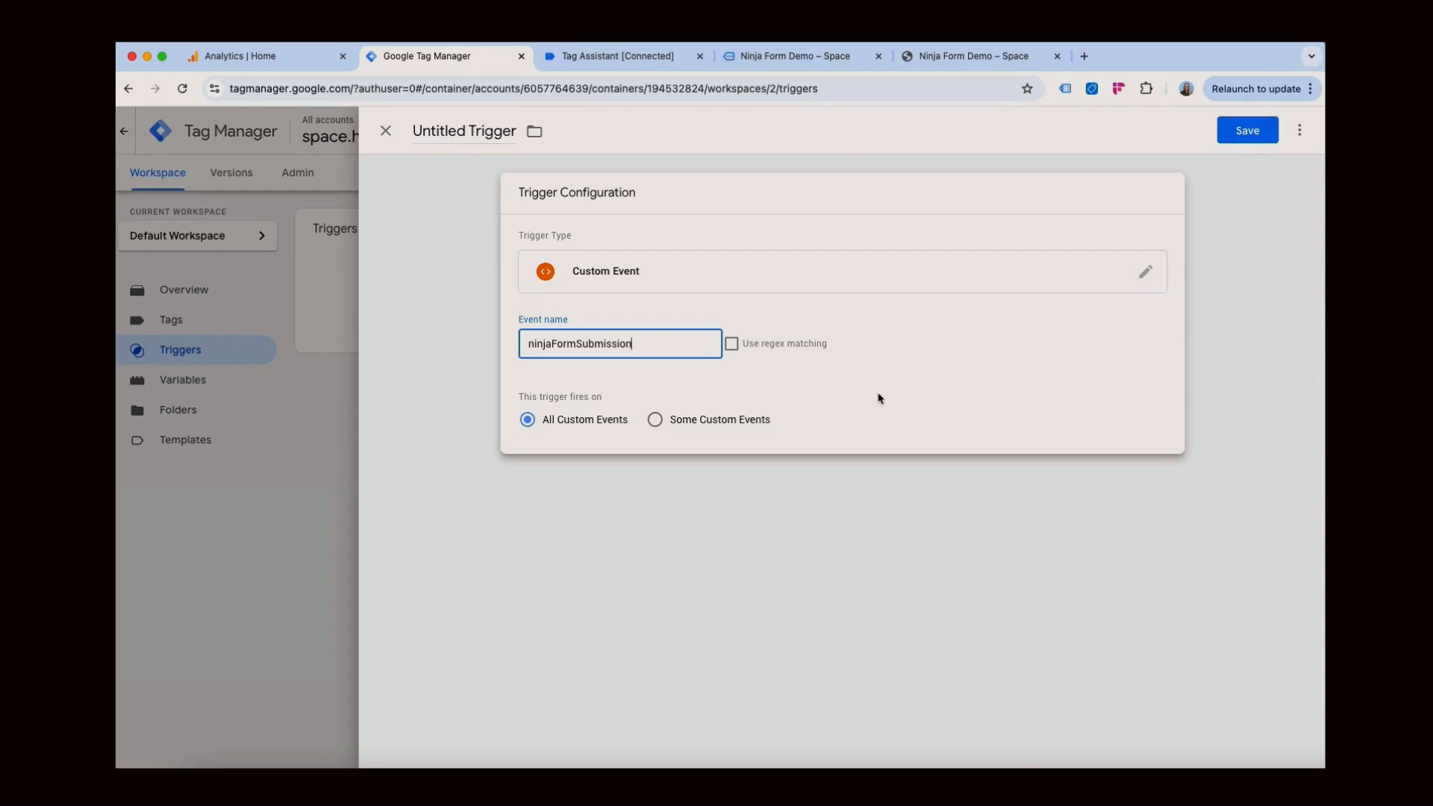
mouse_move(837, 400)
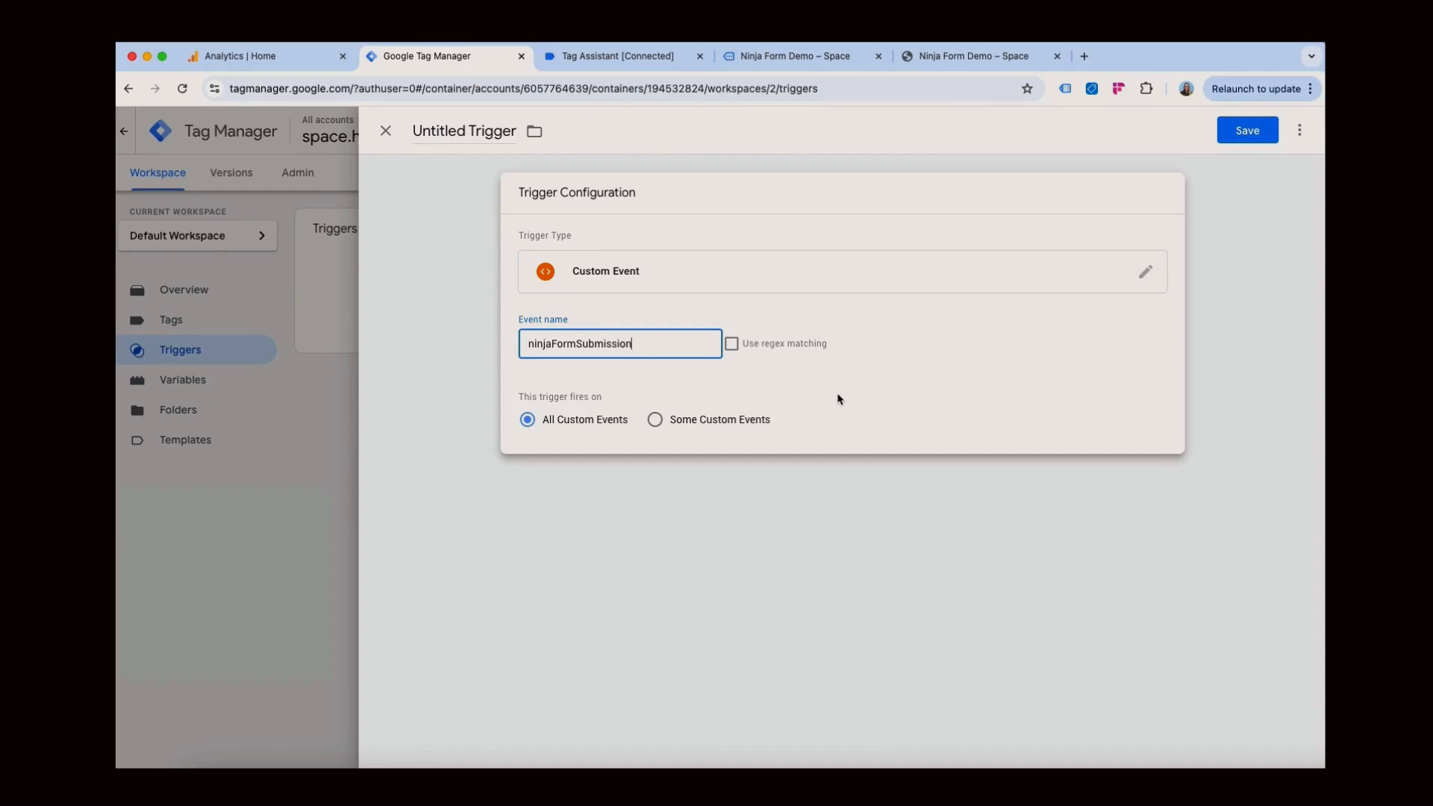
mouse_move(565, 204)
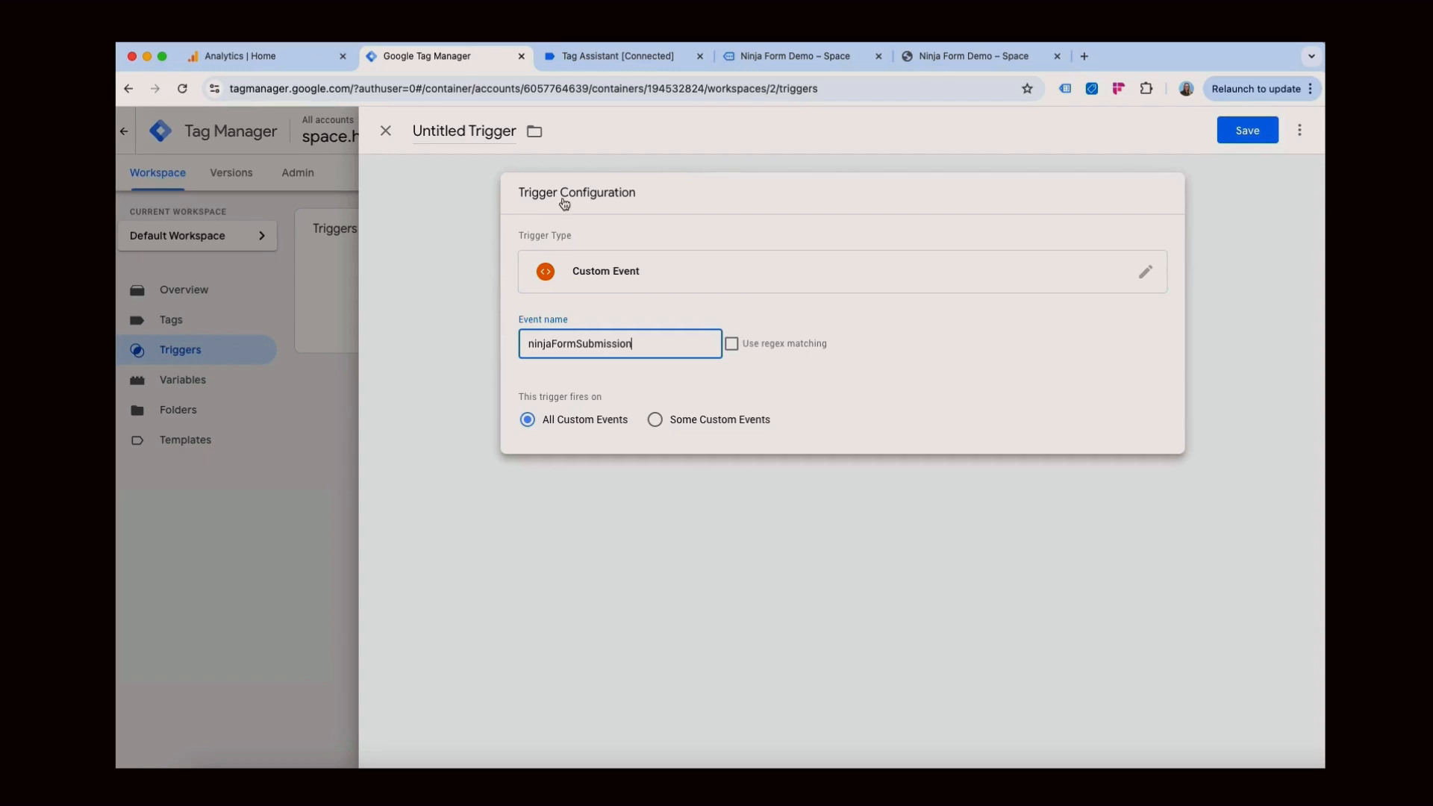
mouse_move(827, 298)
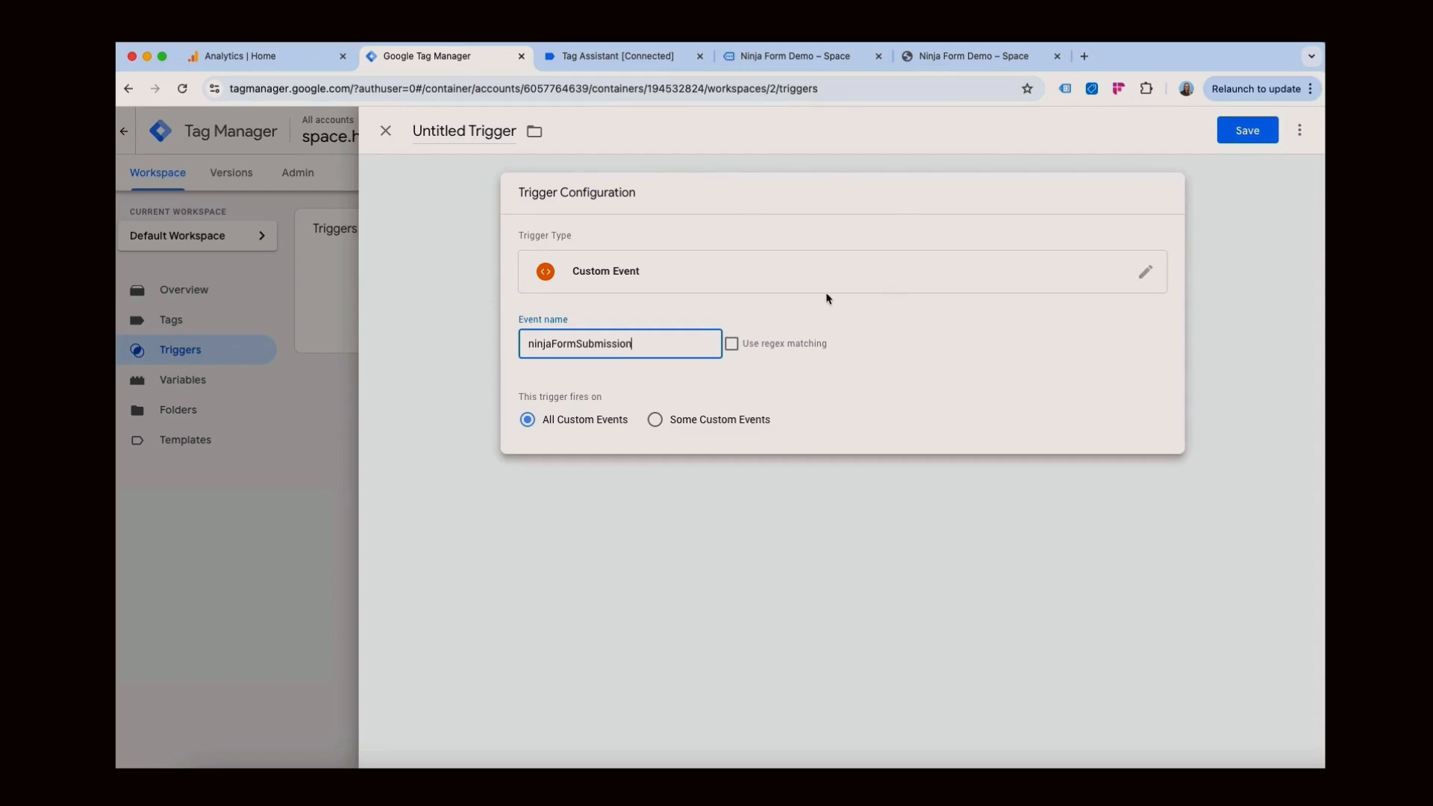
mouse_move(797, 439)
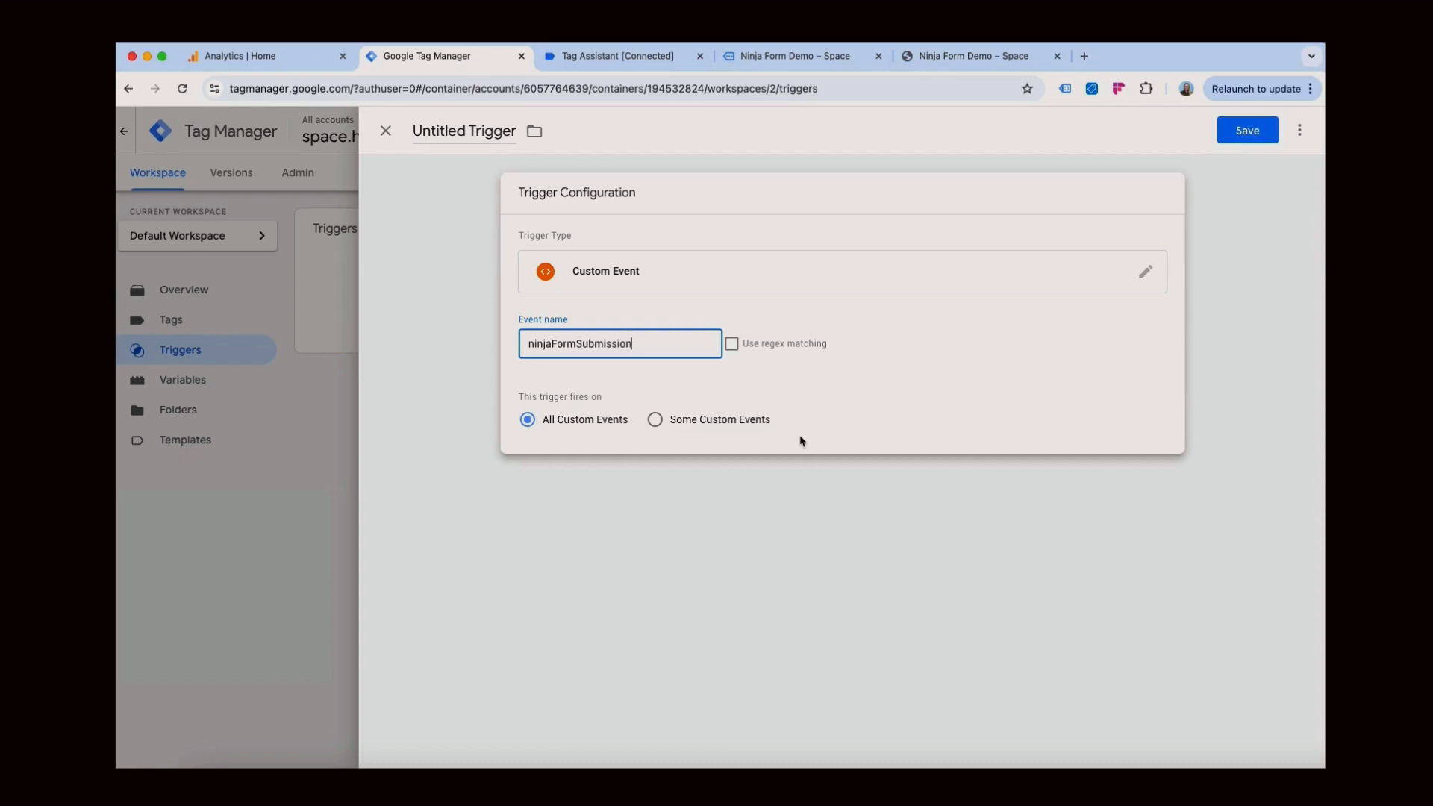
mouse_move(682, 423)
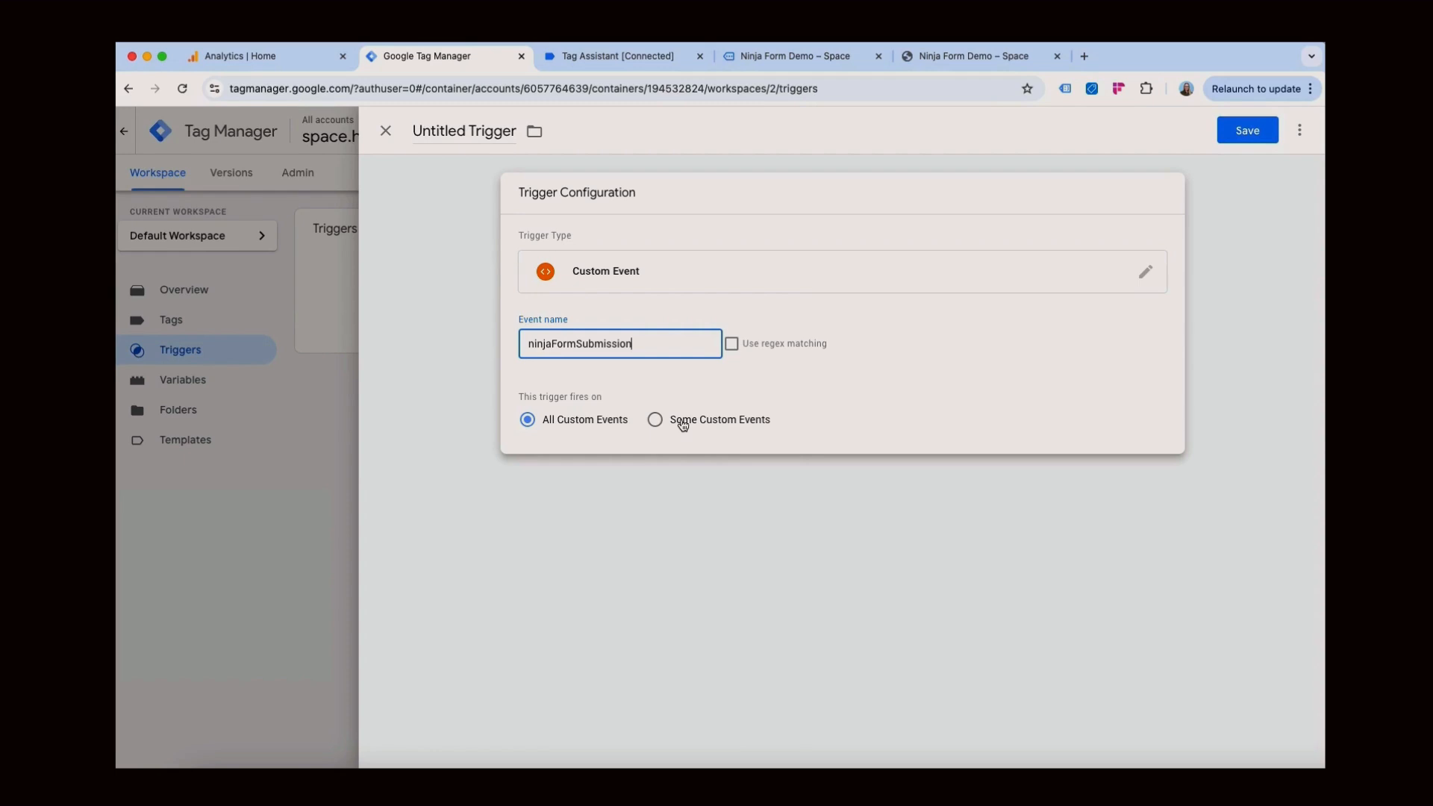
Step: Restrict the trigger to events where Ninja Form ID contains 1
click(654, 419)
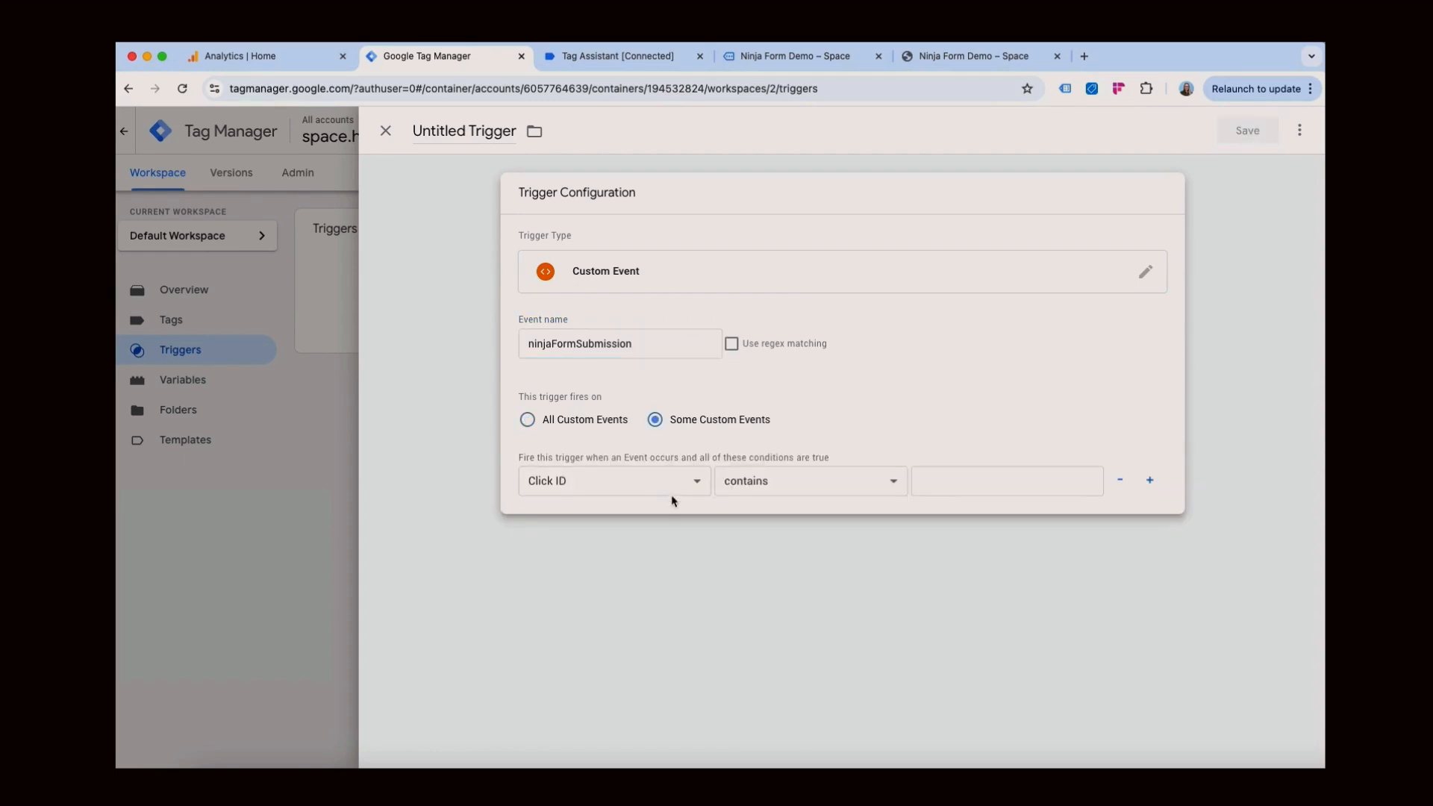
click(612, 481)
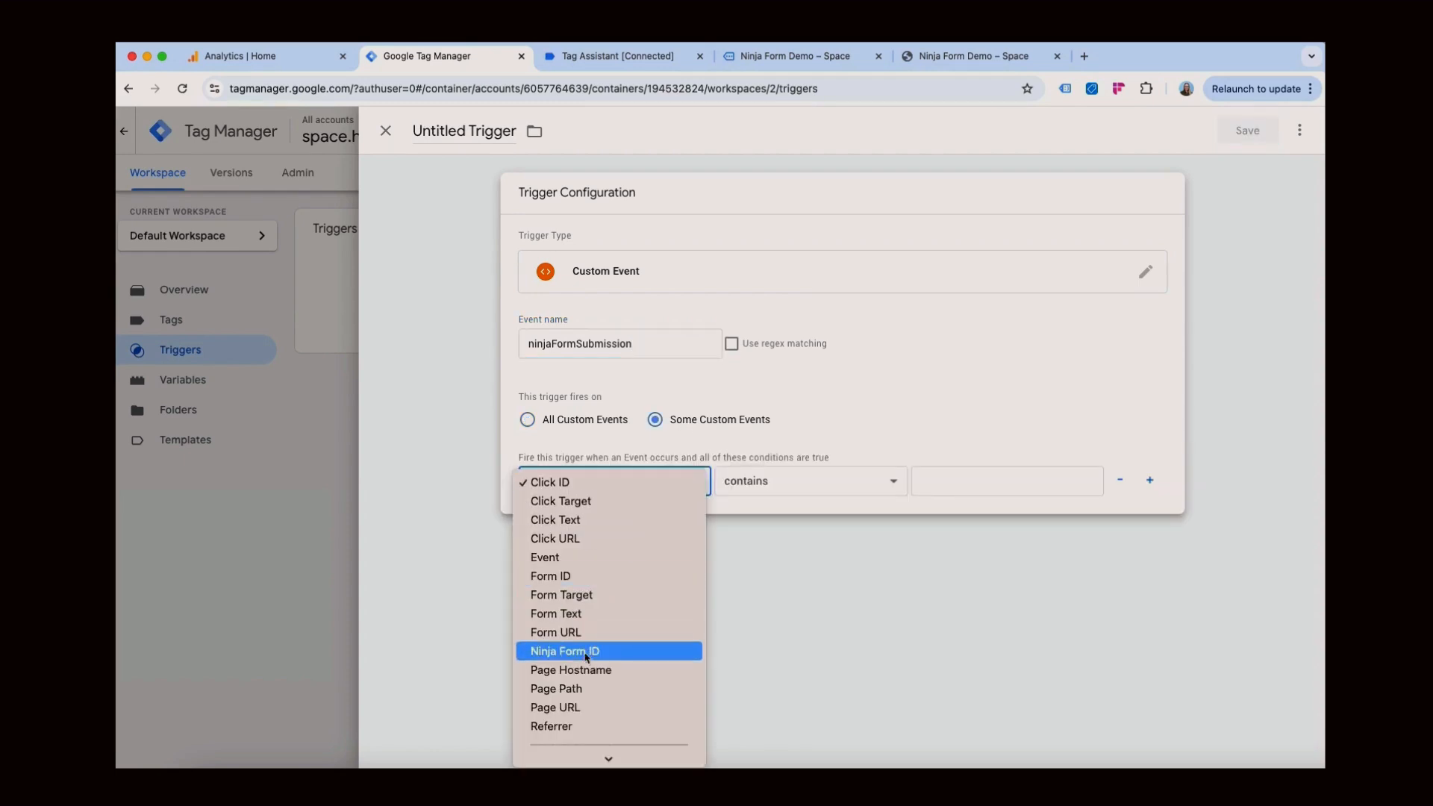
click(564, 651)
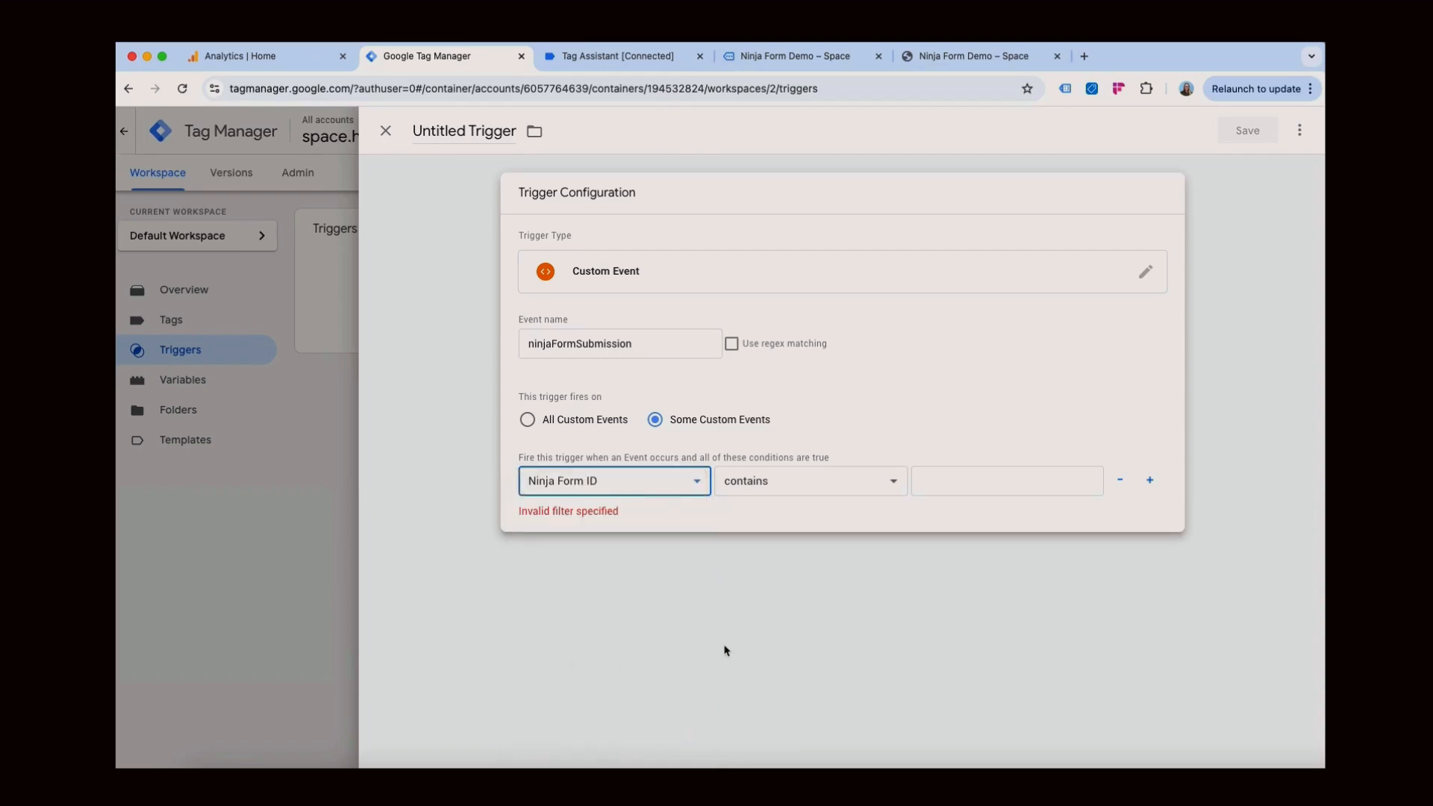
click(616, 56)
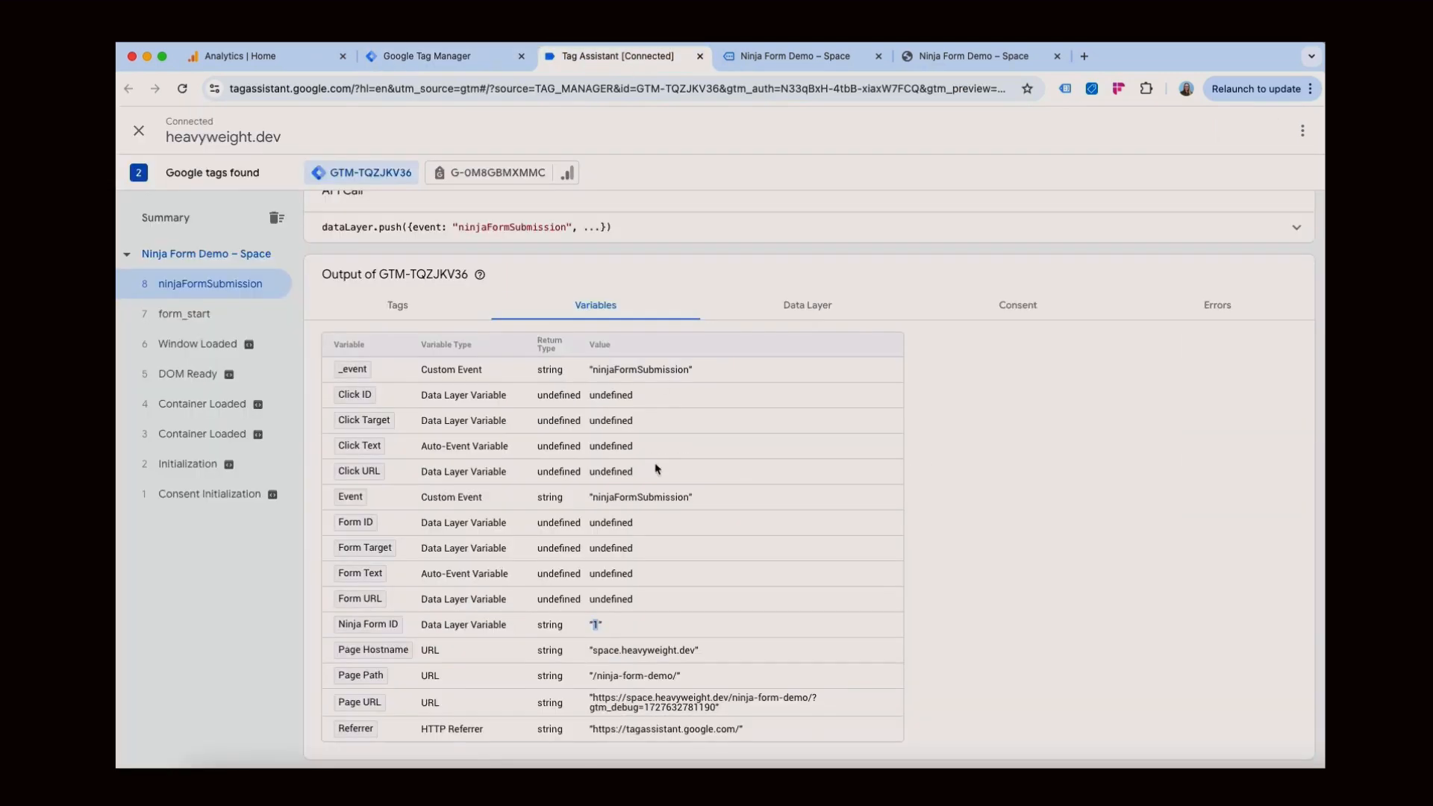
click(426, 55)
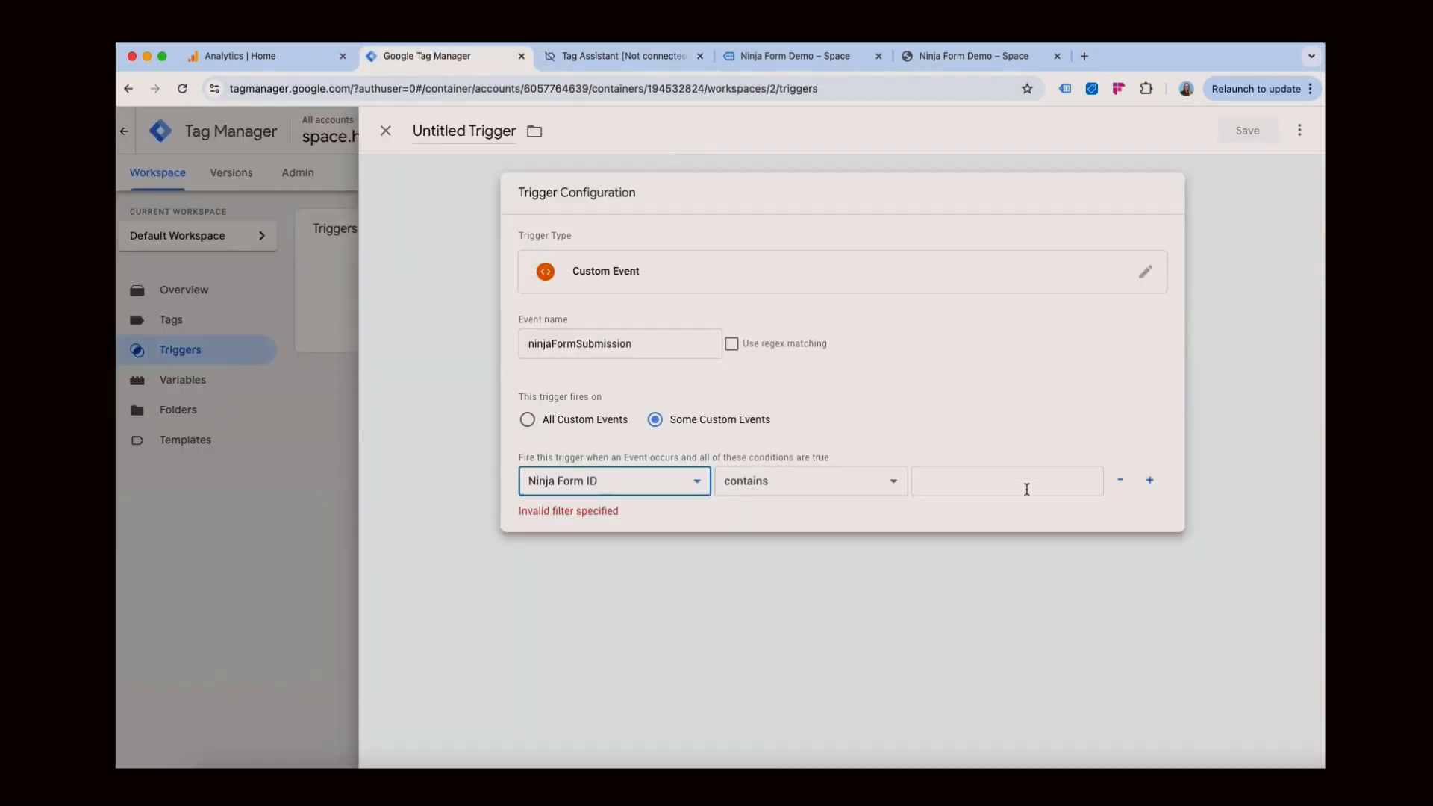
text(1)
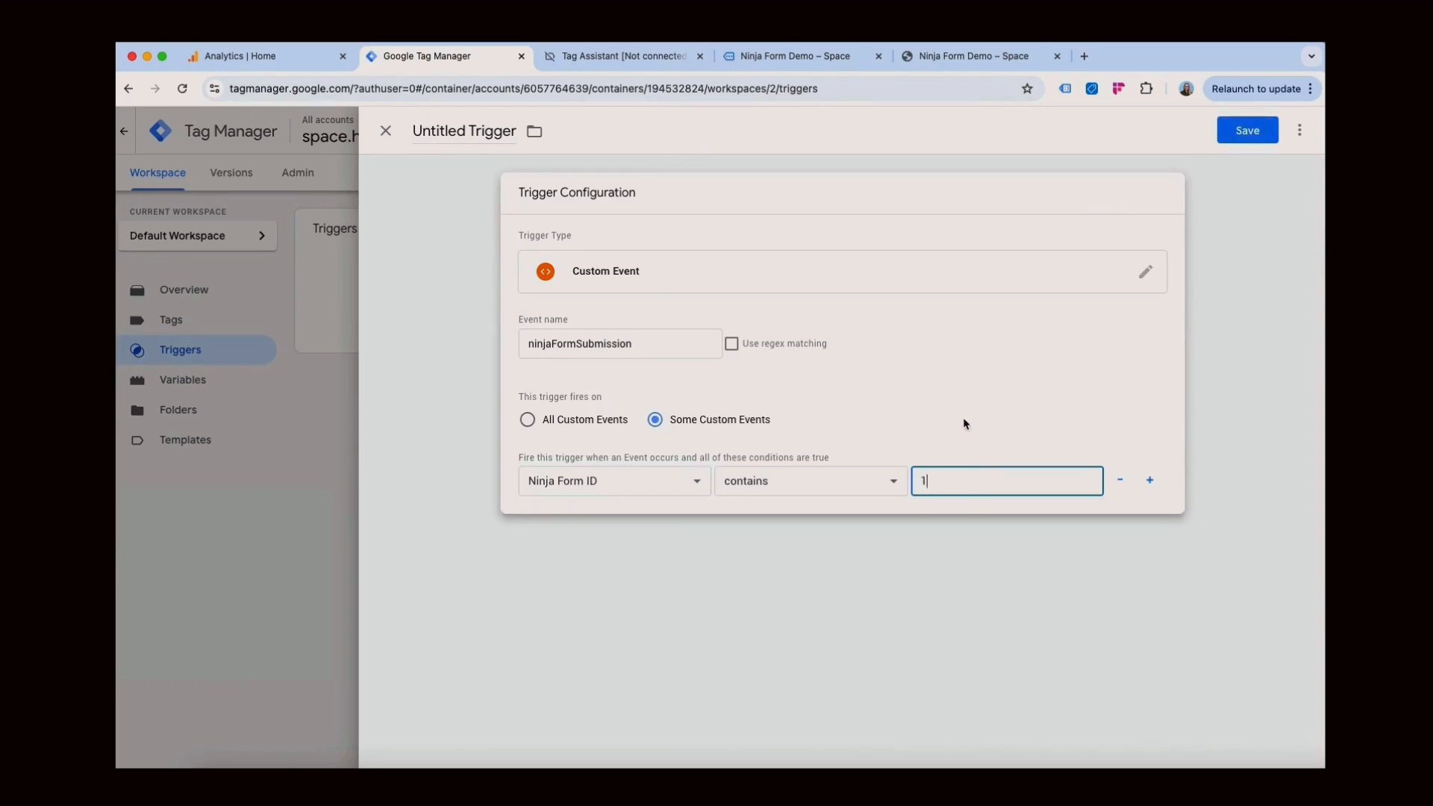
mouse_move(949, 464)
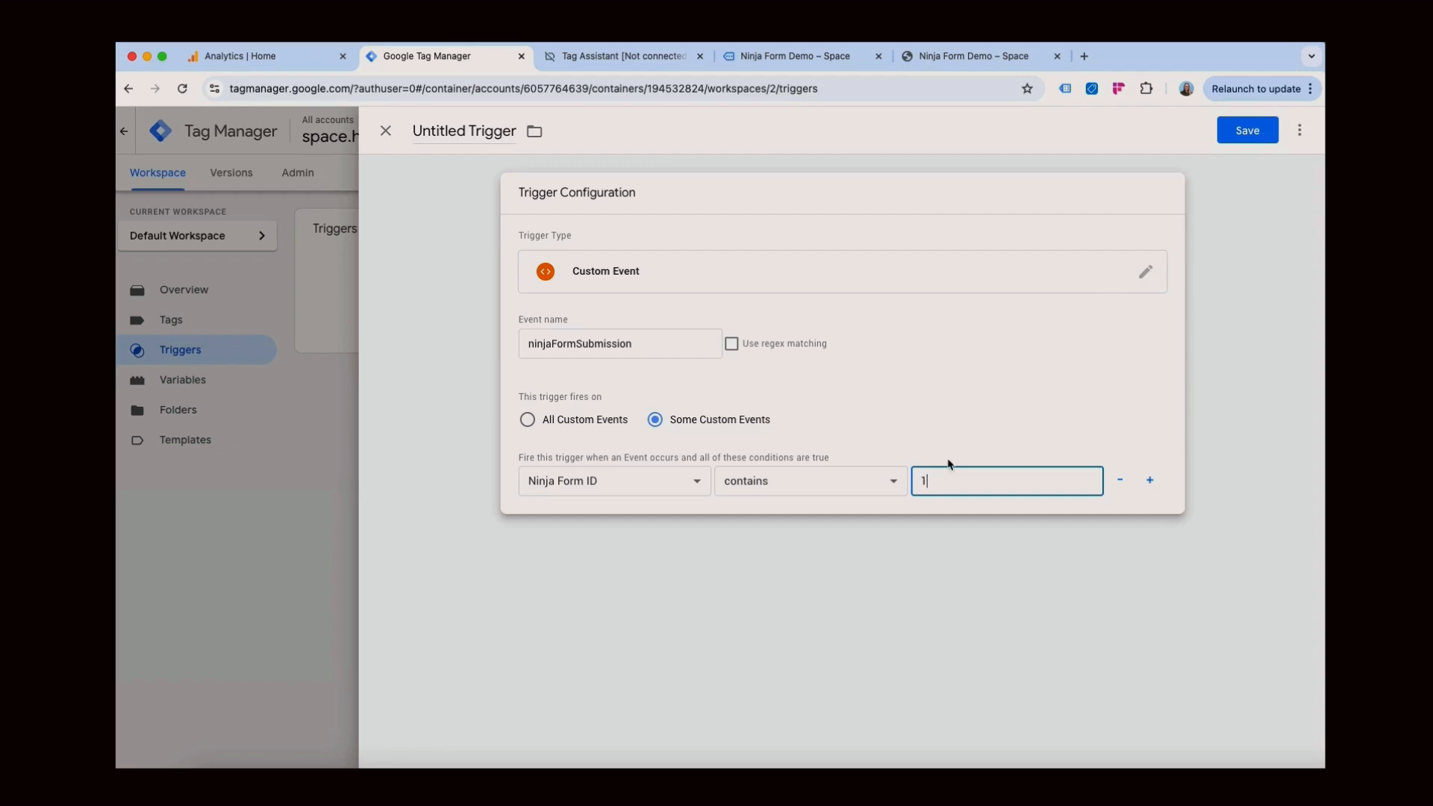
mouse_move(937, 482)
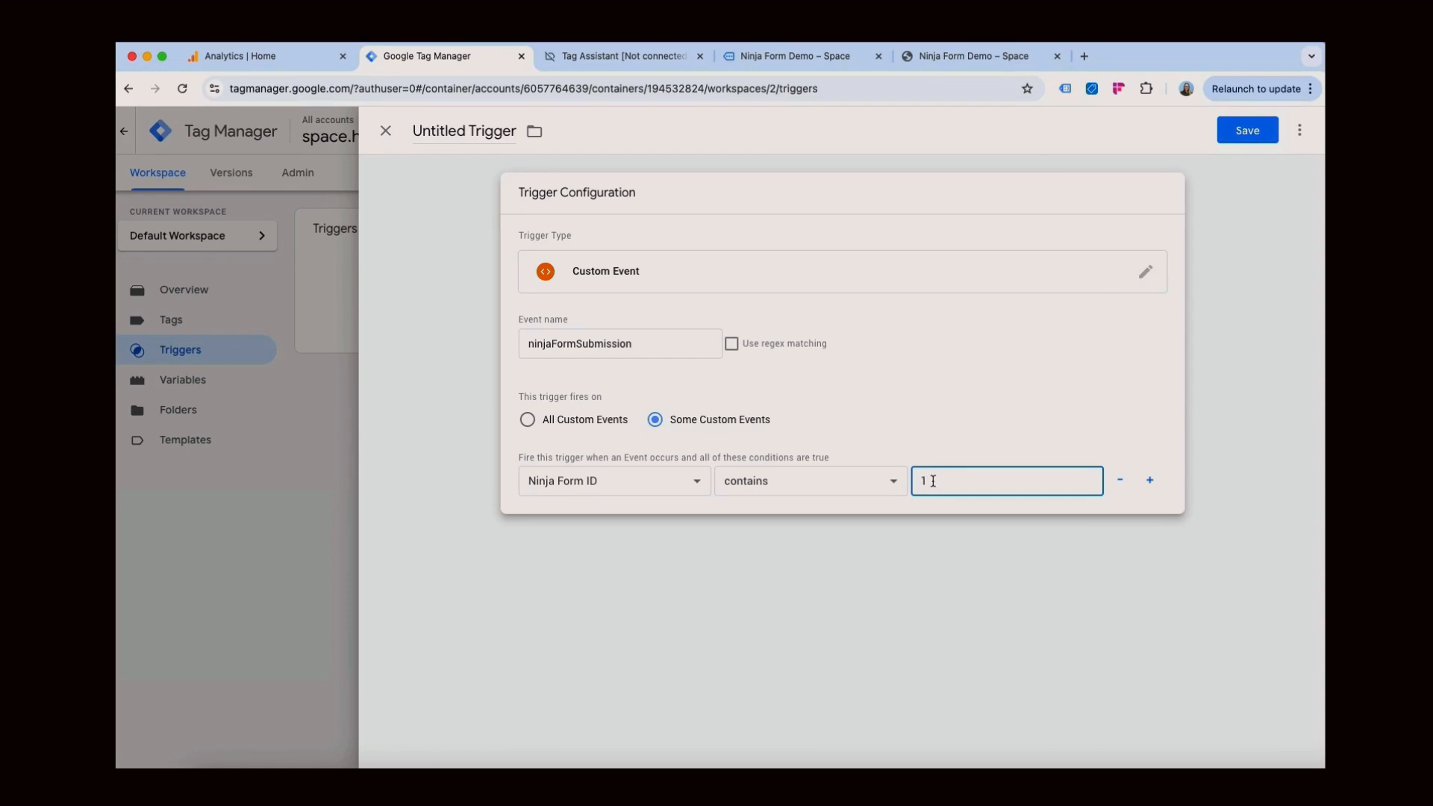
click(808, 481)
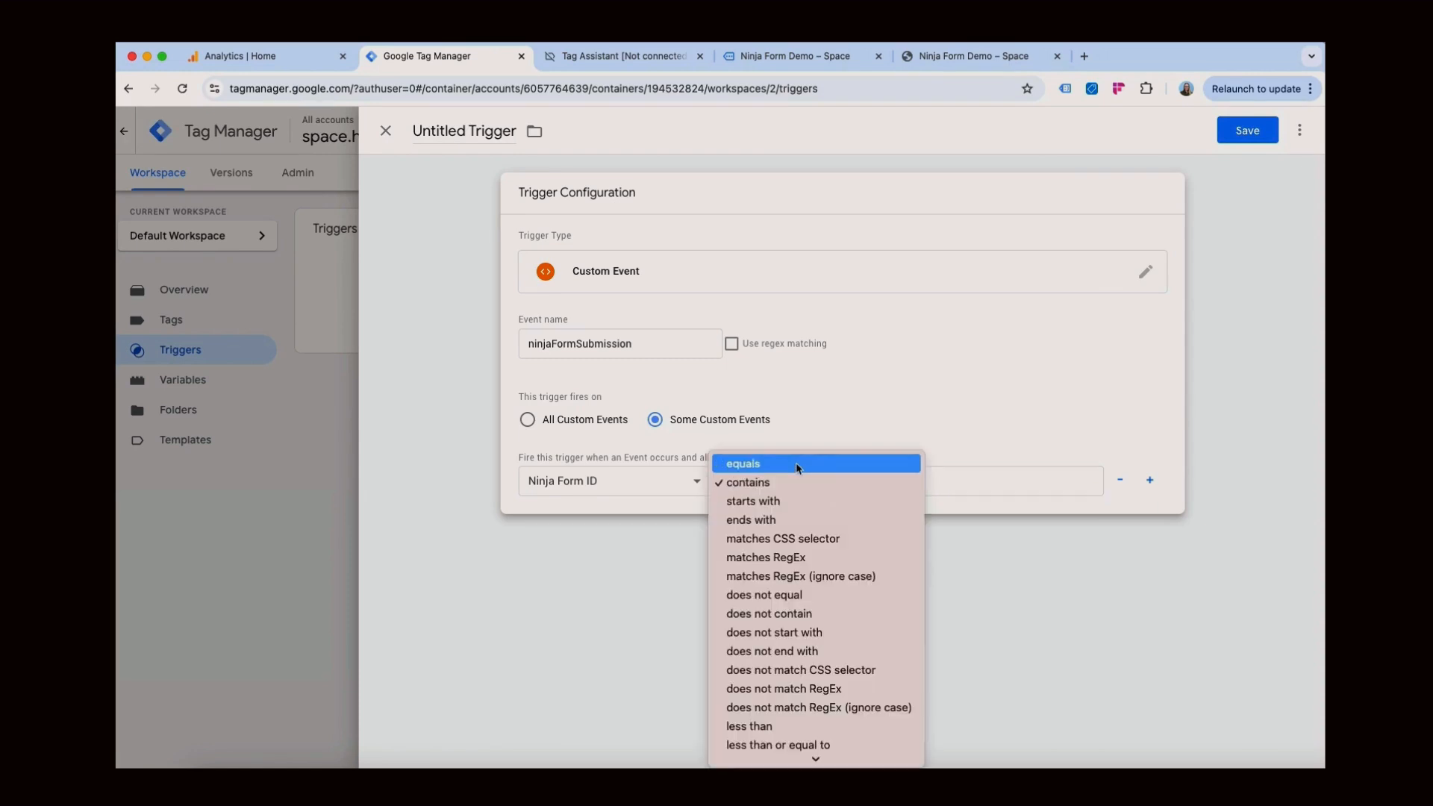
click(746, 482)
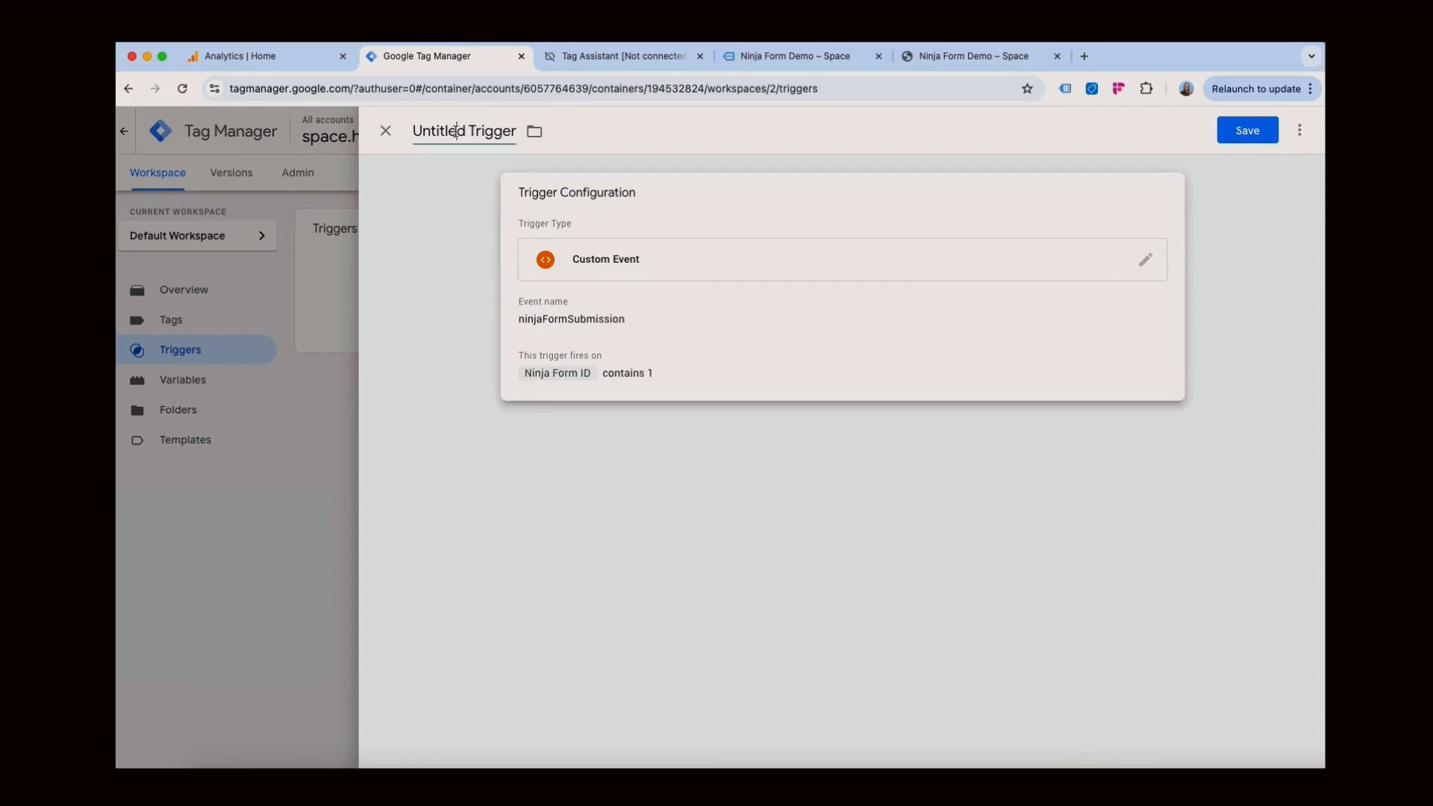
Step: Name the trigger 'Contact Form Submission' and save it
double_click(463, 131)
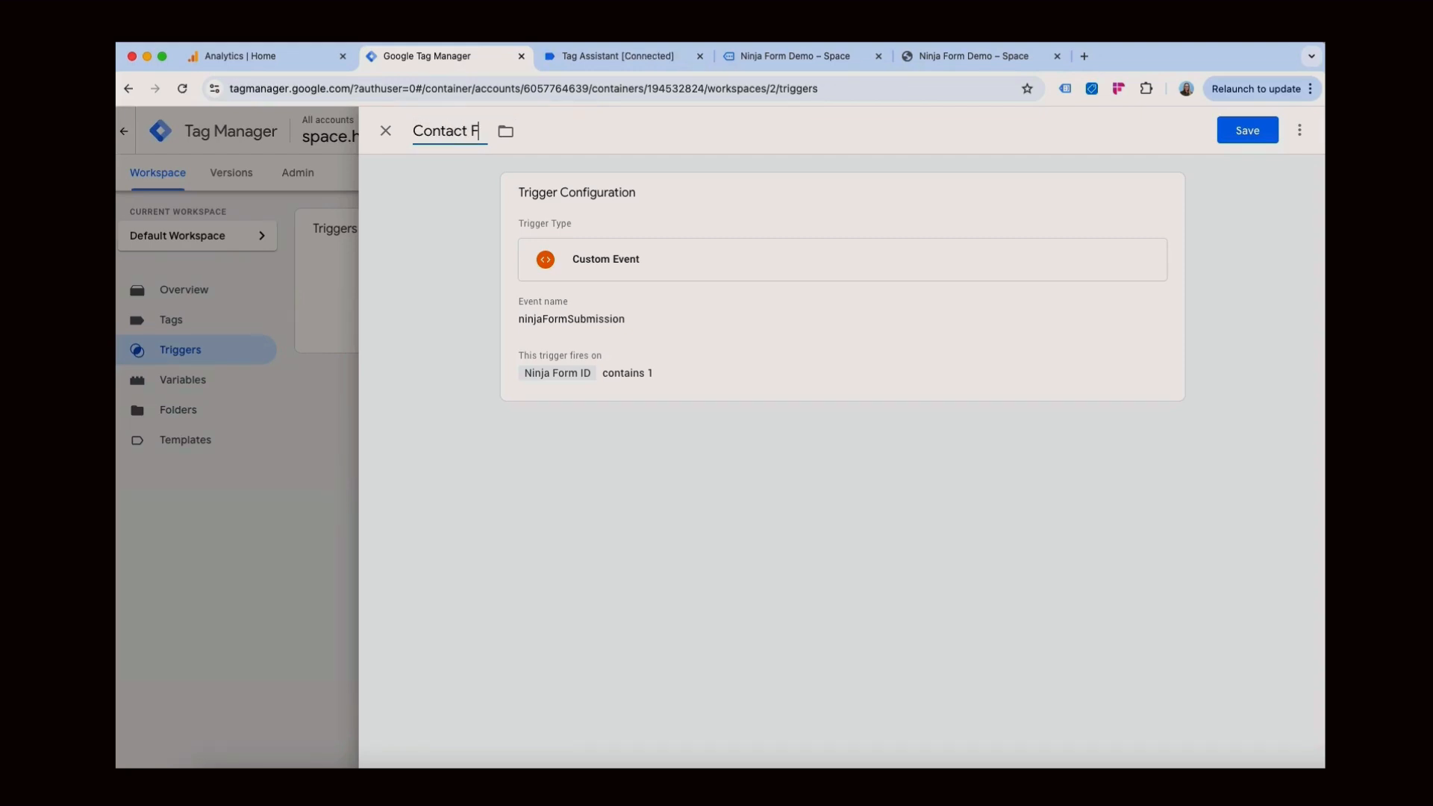
text(orm Submission)
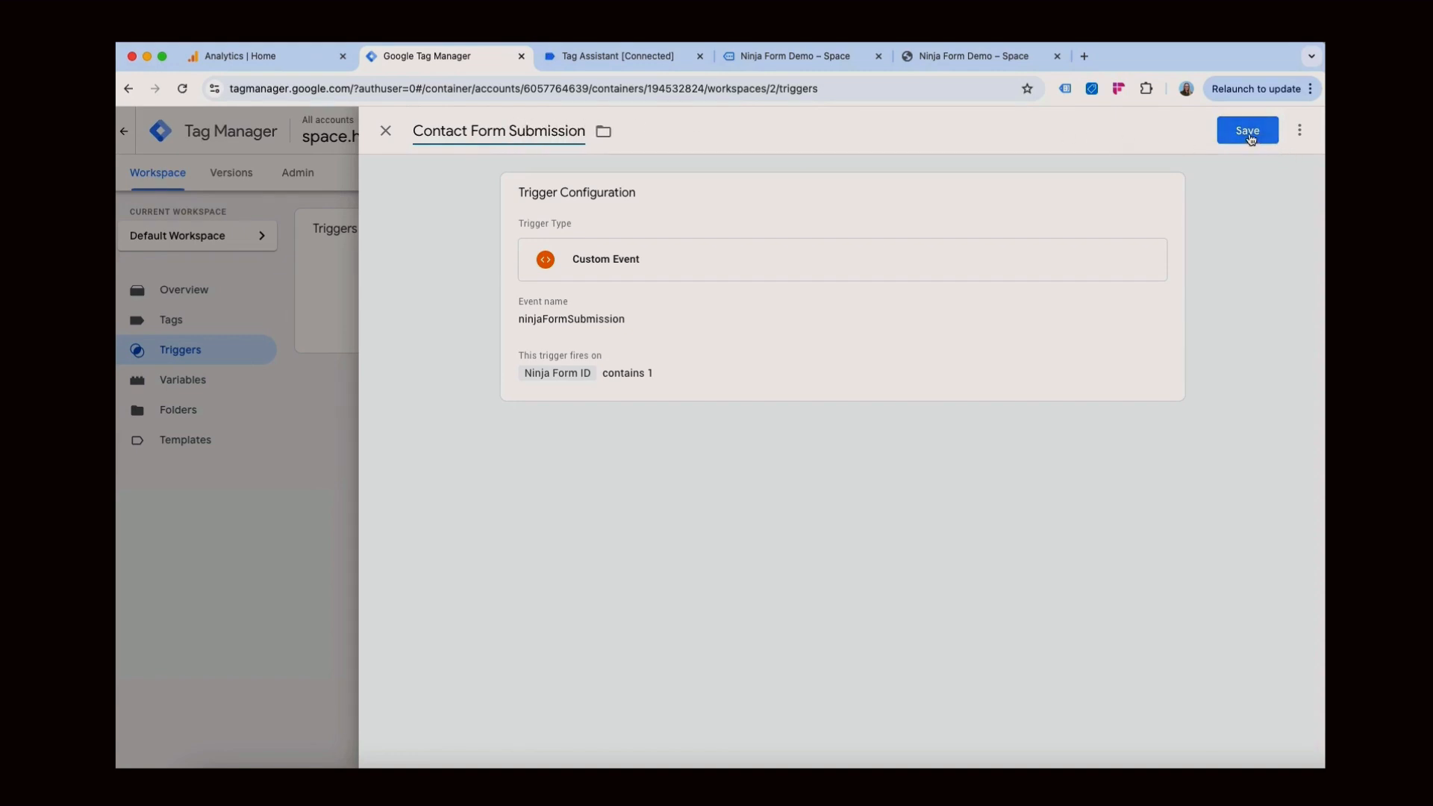
click(1246, 130)
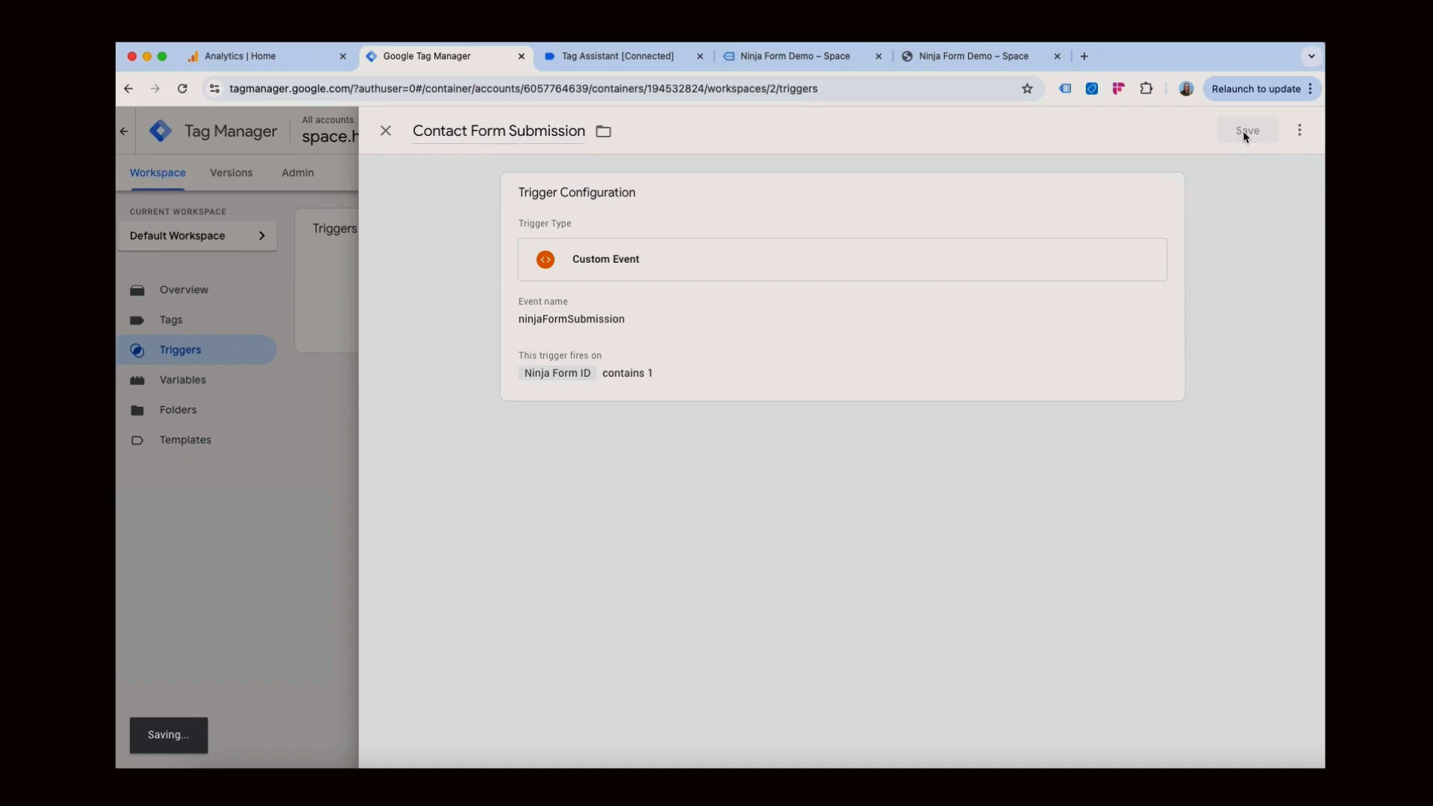
click(1247, 130)
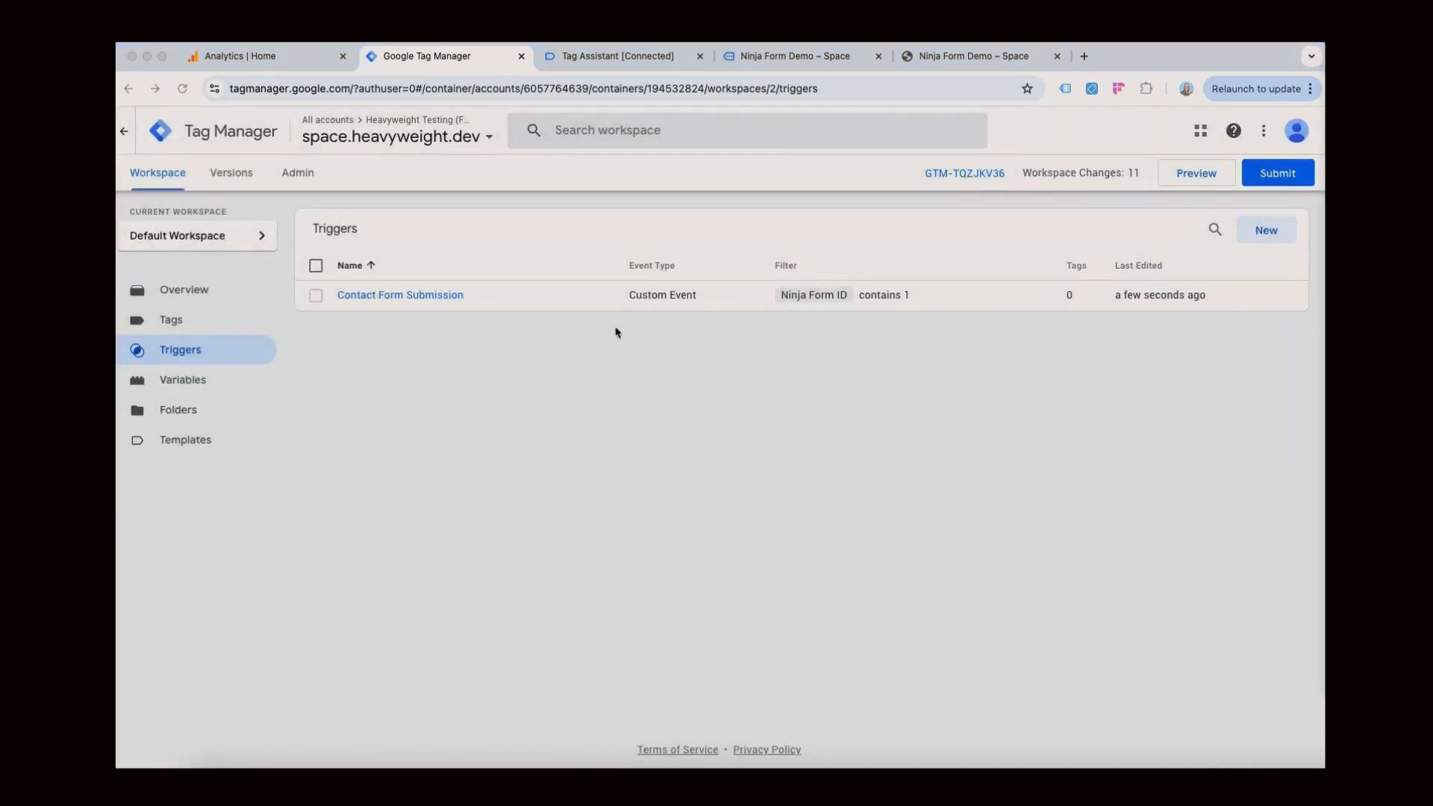
Step: Create a new Google Analytics GA4 Event tag
click(170, 320)
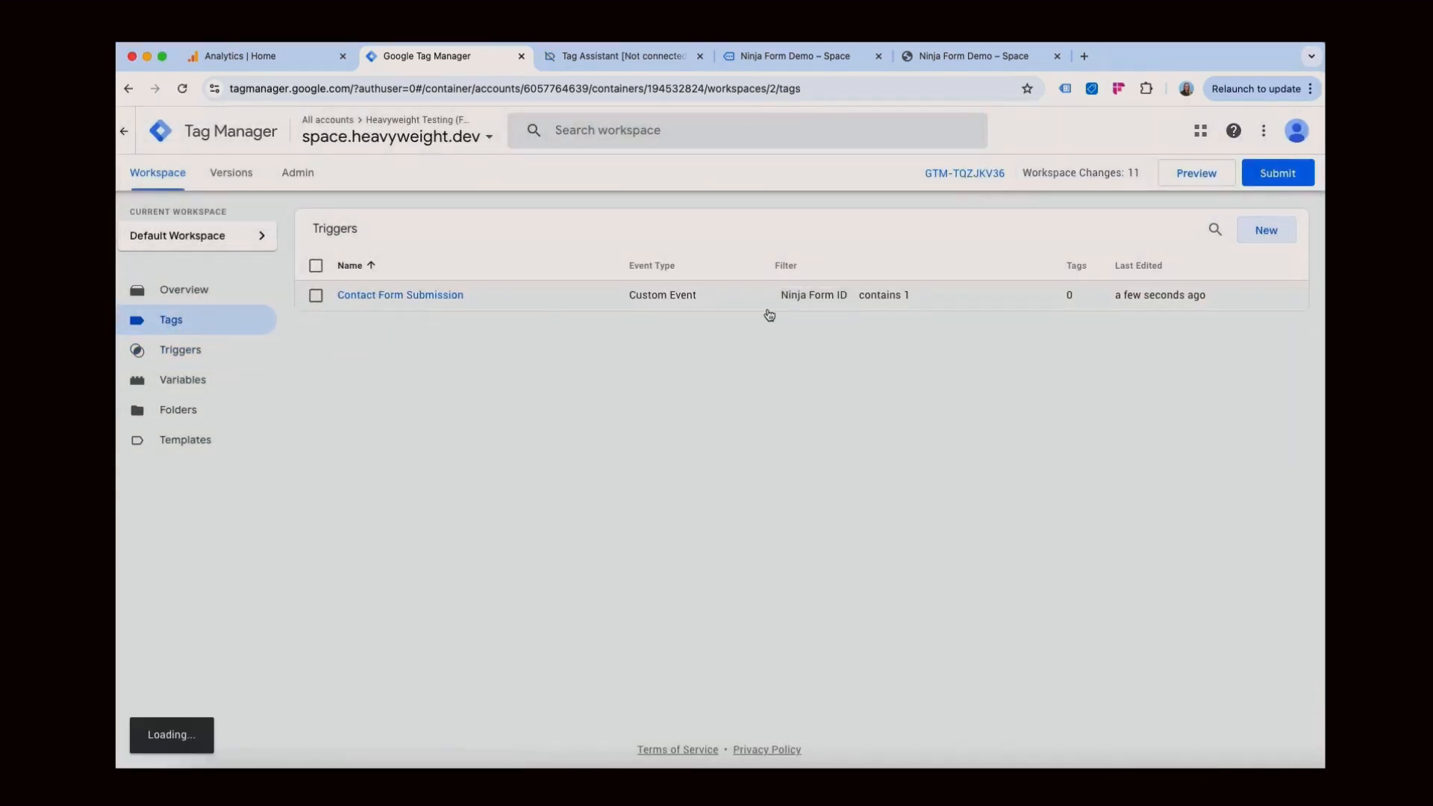
click(170, 320)
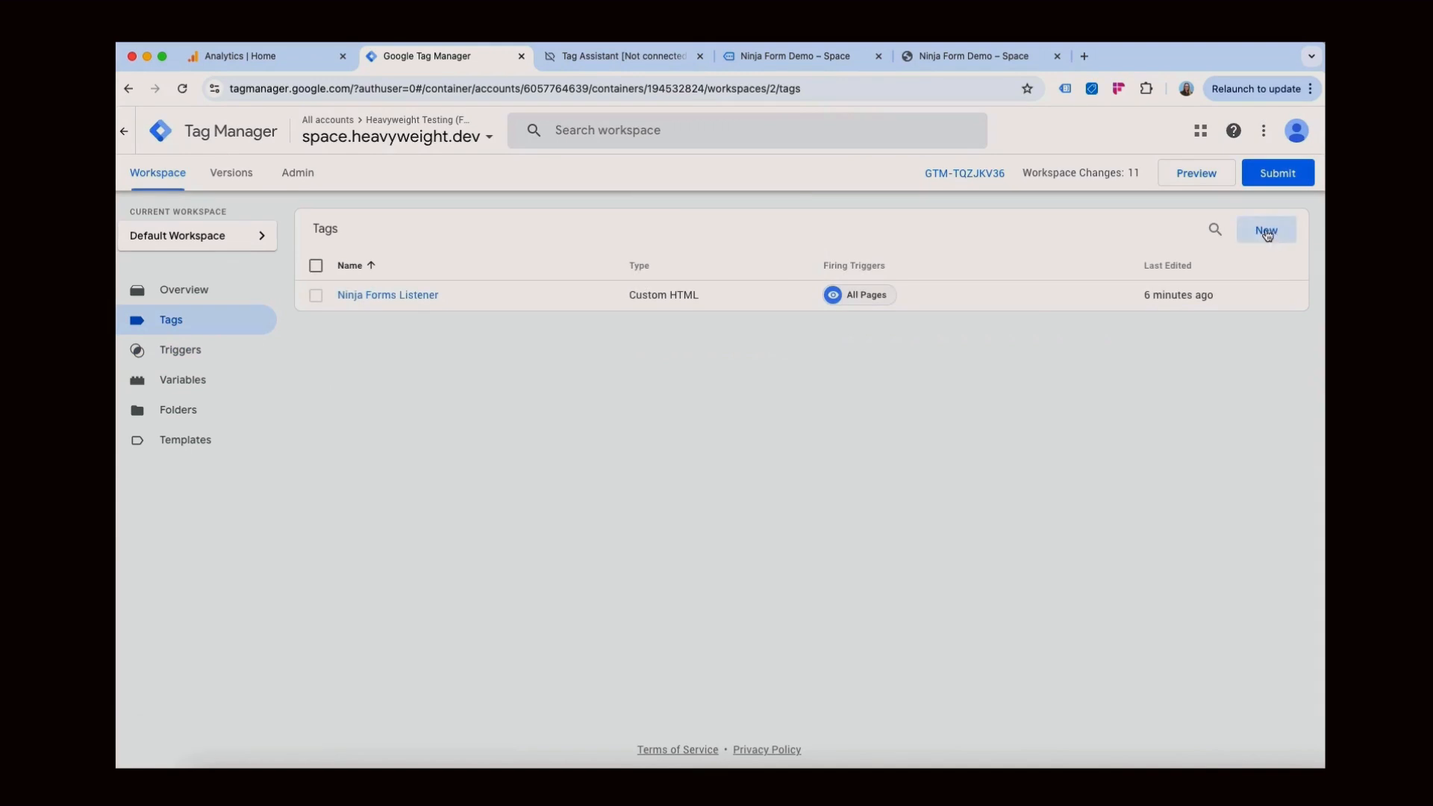
click(1267, 230)
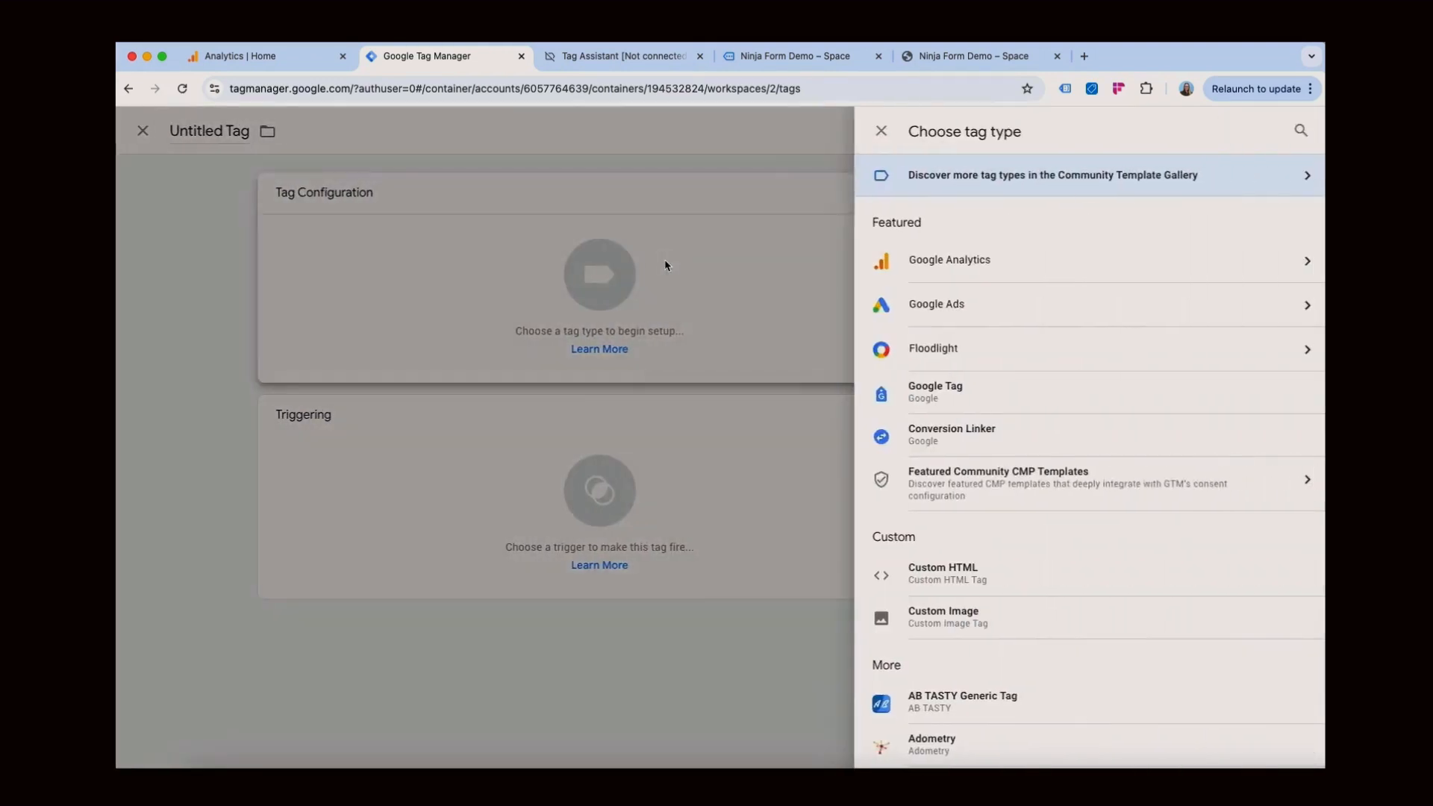
click(949, 260)
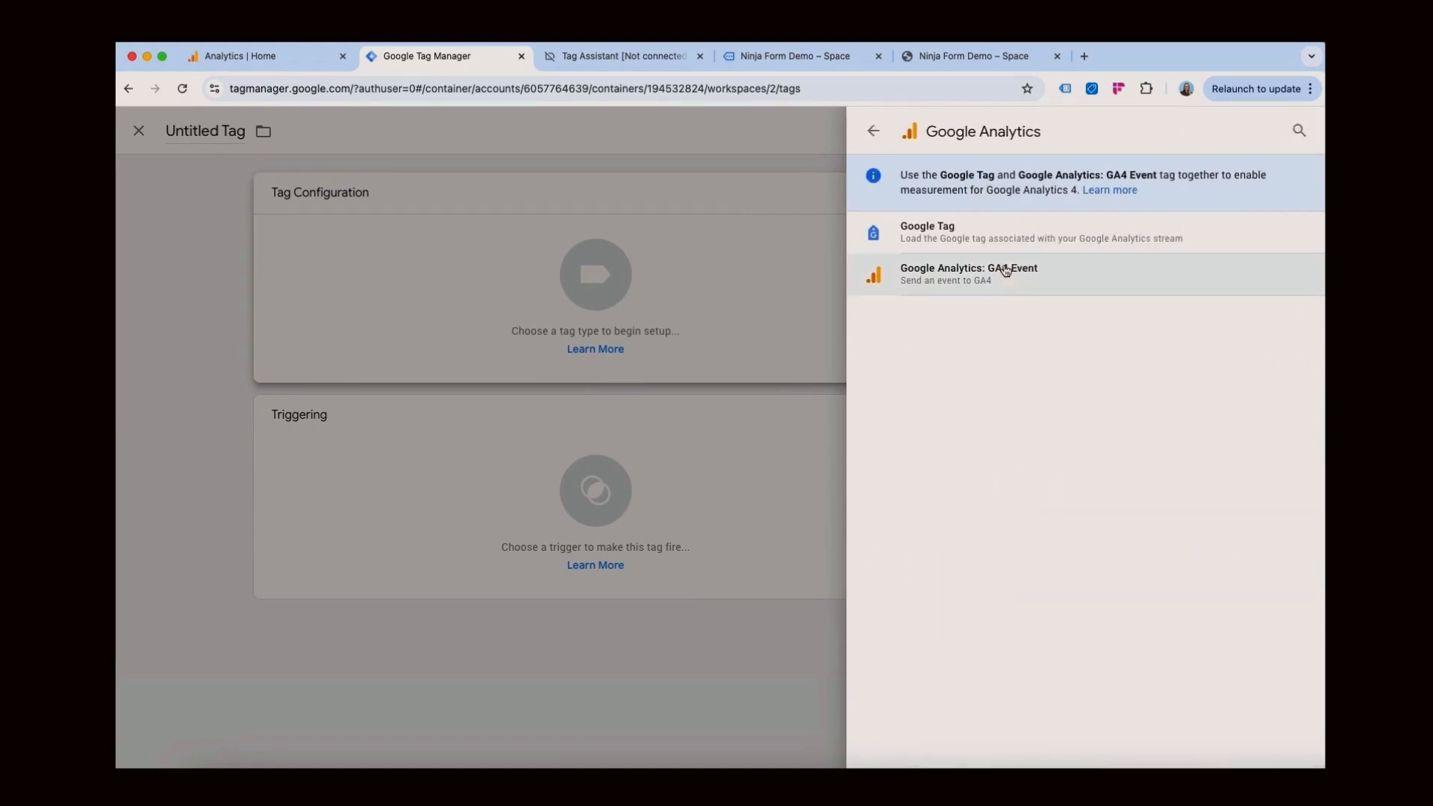
click(968, 274)
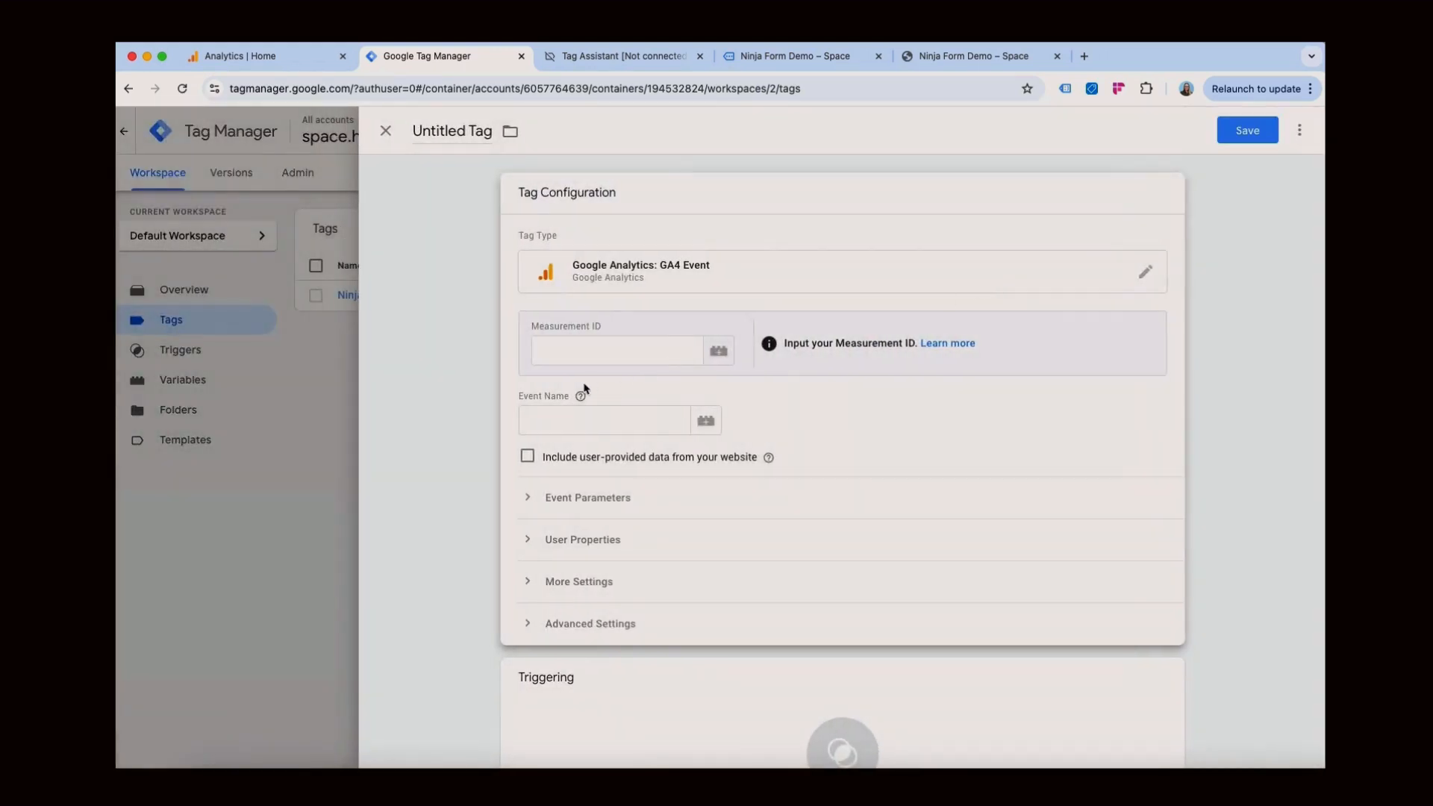
Step: Set measurement ID G-0M8GBMXMMC, event name ninja_form_submission, and tag name 'Ninja Form Submission'
click(616, 350)
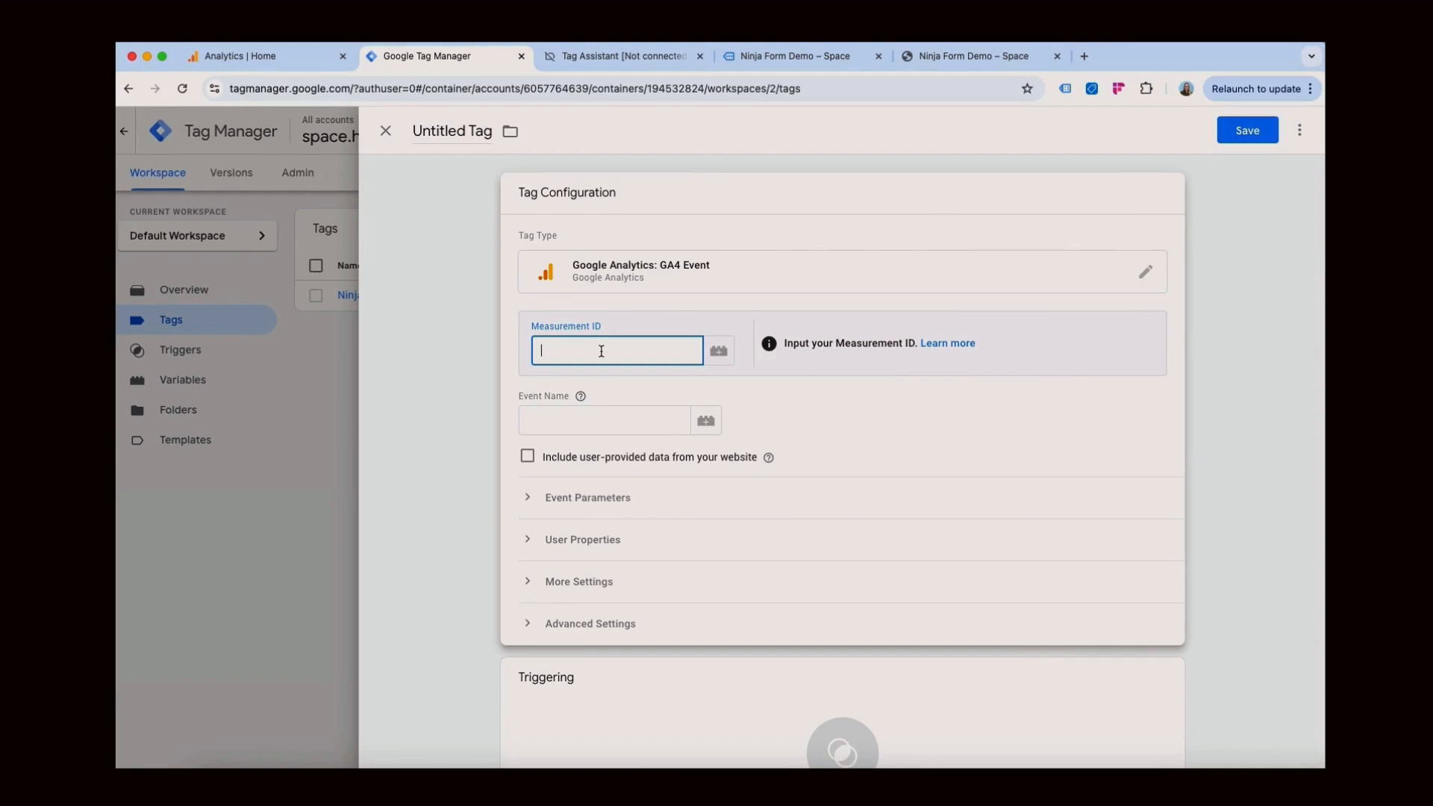
text(G-0M8GBMXMMC)
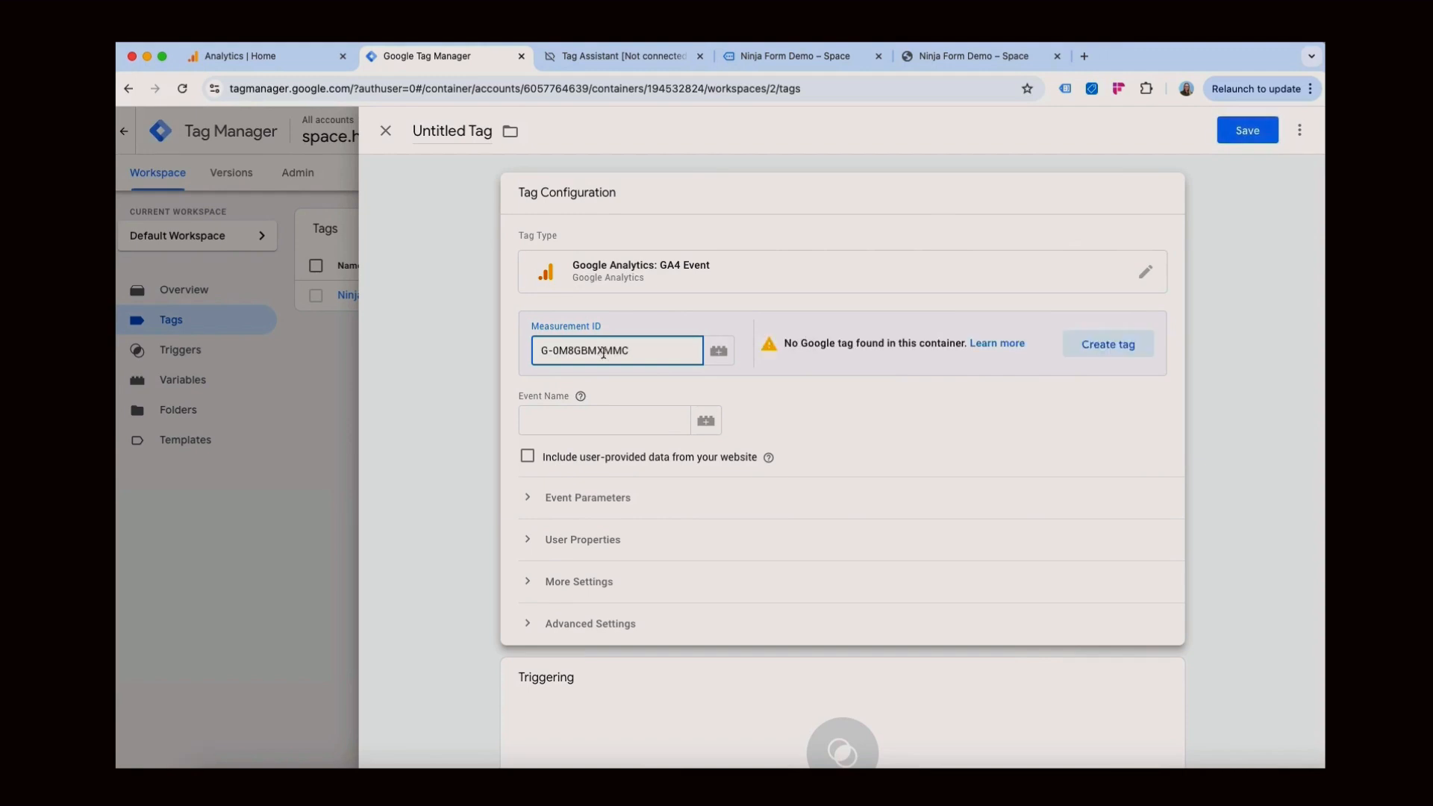
click(605, 420)
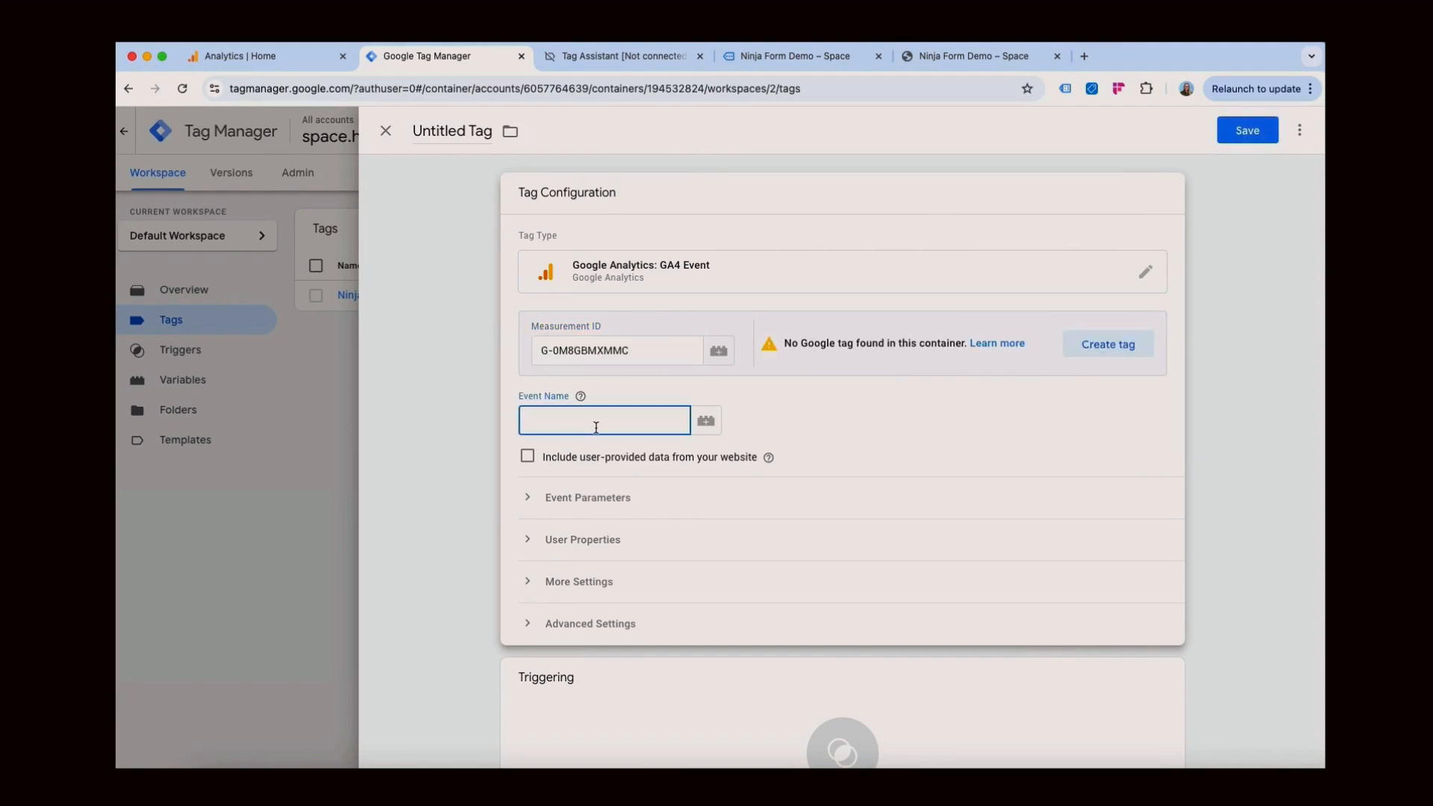
mouse_move(817, 445)
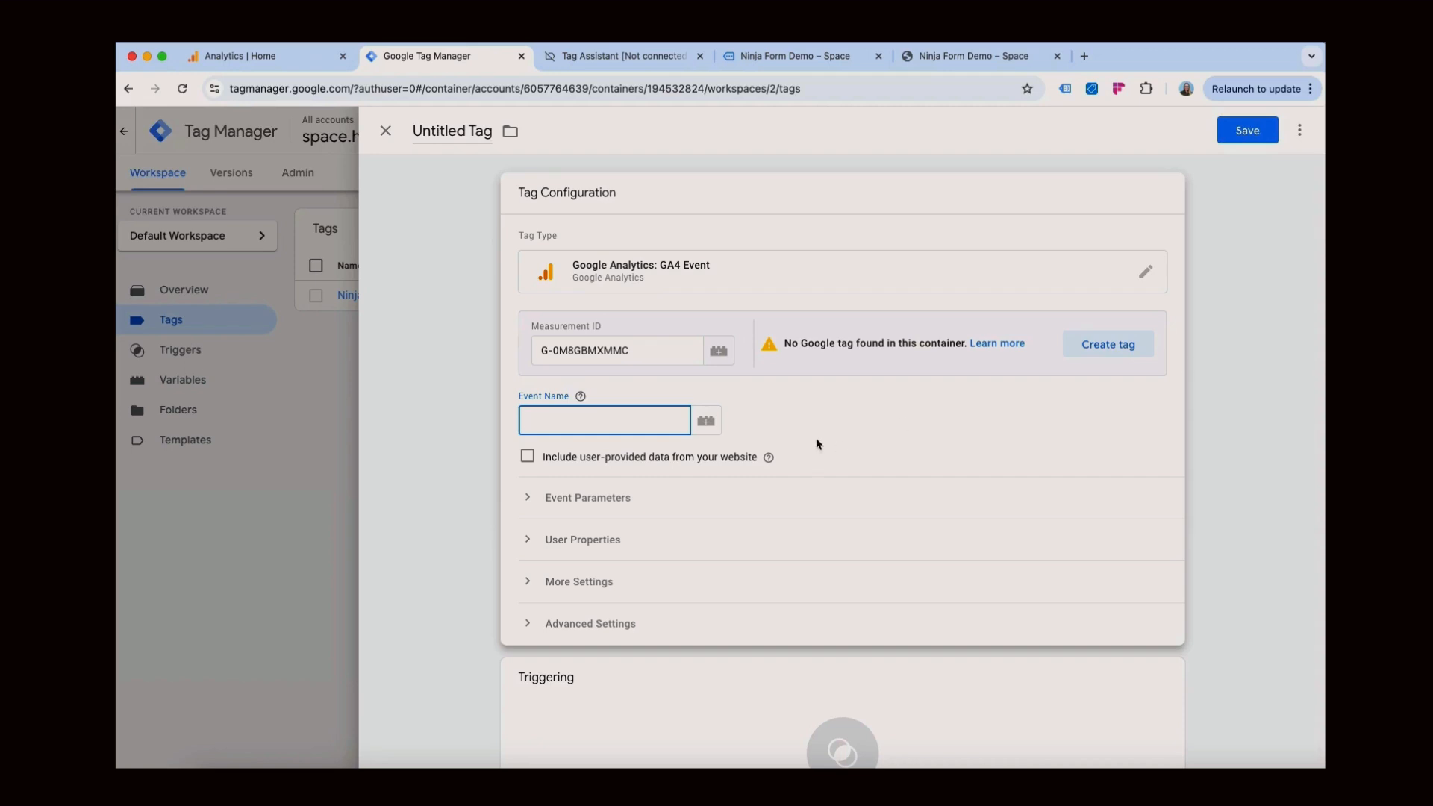
mouse_move(845, 423)
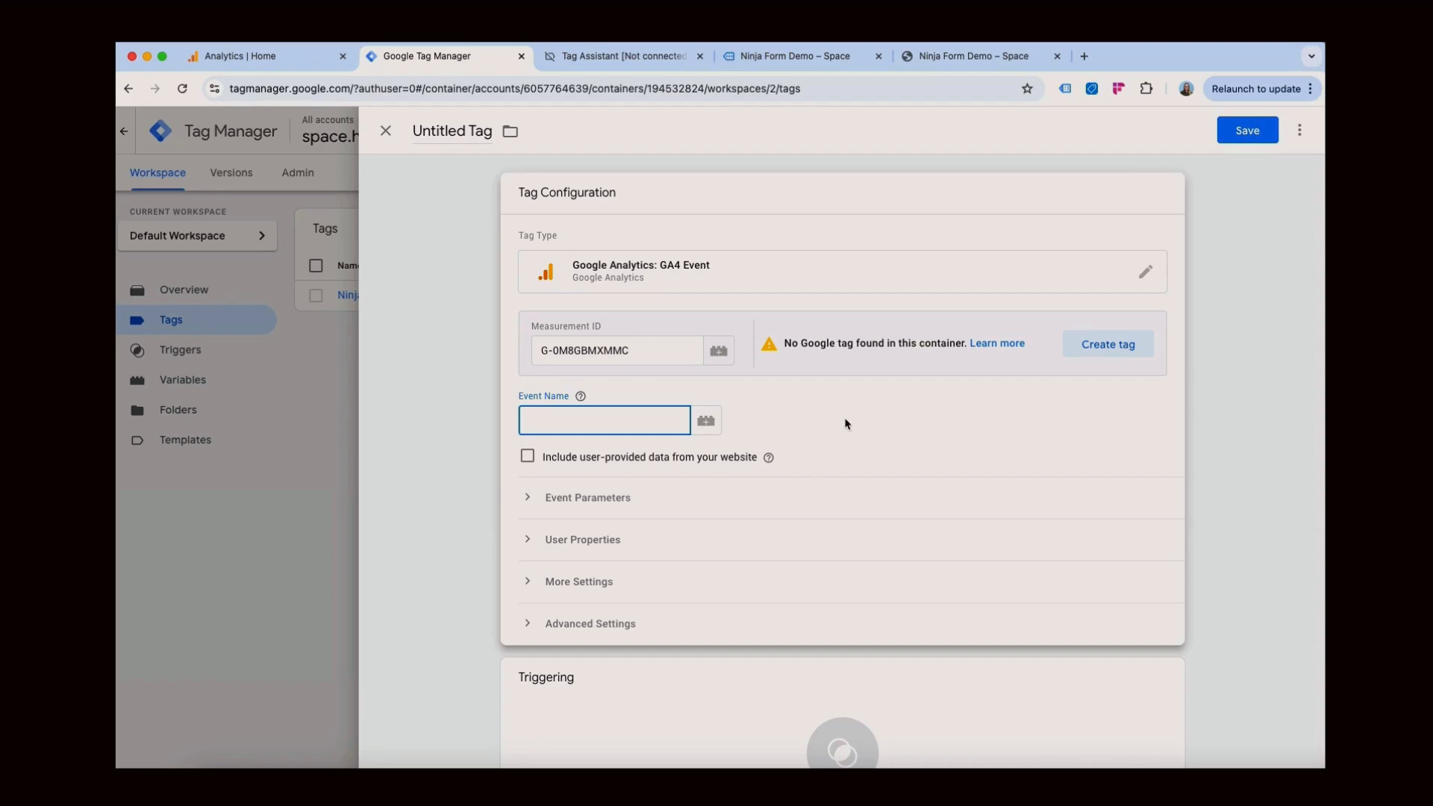
text(ninja_for)
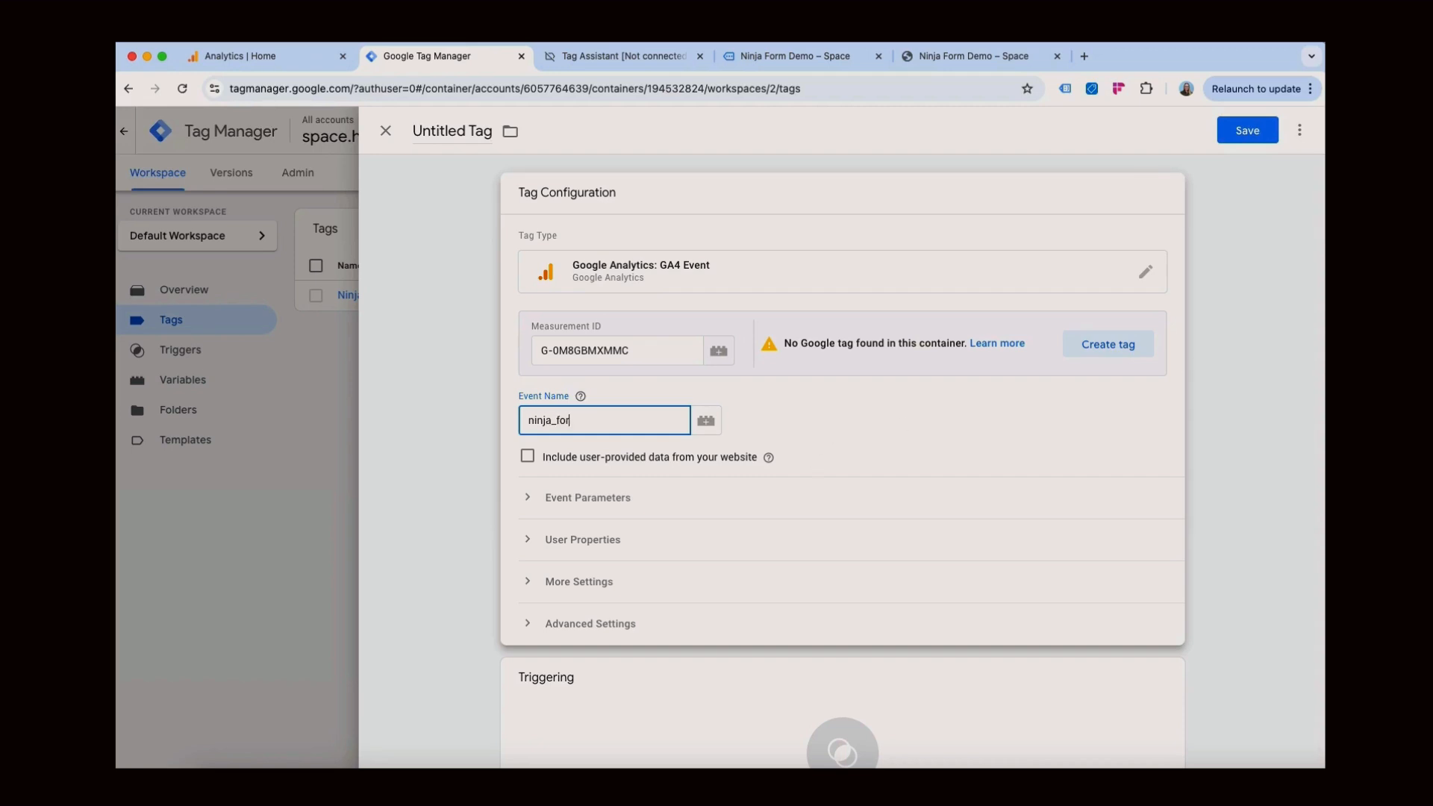
text(m_submission)
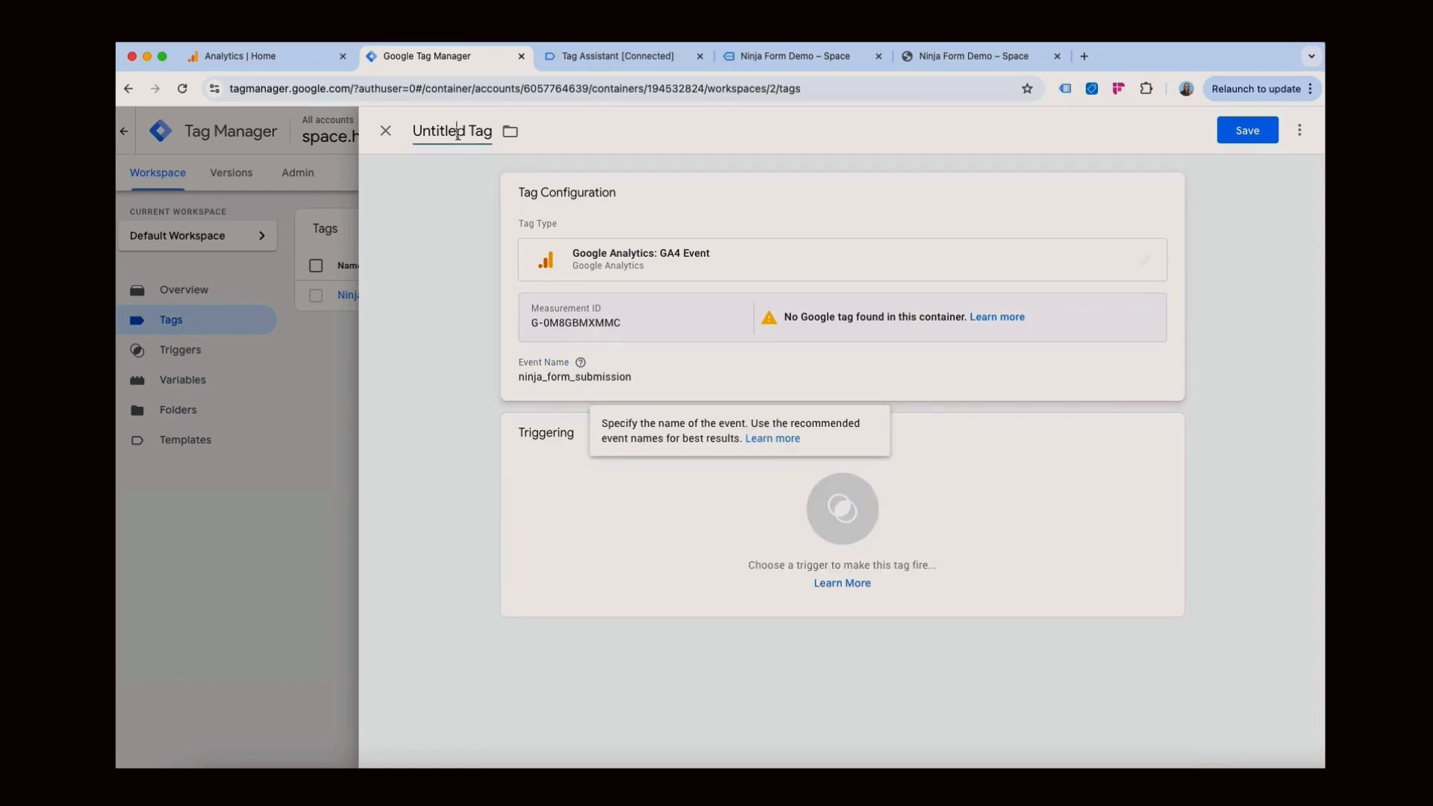
text(Ninja Form)
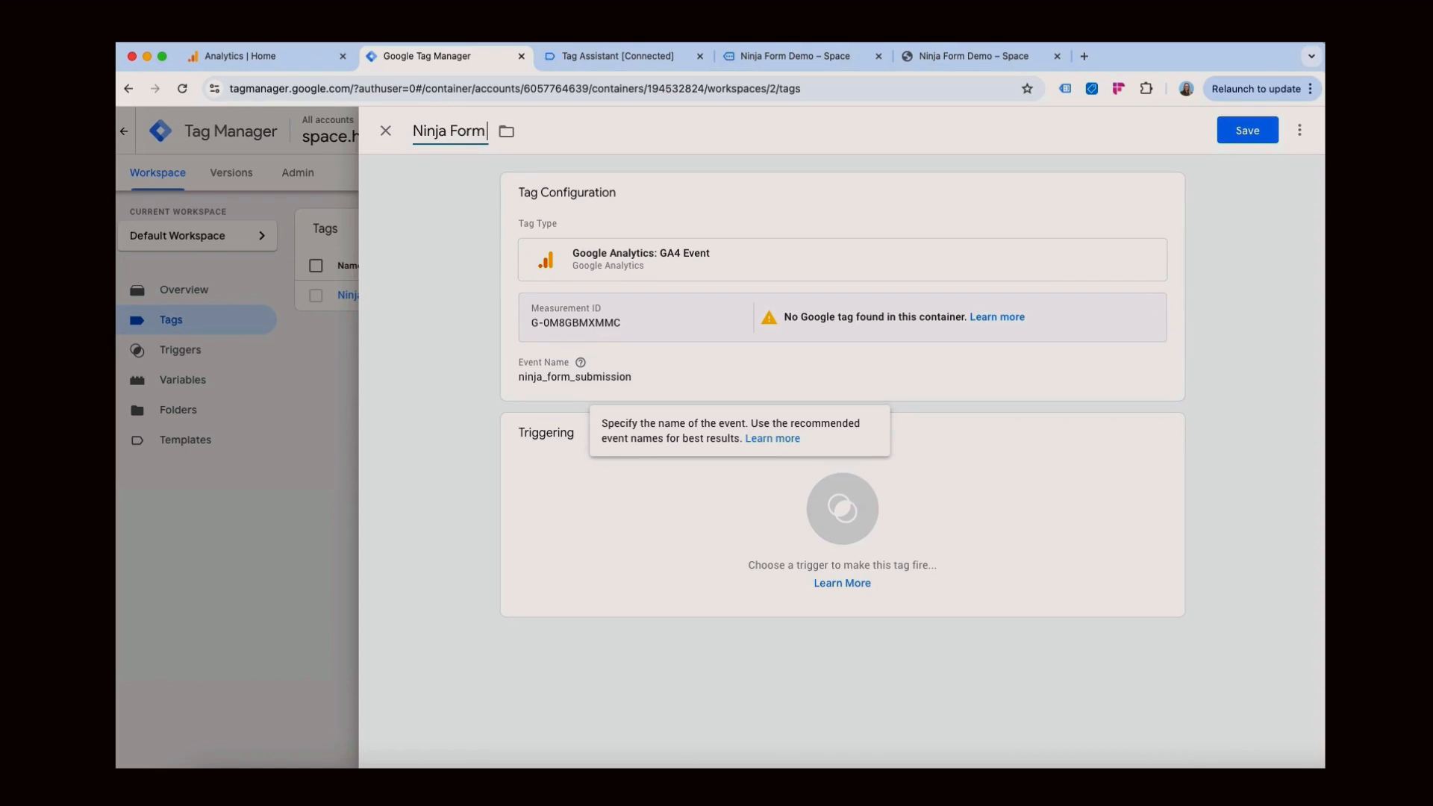
text(Submission)
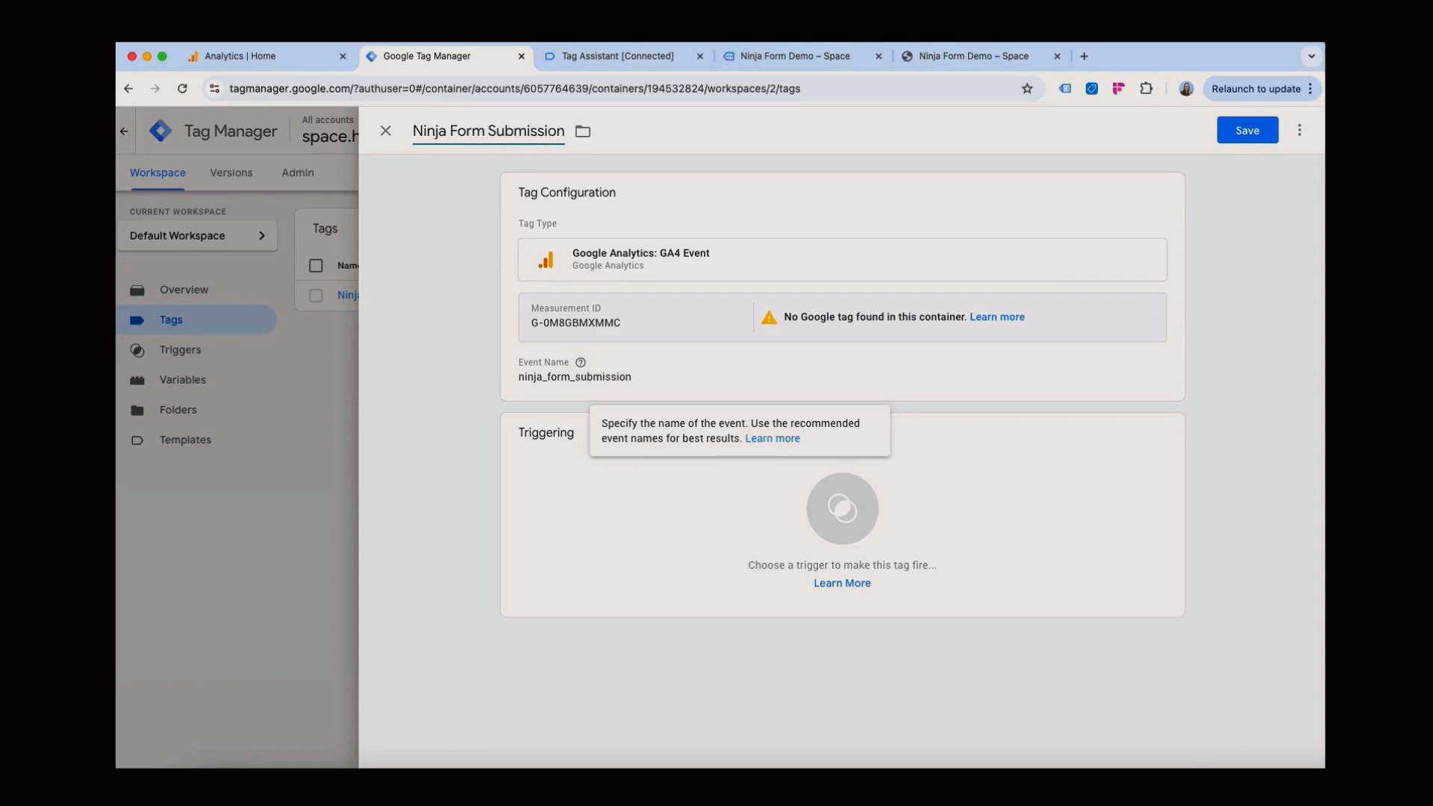
mouse_move(796, 552)
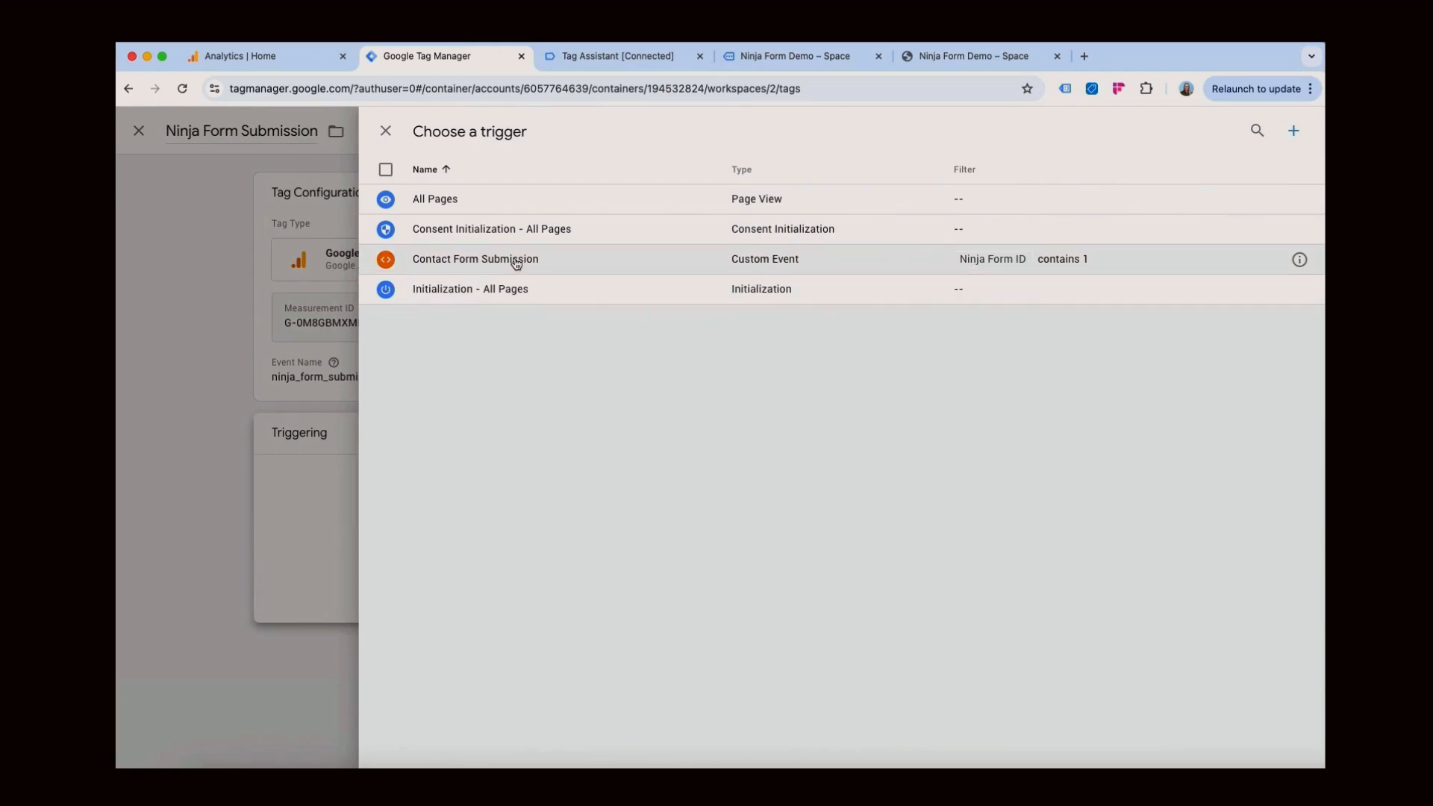
Step: Attach the Contact Form Submission trigger, save the tag, and go to Google Analytics
click(475, 258)
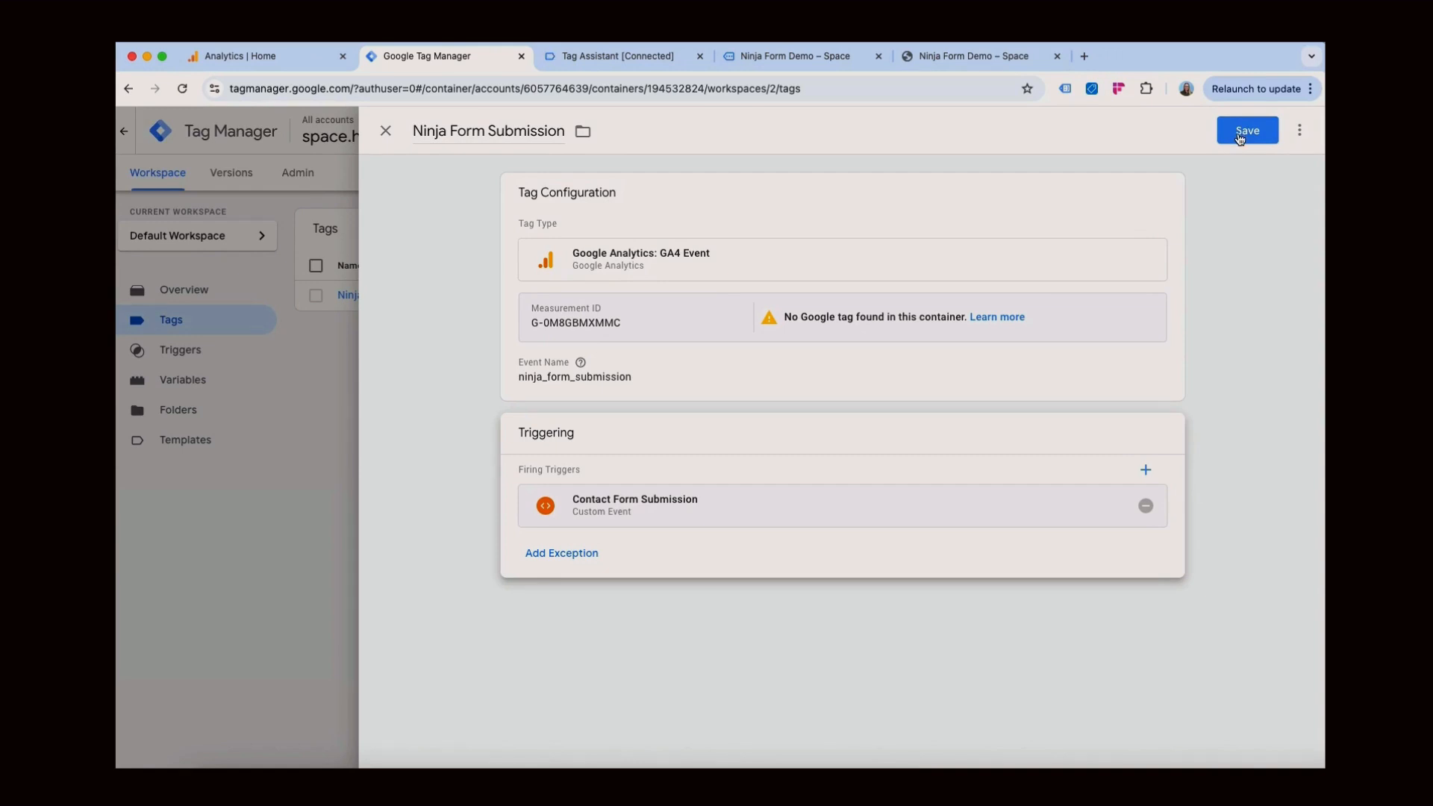
click(1247, 130)
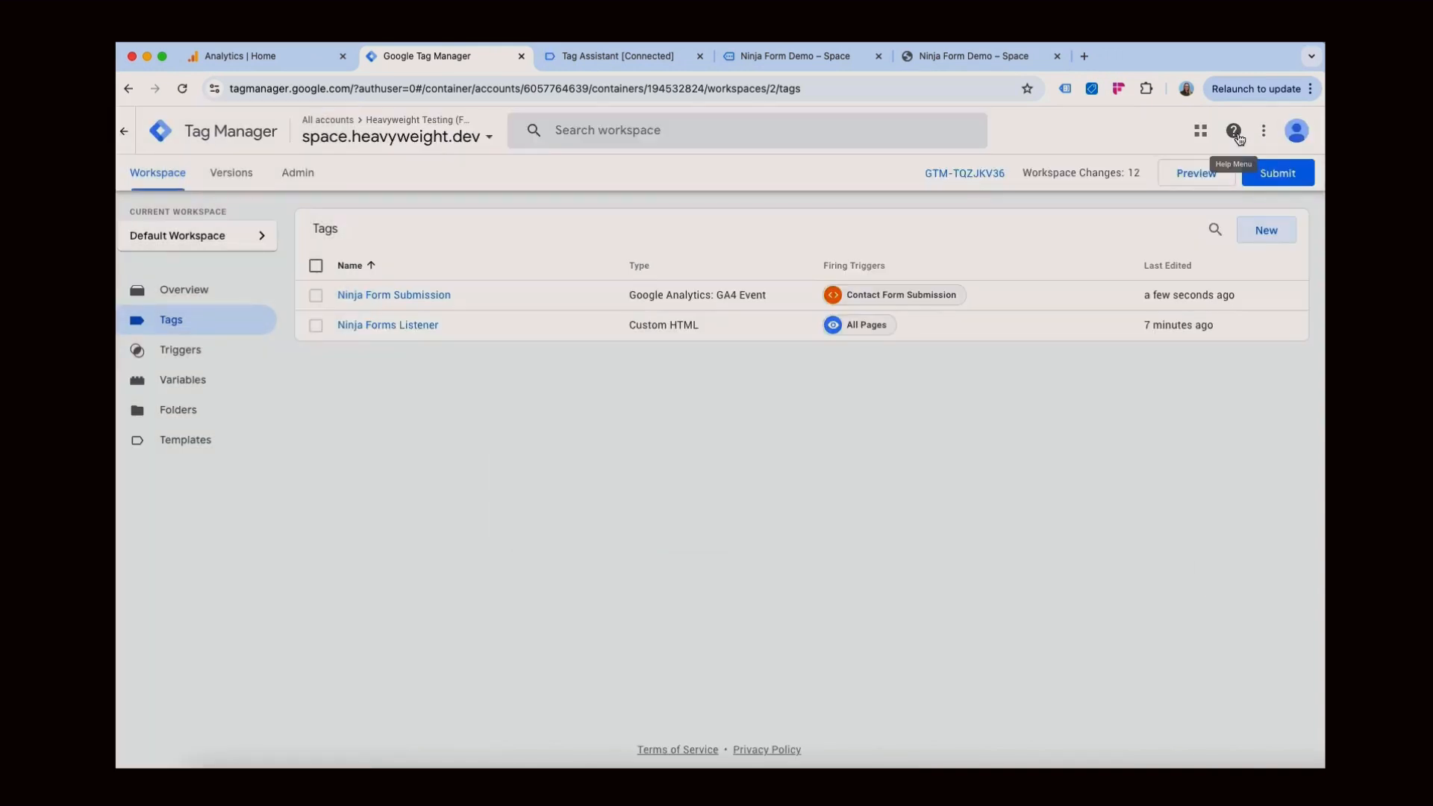
mouse_move(883, 272)
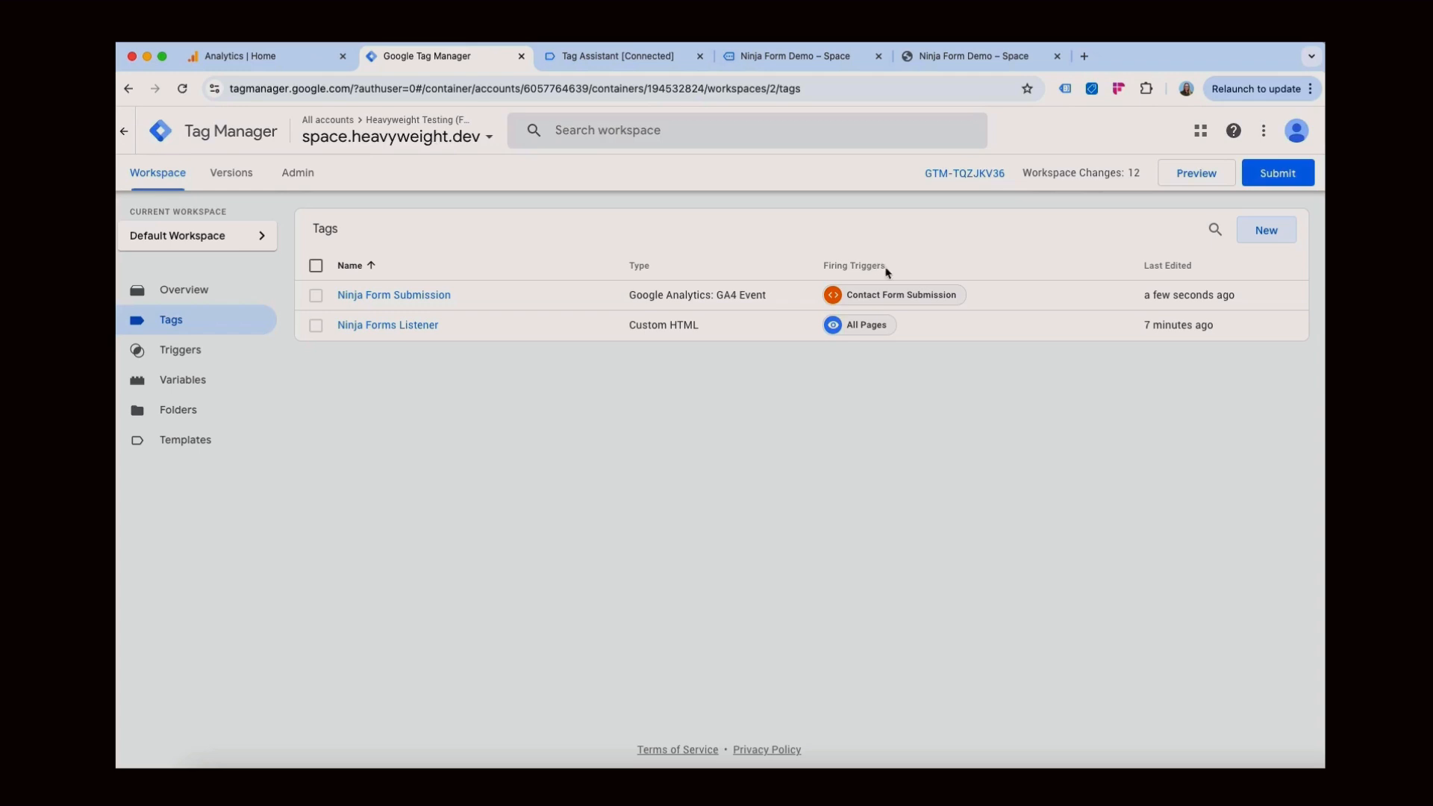
mouse_move(180, 350)
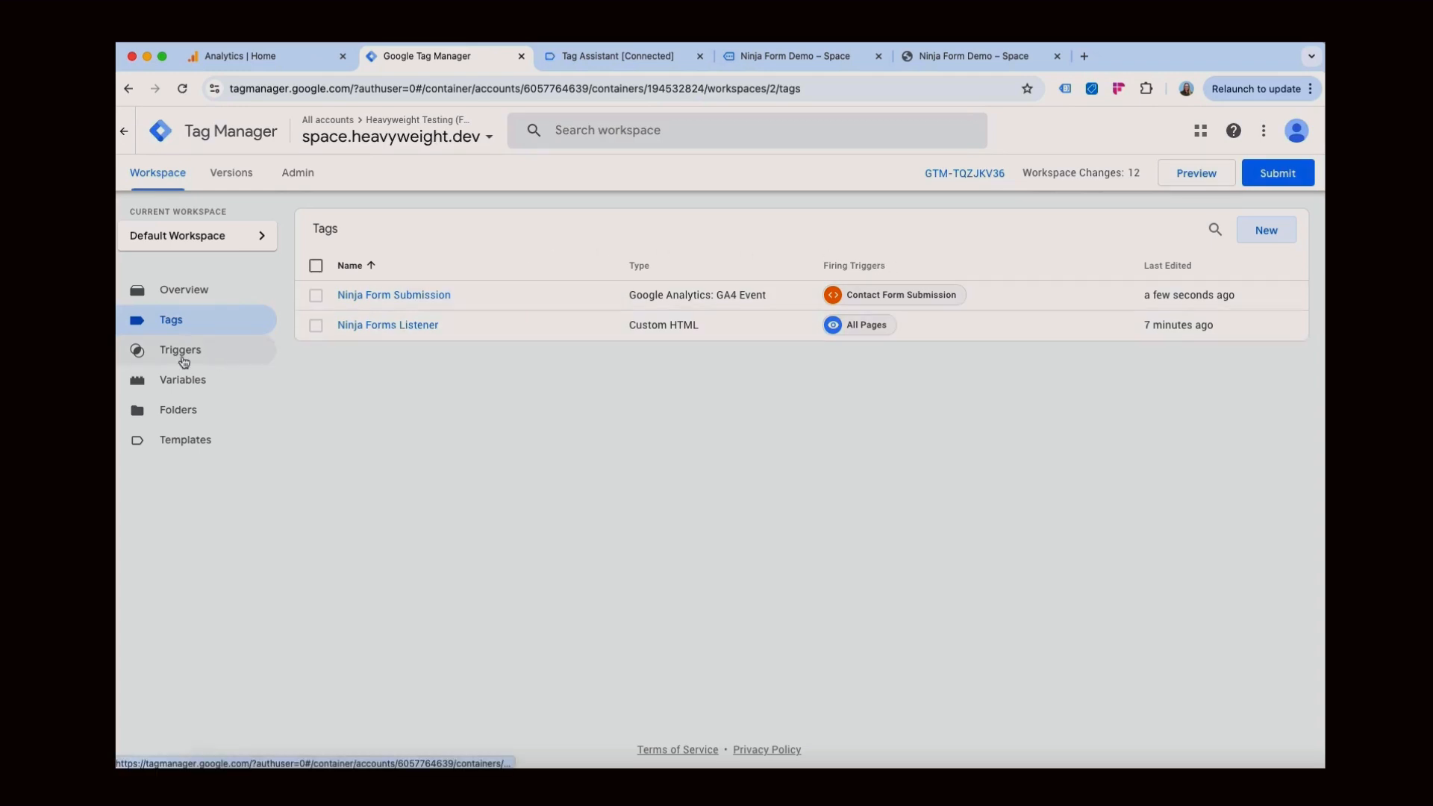
mouse_move(687, 418)
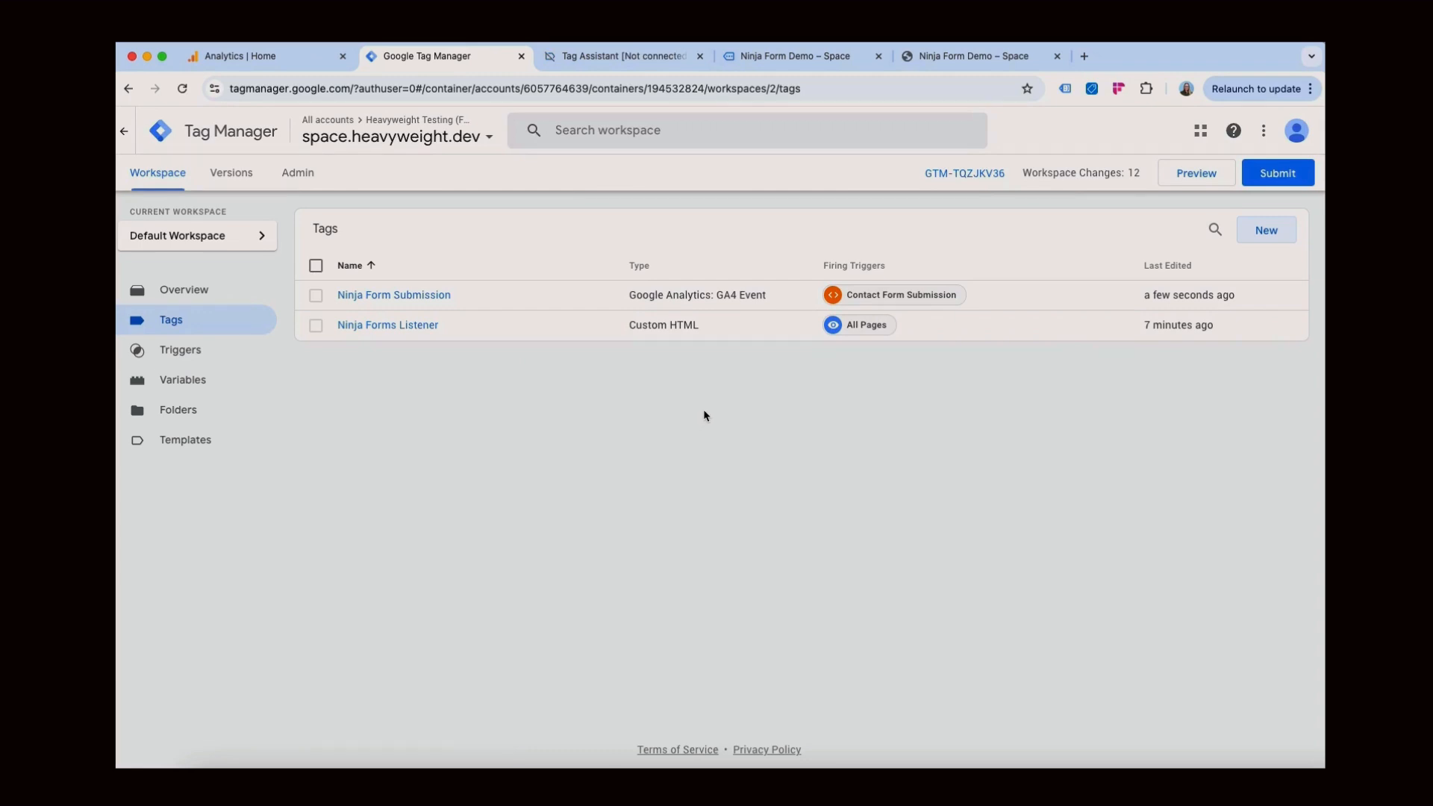
click(239, 56)
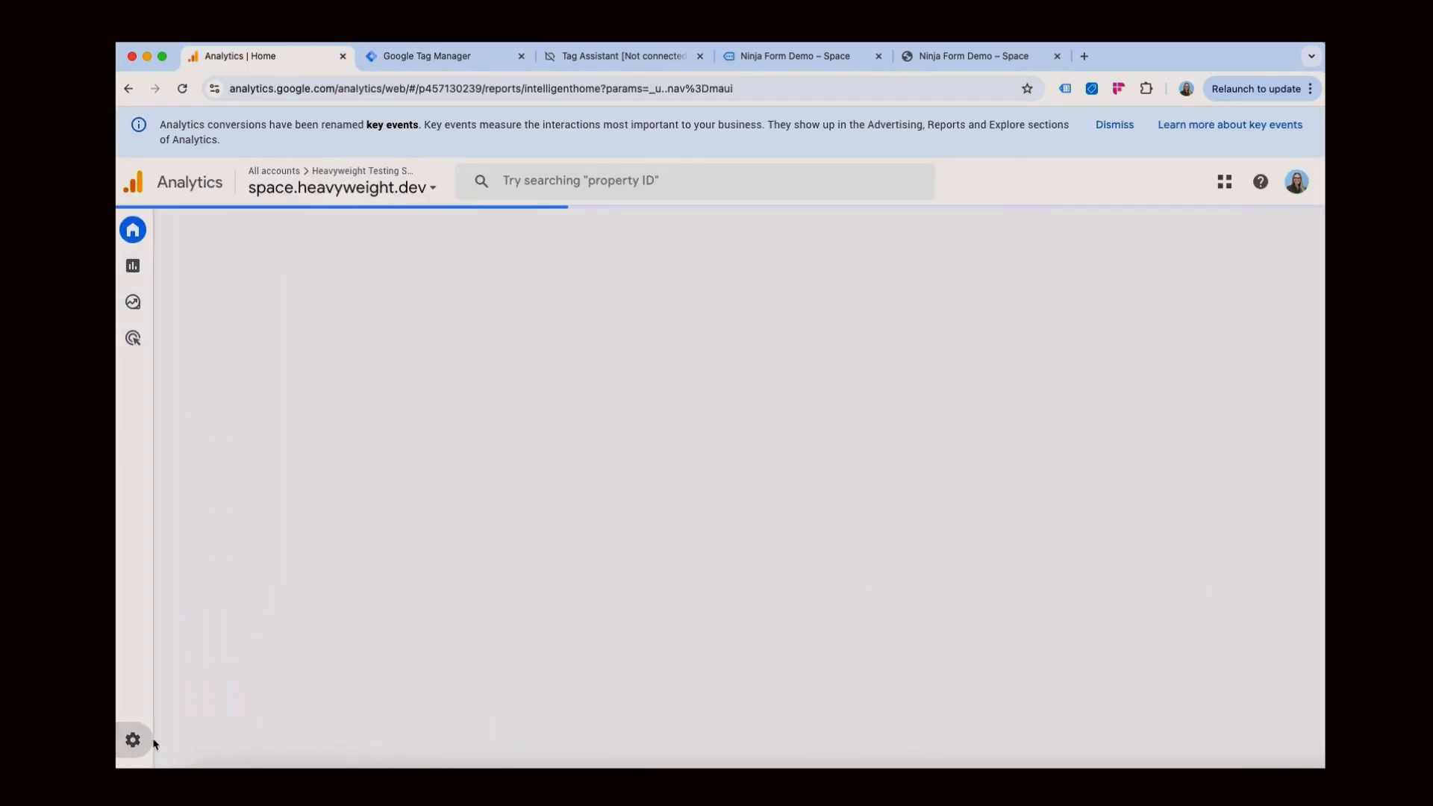
Step: View DebugView in Analytics, finish the old Tag Assistant session and launch a new container preview
click(133, 739)
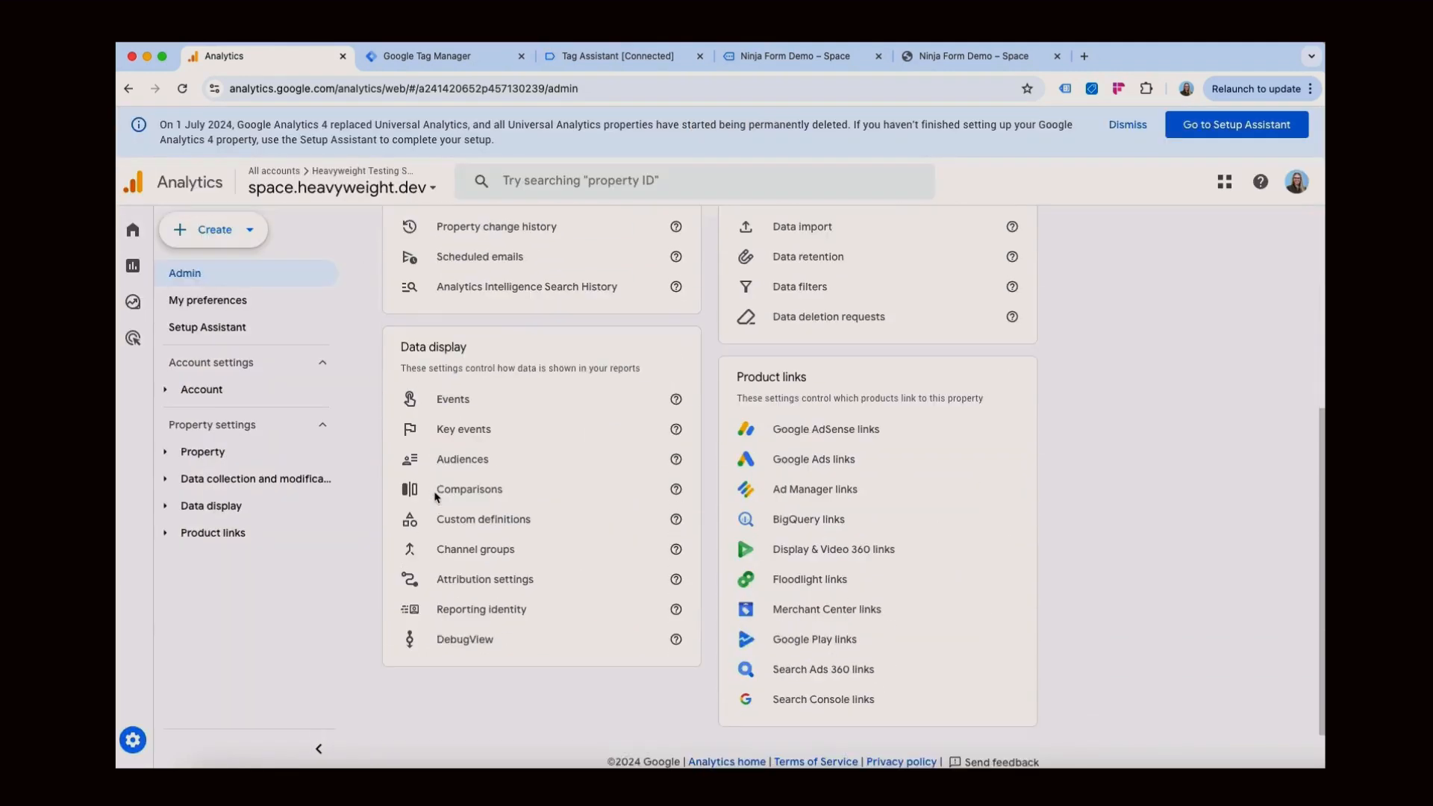
click(465, 639)
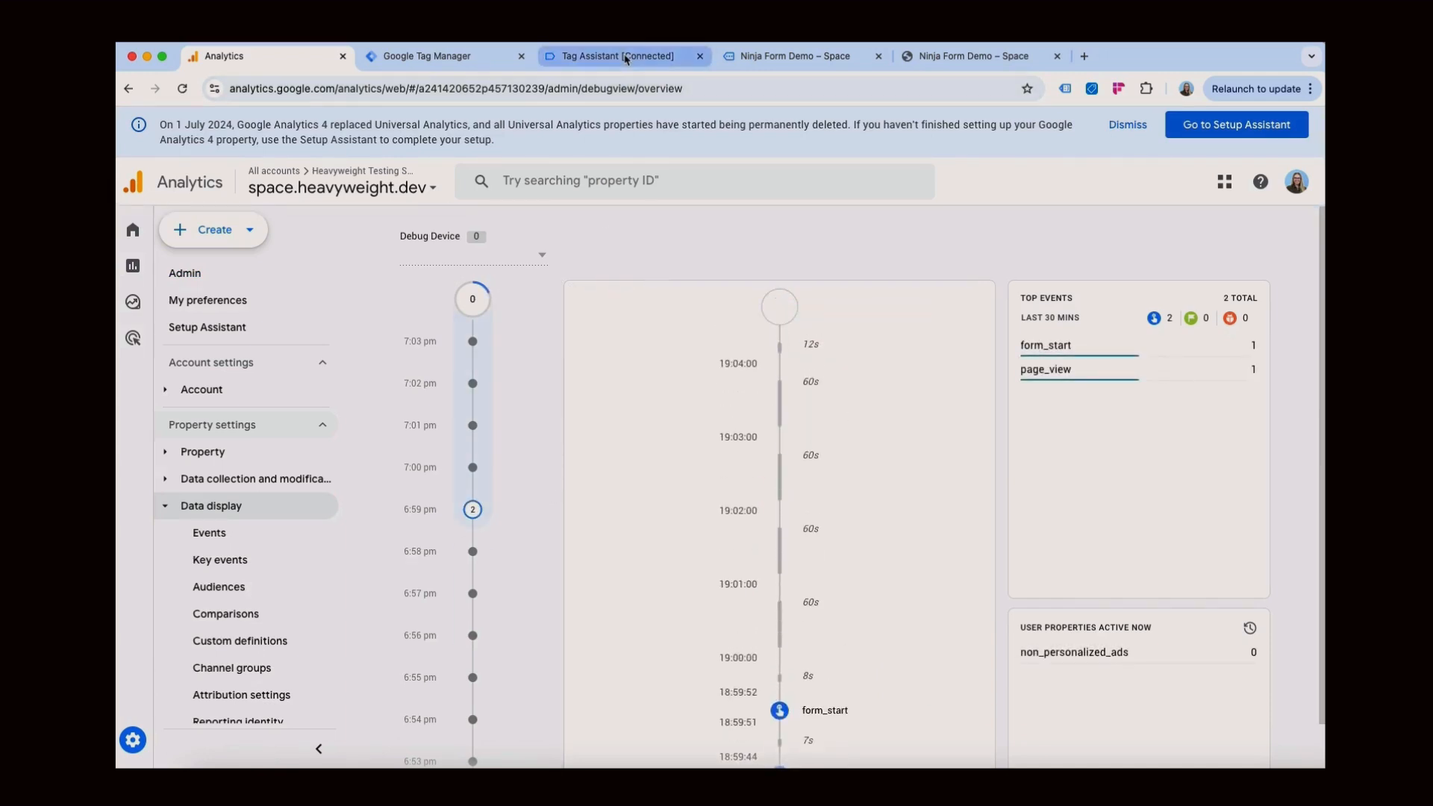
click(795, 56)
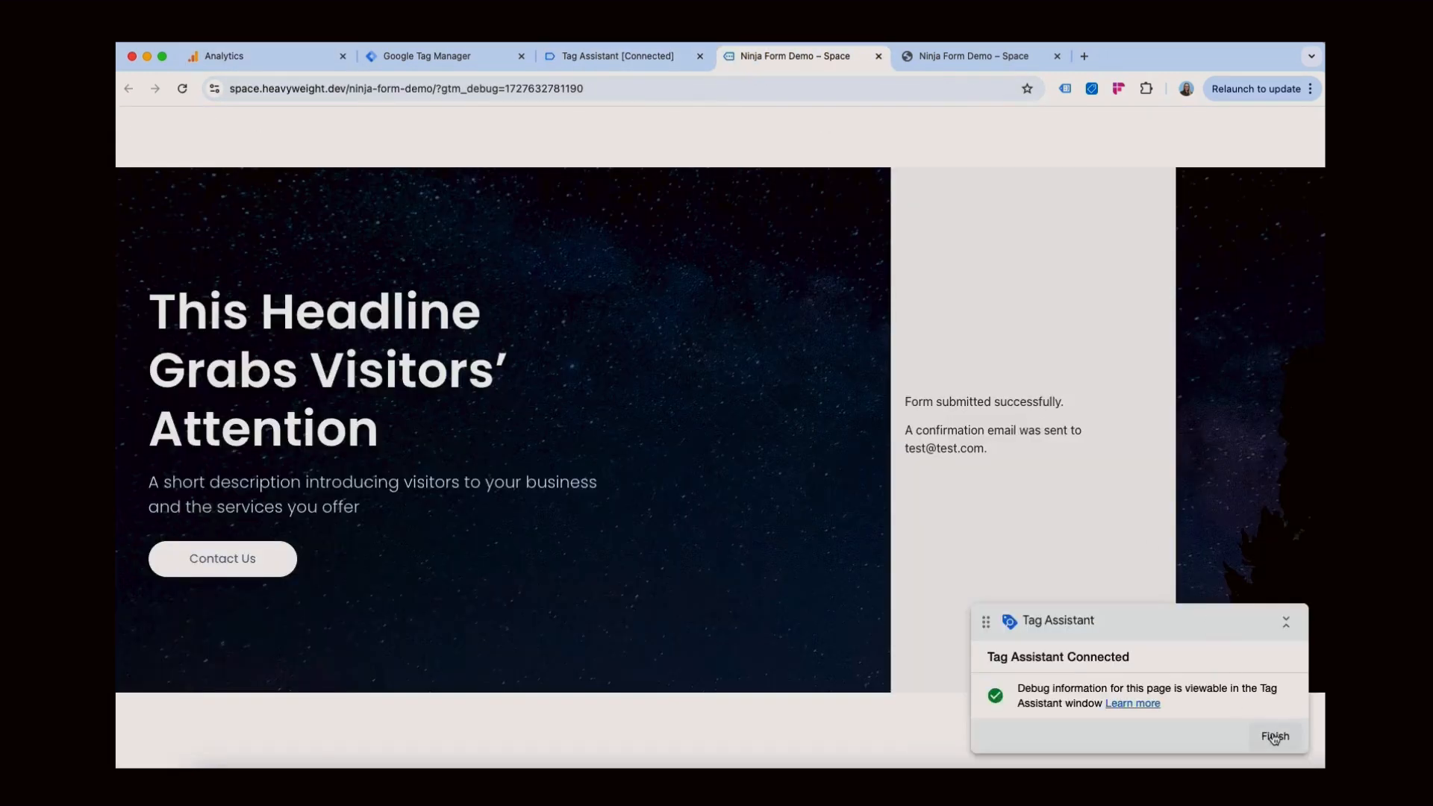
click(1274, 736)
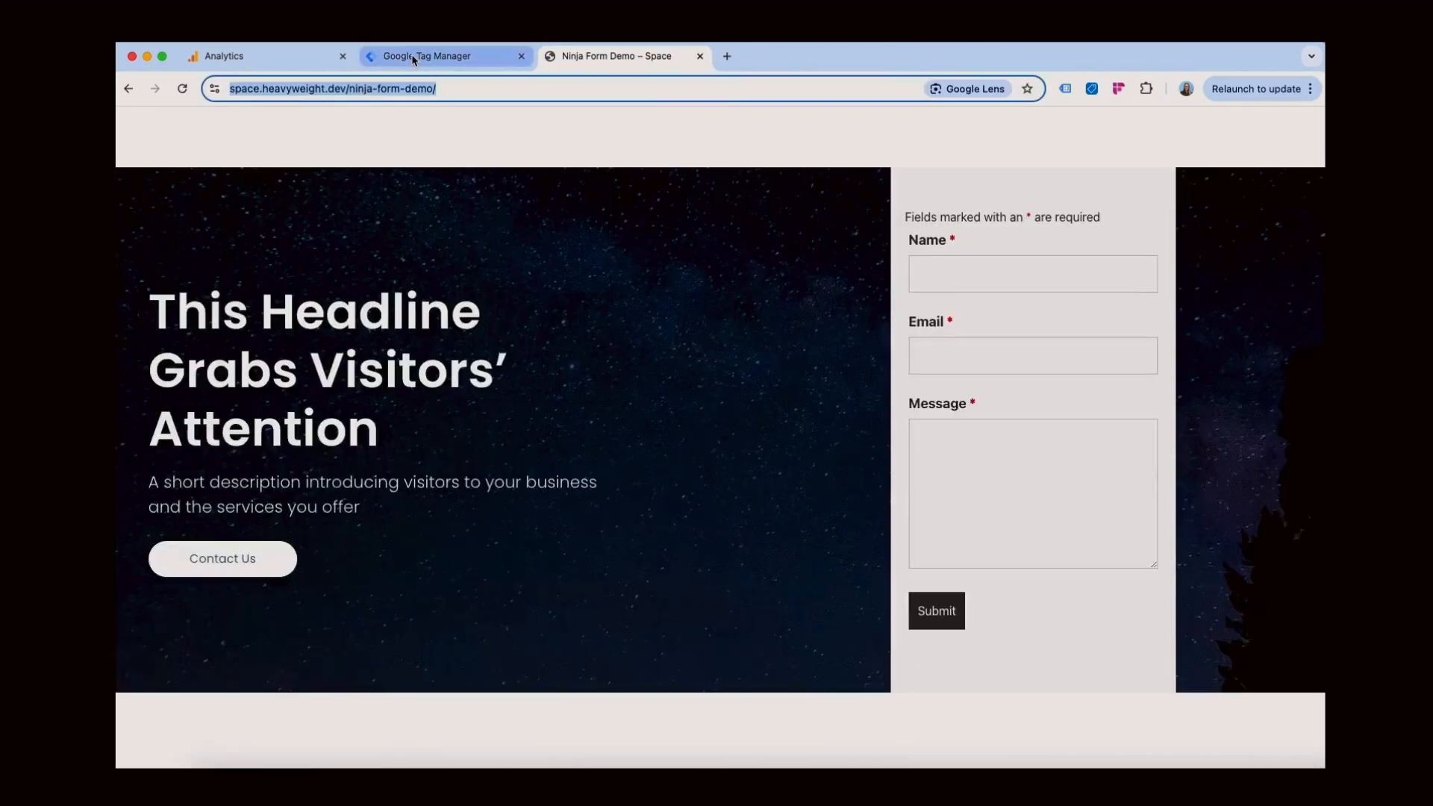
click(445, 55)
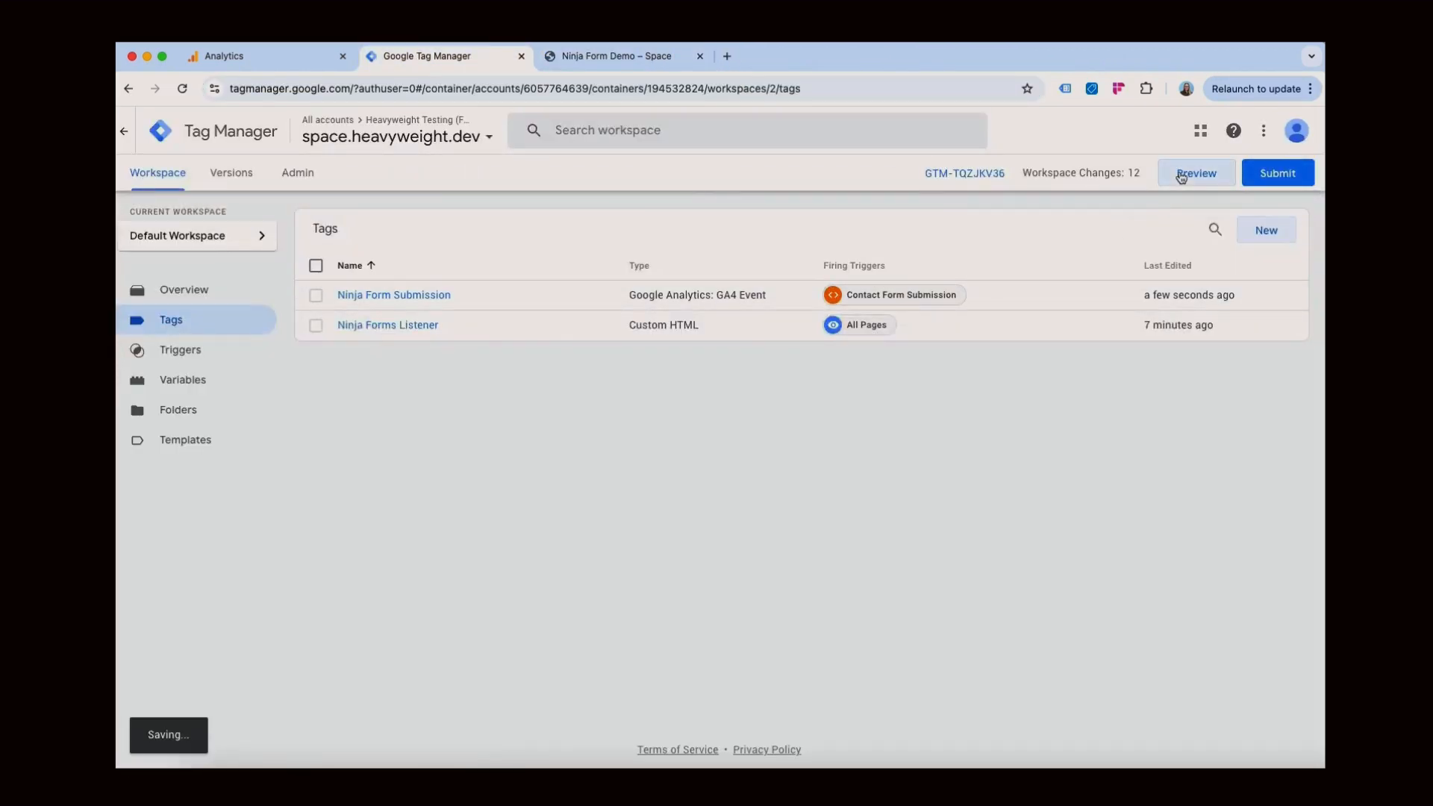
click(1196, 174)
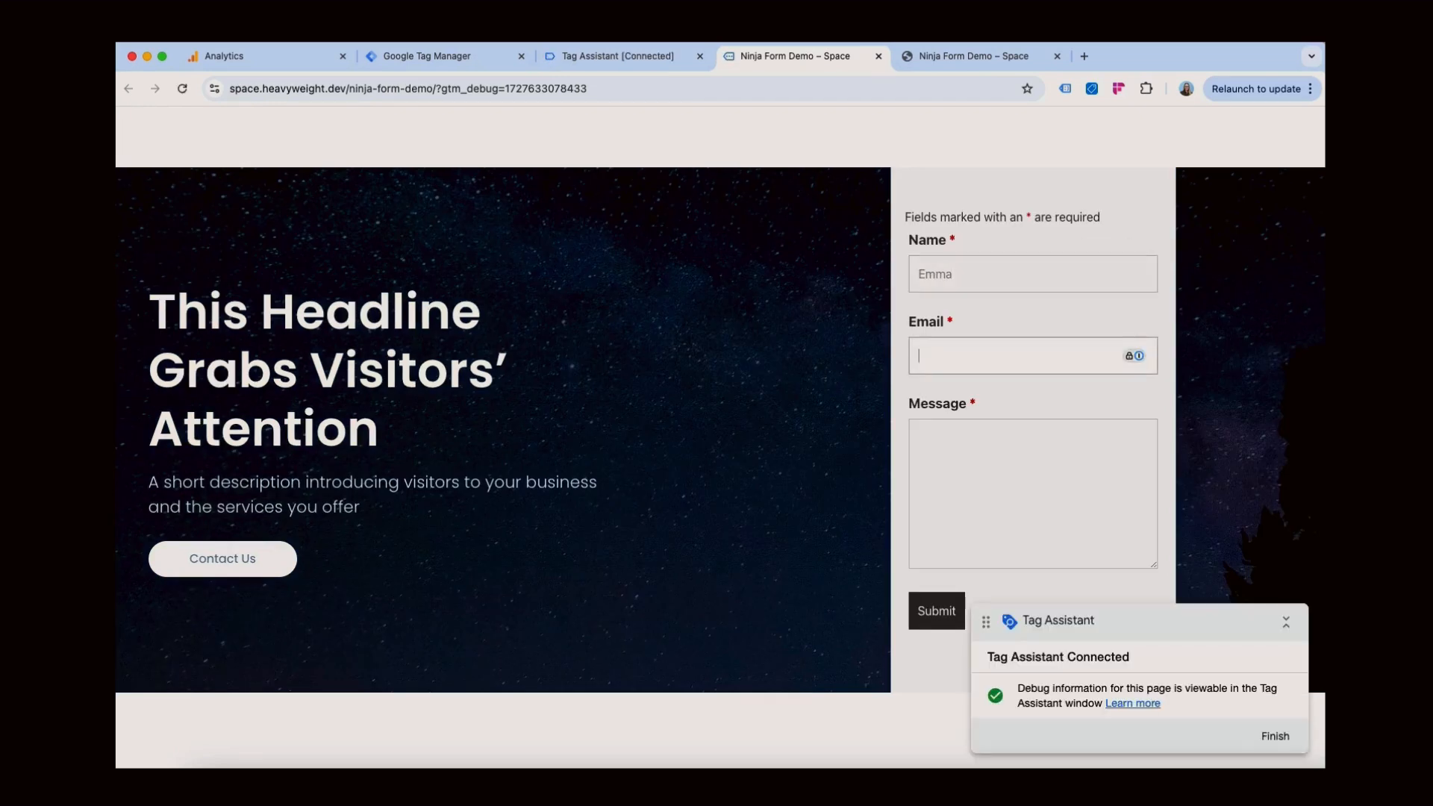
text(test@test.com)
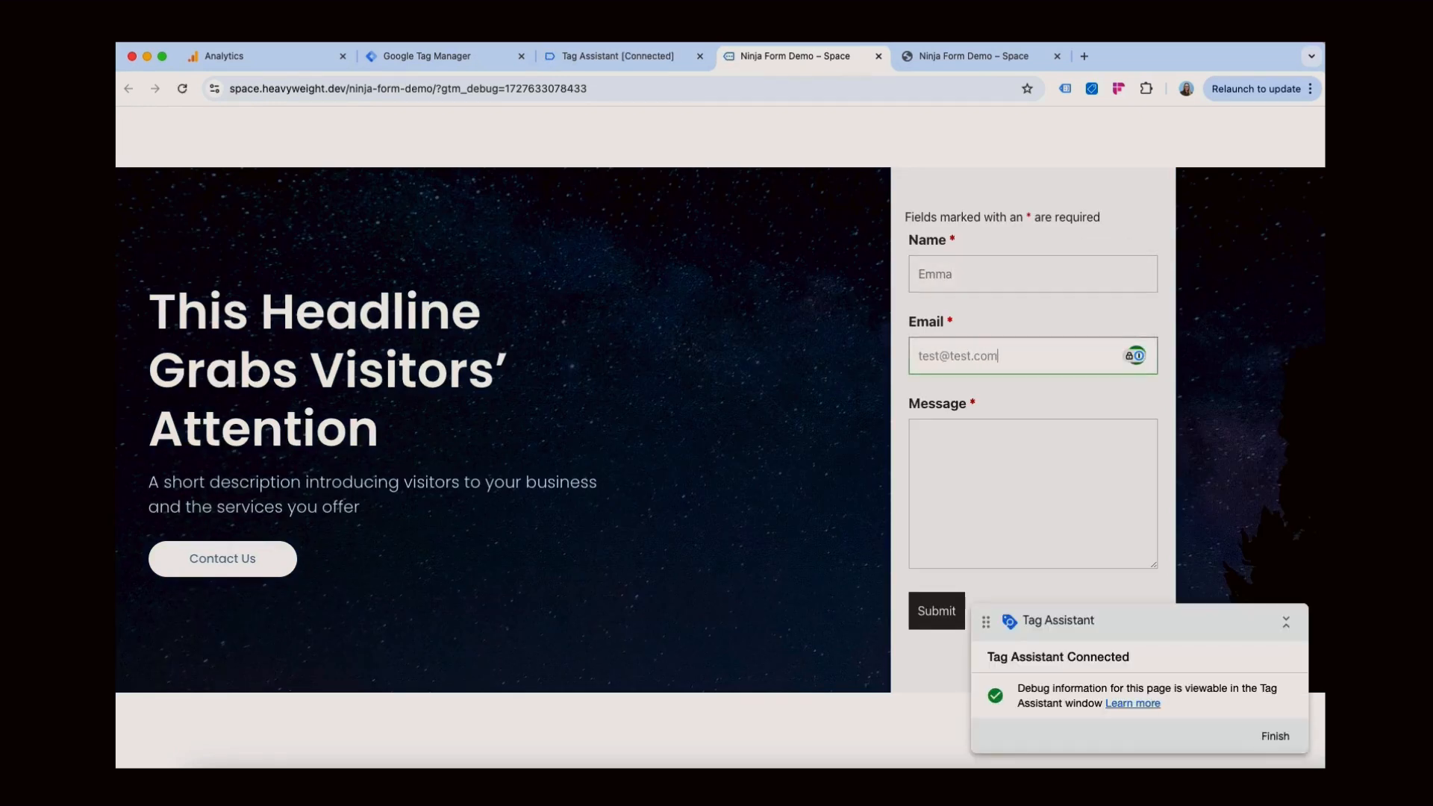
text(test)
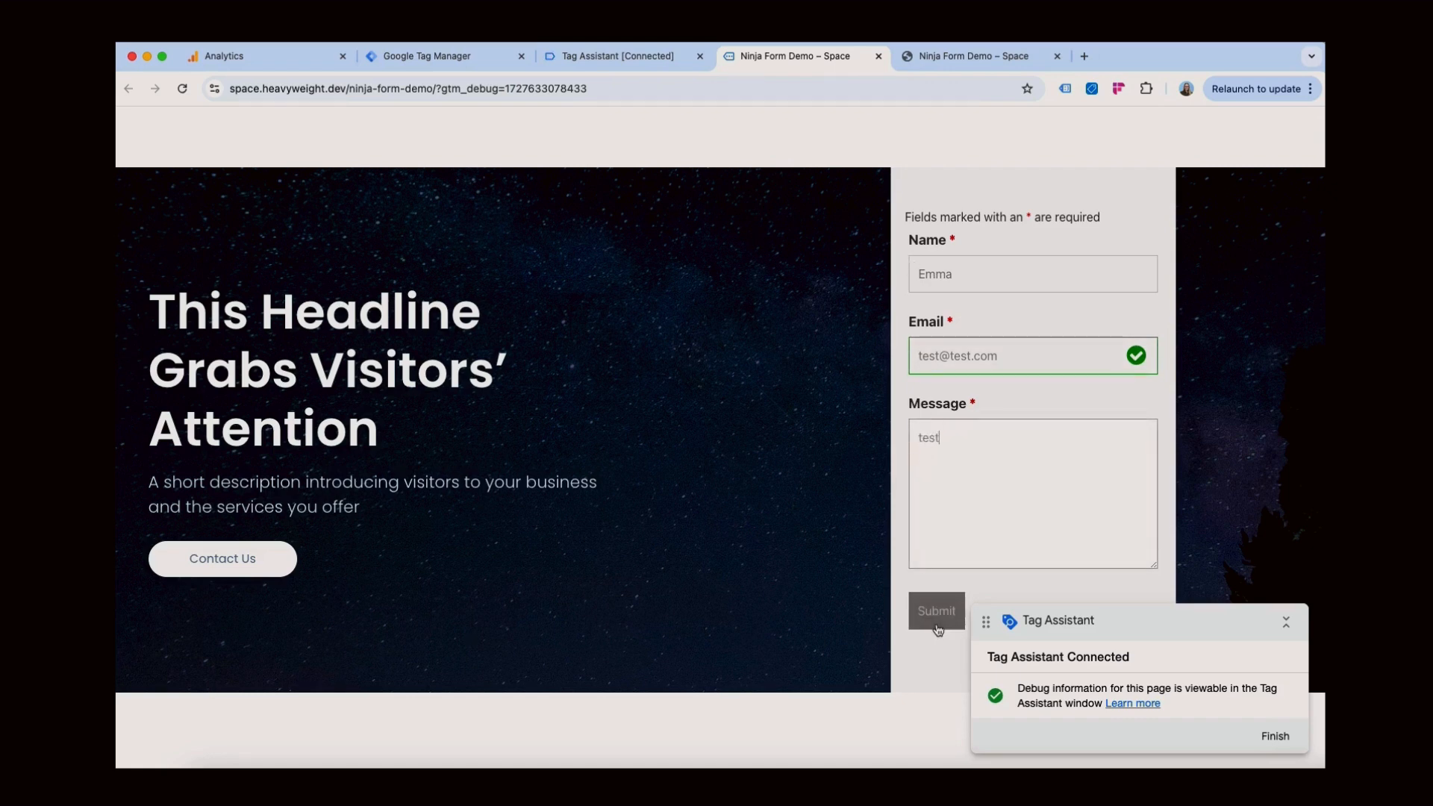
click(935, 610)
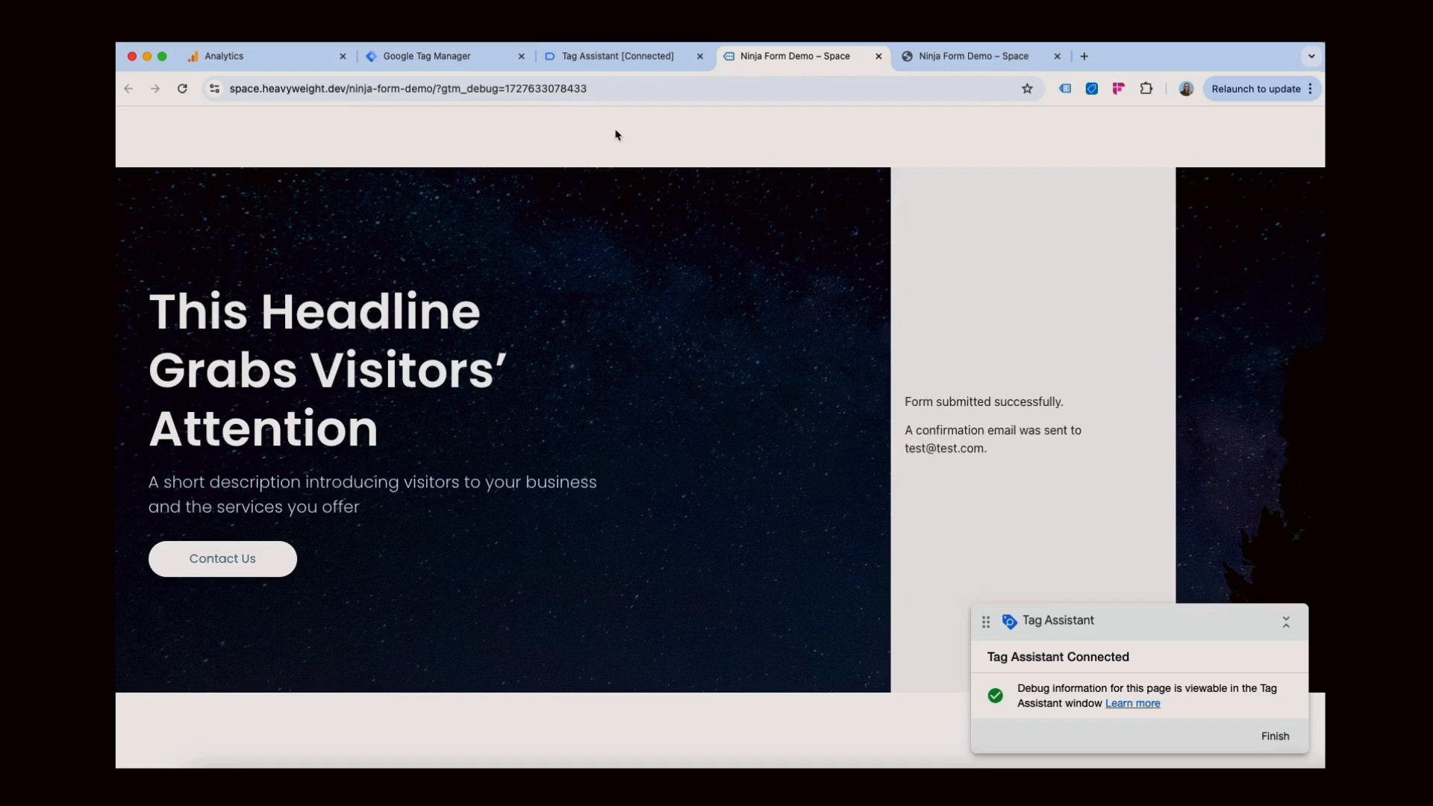
click(621, 55)
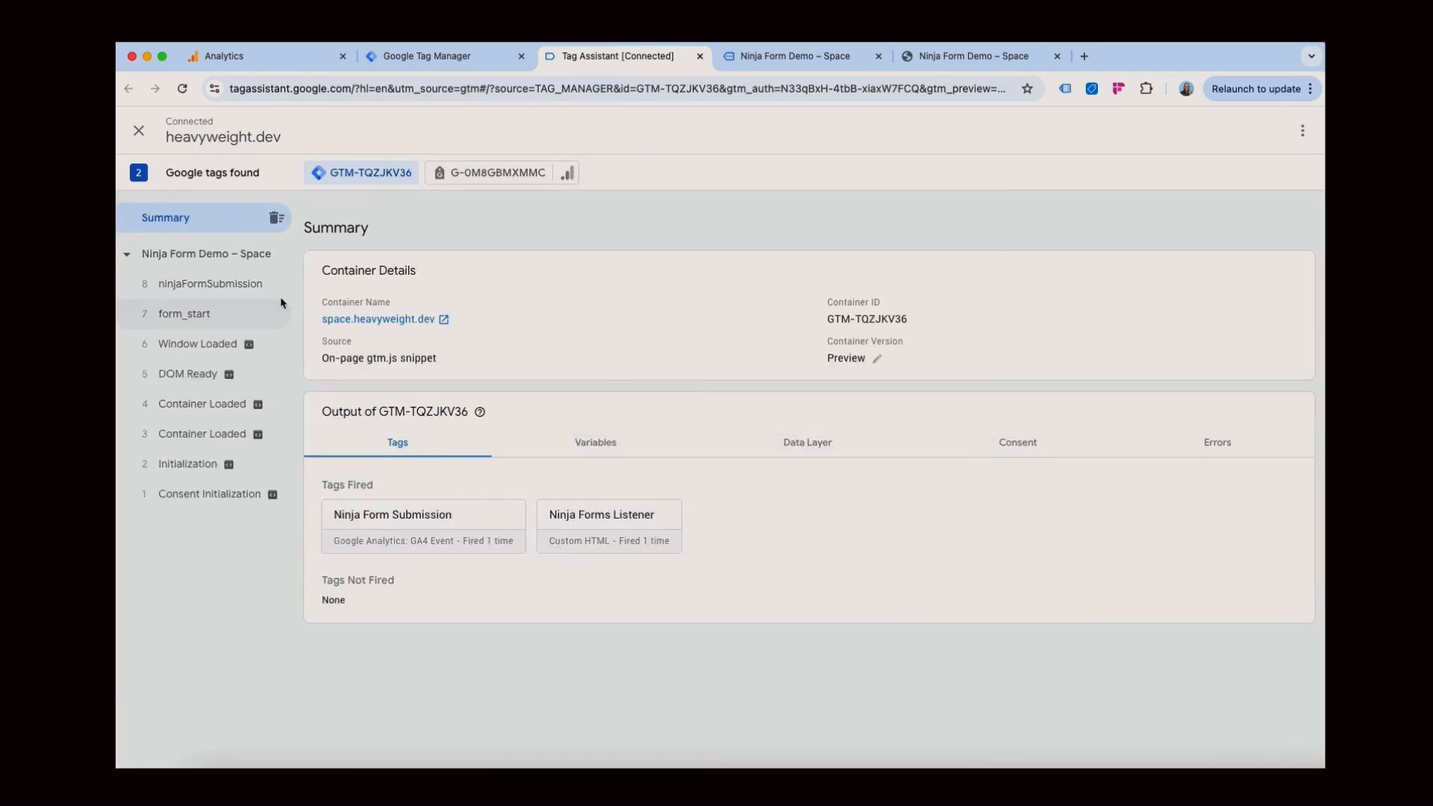
Step: Confirm the Ninja Form Submission GA4 tag fired on ninjaFormSubmission, then go to Analytics DebugView
click(209, 284)
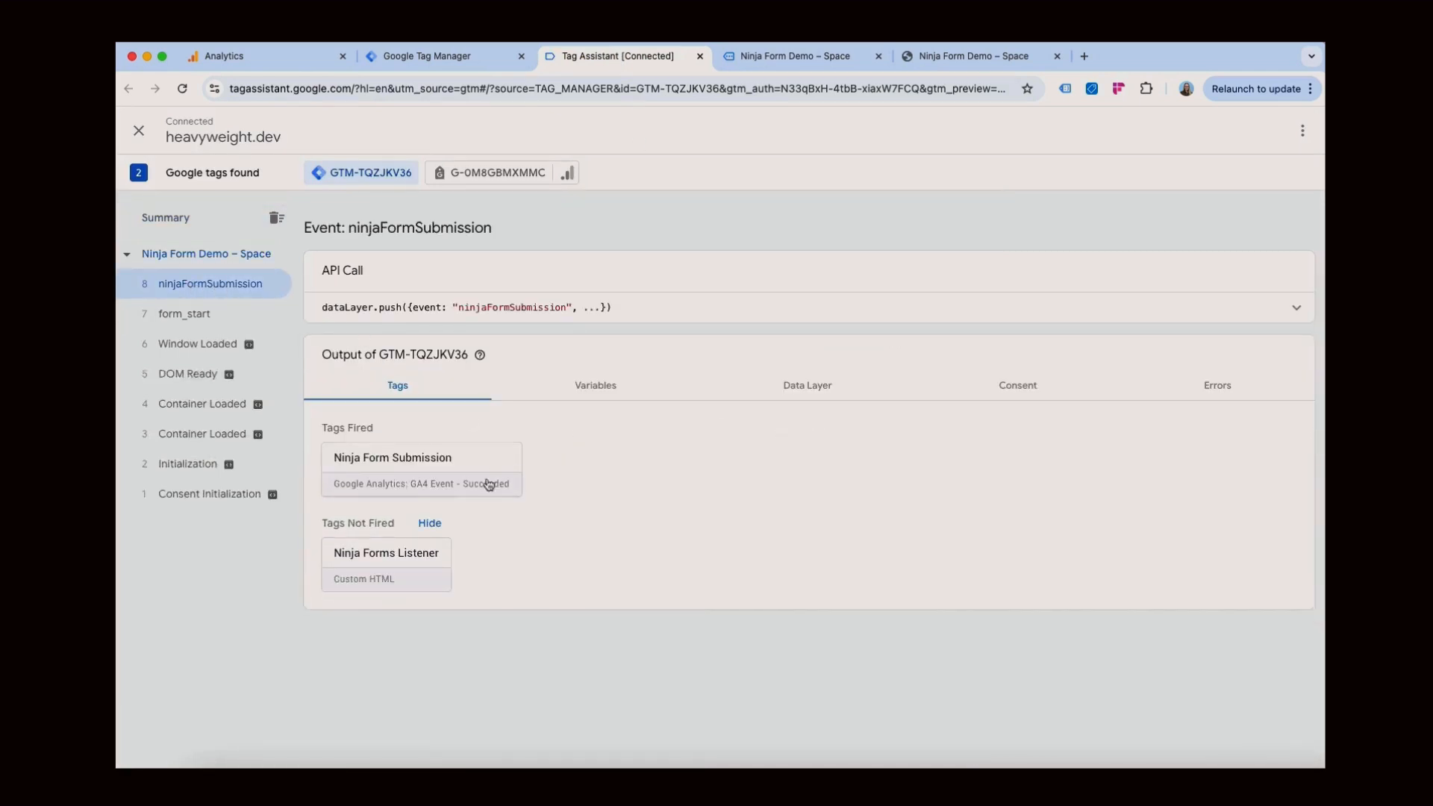
mouse_move(468, 439)
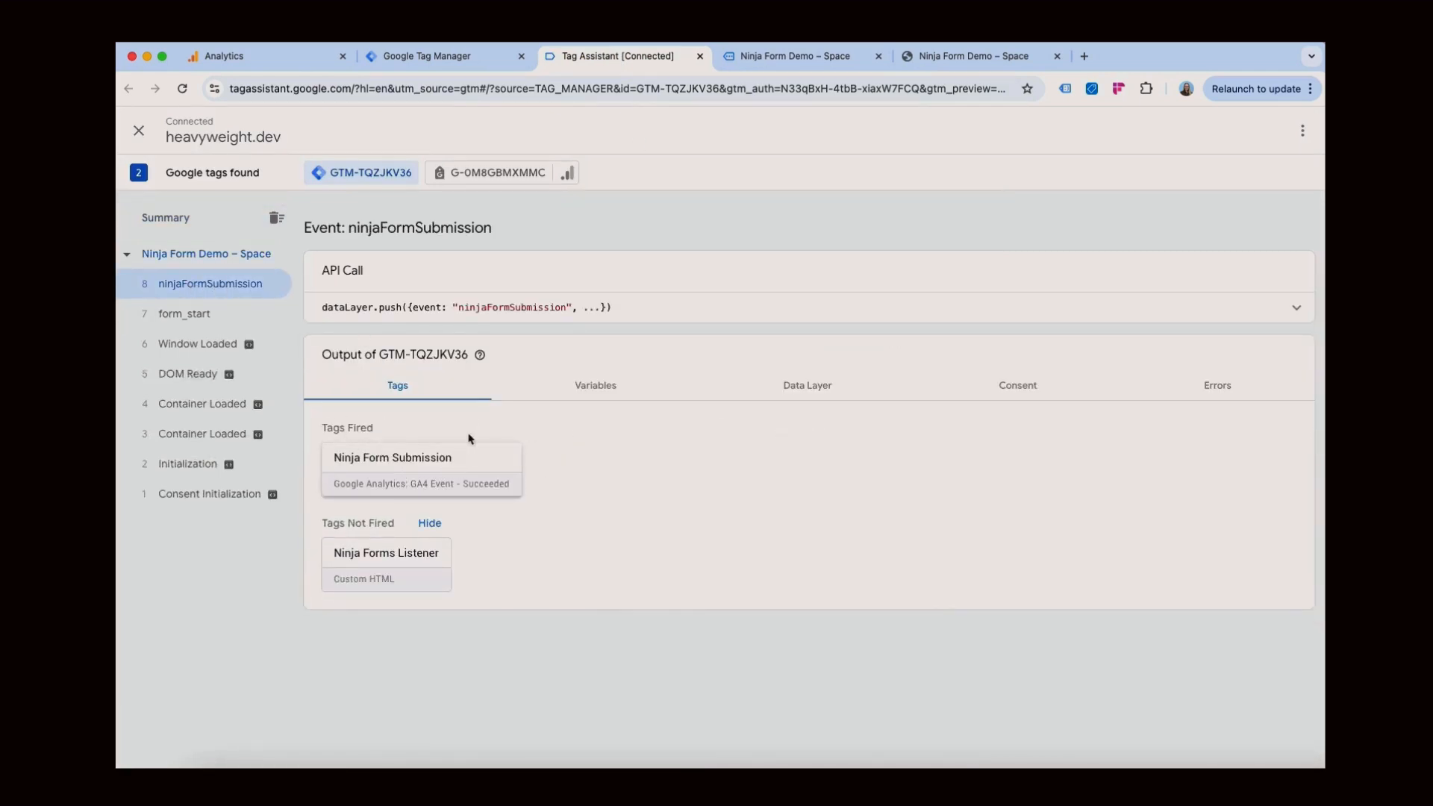
click(266, 55)
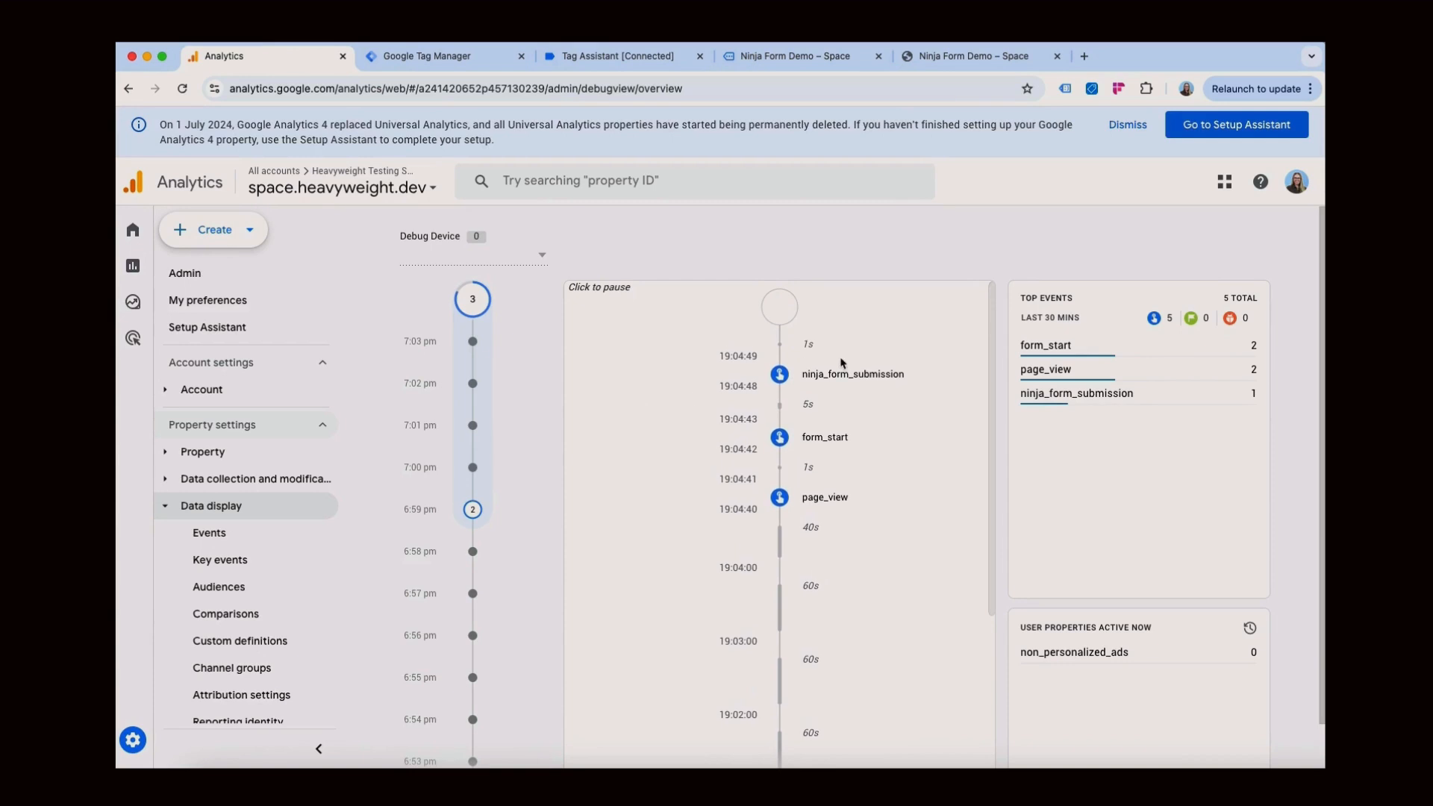
Step: Pause the DebugView stream showing ninja_form_submission after form_start and page_view
click(779, 304)
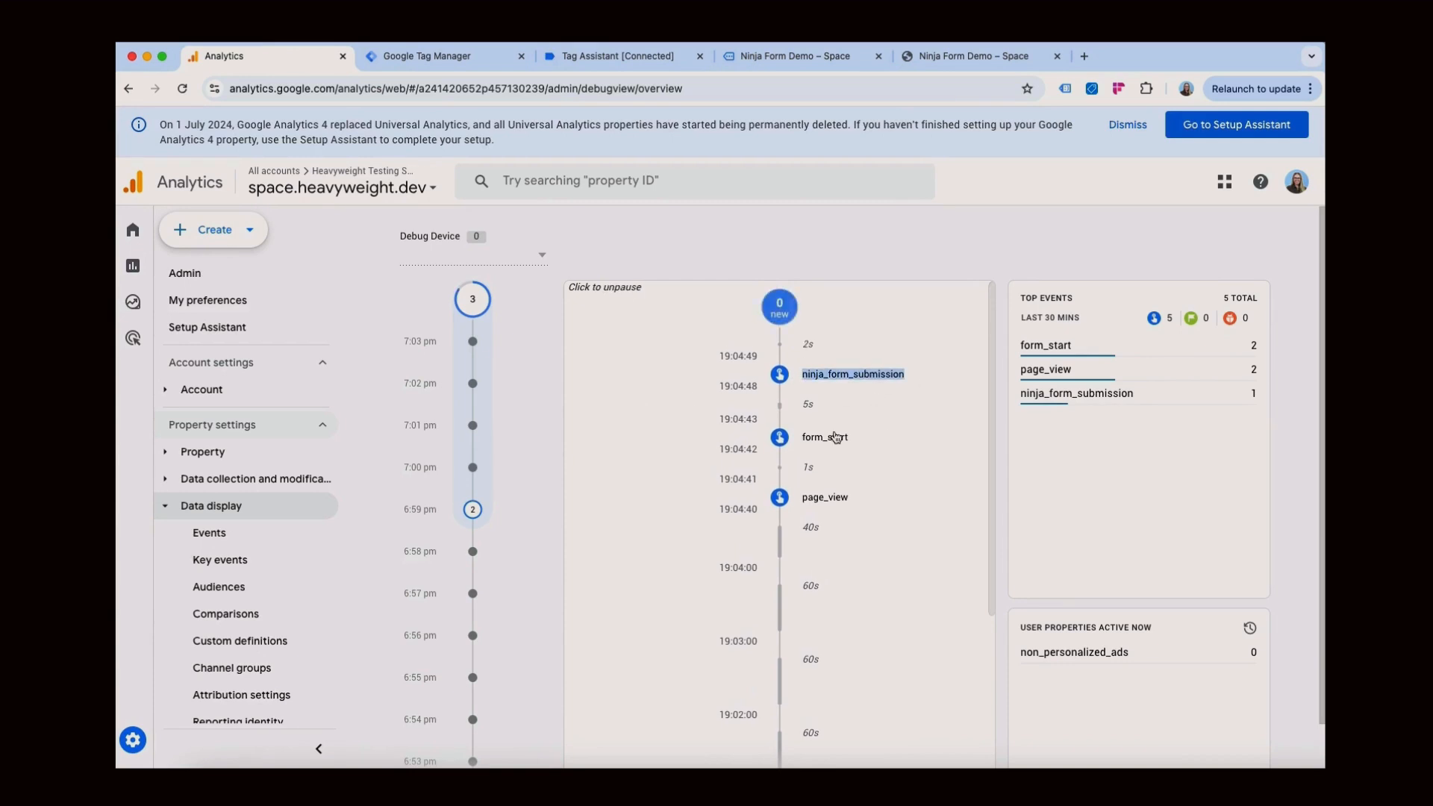
mouse_move(667, 409)
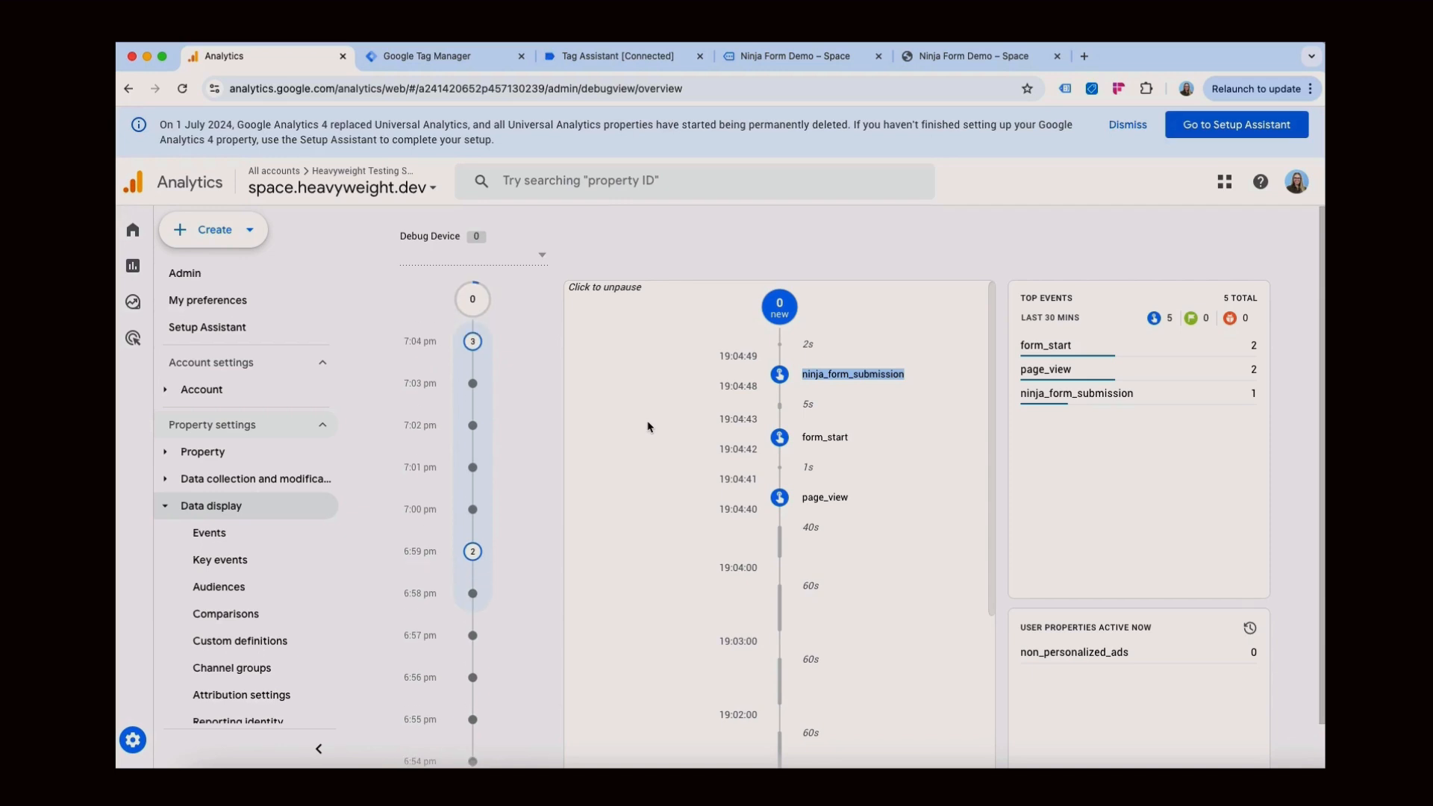
mouse_move(788, 410)
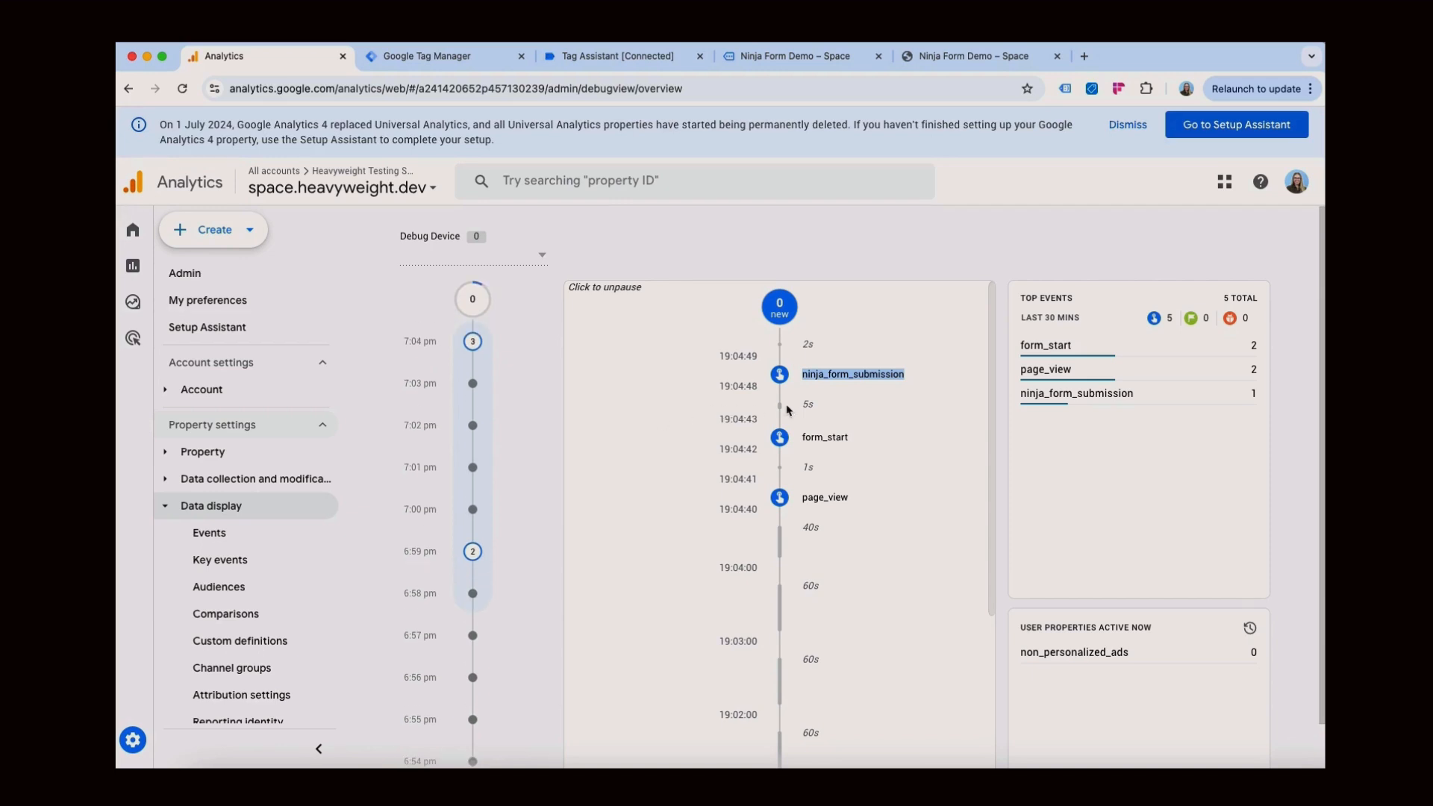
mouse_move(671, 430)
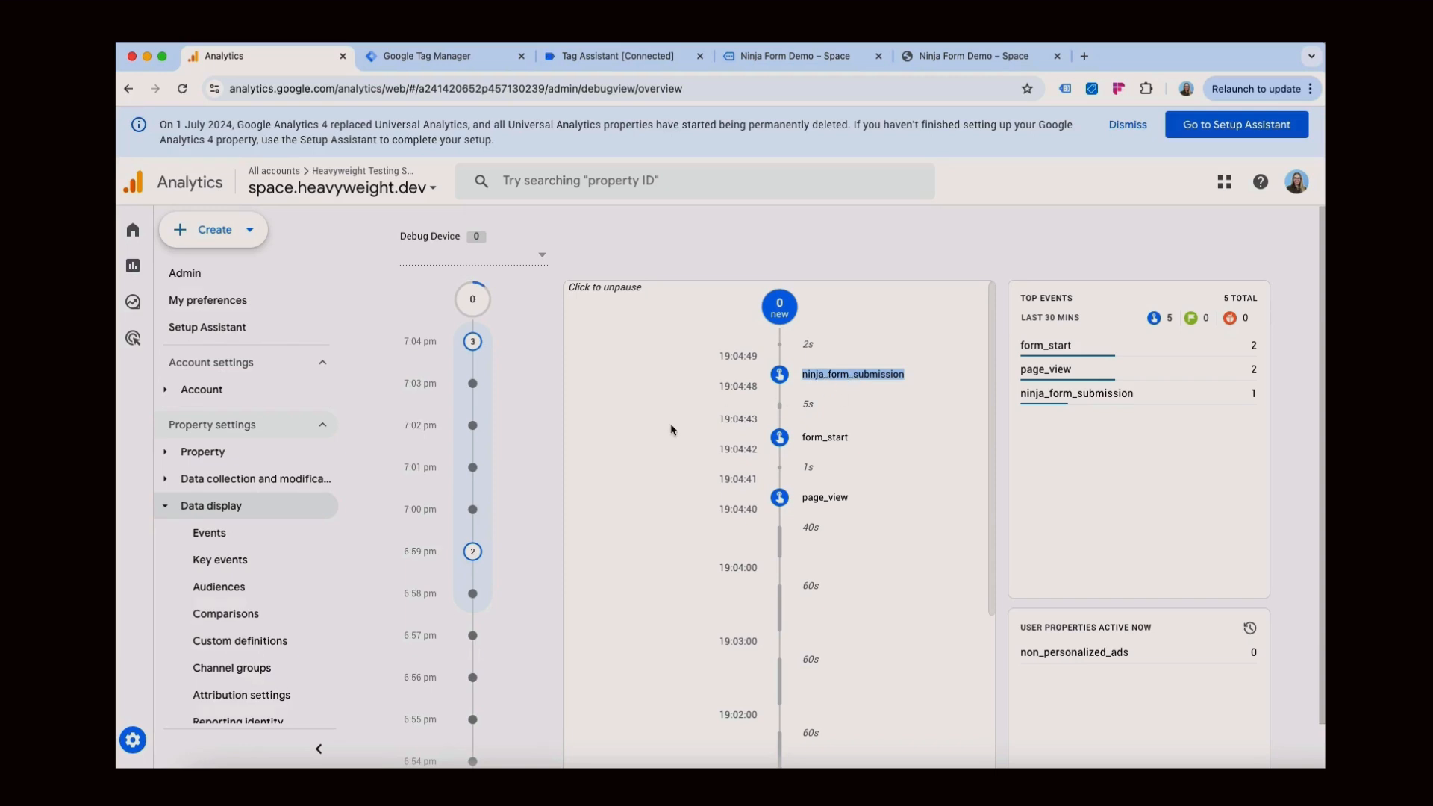
mouse_move(663, 445)
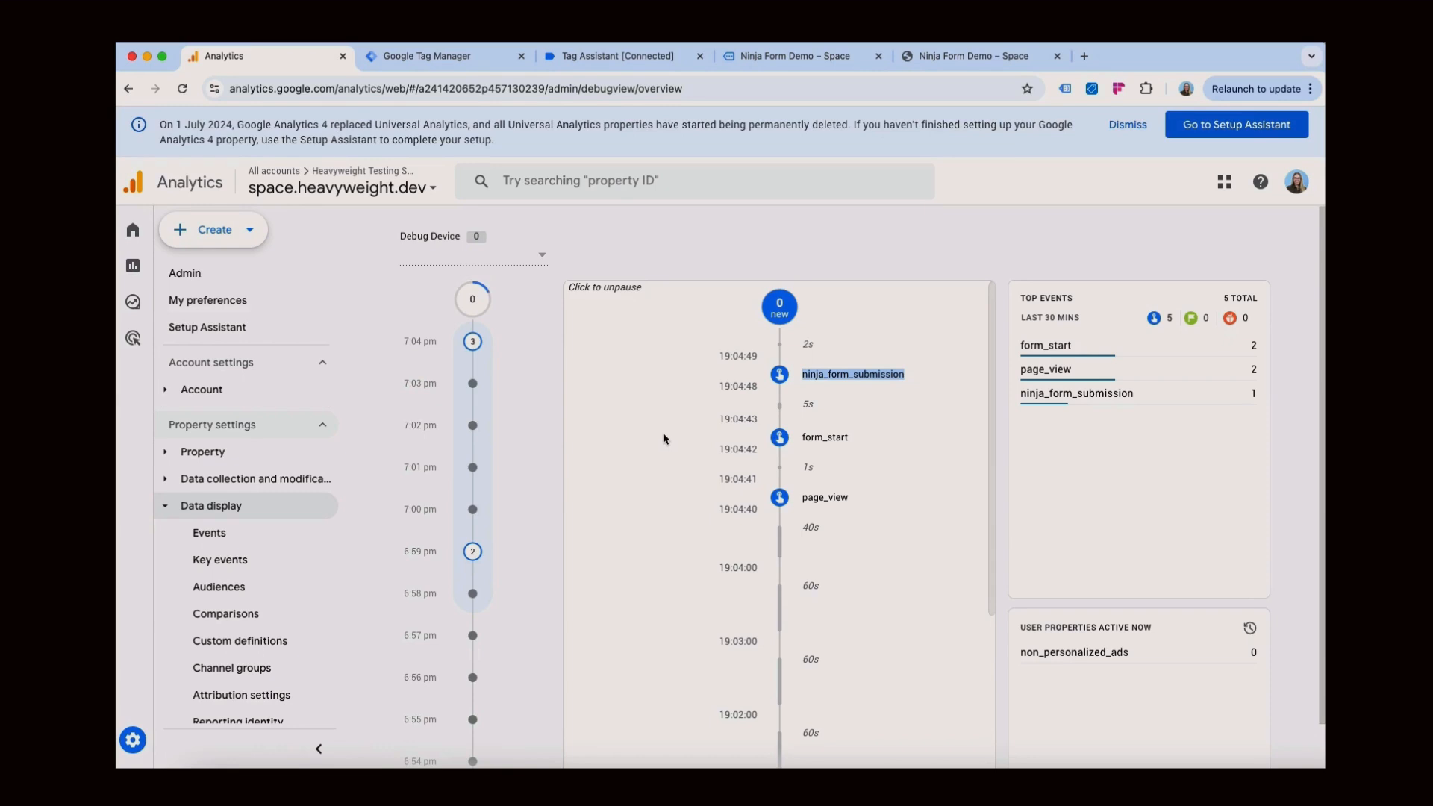
mouse_move(654, 444)
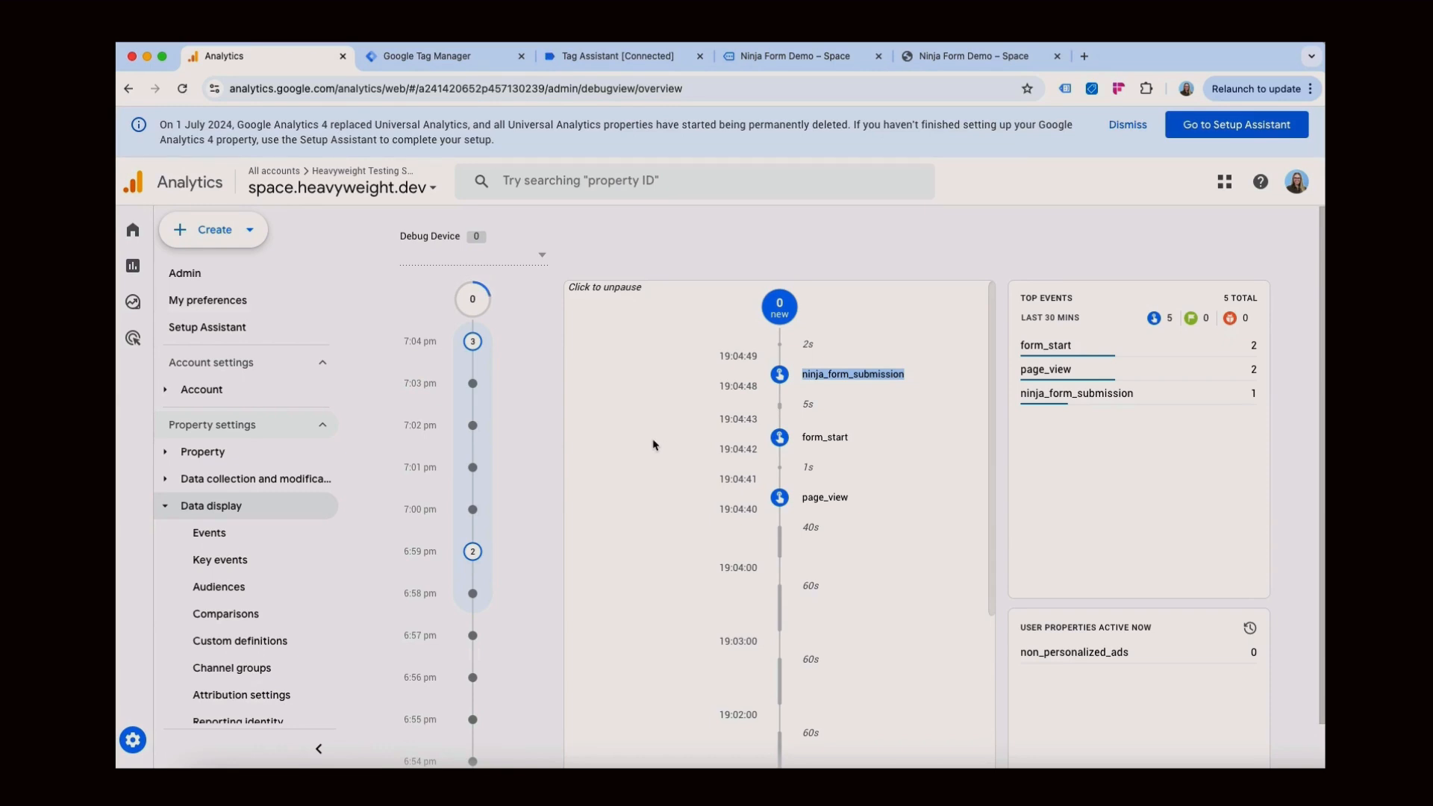
mouse_move(528, 327)
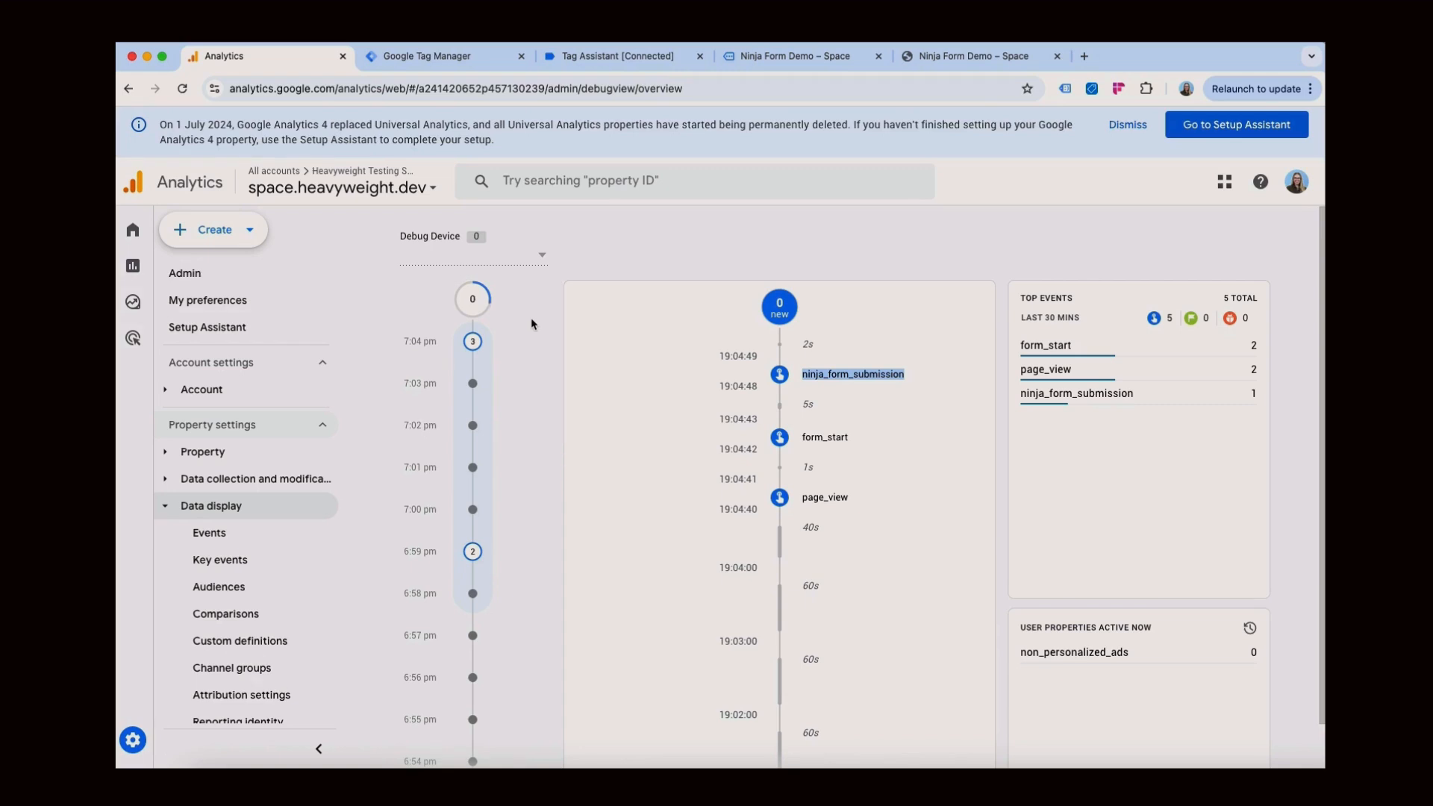
mouse_move(583, 261)
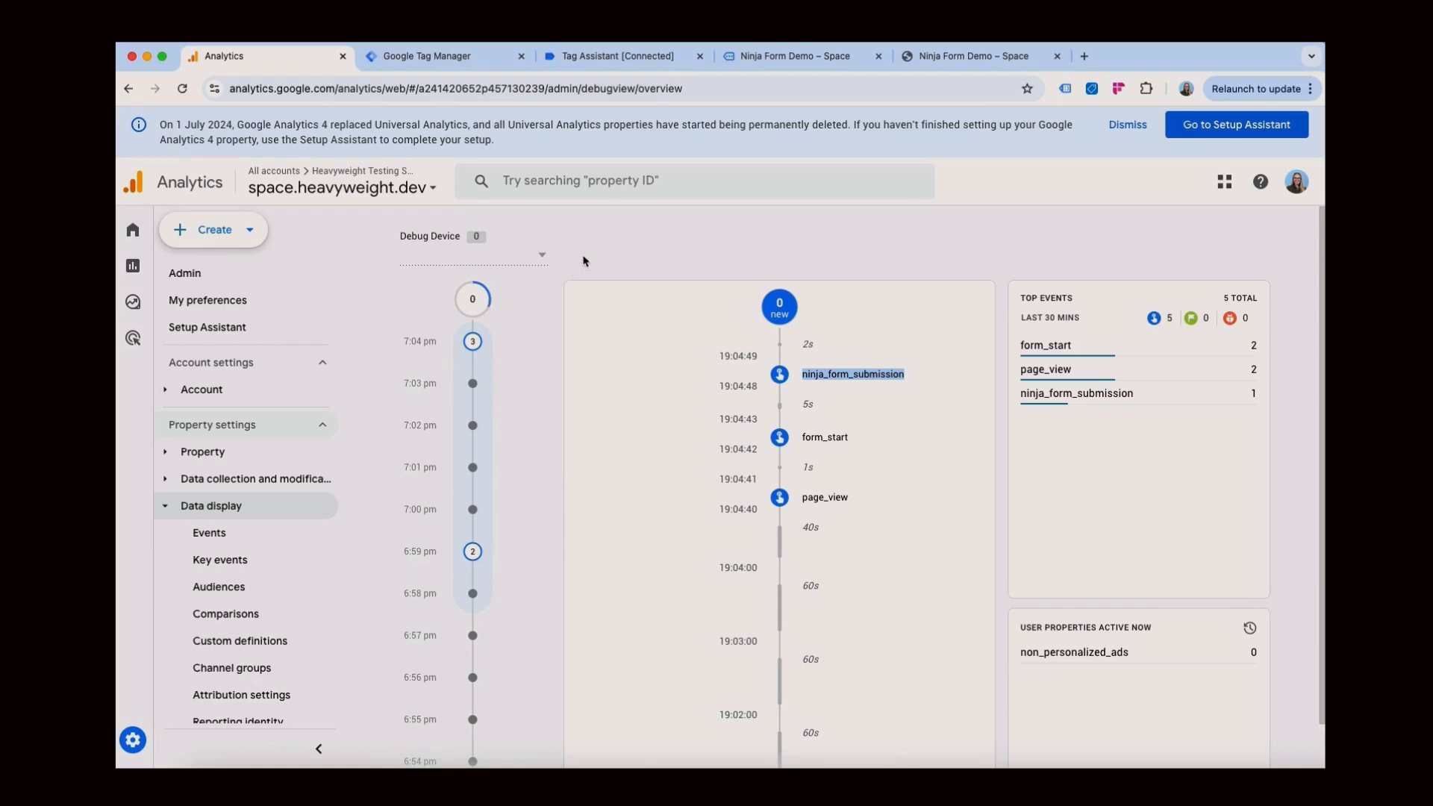
mouse_move(633, 258)
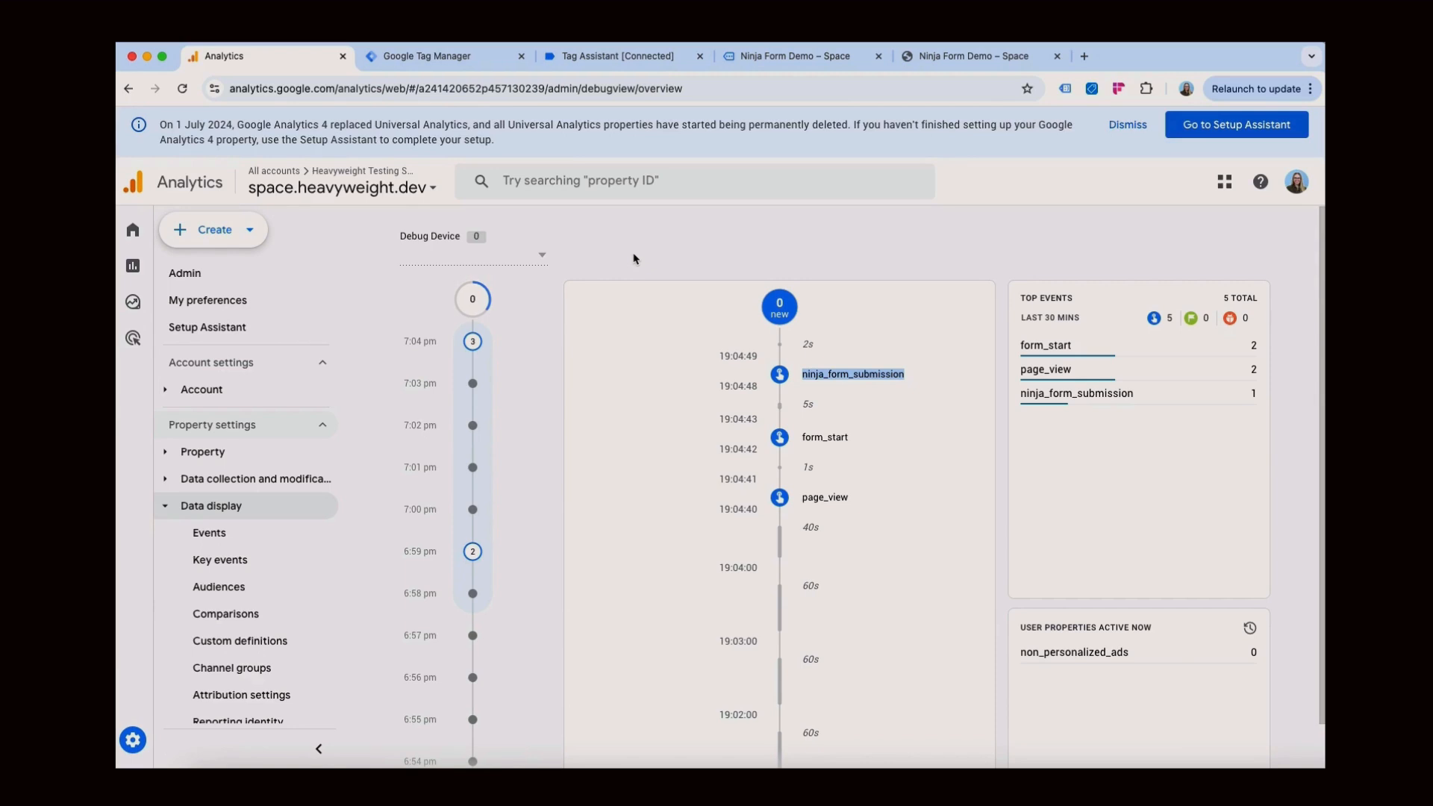
mouse_move(681, 279)
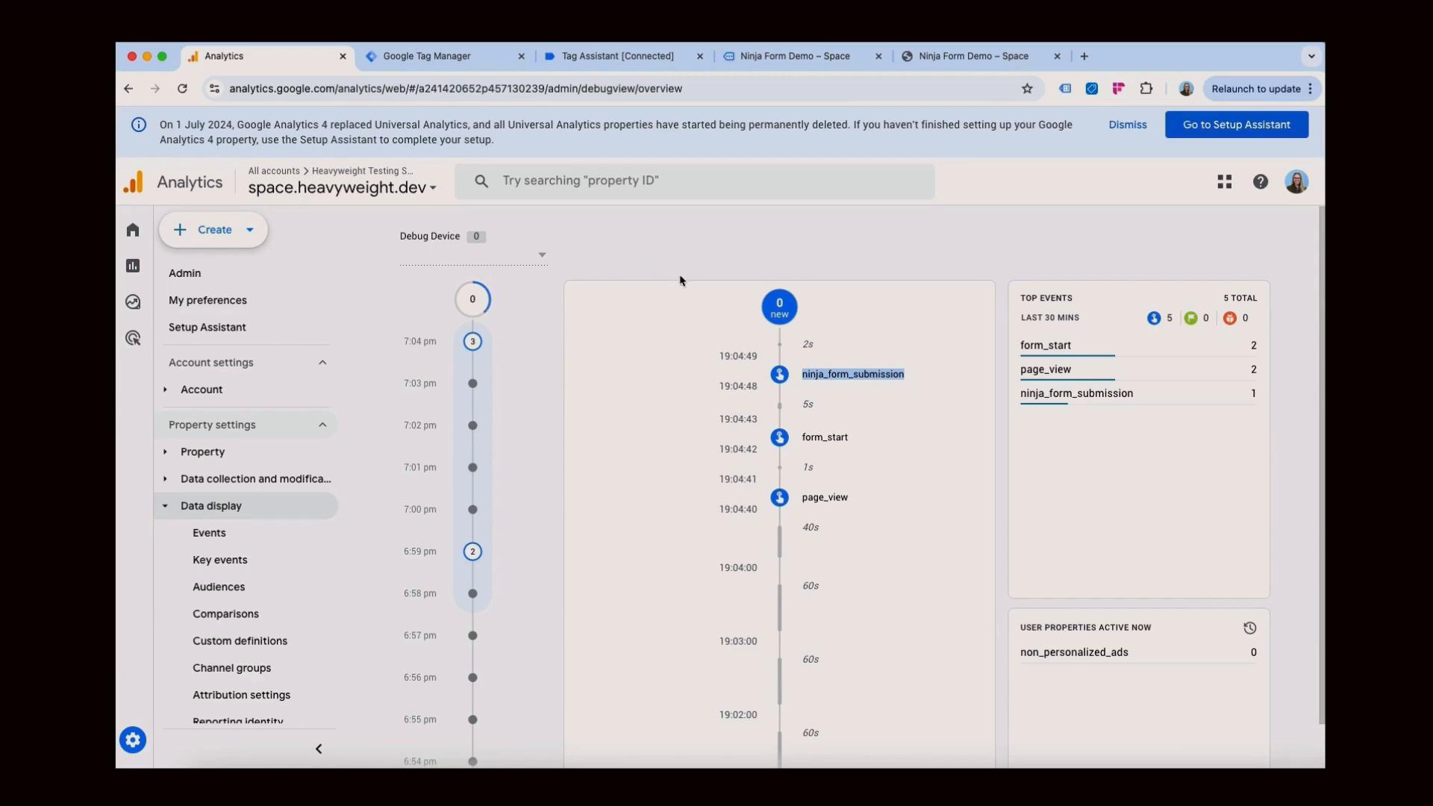
mouse_move(718, 237)
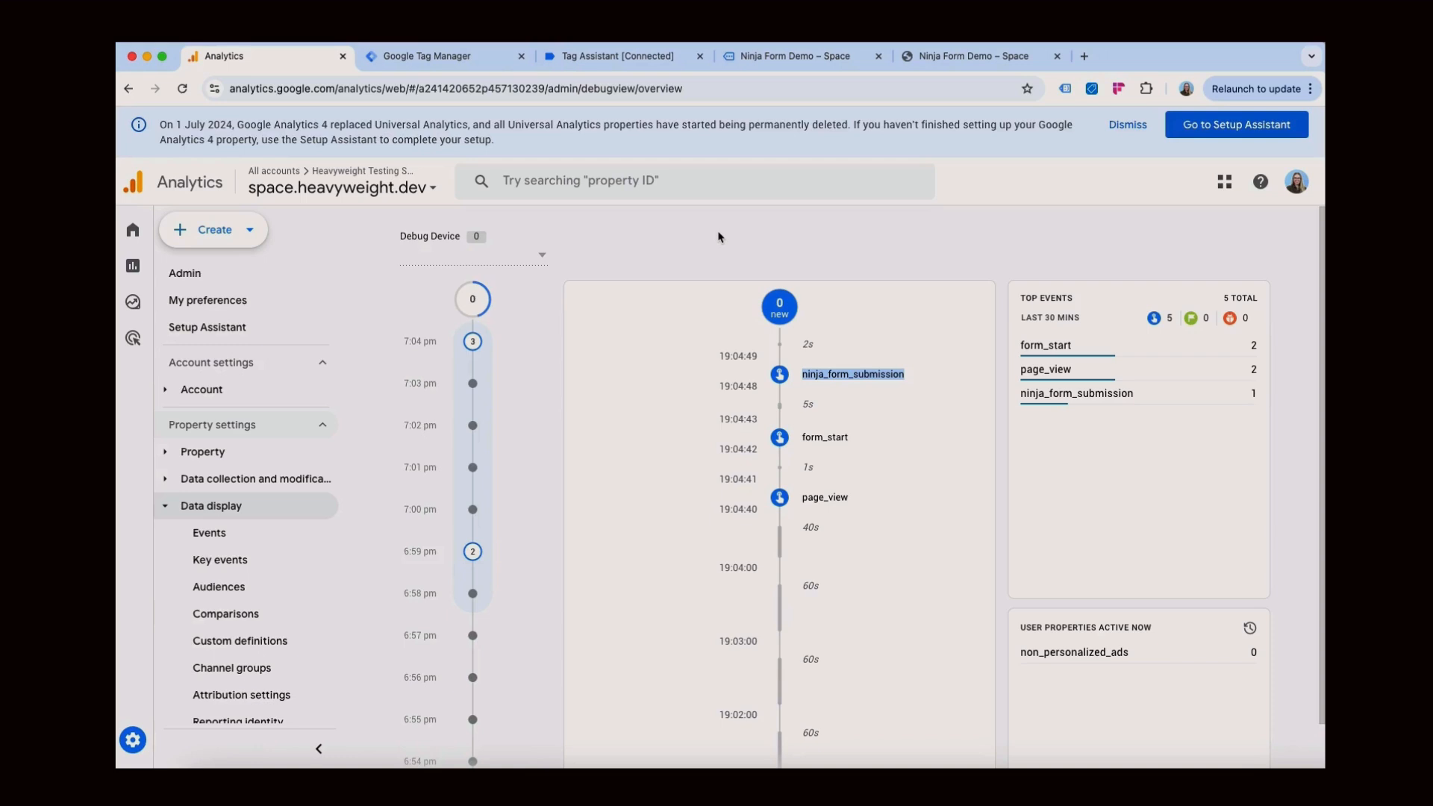
mouse_move(776, 258)
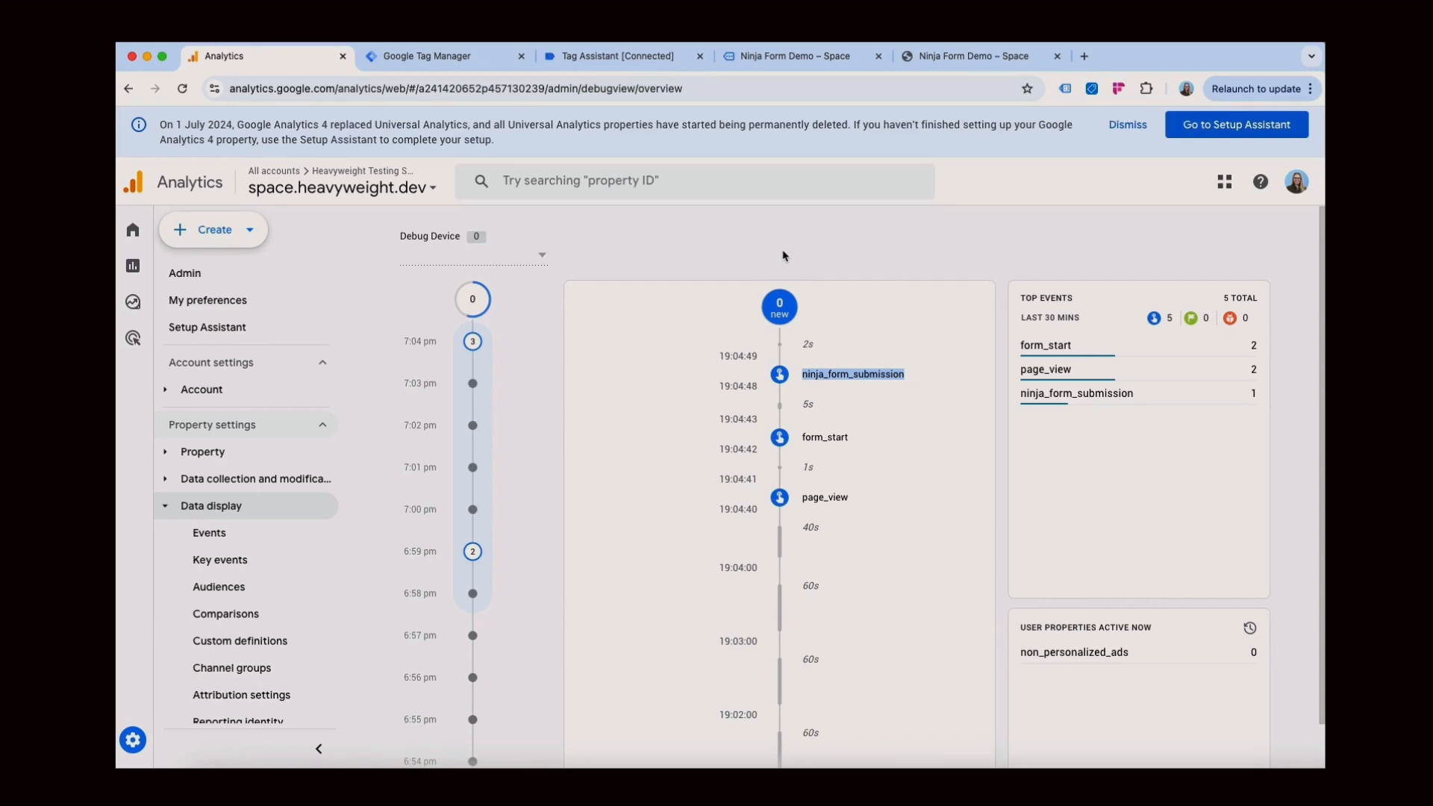
mouse_move(776, 257)
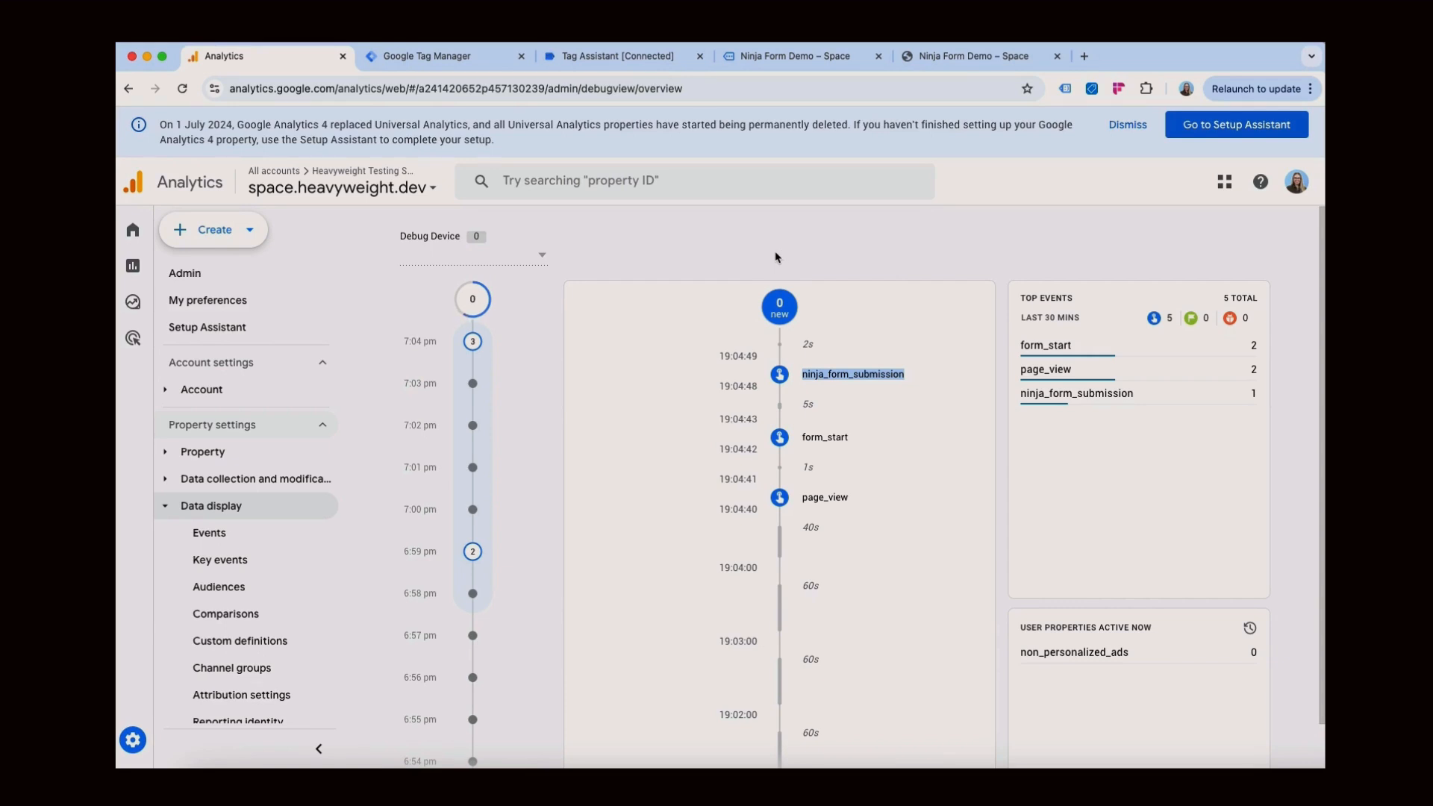
mouse_move(772, 239)
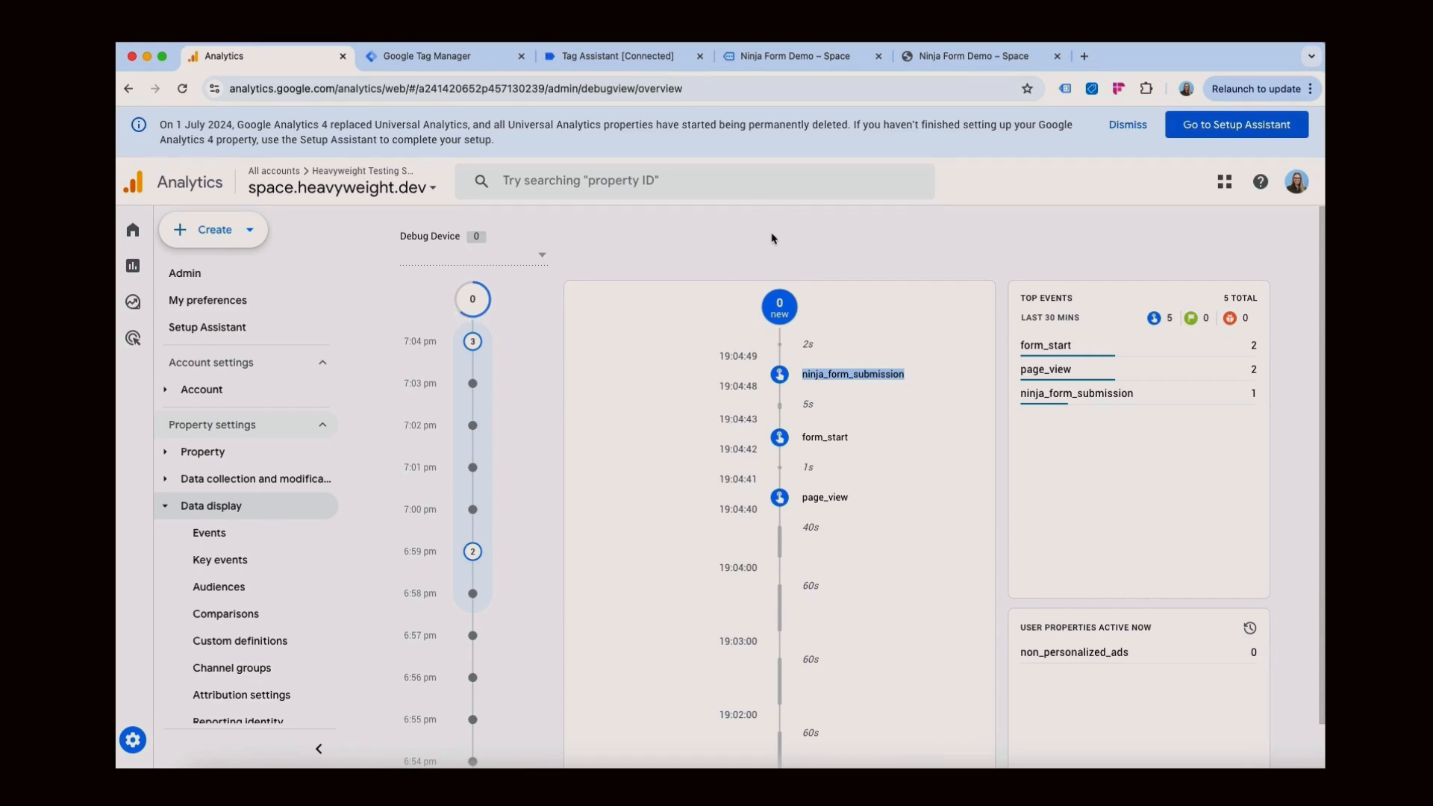